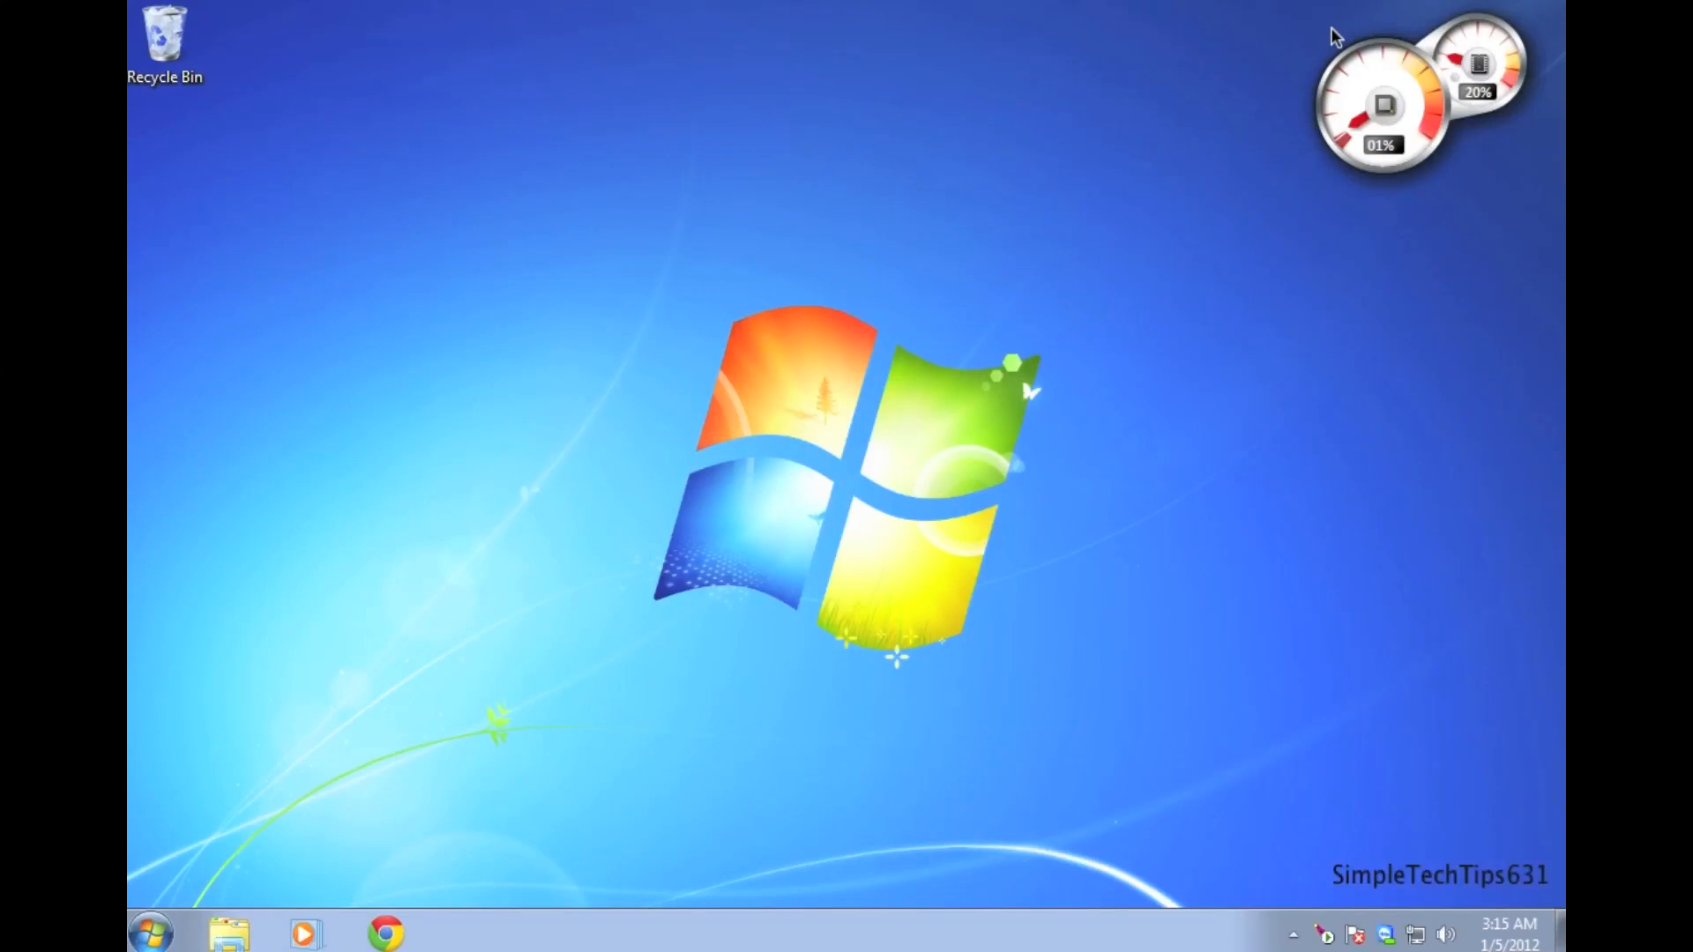
pyautogui.moveTo(696, 534)
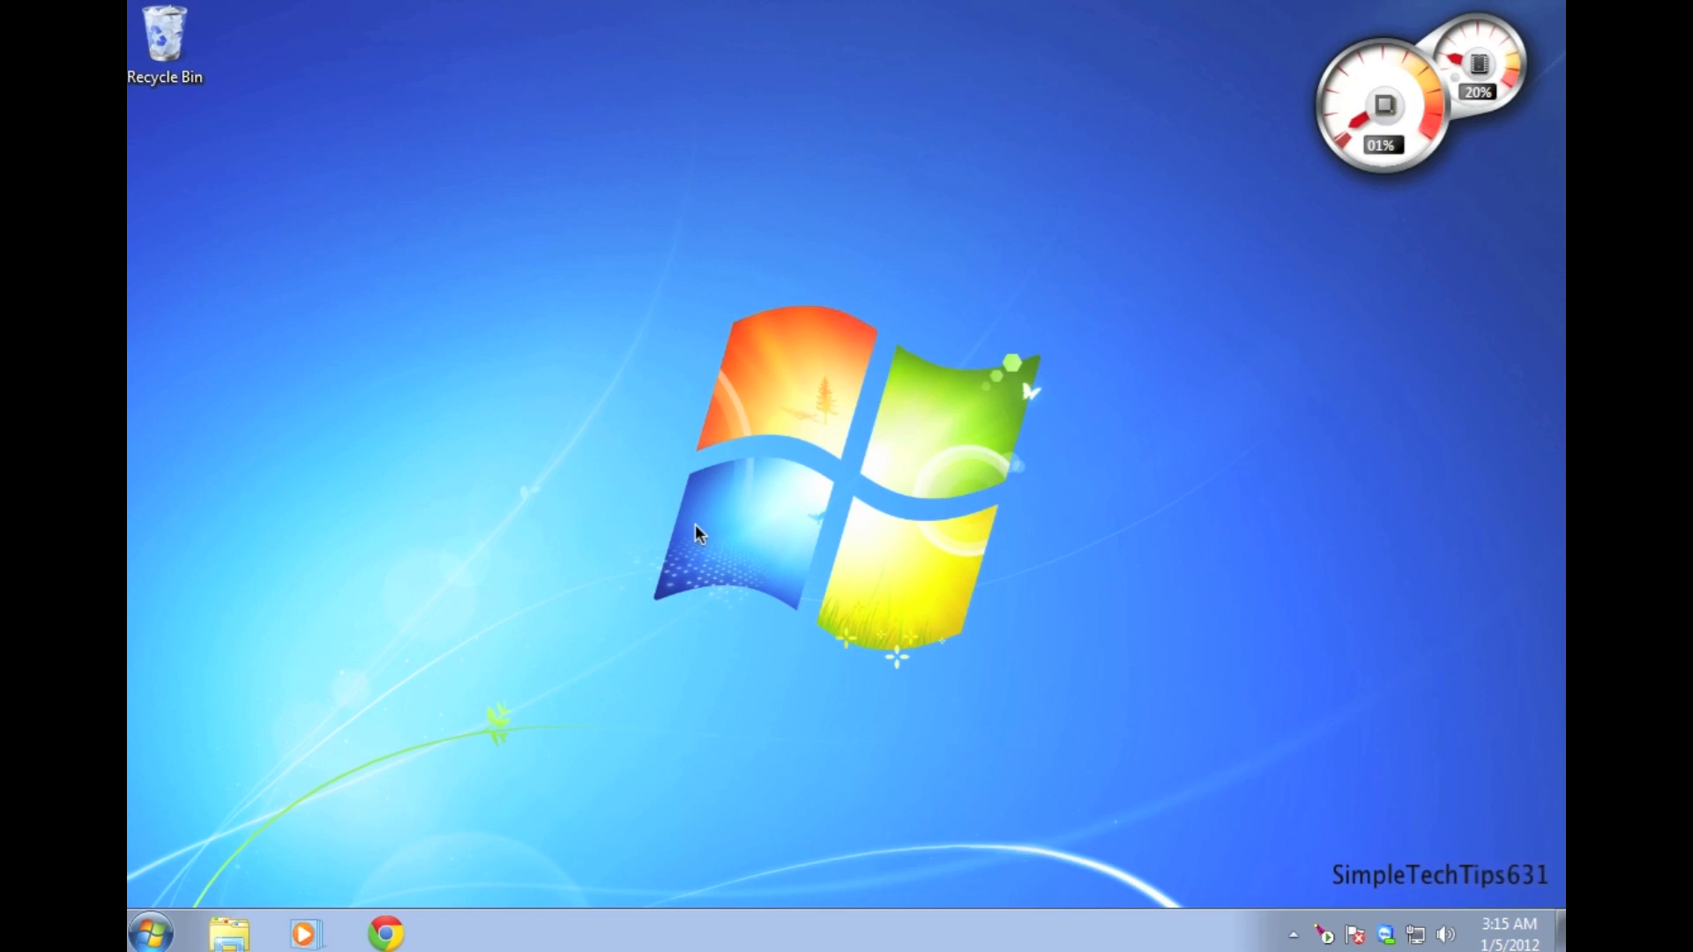
pyautogui.moveTo(473, 813)
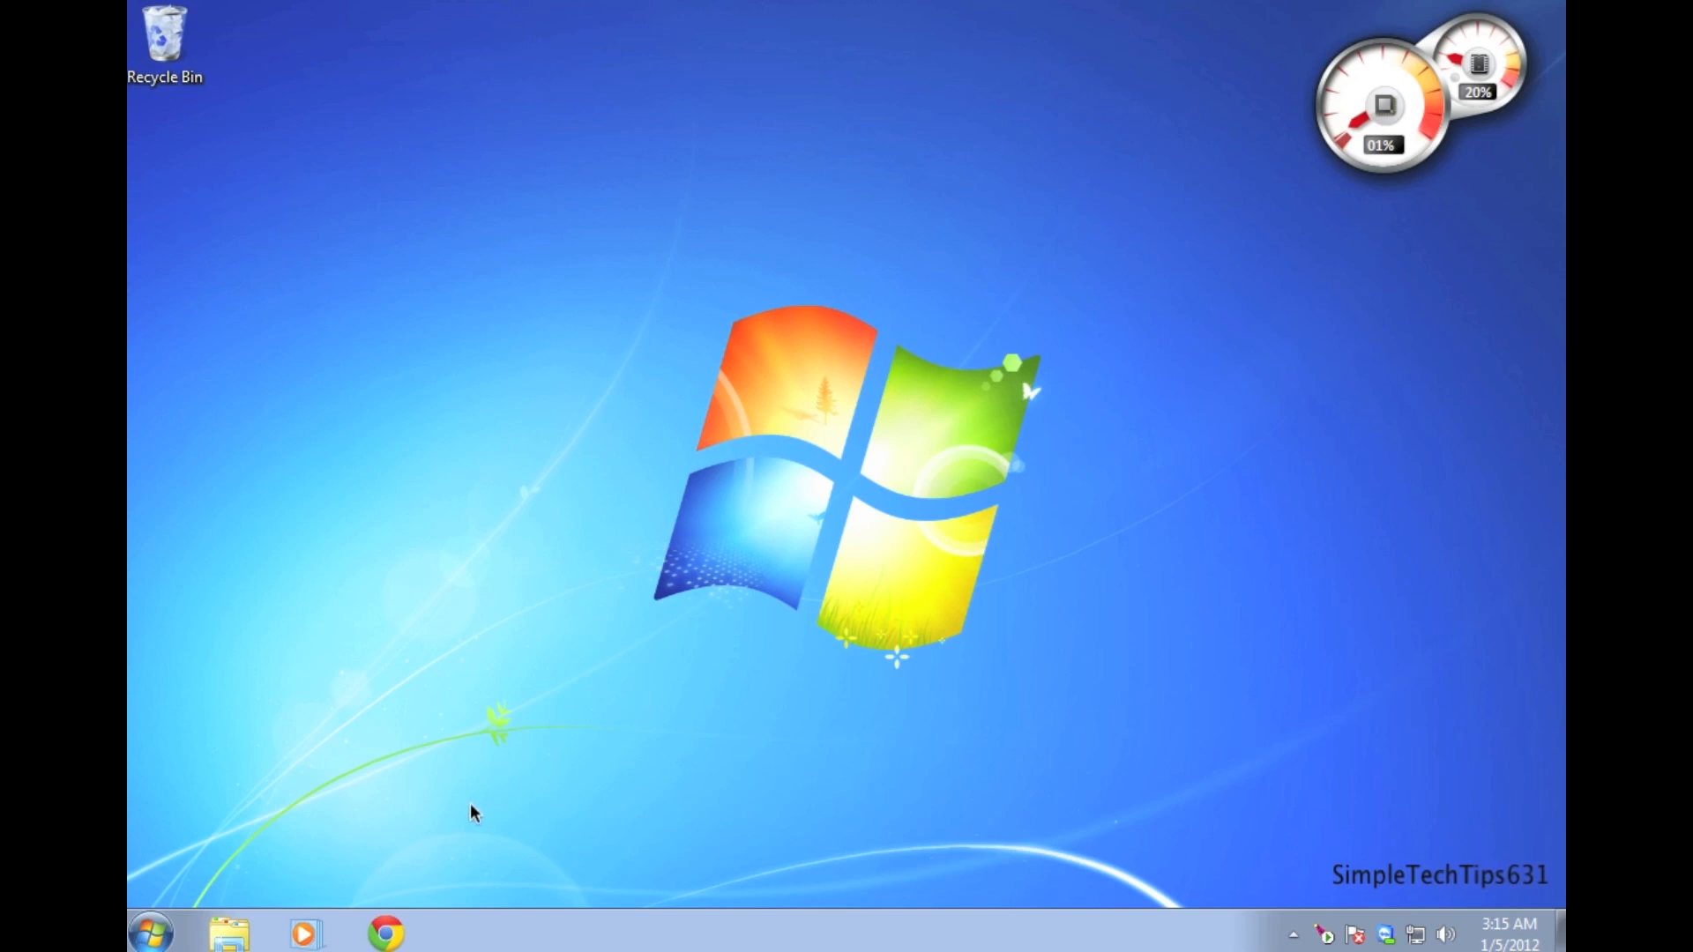
pyautogui.moveTo(474, 813)
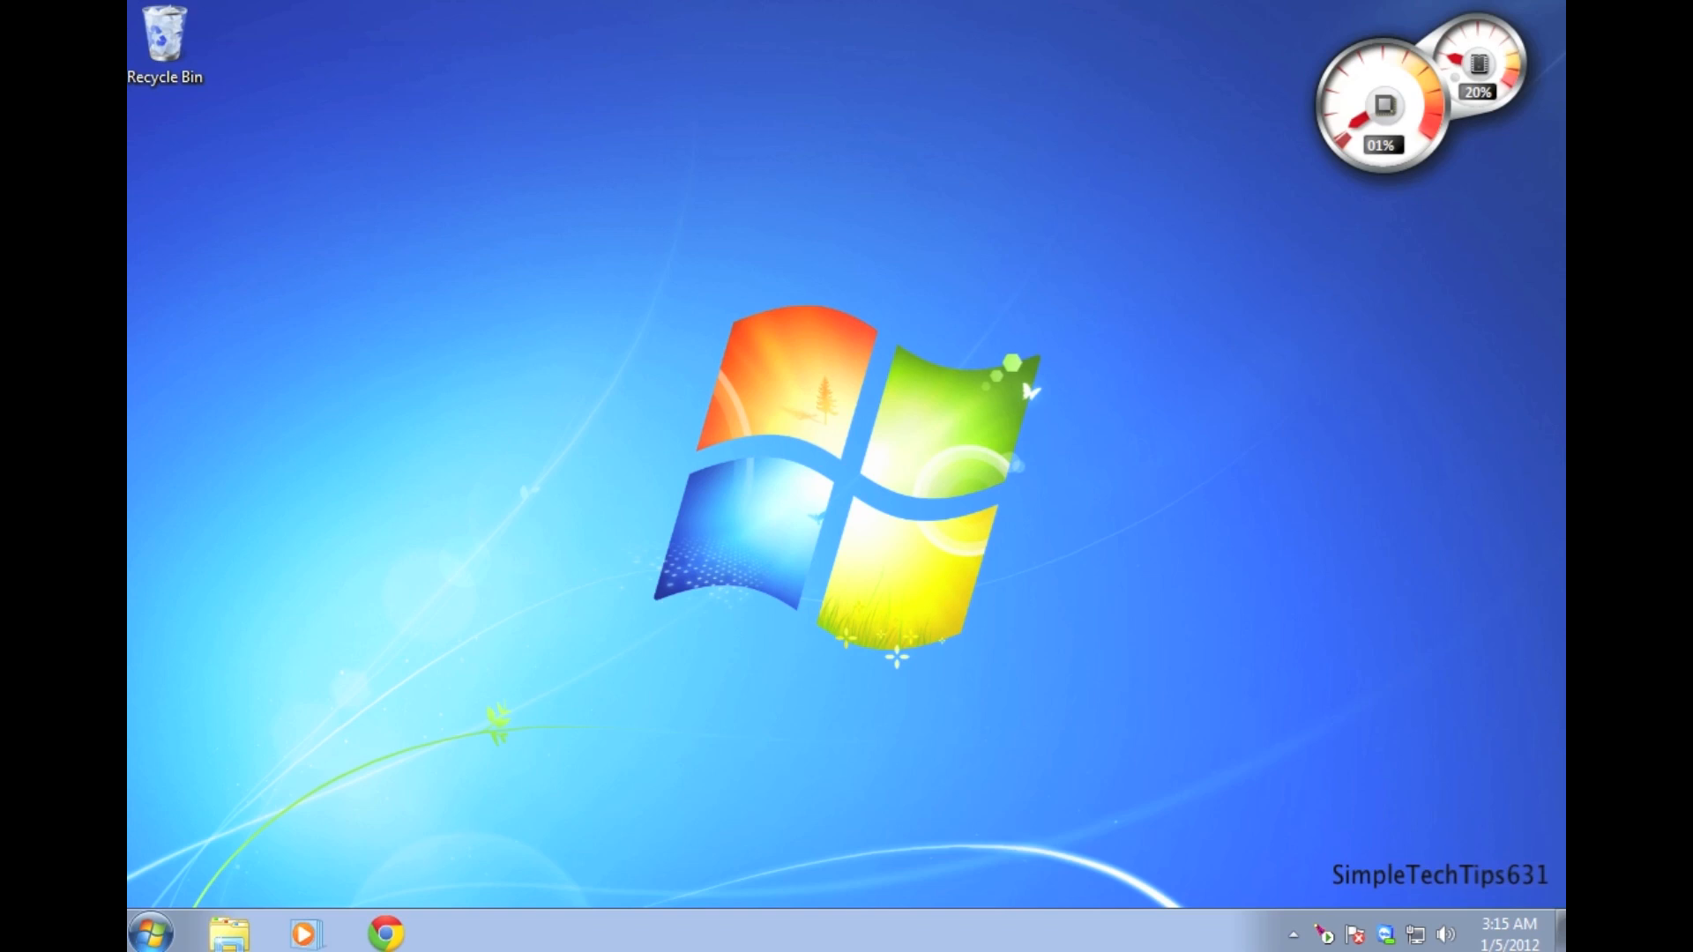
pyautogui.moveTo(1335, 35)
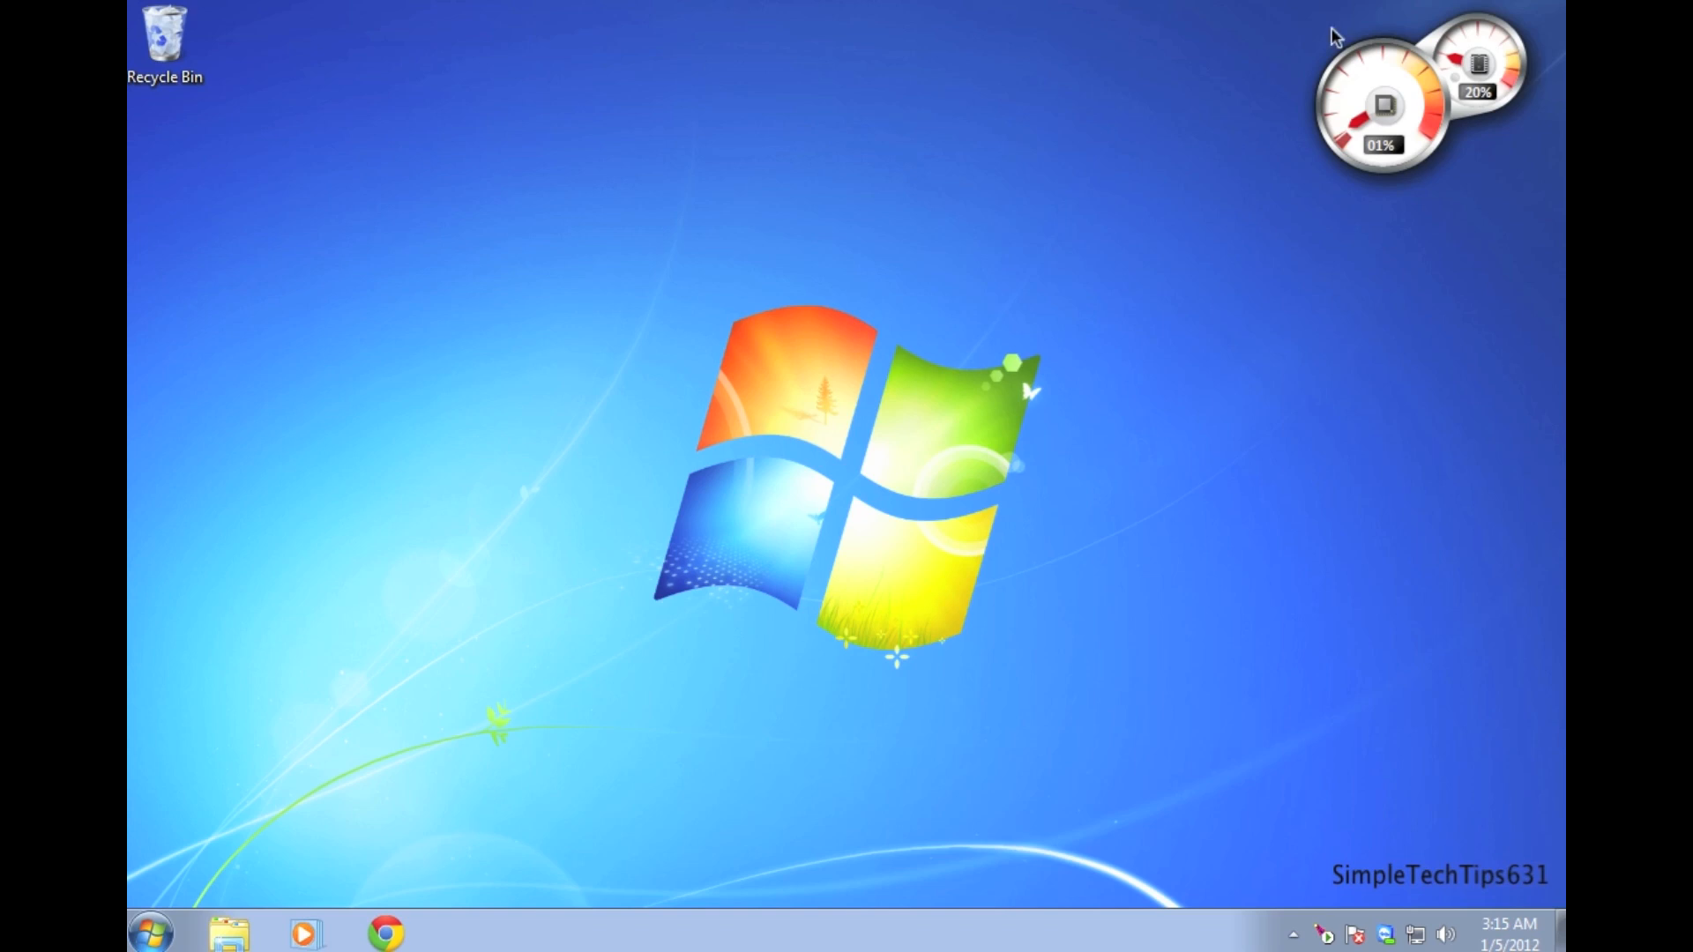
pyautogui.moveTo(696, 535)
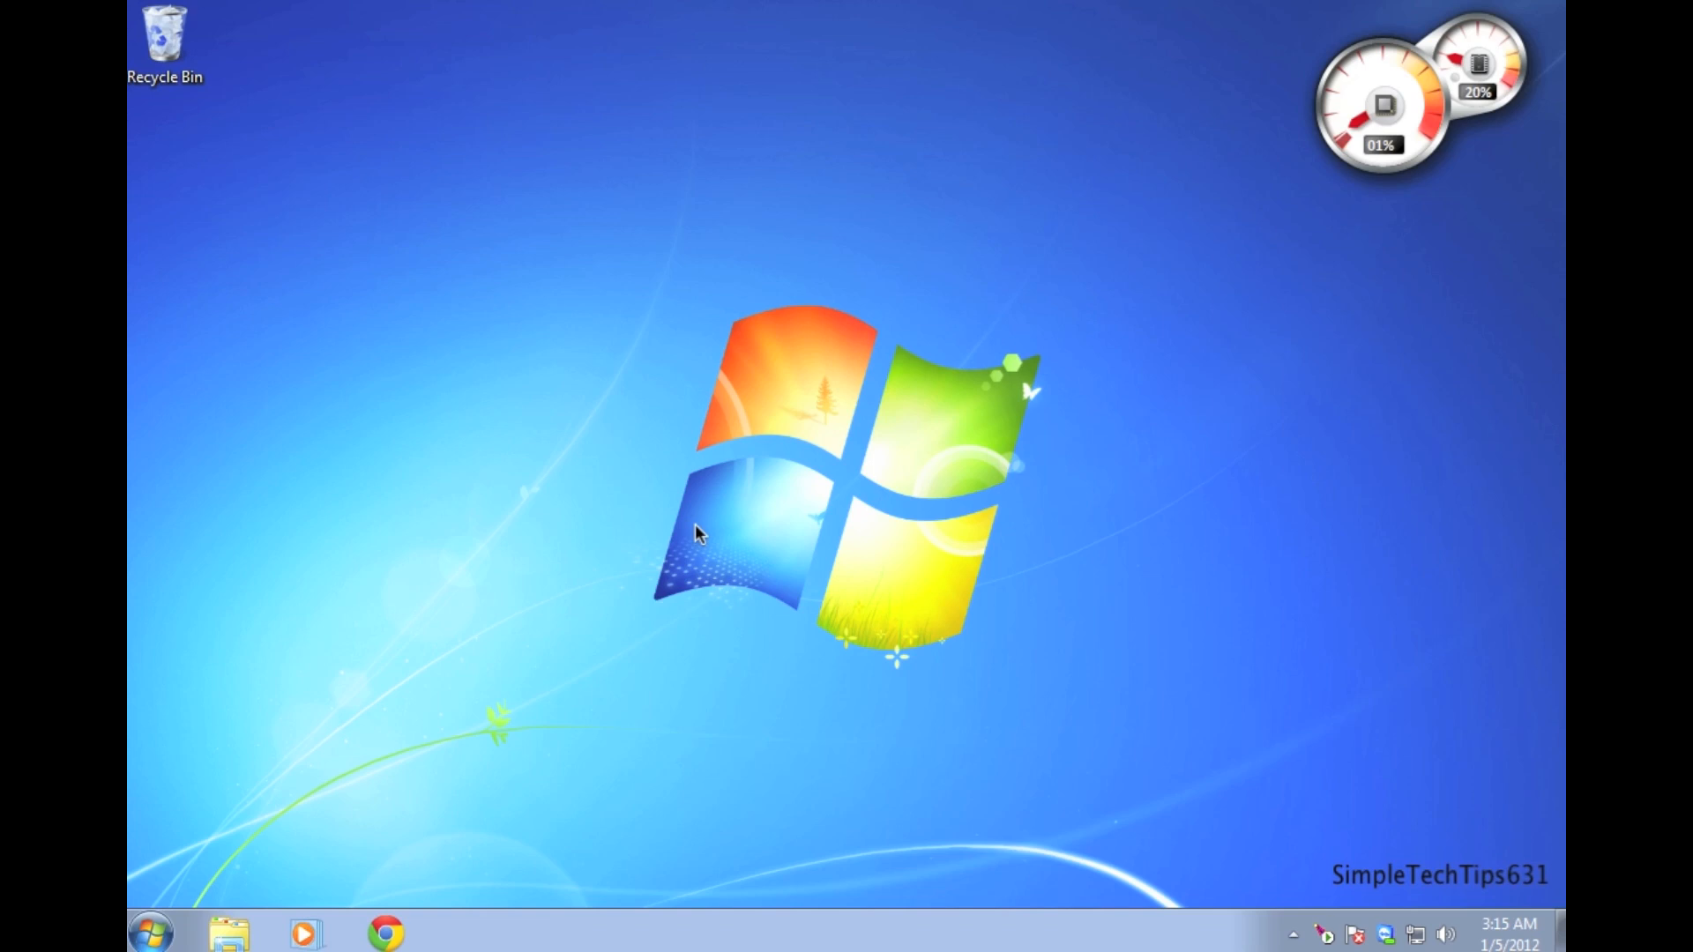
pyautogui.moveTo(473, 812)
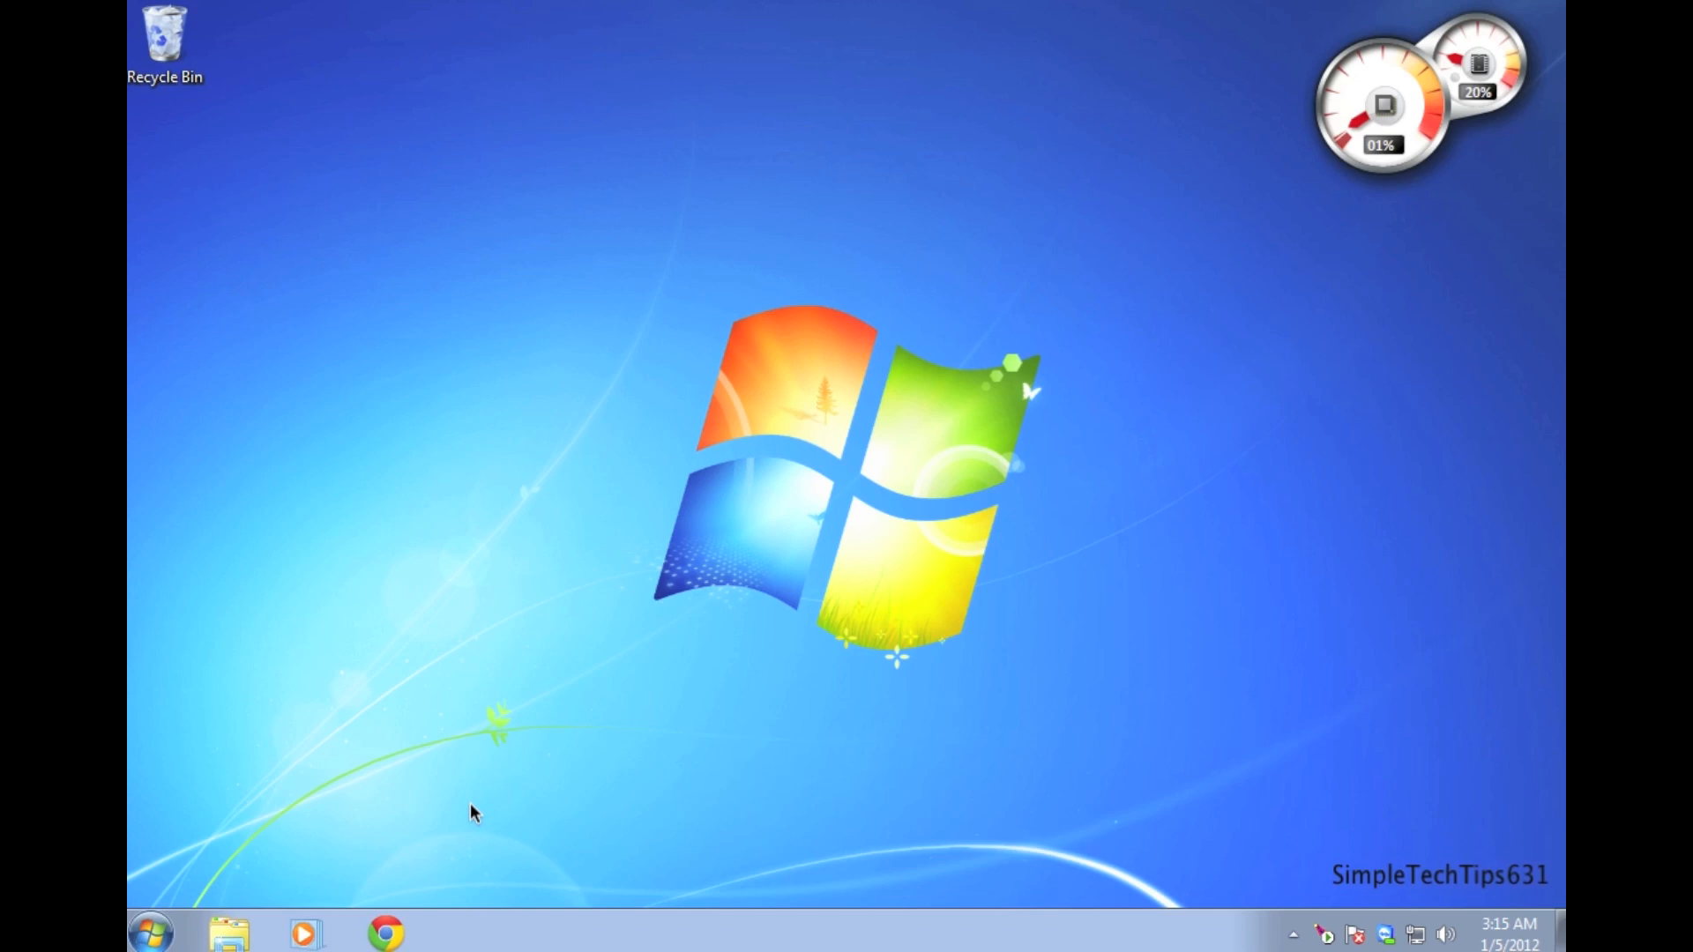
pyautogui.moveTo(452, 866)
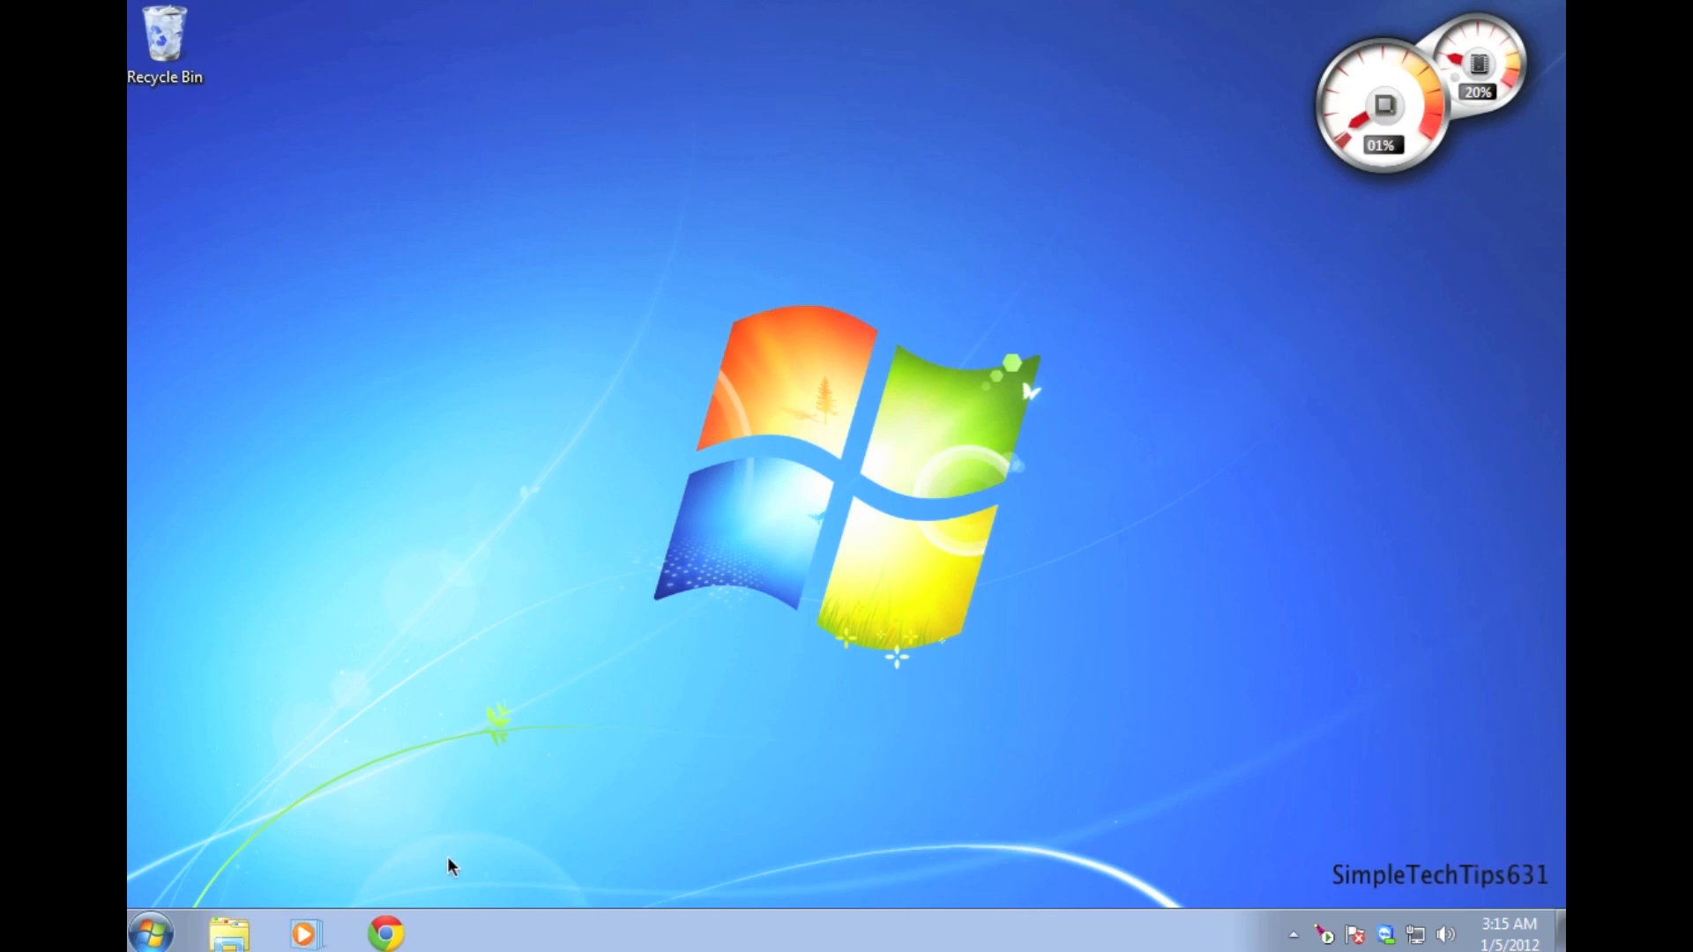
pyautogui.moveTo(1335, 35)
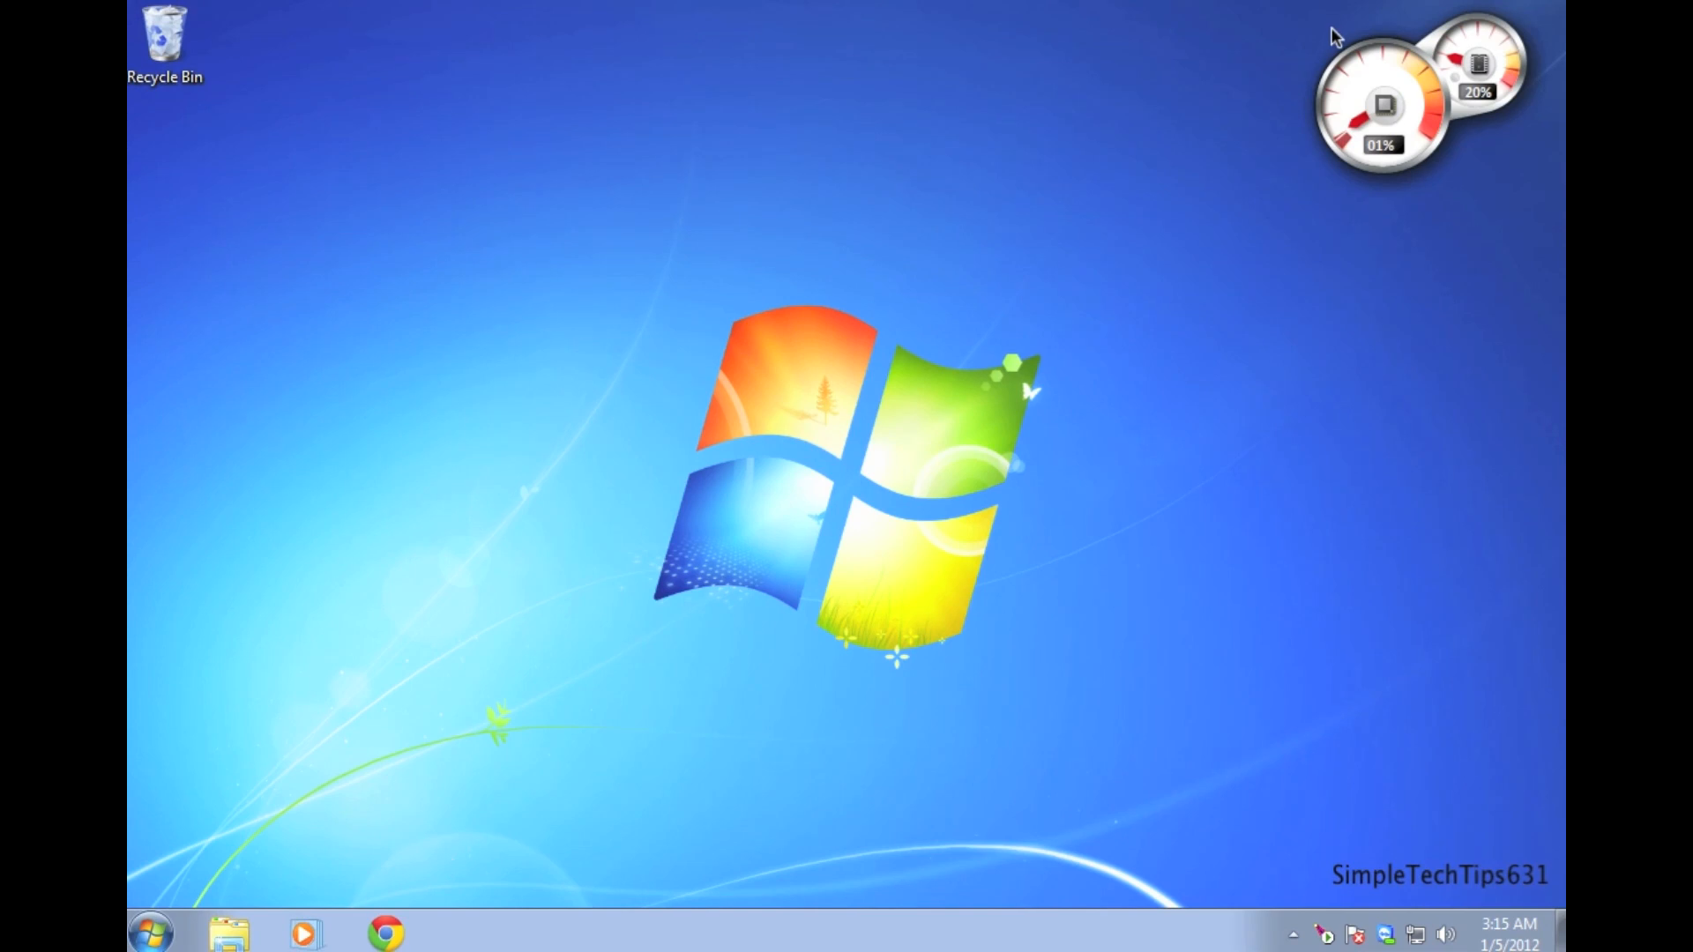
pyautogui.moveTo(691, 534)
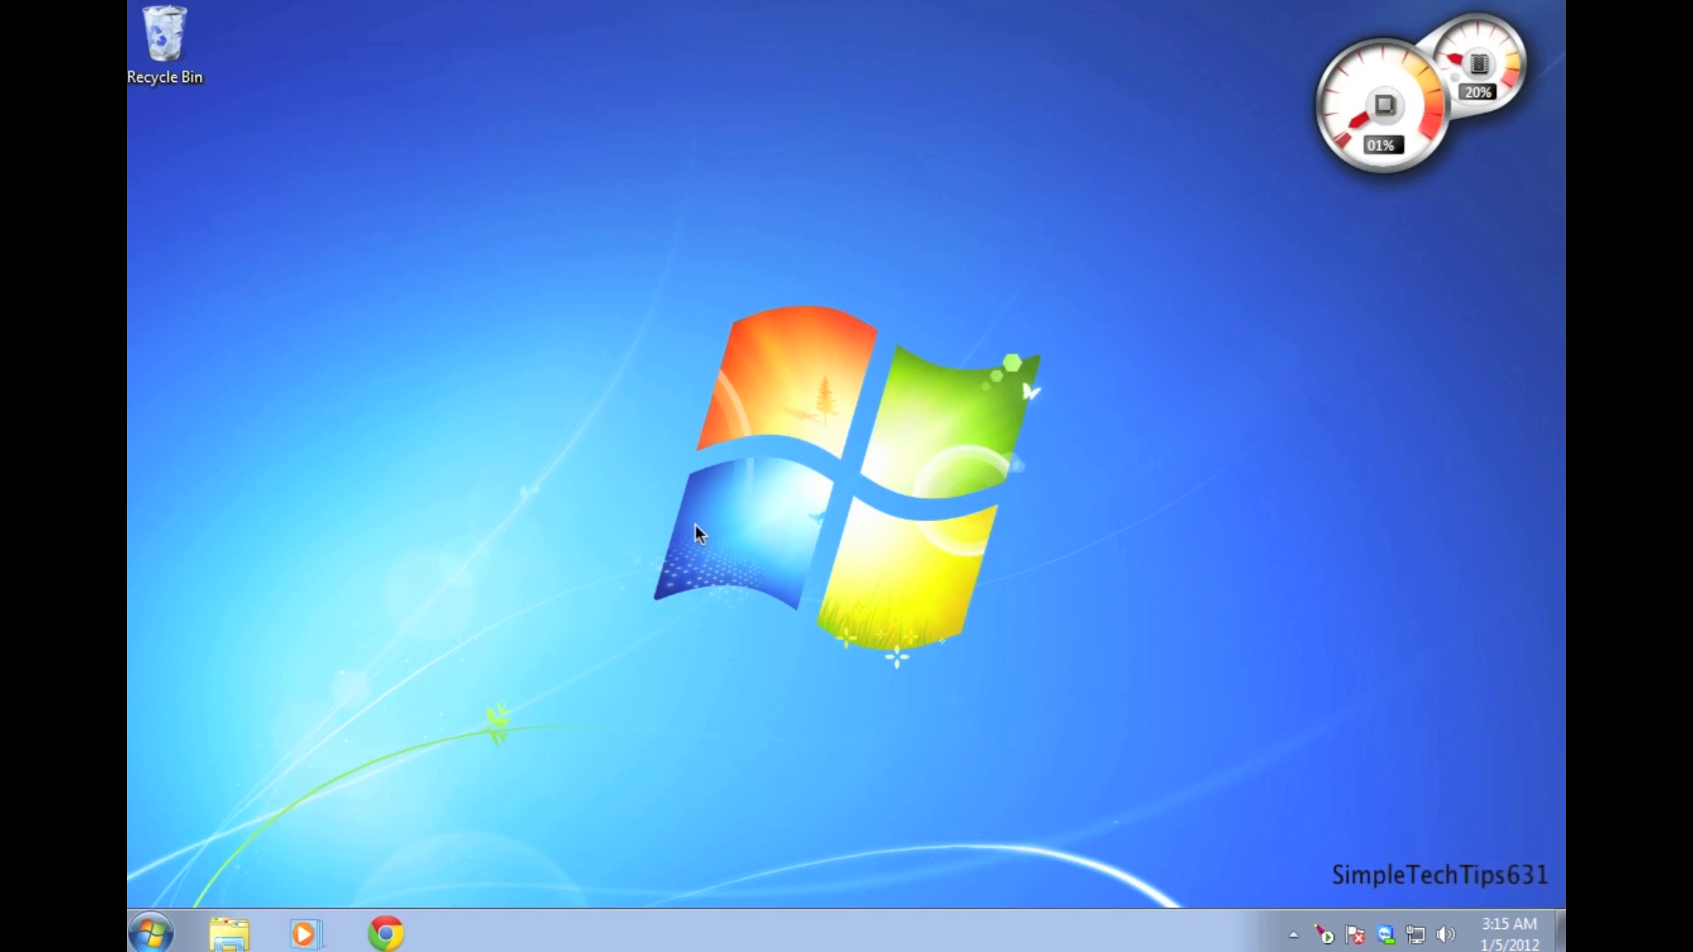
pyautogui.moveTo(485, 799)
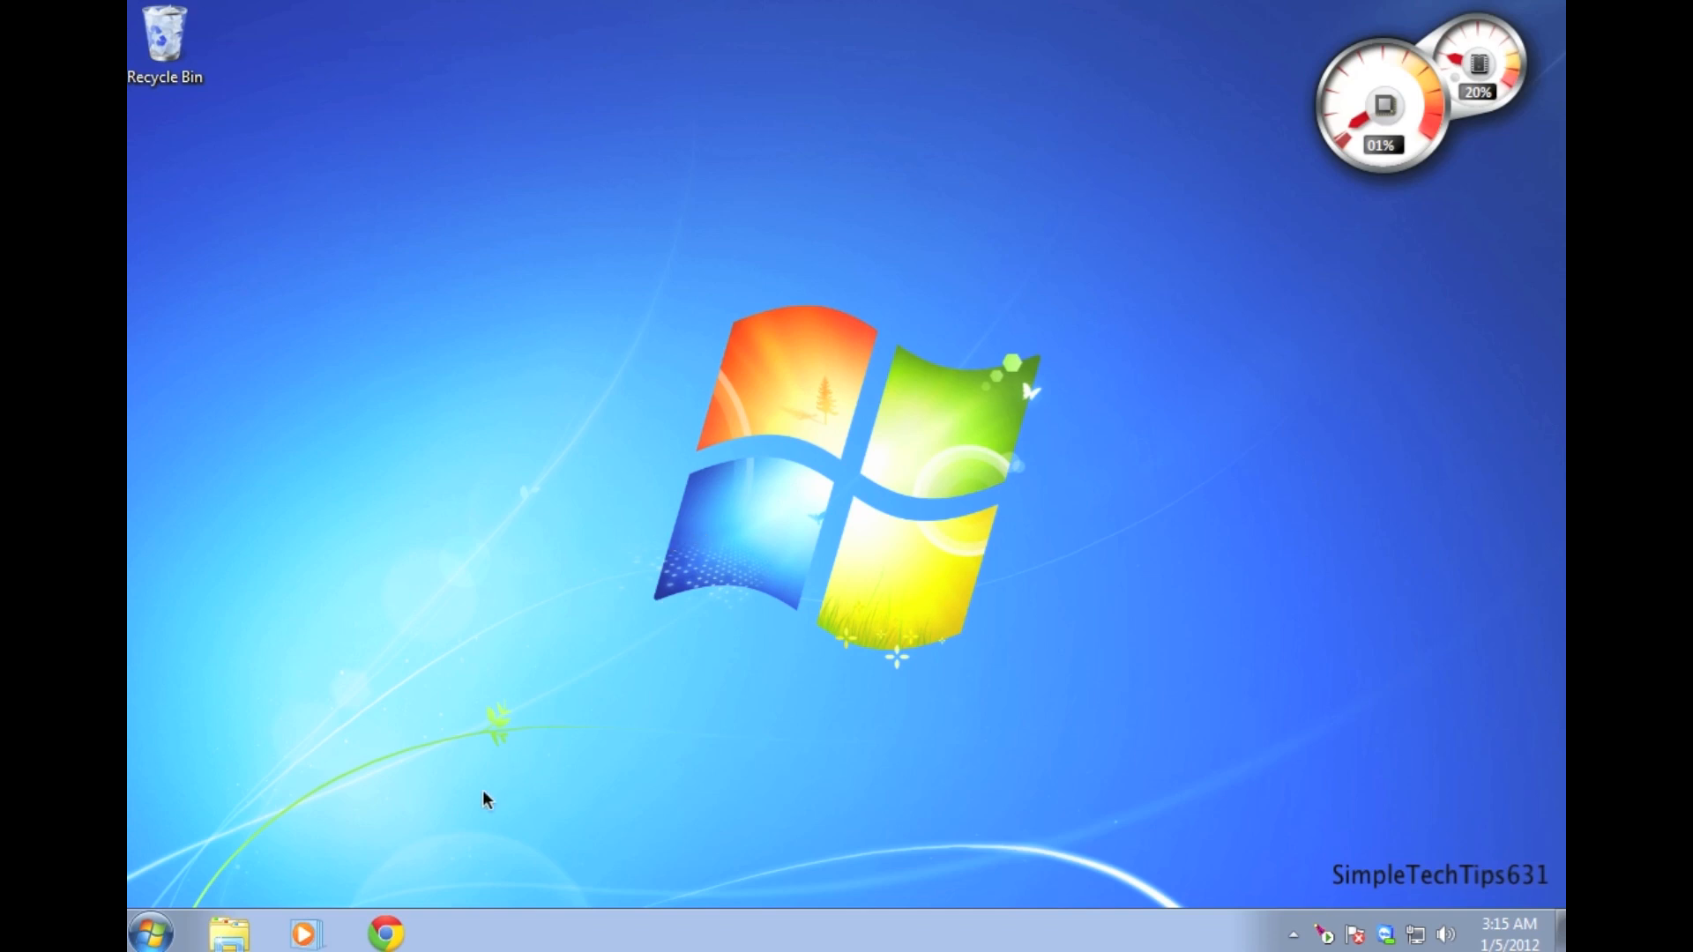
pyautogui.moveTo(471, 813)
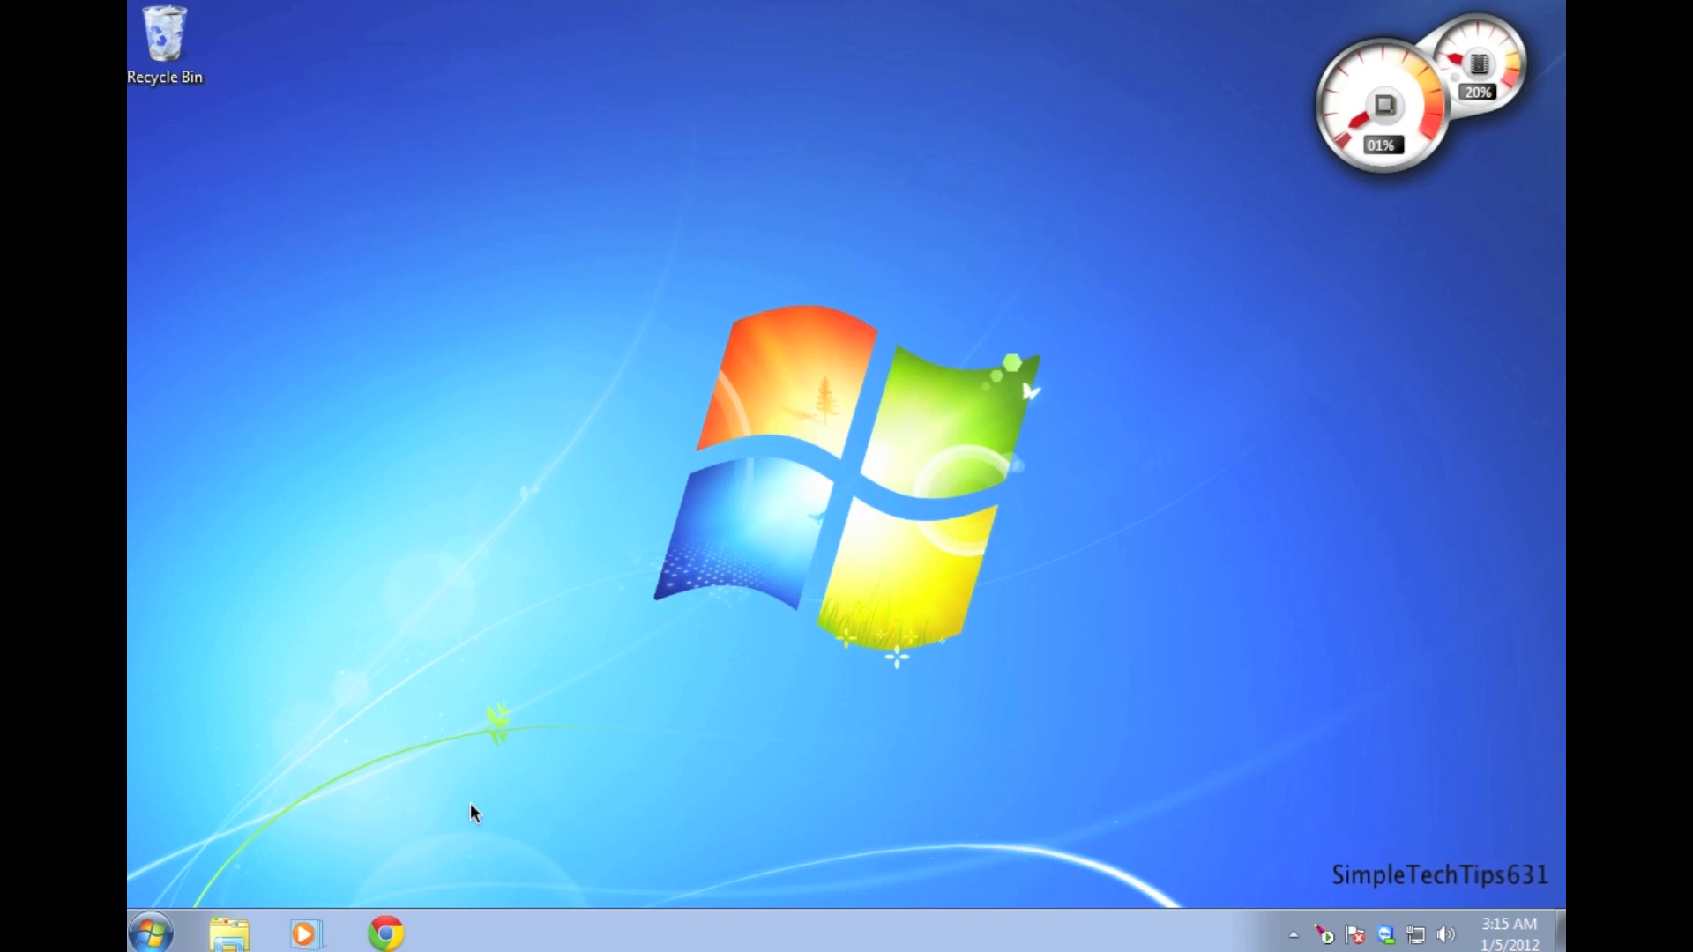
pyautogui.moveTo(452, 866)
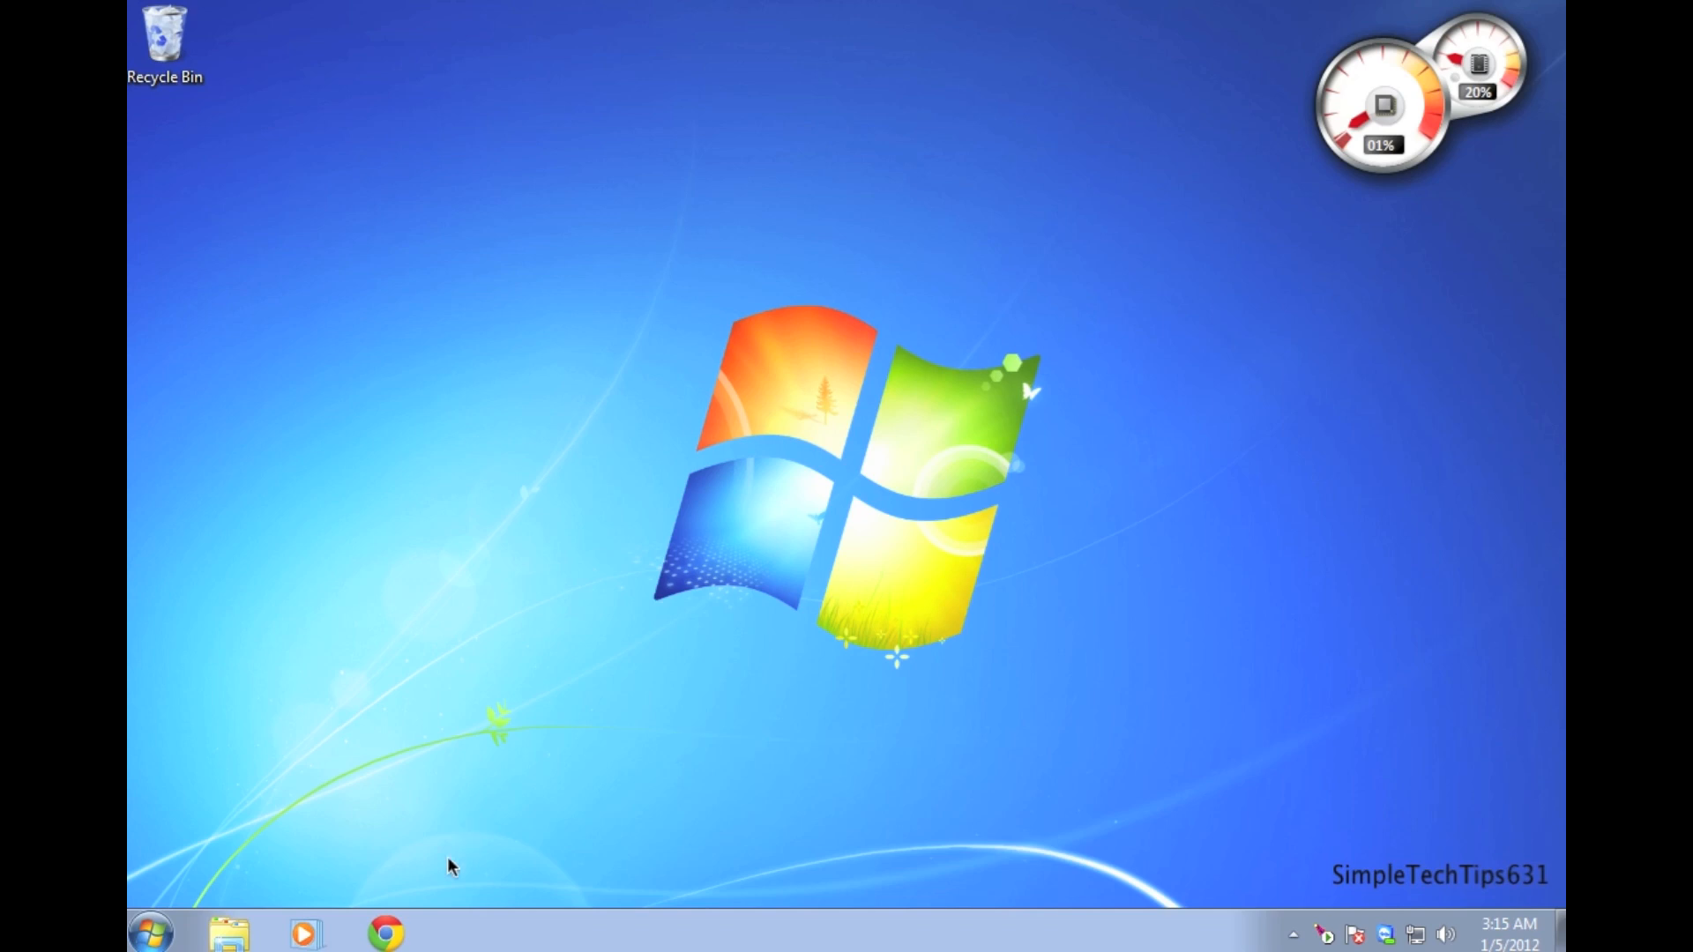
pyautogui.moveTo(473, 813)
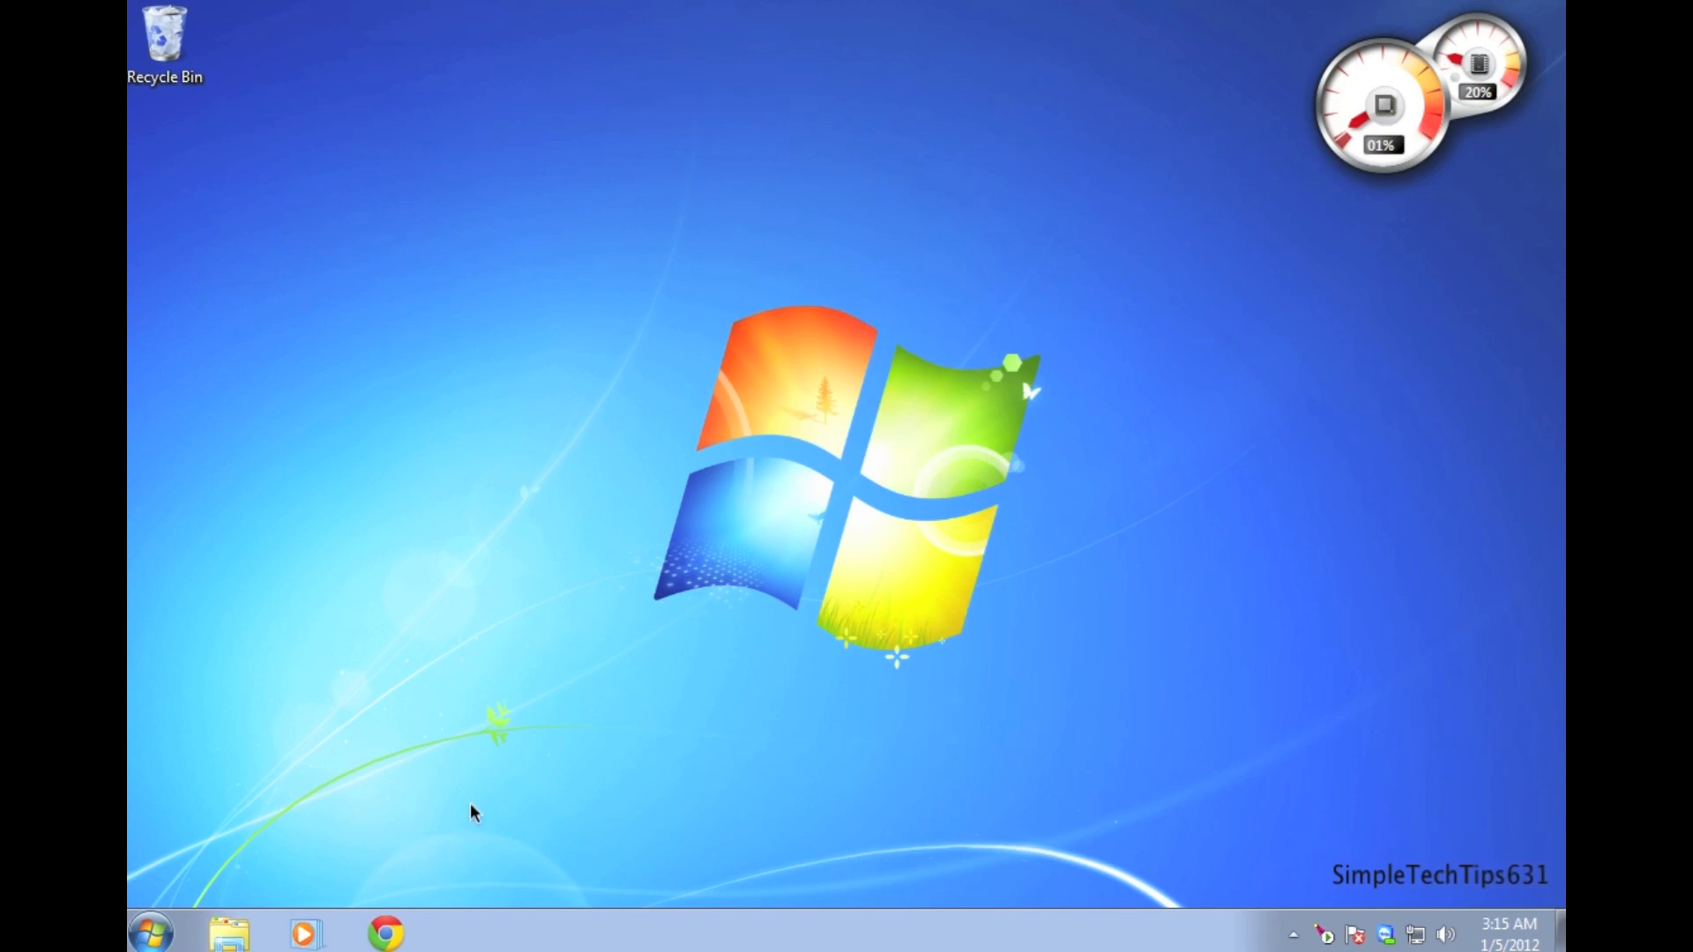
pyautogui.moveTo(452, 866)
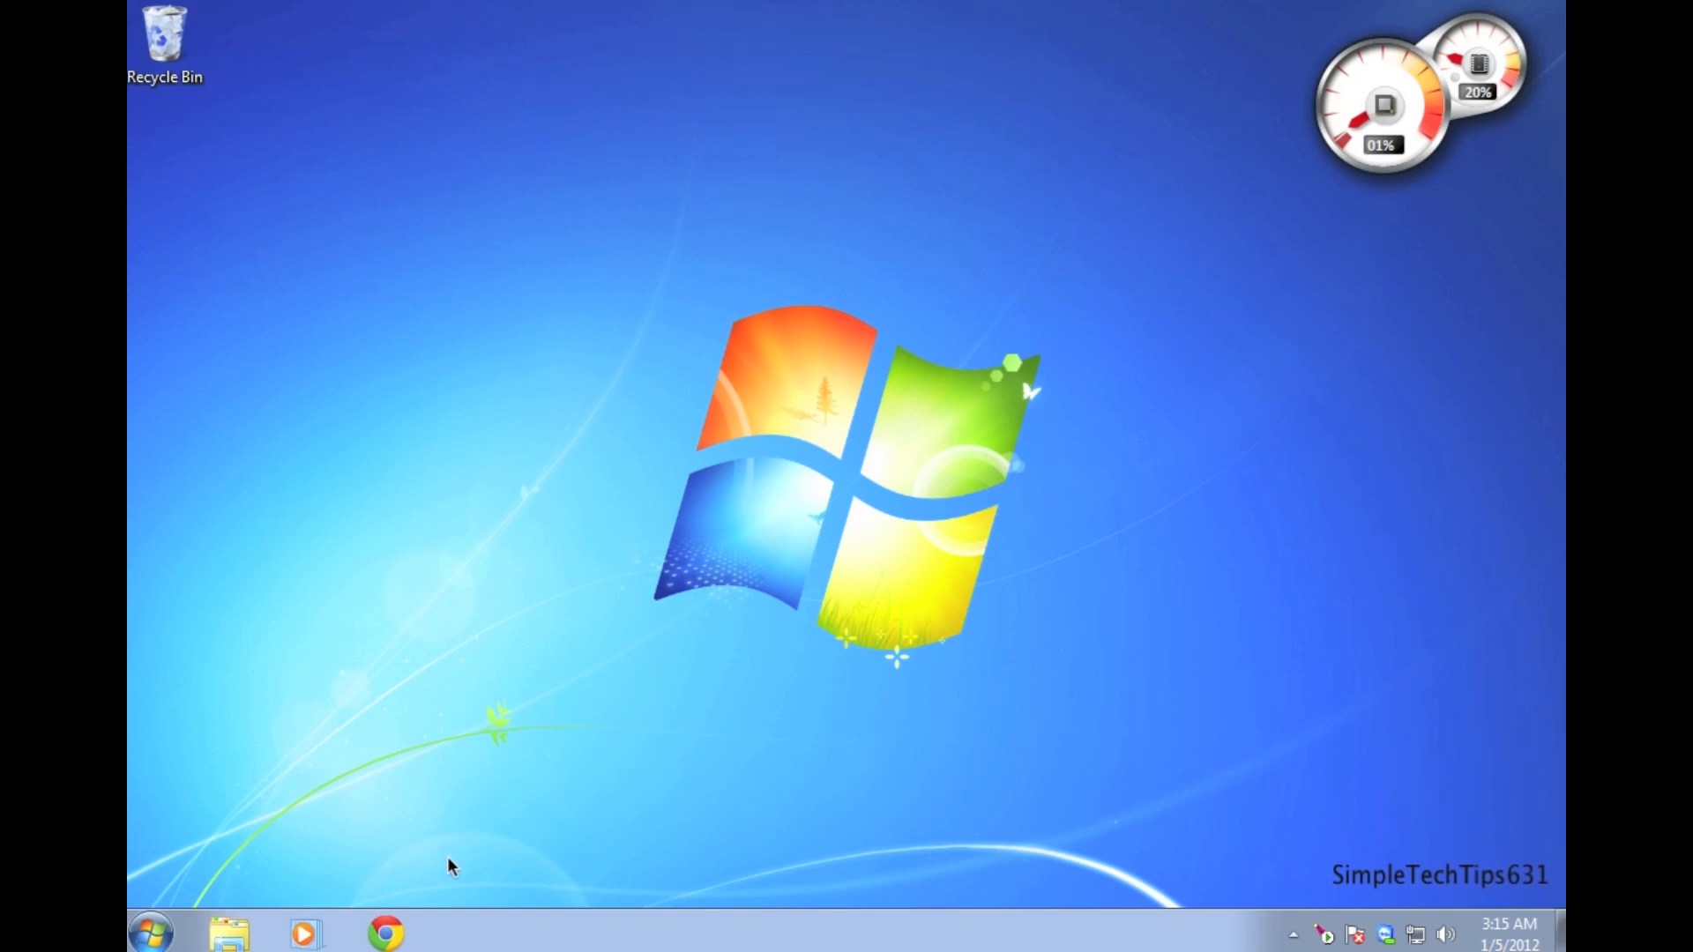
pyautogui.moveTo(469, 813)
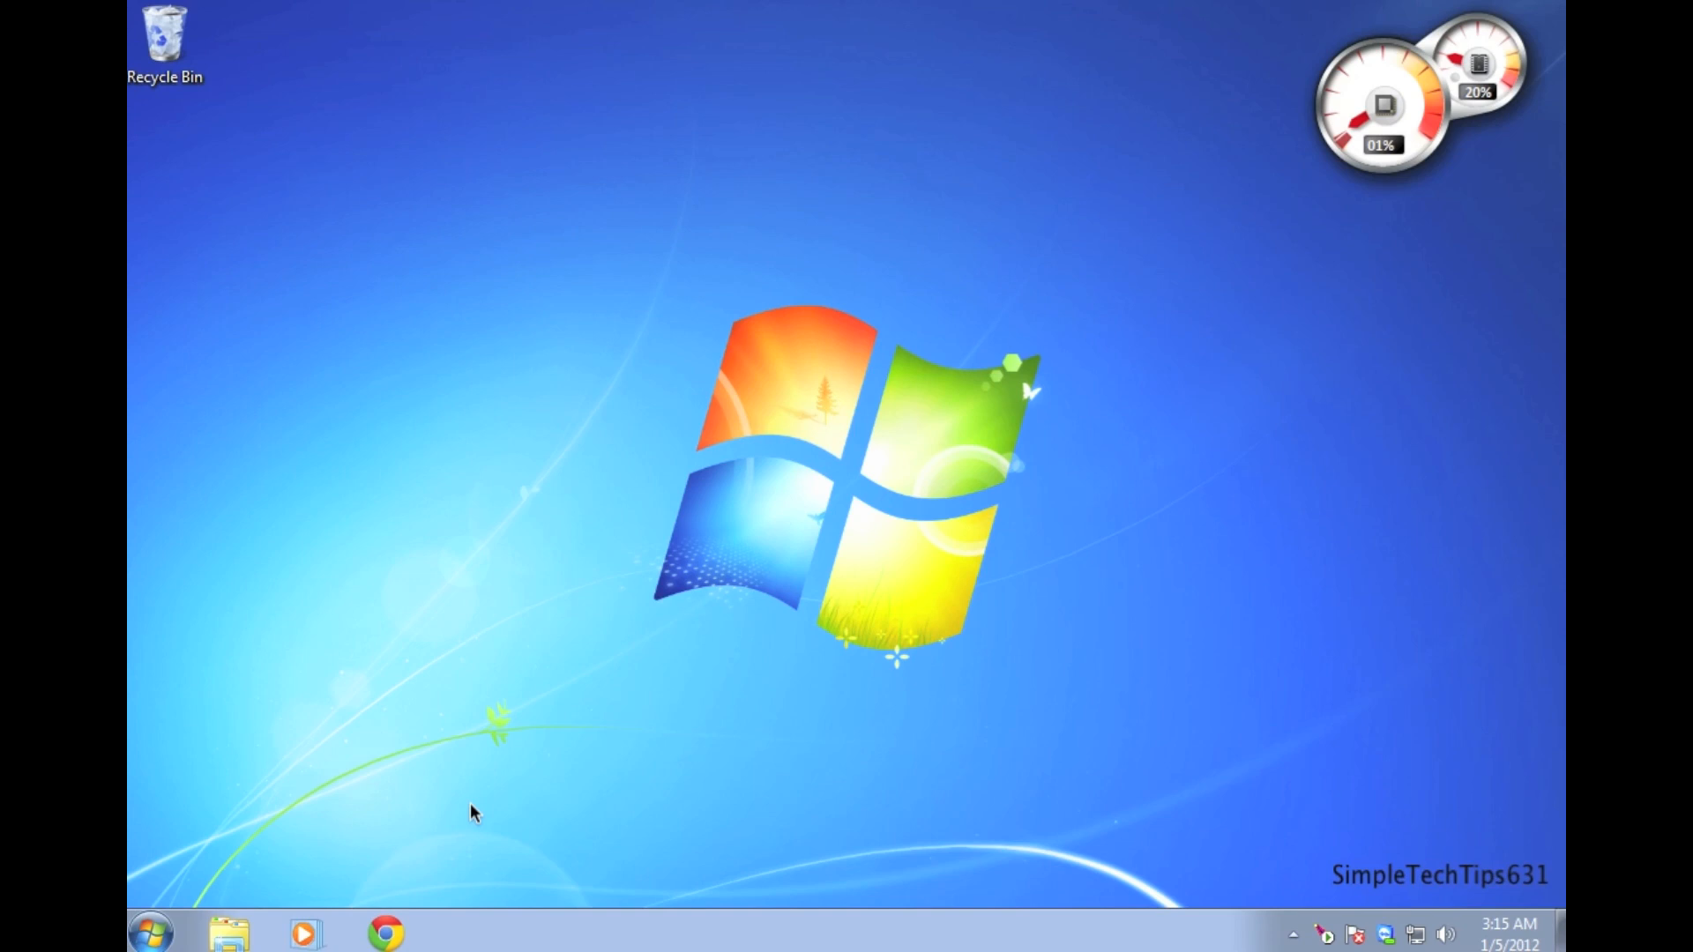
pyautogui.moveTo(450, 864)
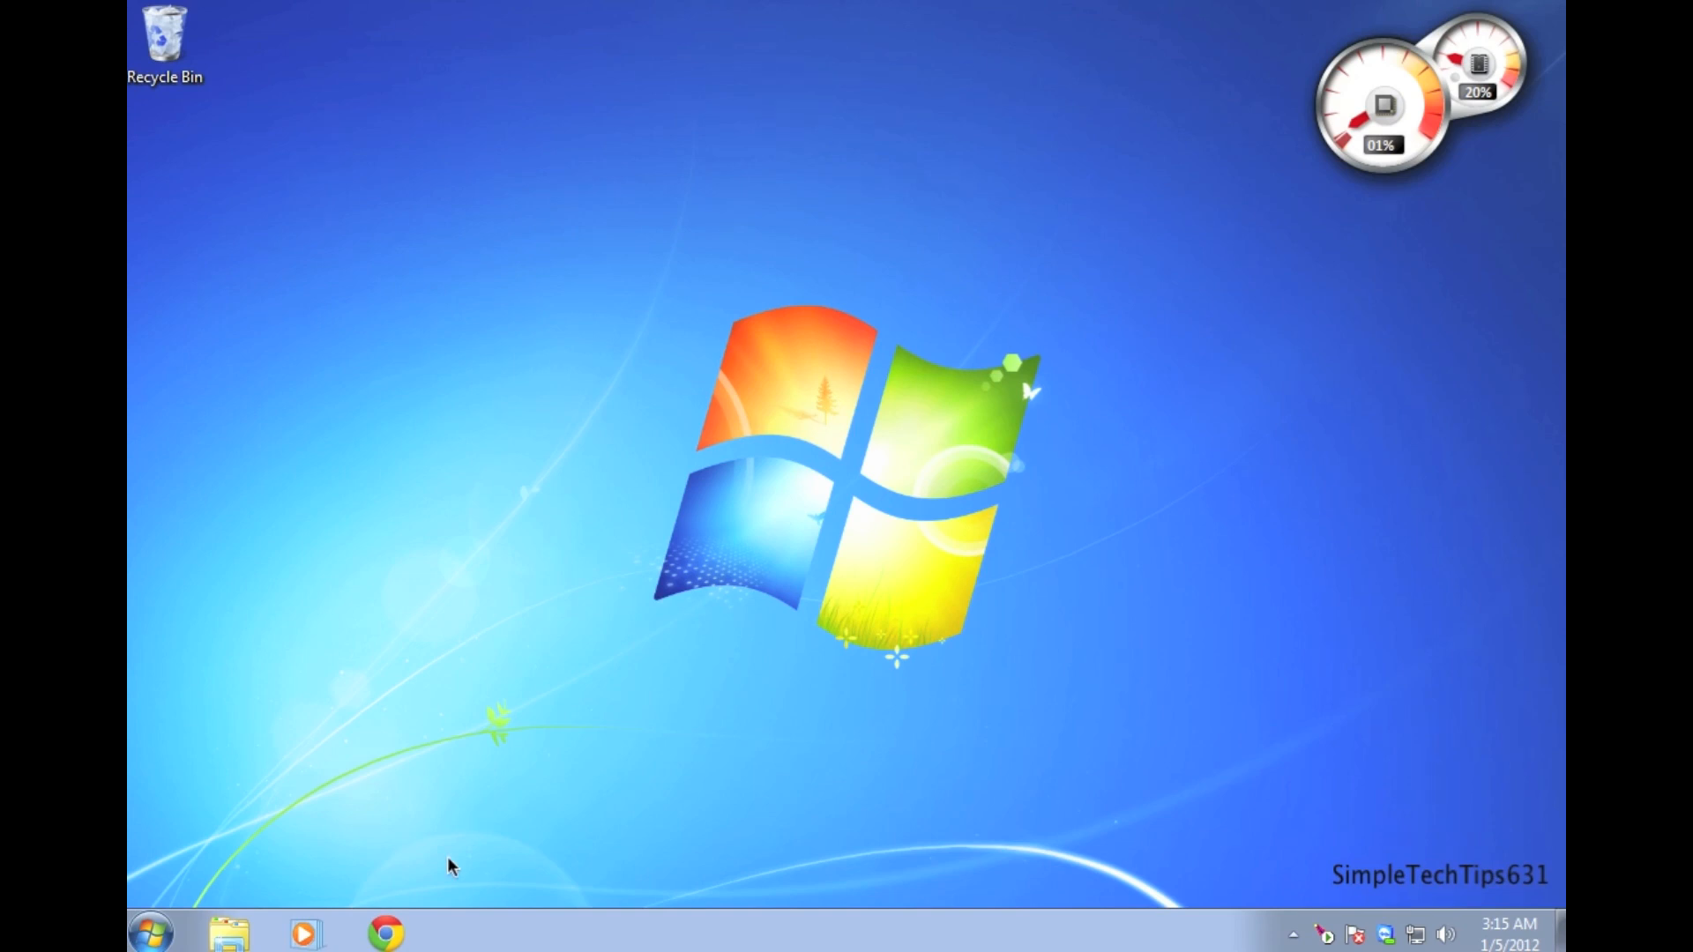
# - Open \\192.168.1.253 from the Start menu so its Media and Shared folders are listed
pyautogui.click(148, 931)
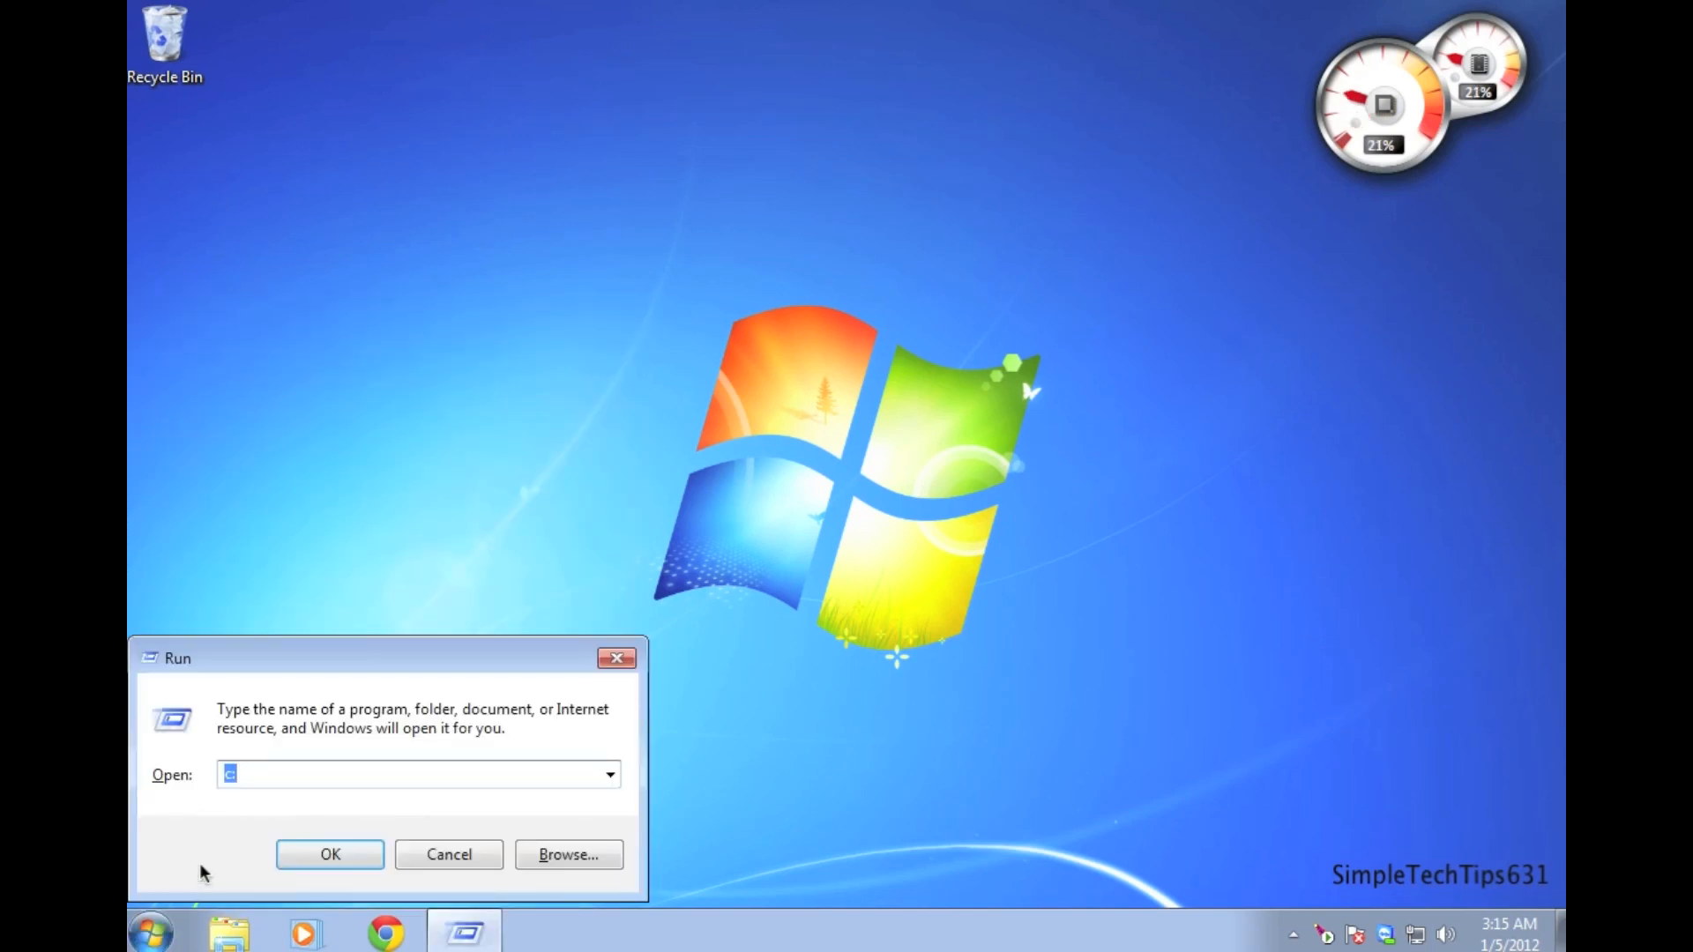
pyautogui.write('\\\\19')
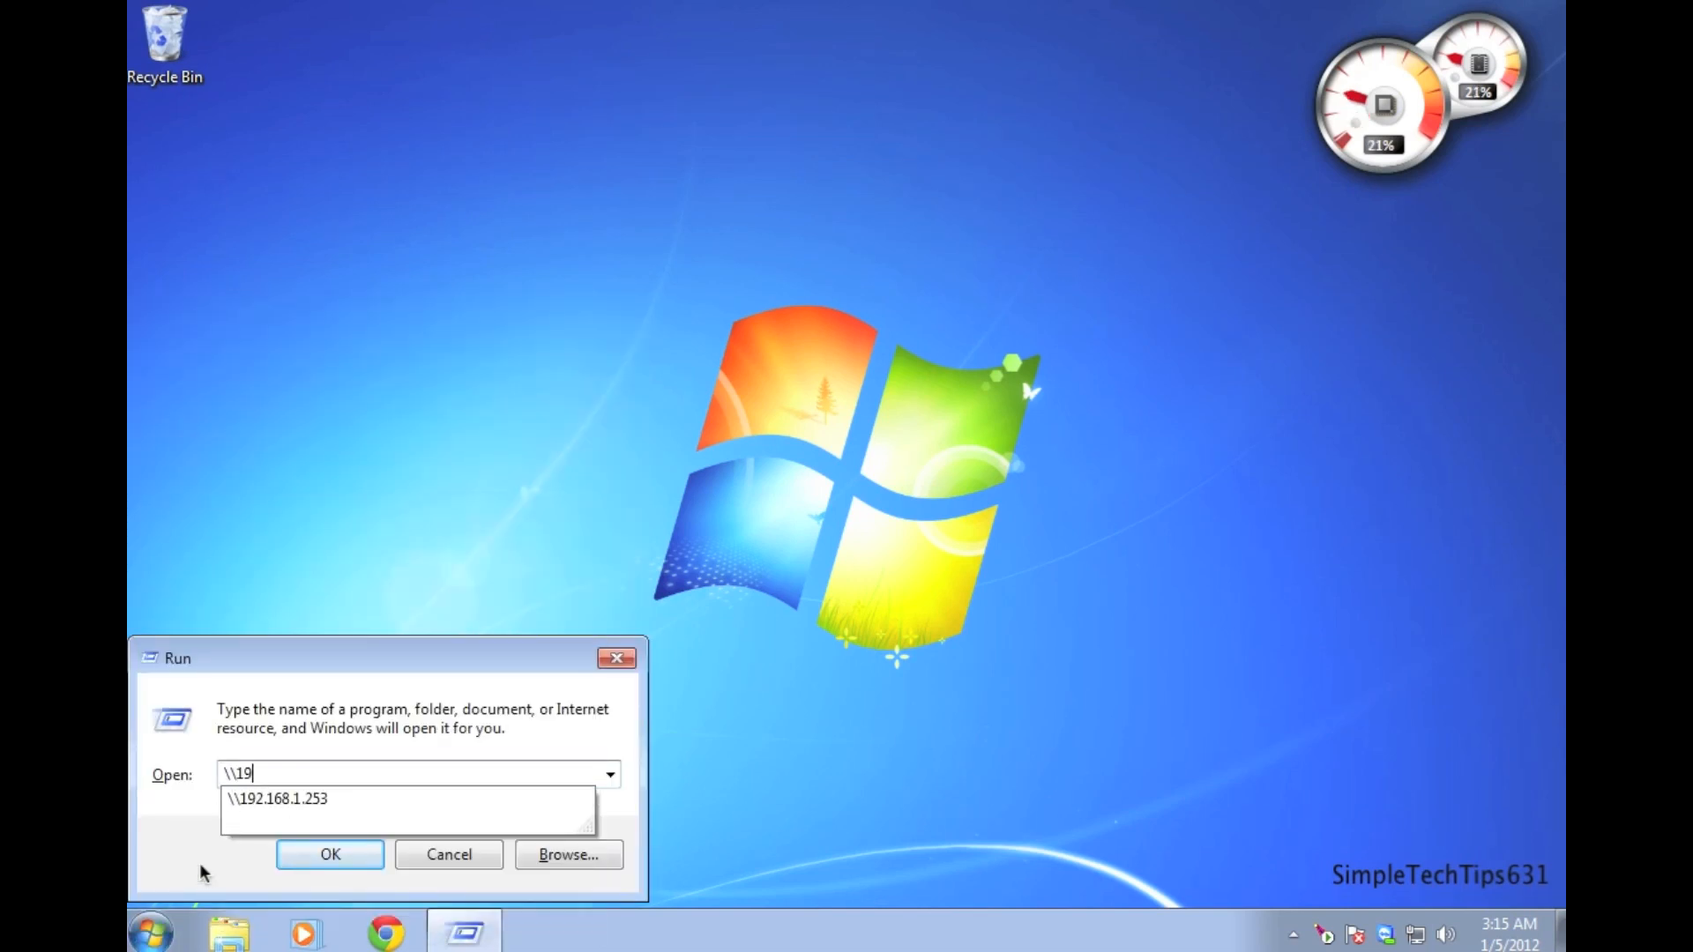
pyautogui.write('2.168.1.')
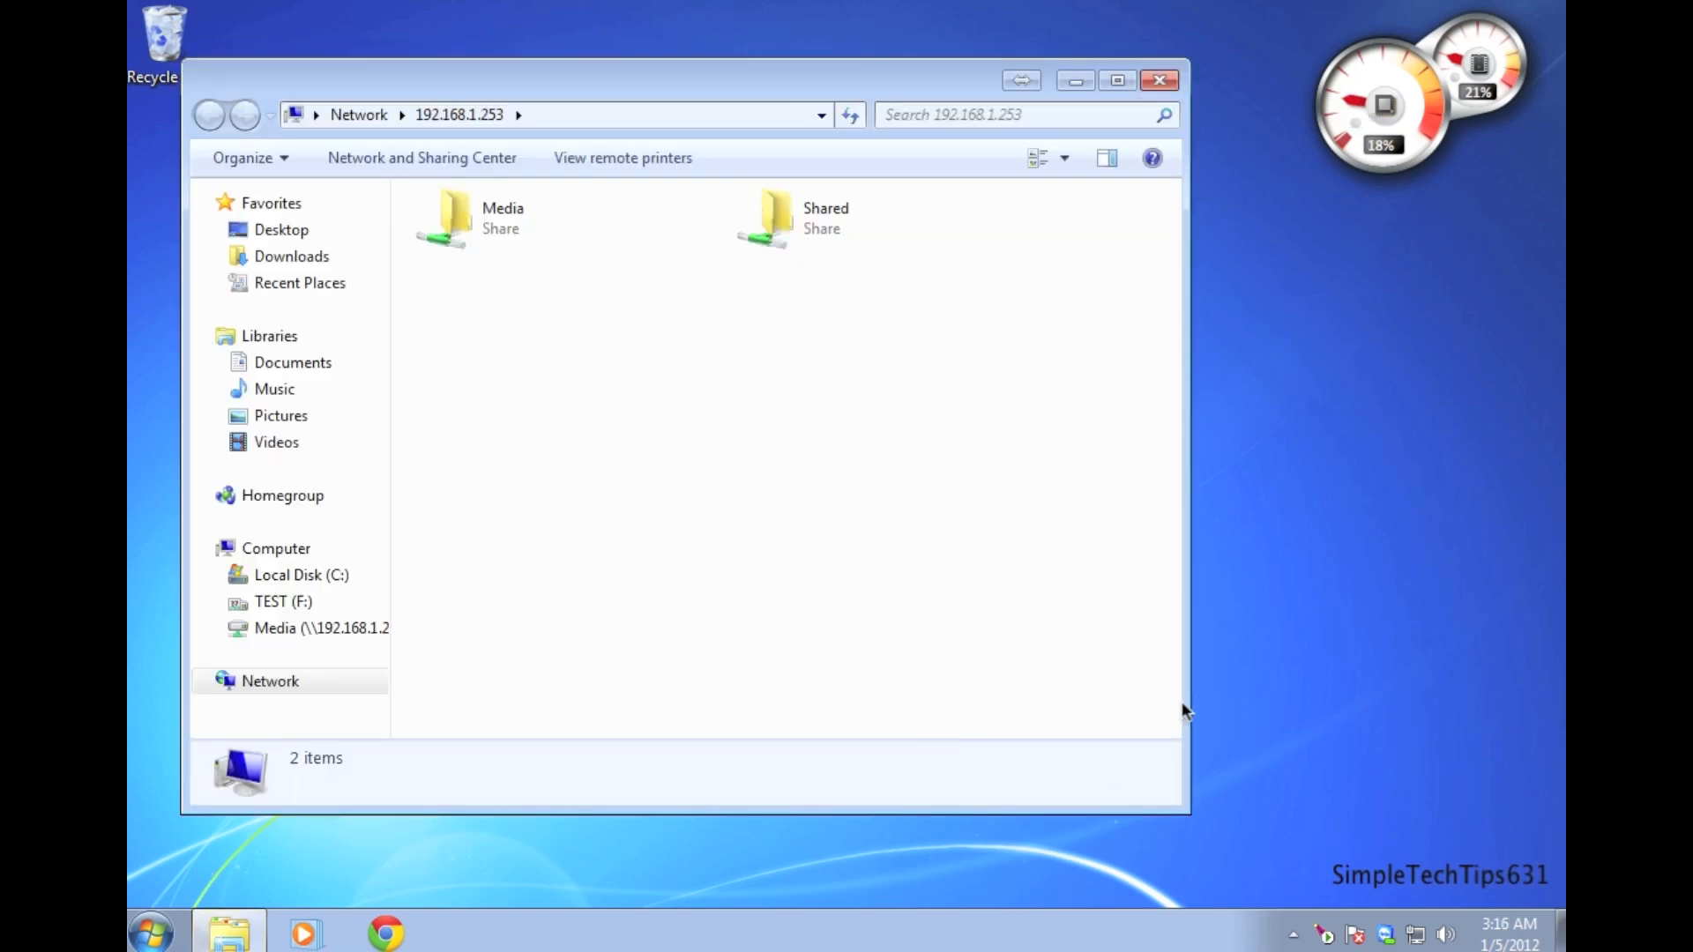
pyautogui.moveTo(940, 446)
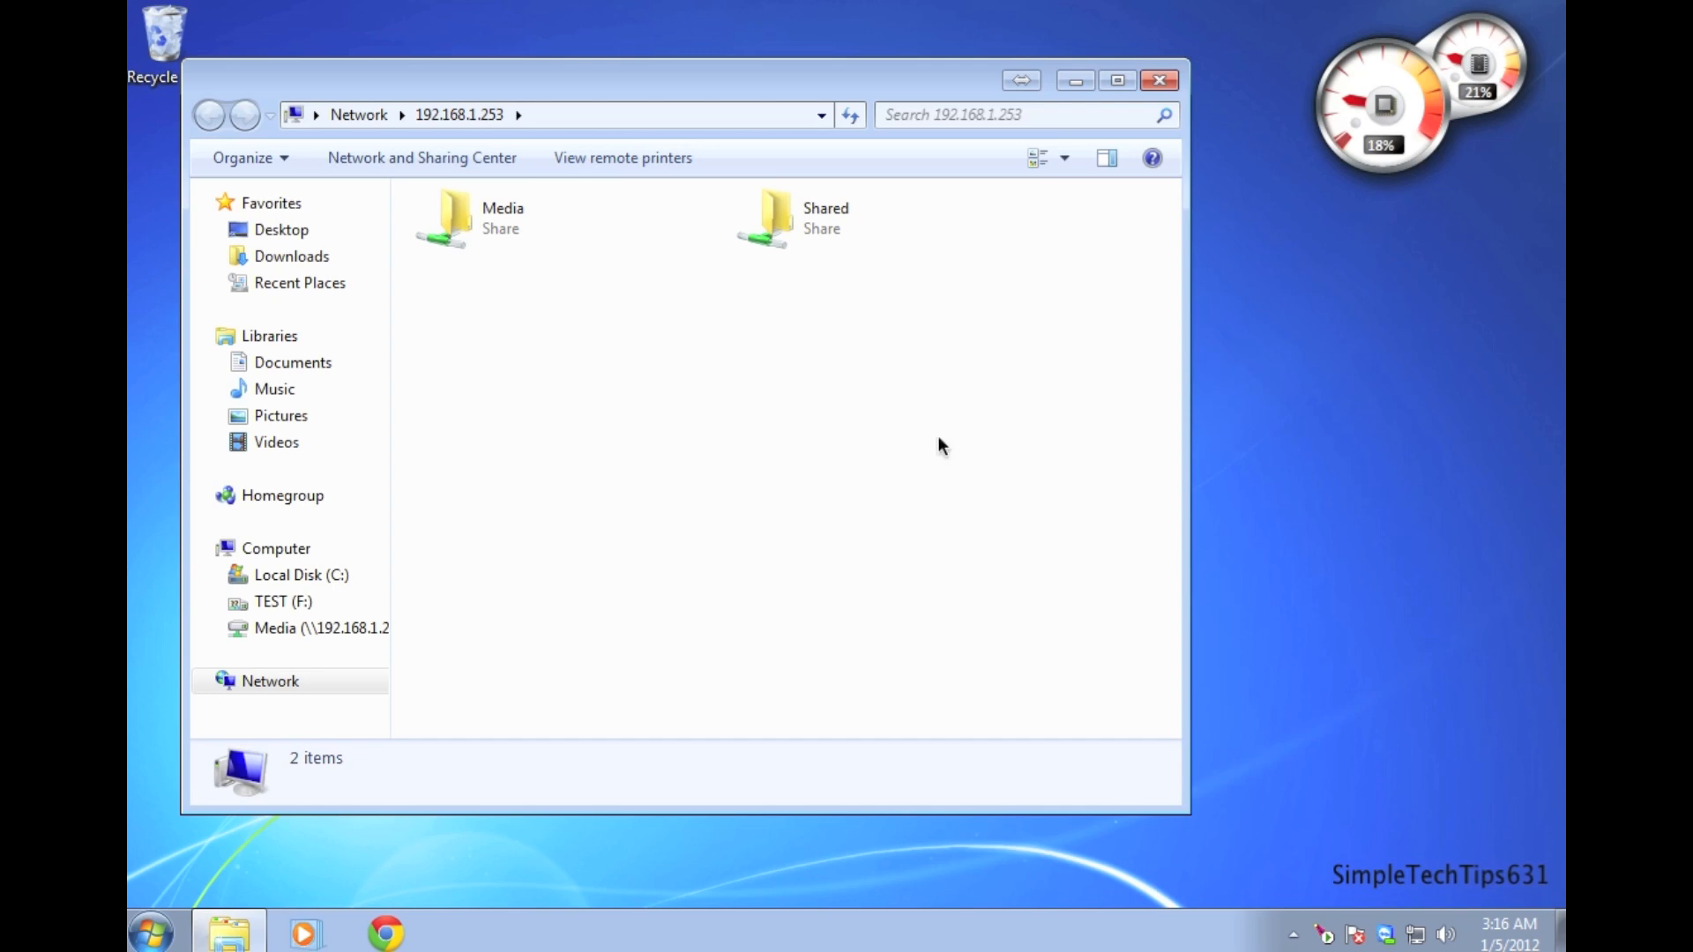
pyautogui.moveTo(809, 243)
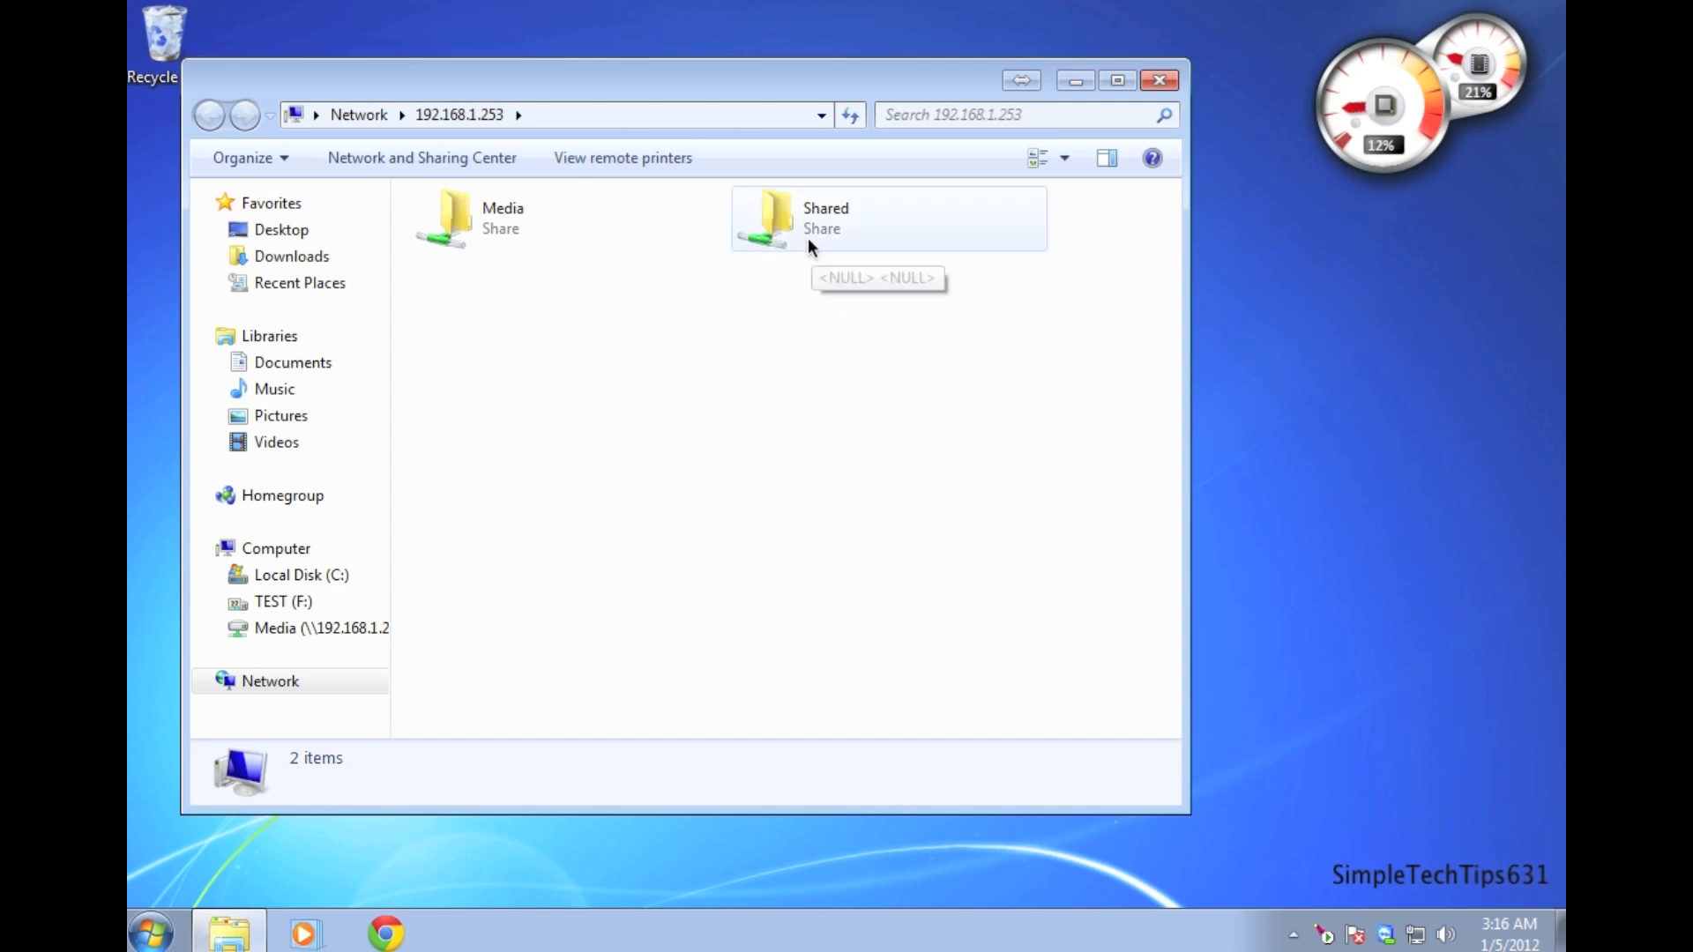
pyautogui.moveTo(591, 200)
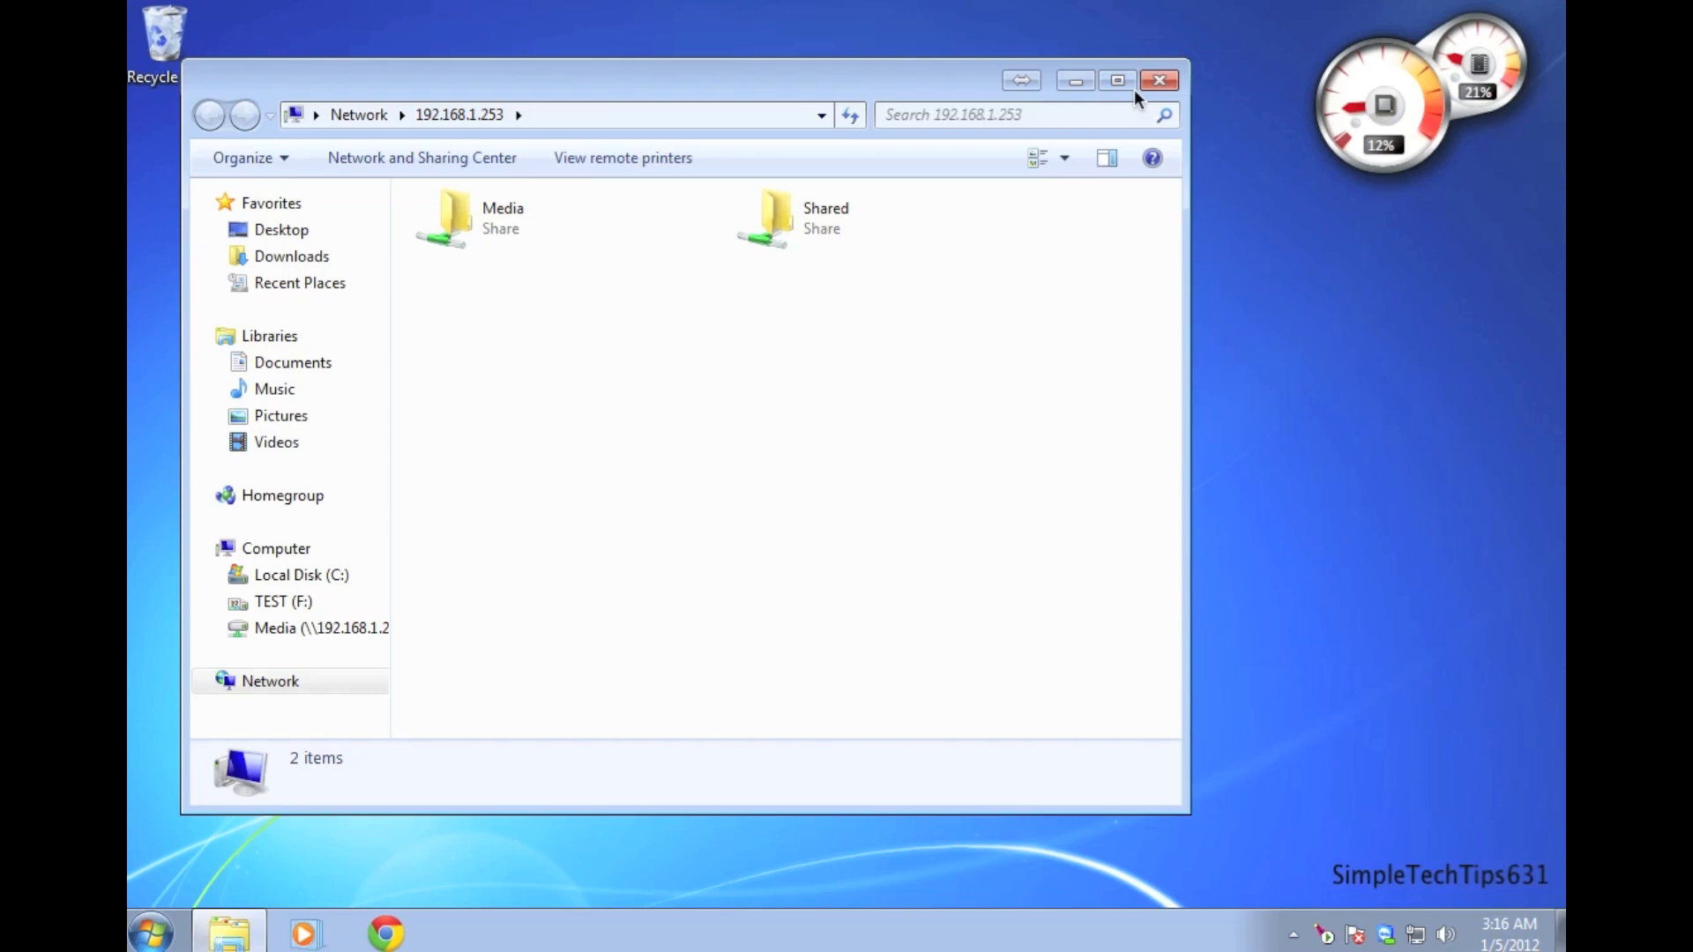
# - Start Chrome and paste-and-go to the router at 10.0.0.138, reaching its login prompt
pyautogui.click(1161, 81)
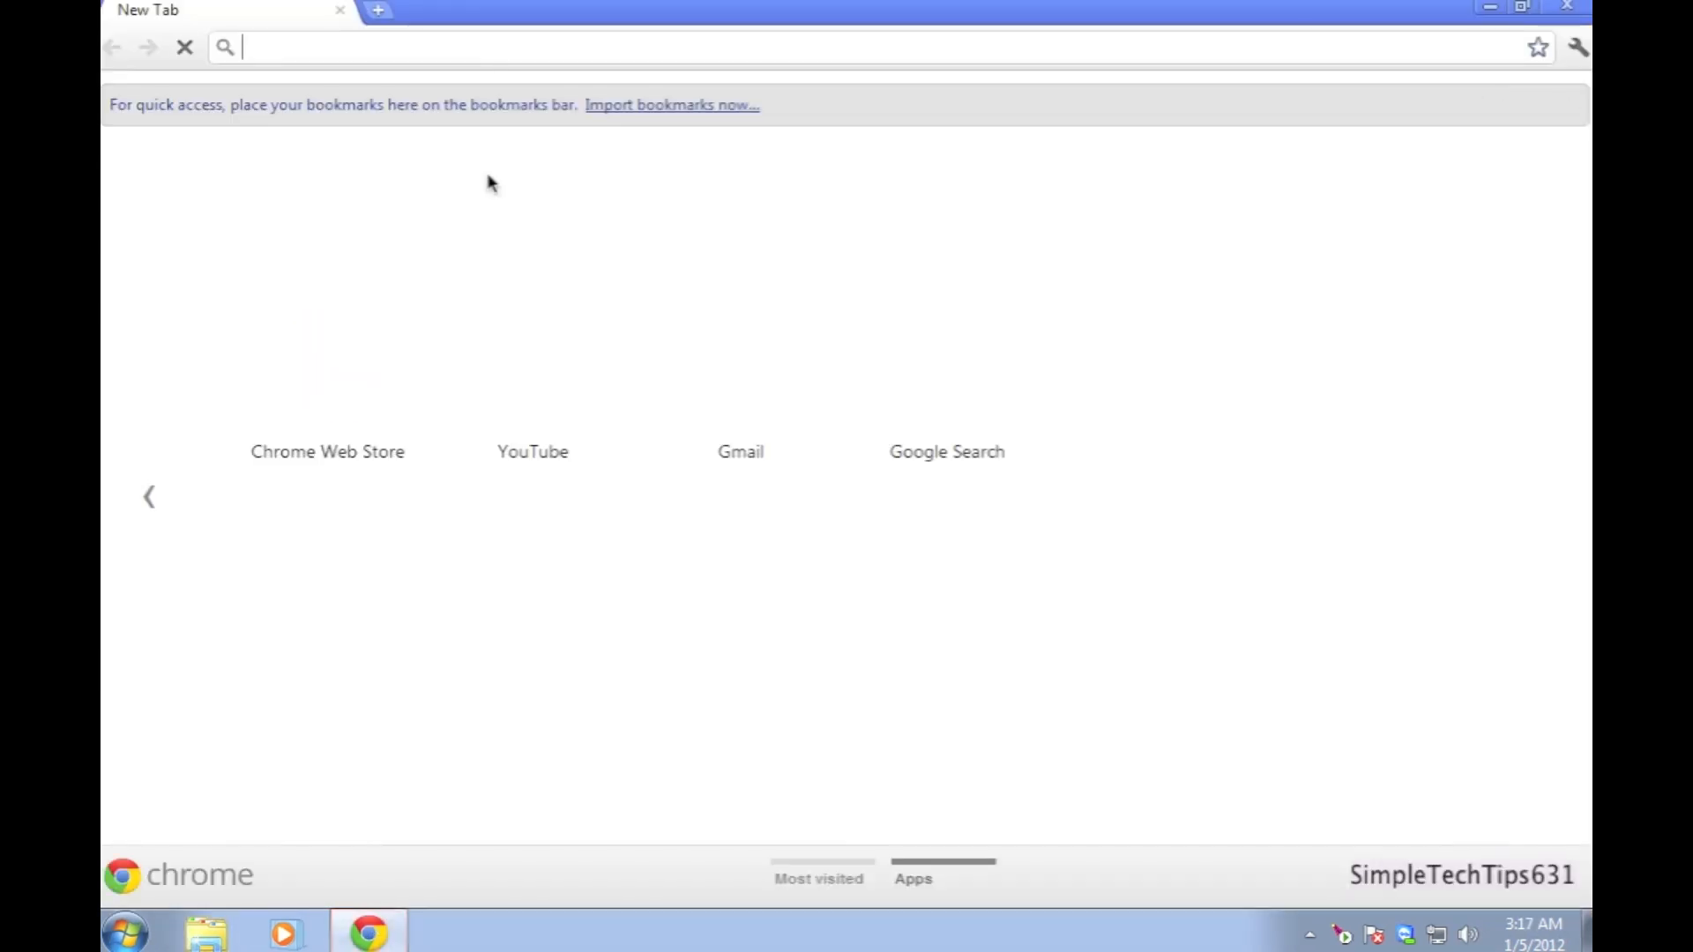
pyautogui.rightClick(325, 46)
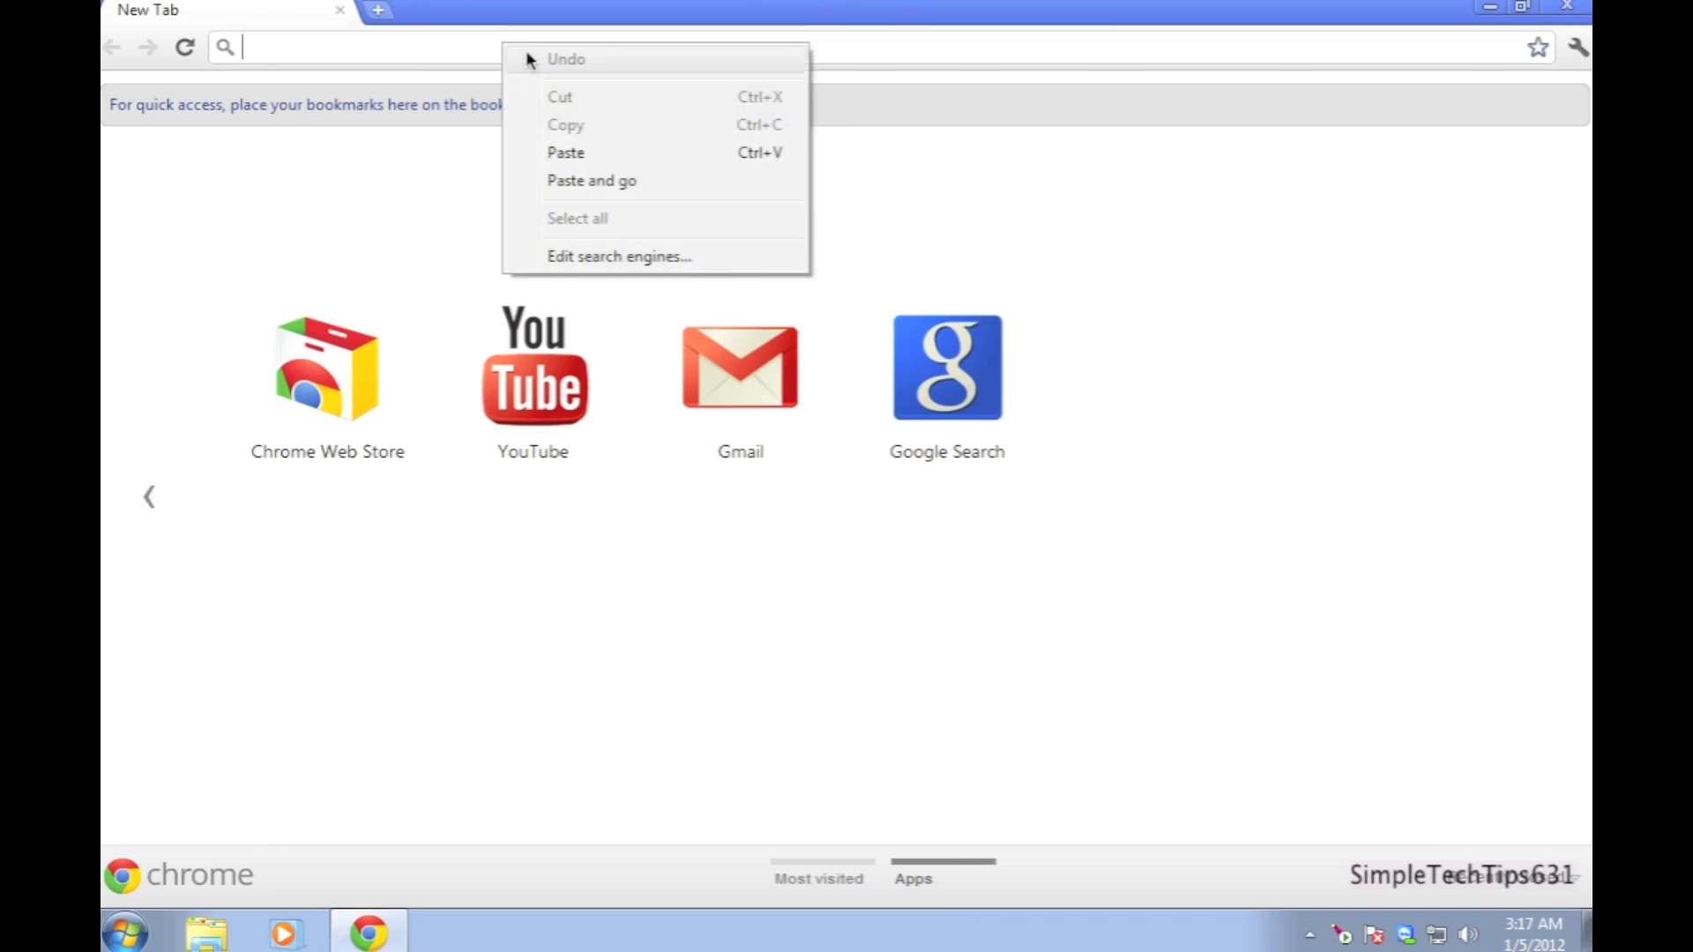
pyautogui.click(593, 180)
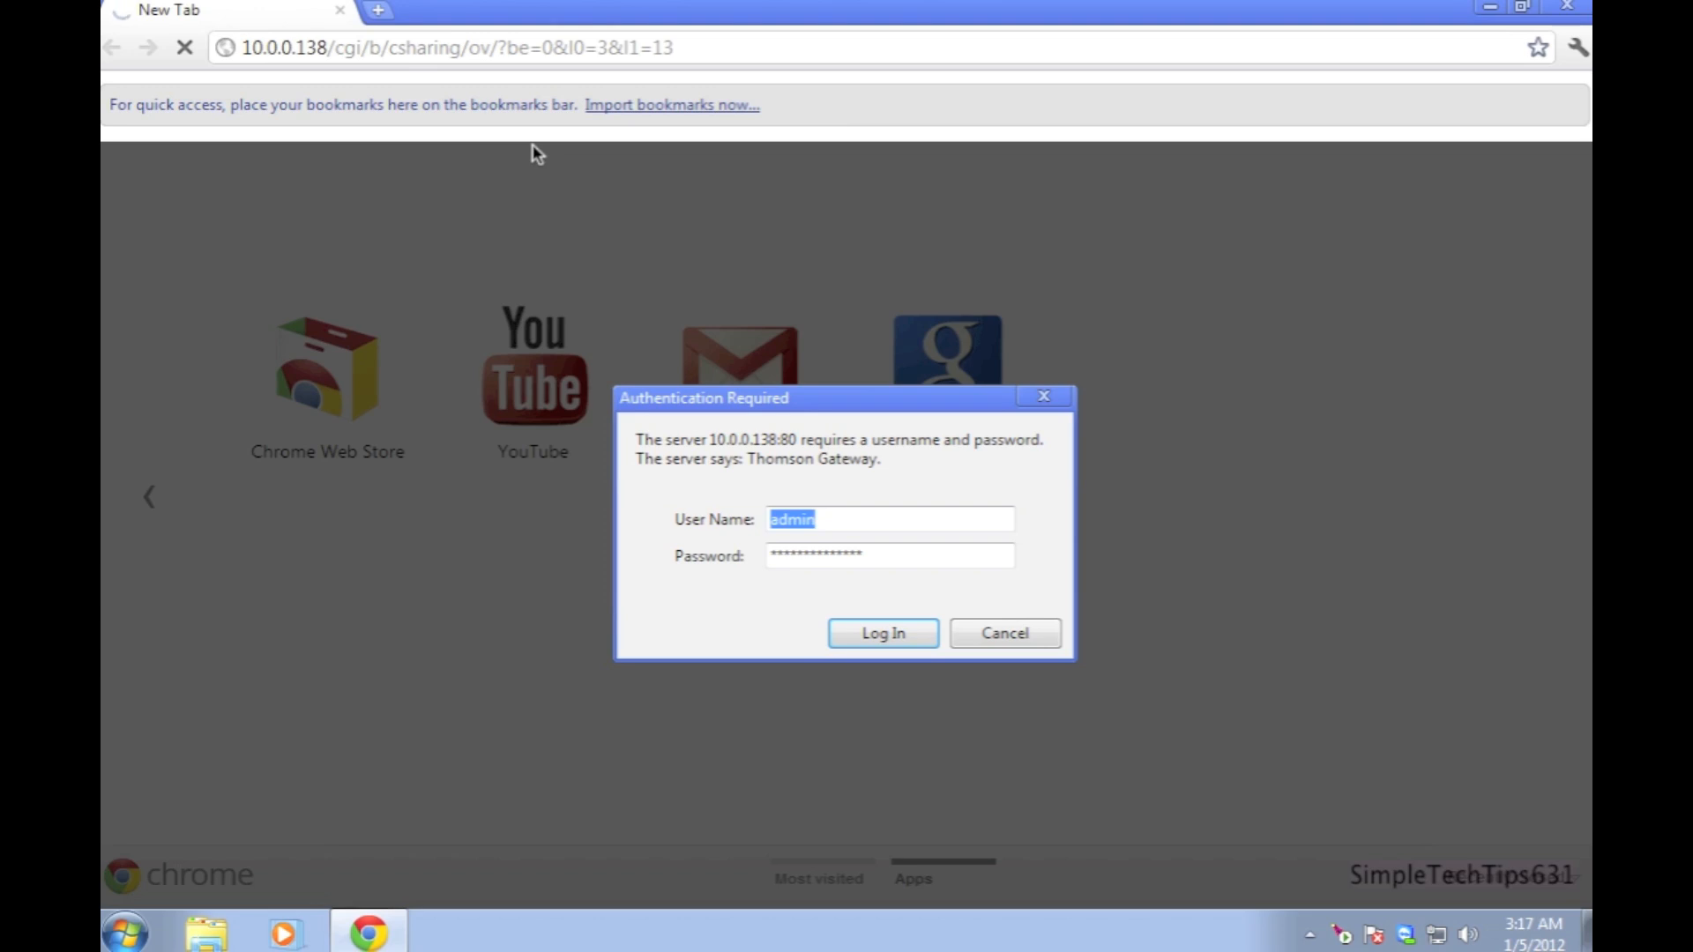
# - Log in, enable the FTP Server under Content Sharing and apply the change
pyautogui.click(882, 633)
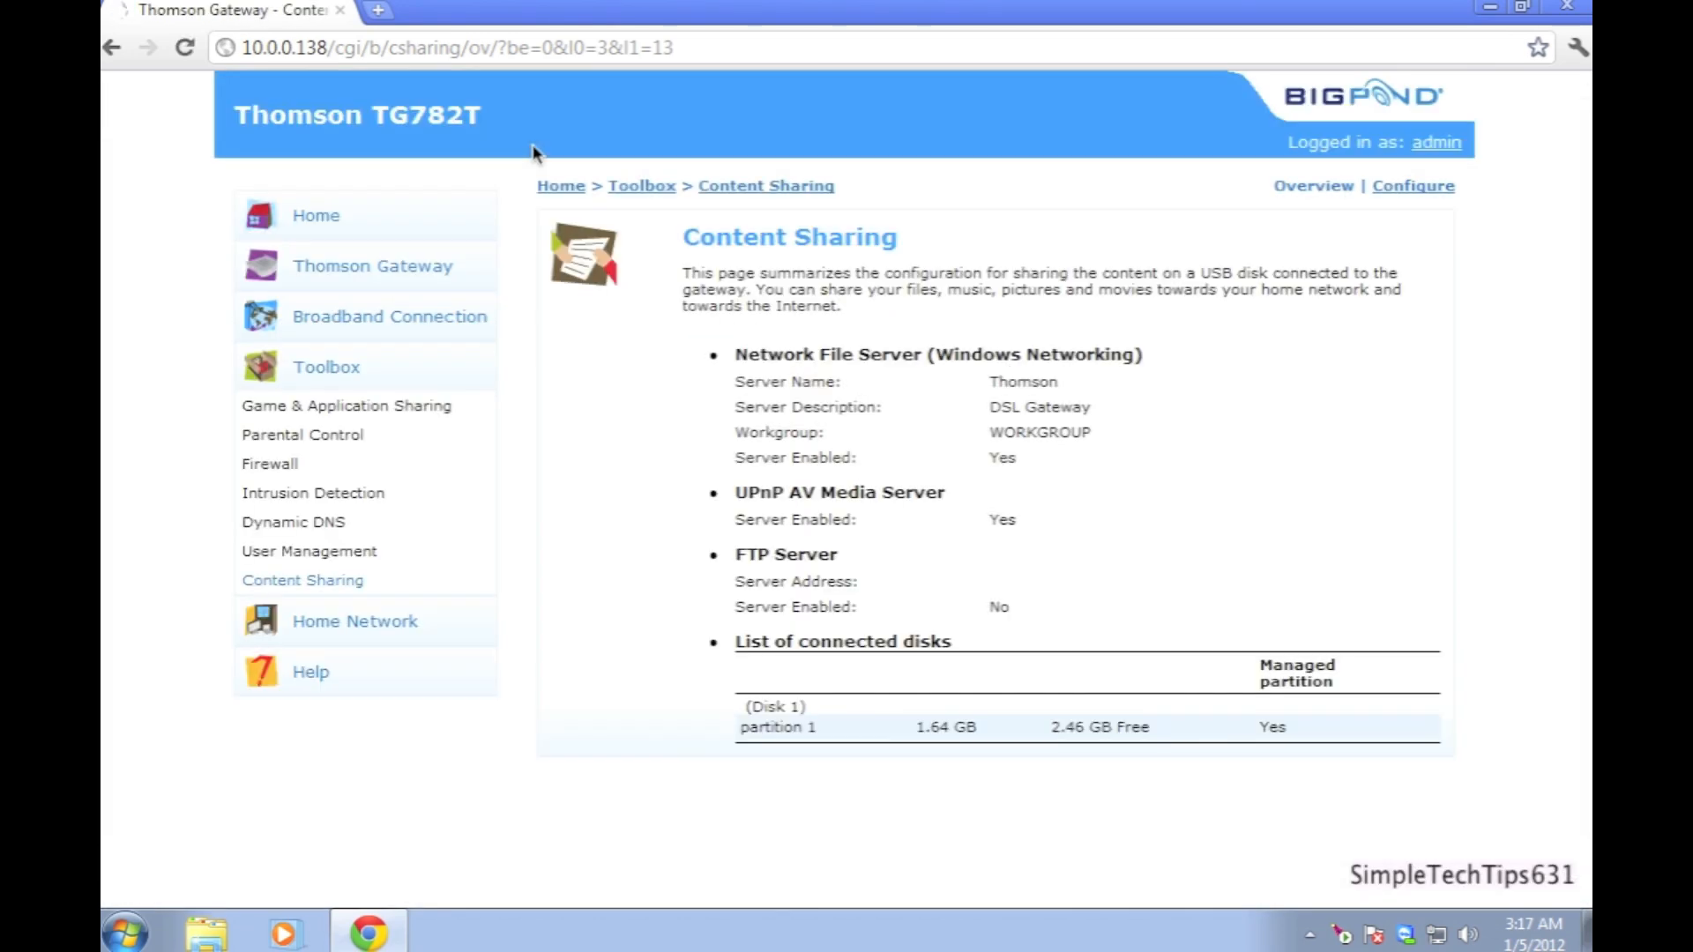
pyautogui.moveTo(1317, 196)
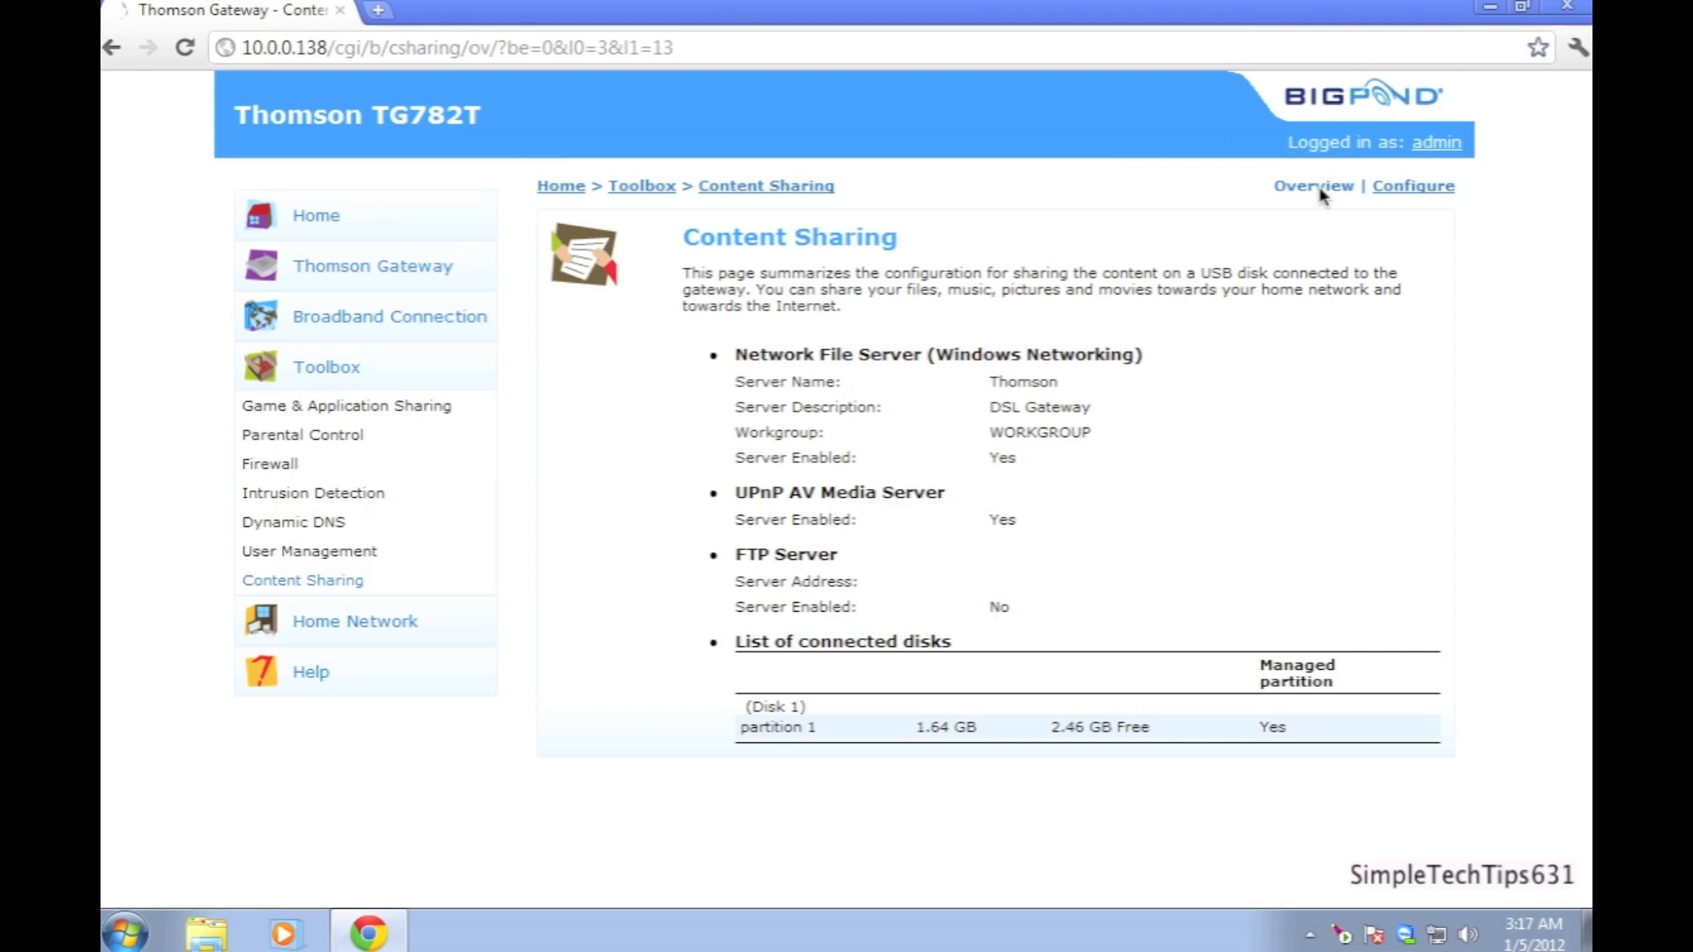
pyautogui.click(1412, 185)
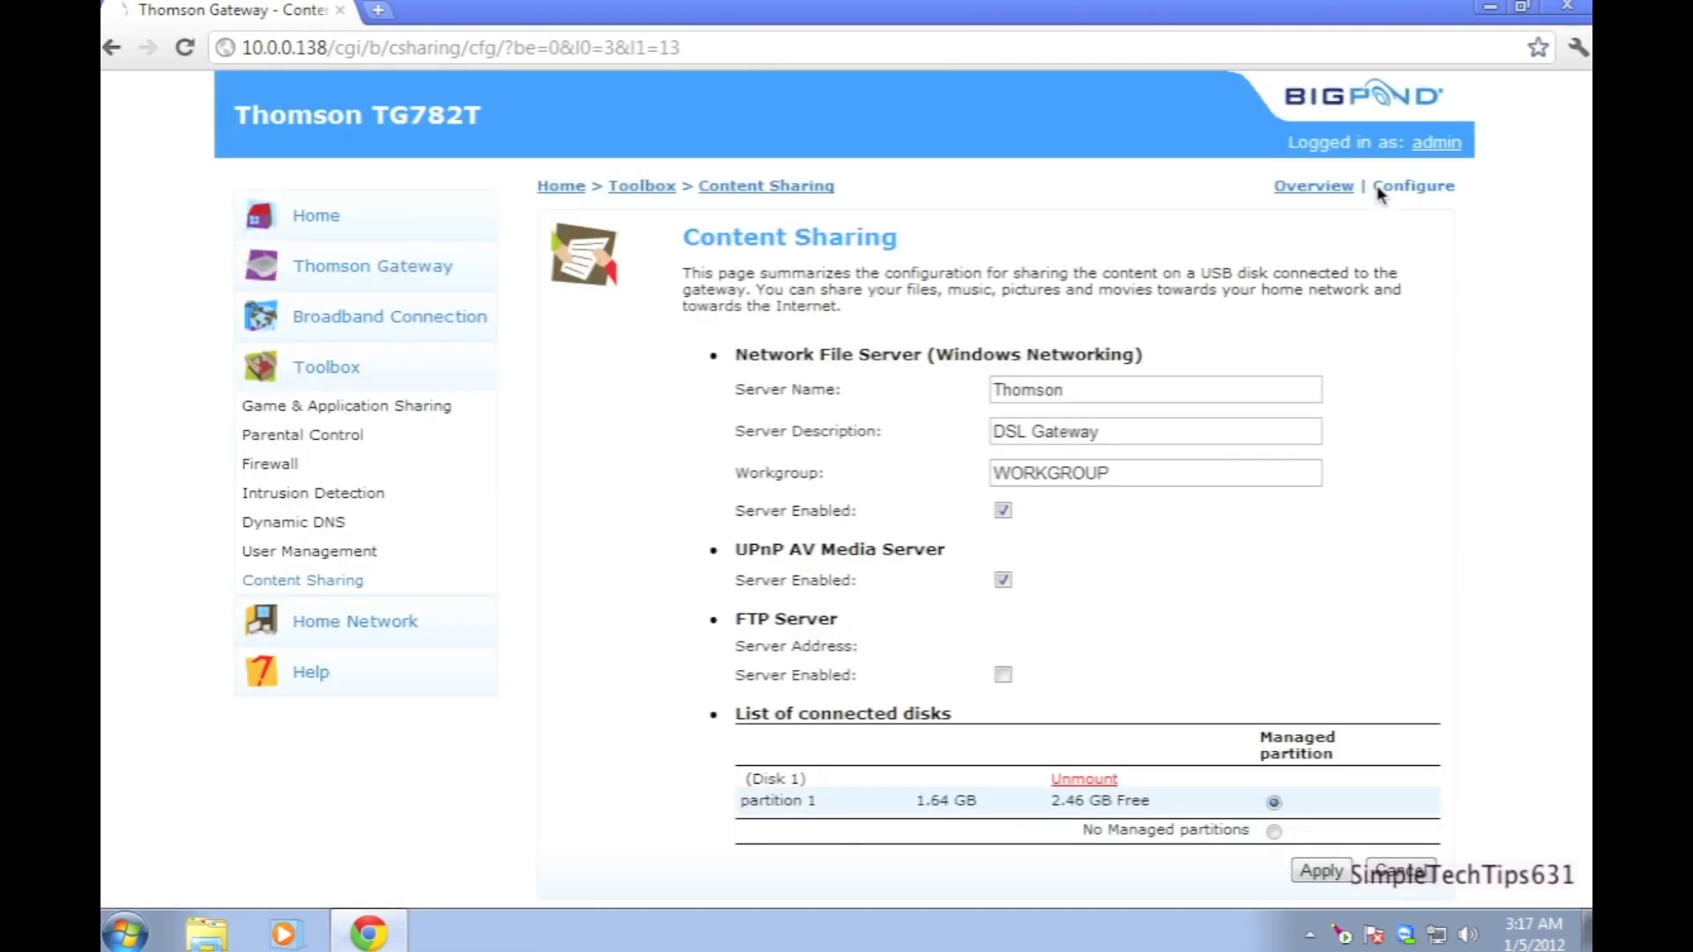
pyautogui.moveTo(1358, 252)
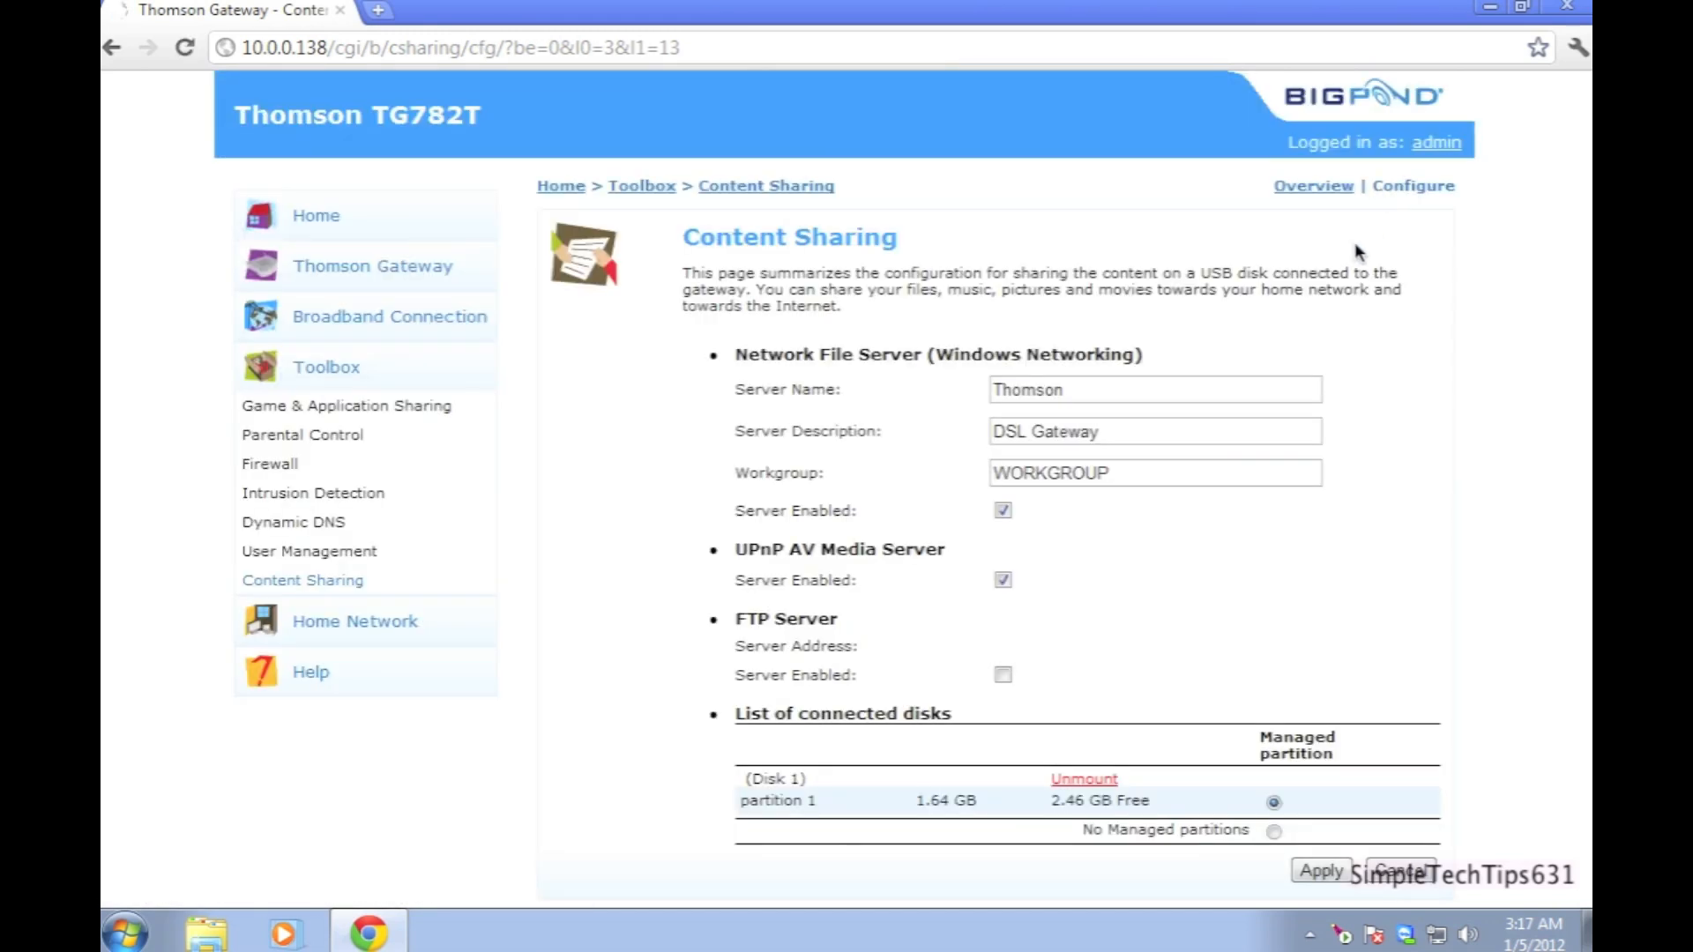
pyautogui.moveTo(1301, 430)
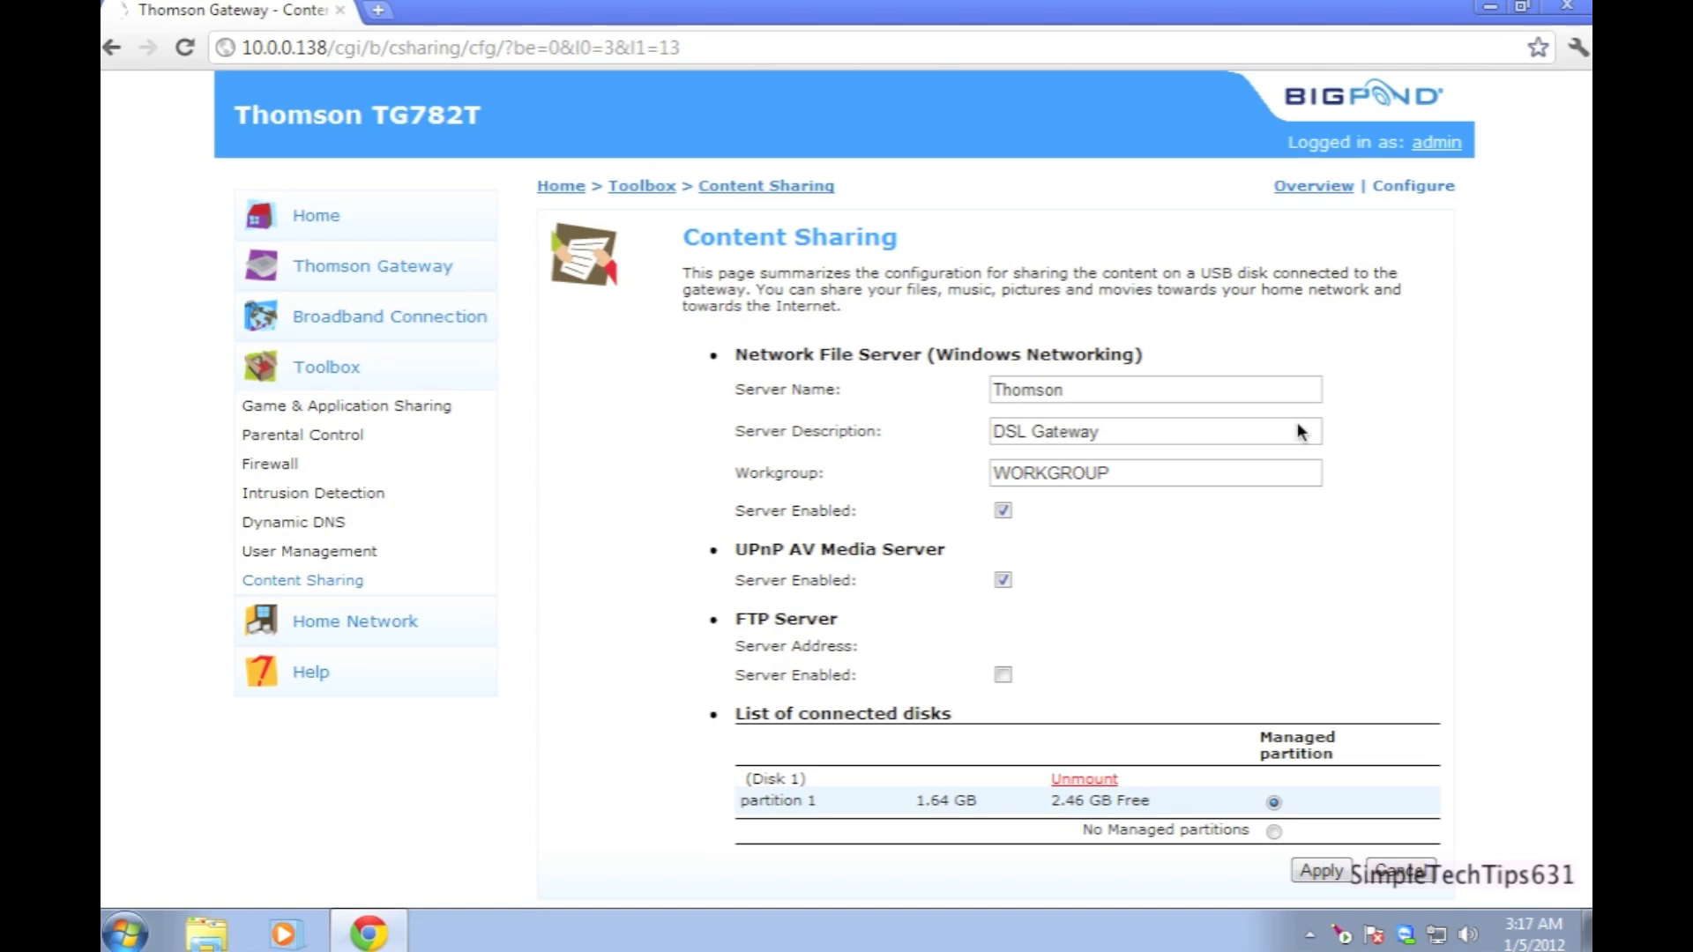
pyautogui.click(1001, 675)
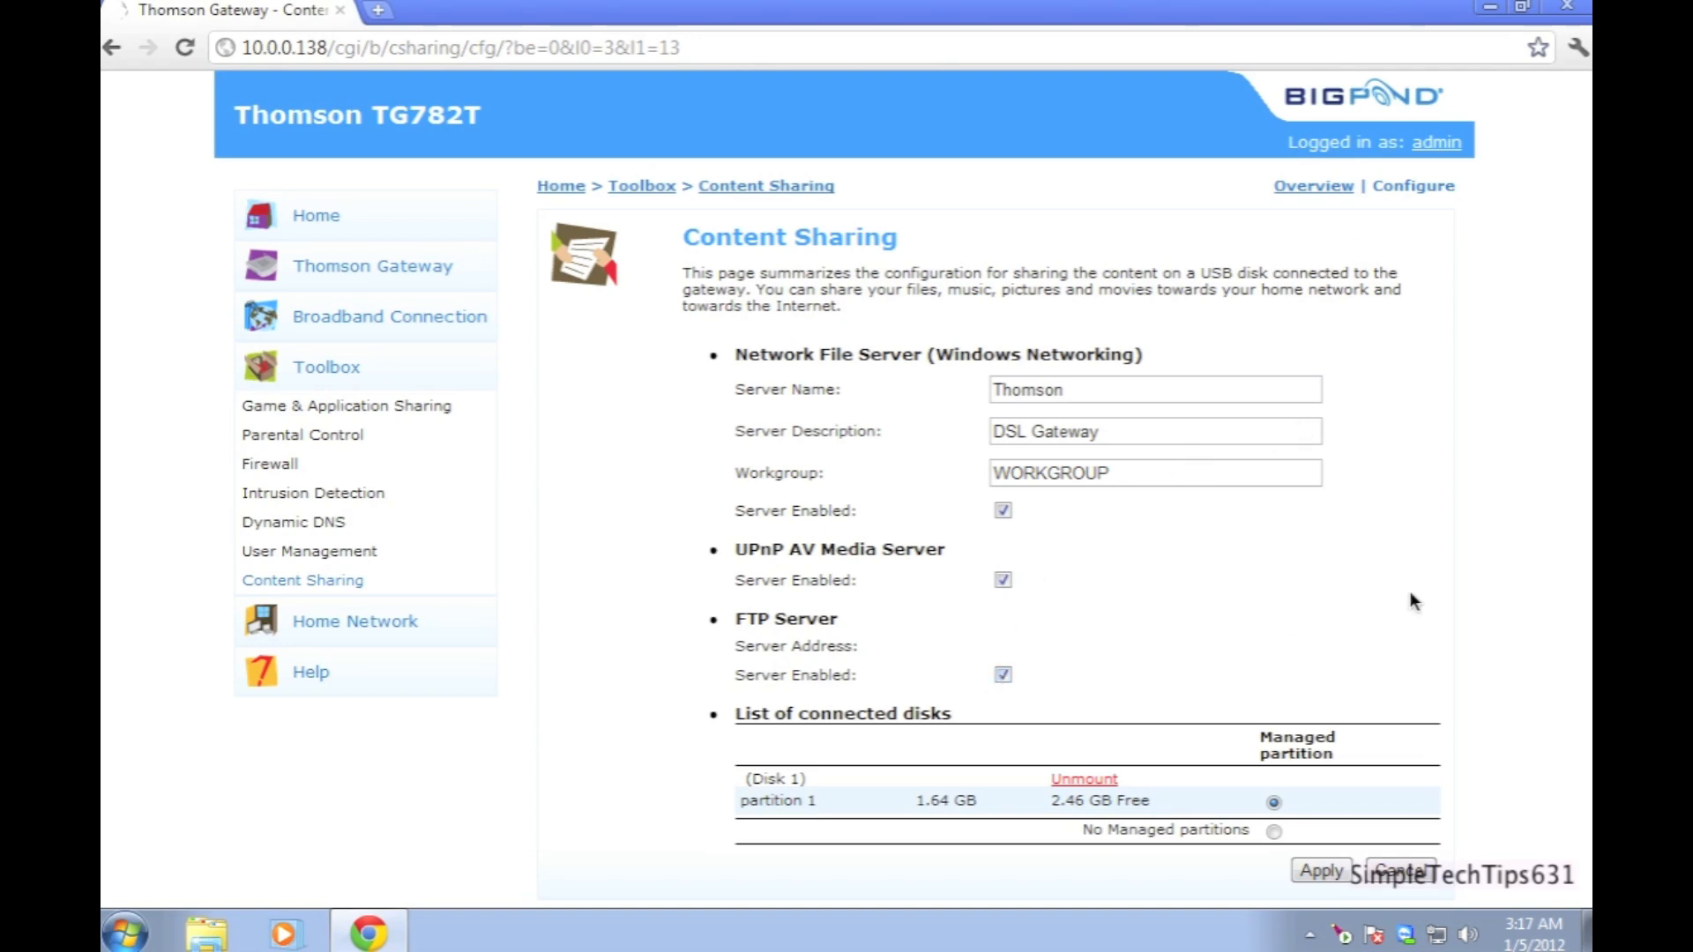
pyautogui.moveTo(1402, 647)
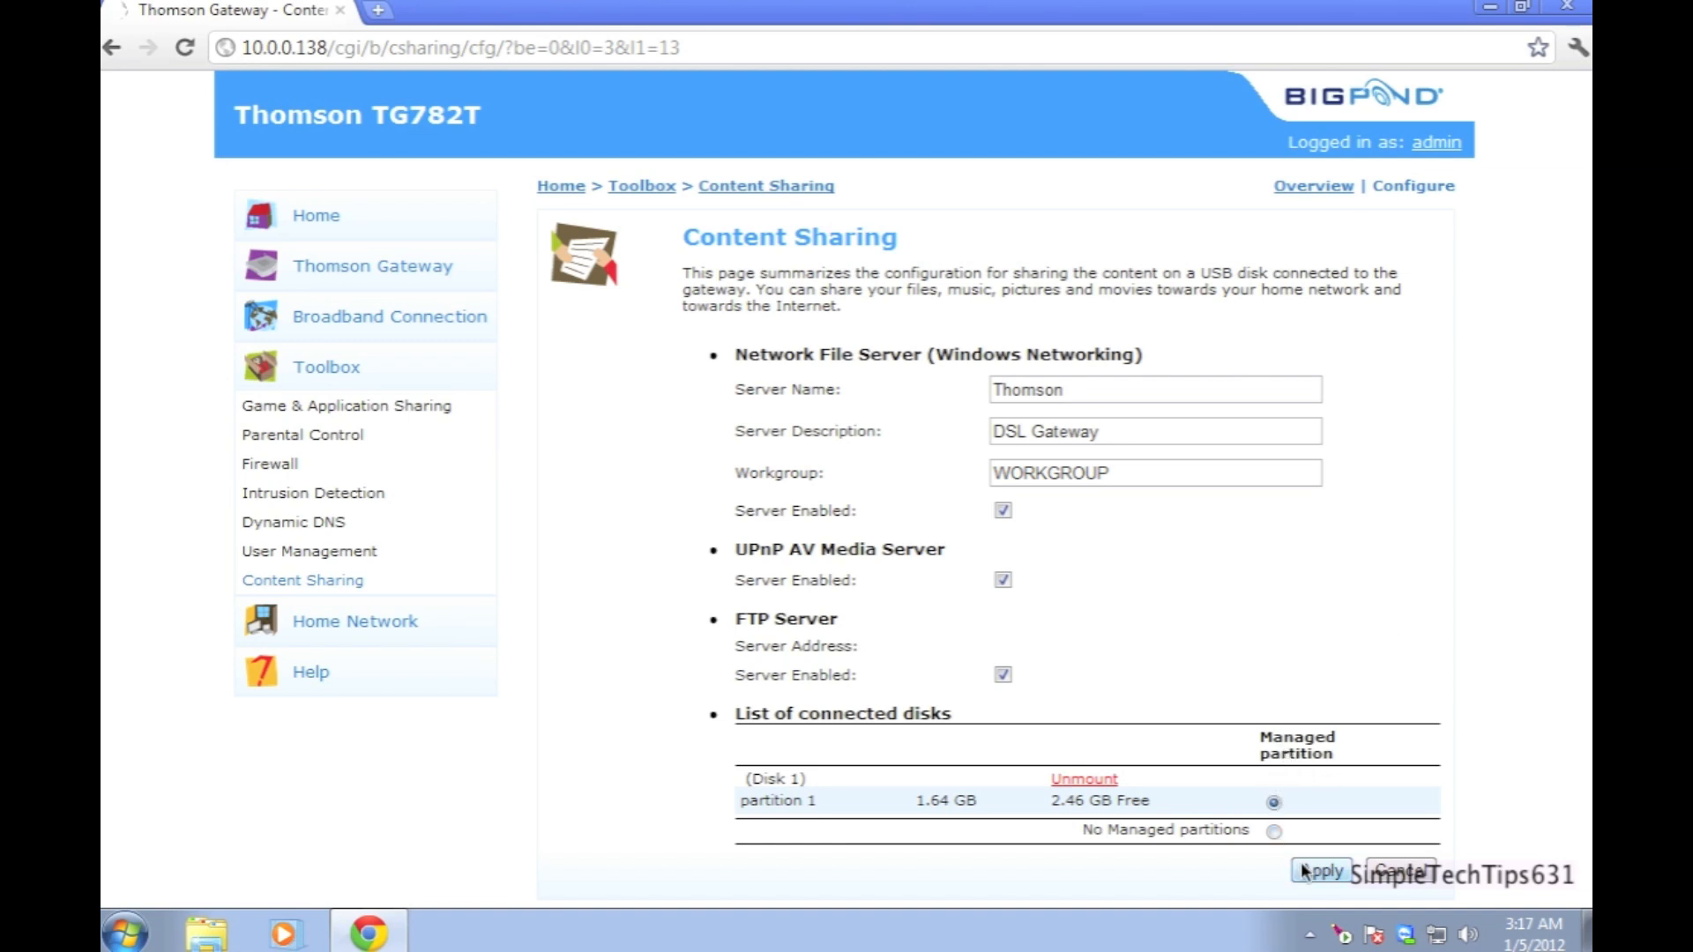
pyautogui.click(1321, 870)
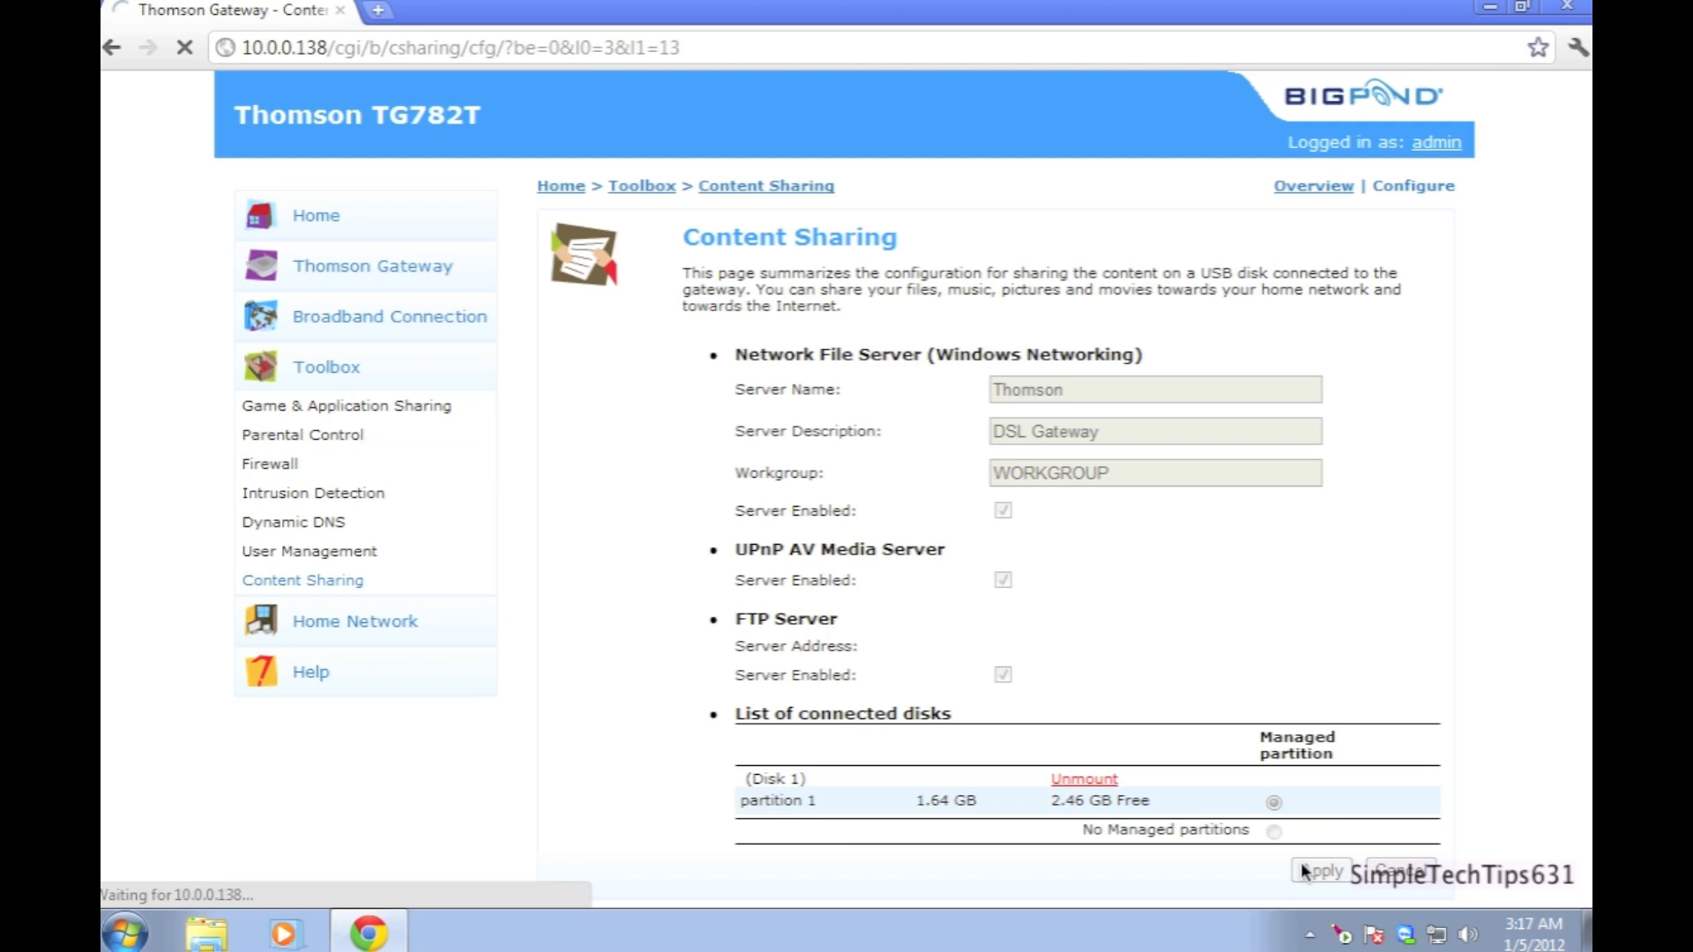
# - Confirm FTP Server shows as enabled, then begin a New Game or Application definition
pyautogui.click(1312, 185)
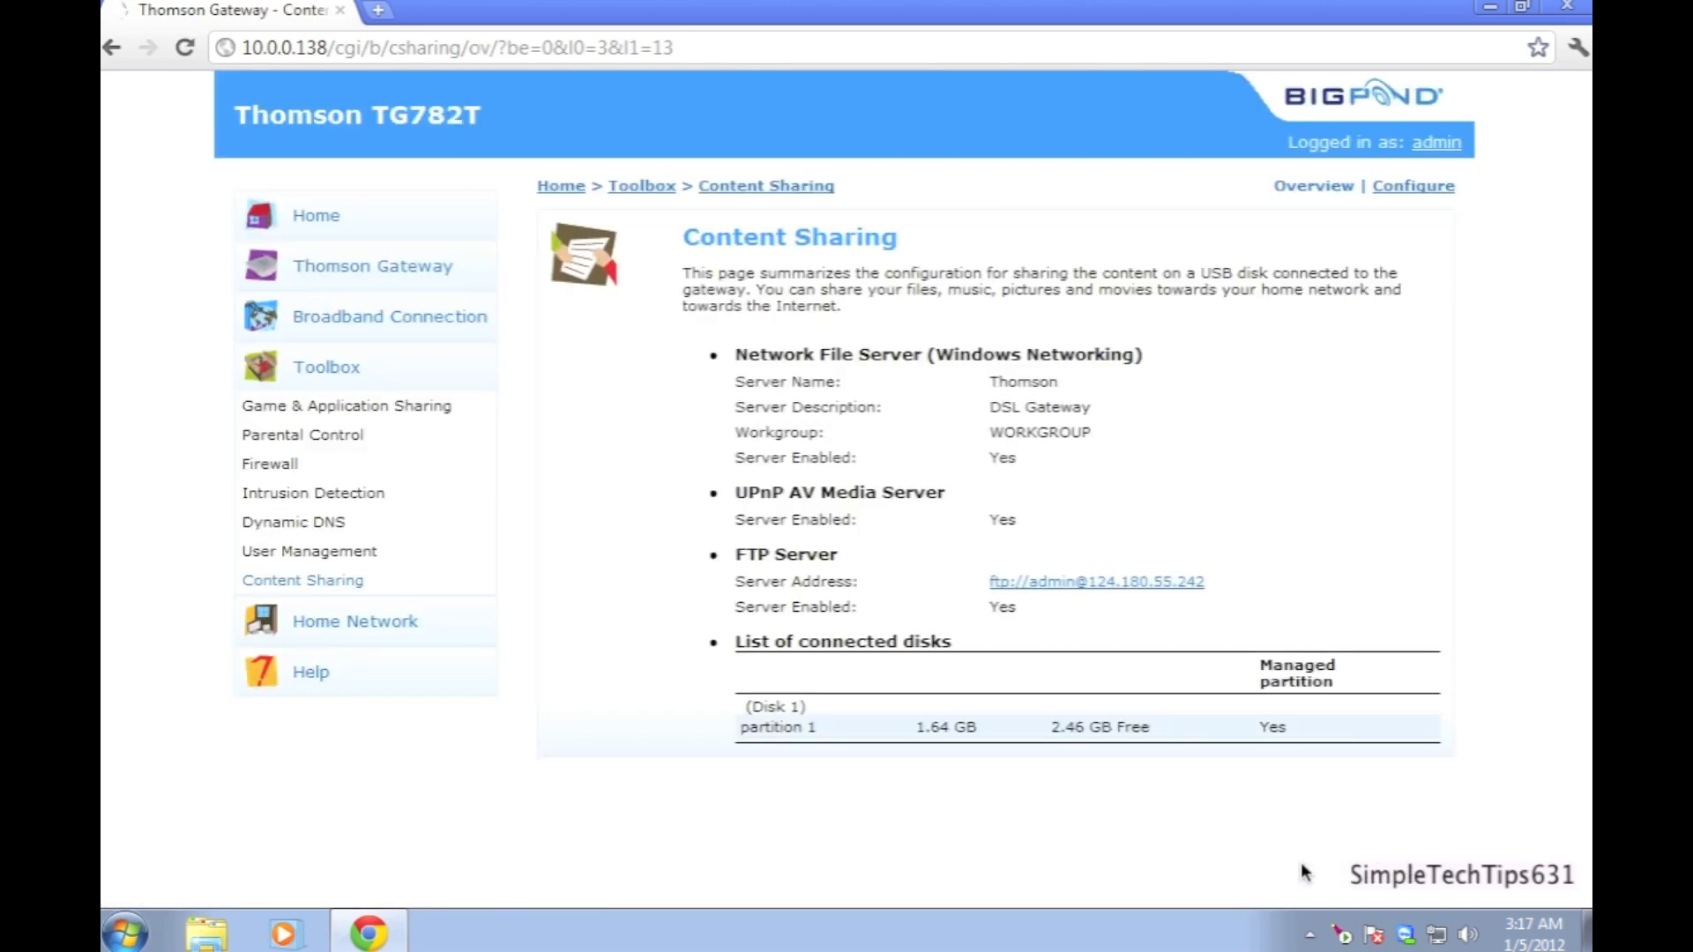
pyautogui.moveTo(757, 529)
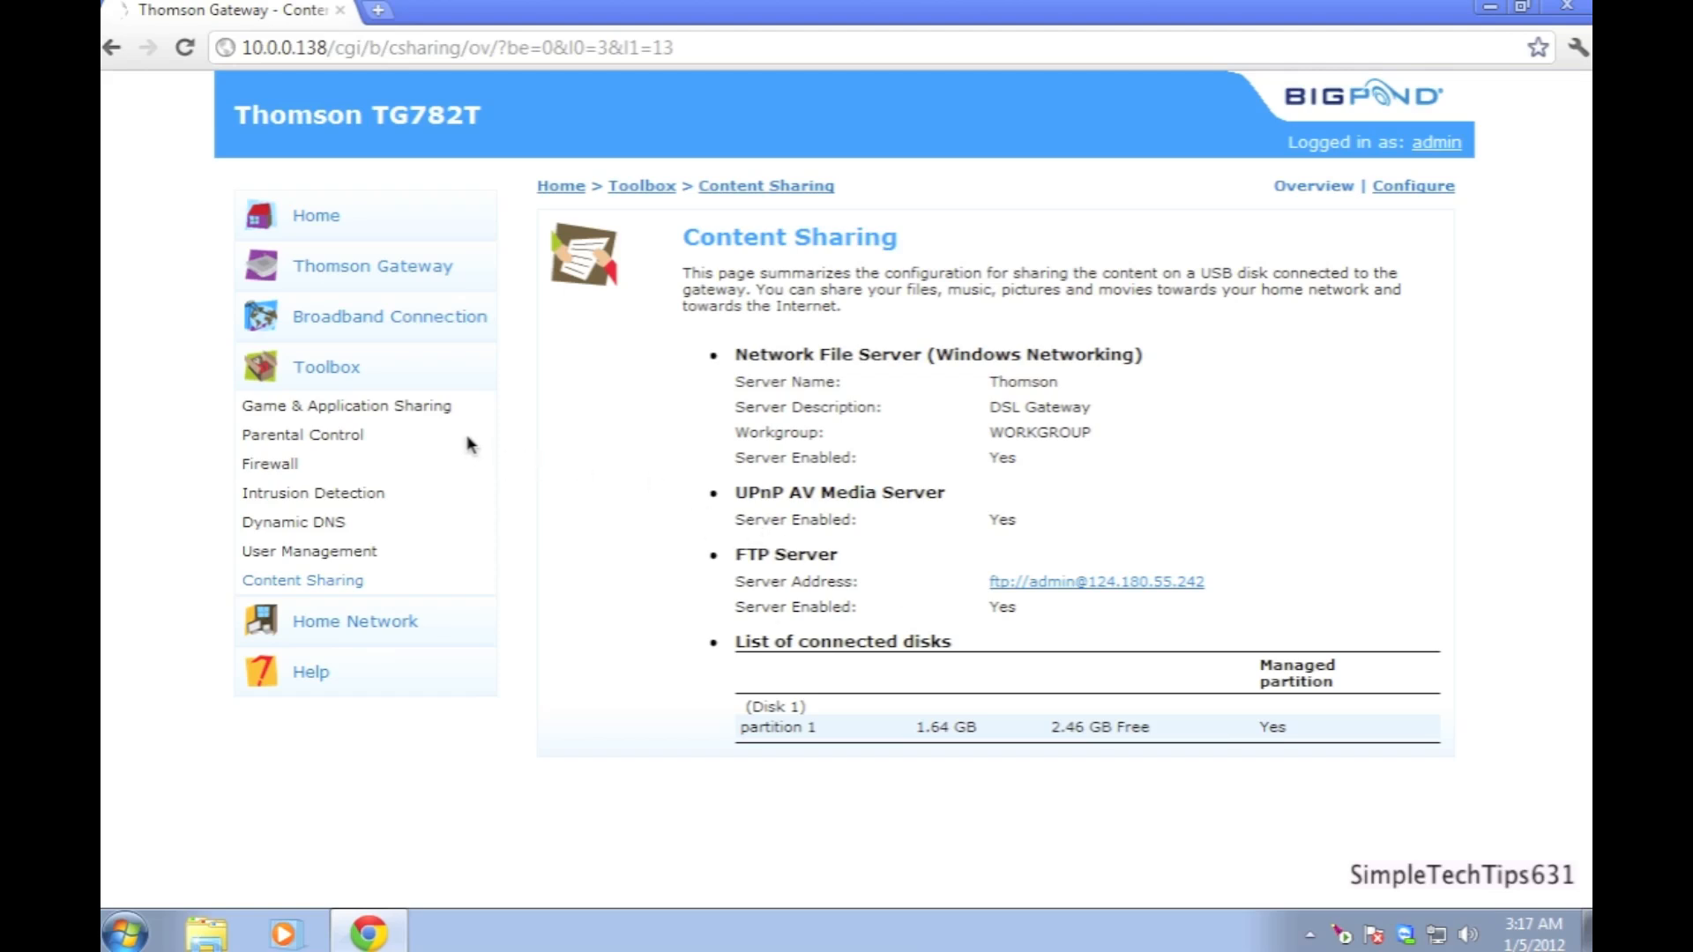
pyautogui.moveTo(469, 447)
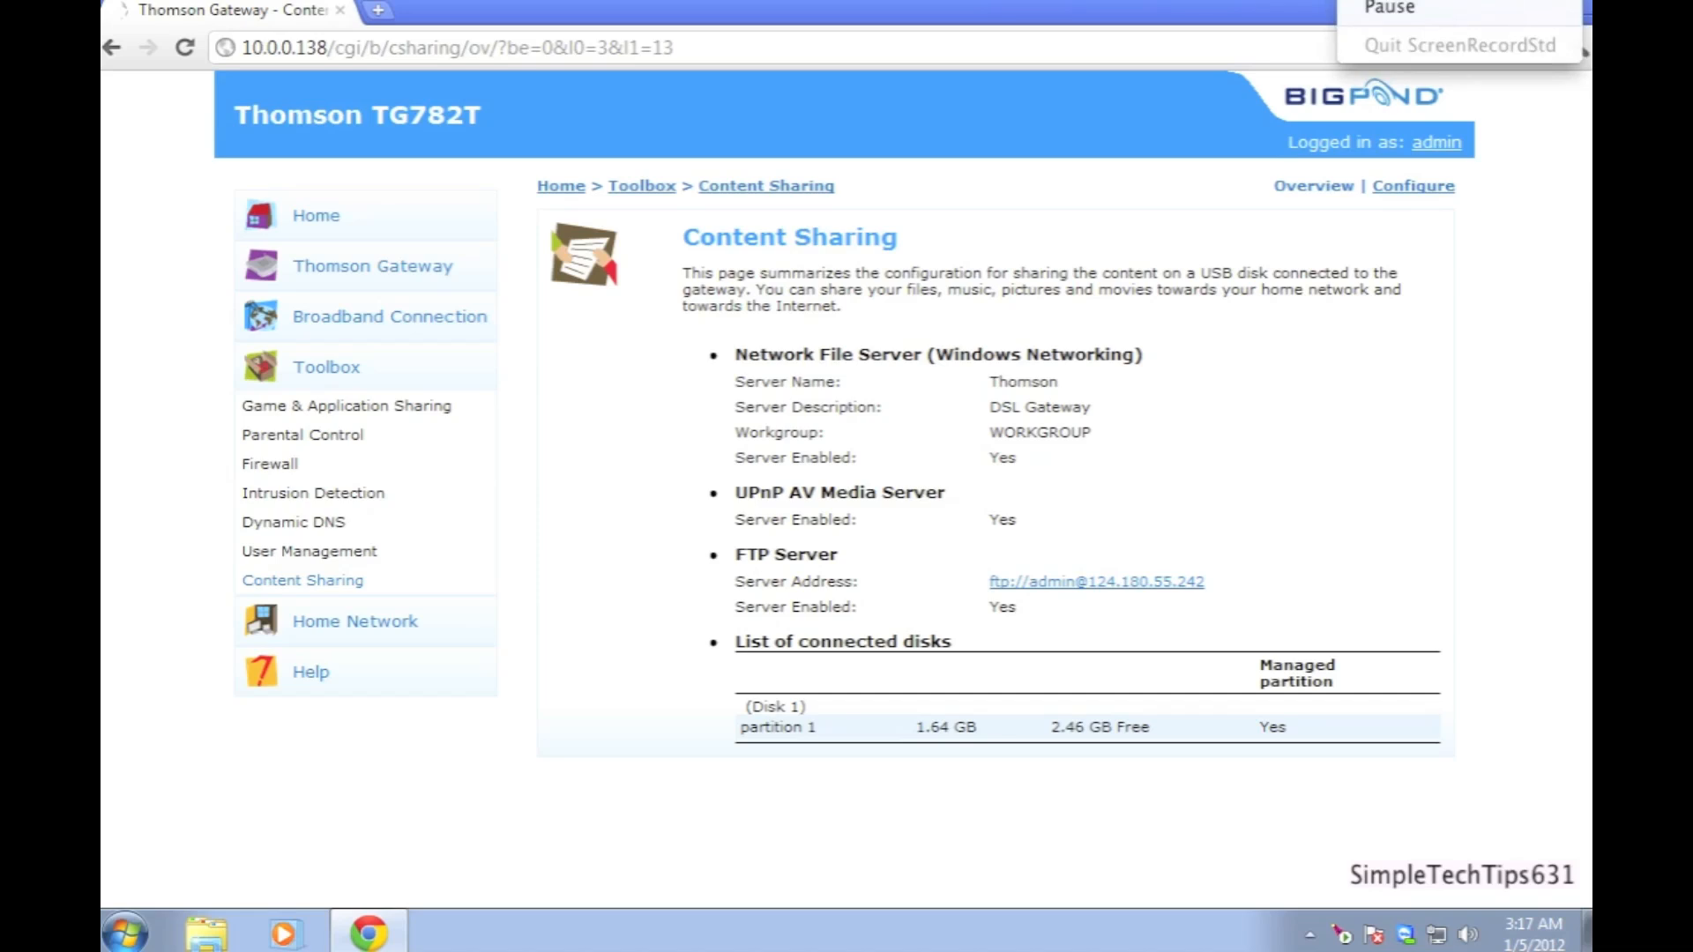
pyautogui.click(345, 406)
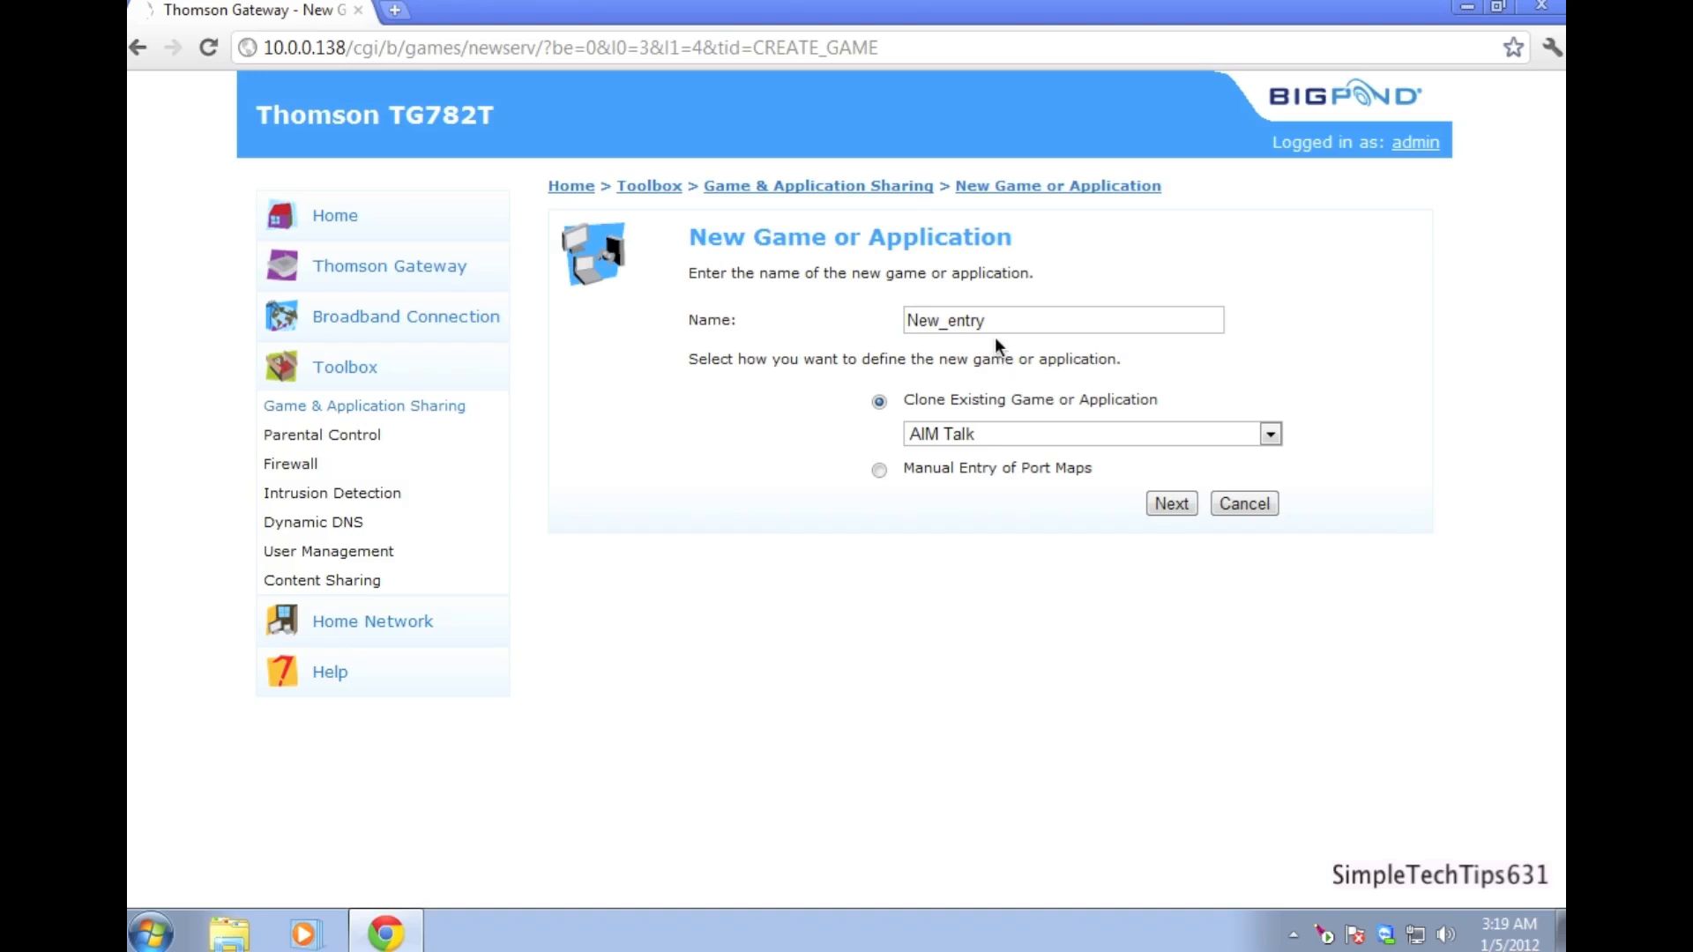
# - Name the application 'Local FTP server' with Manual Entry of Port Maps and continue
pyautogui.tripleClick(1062, 319)
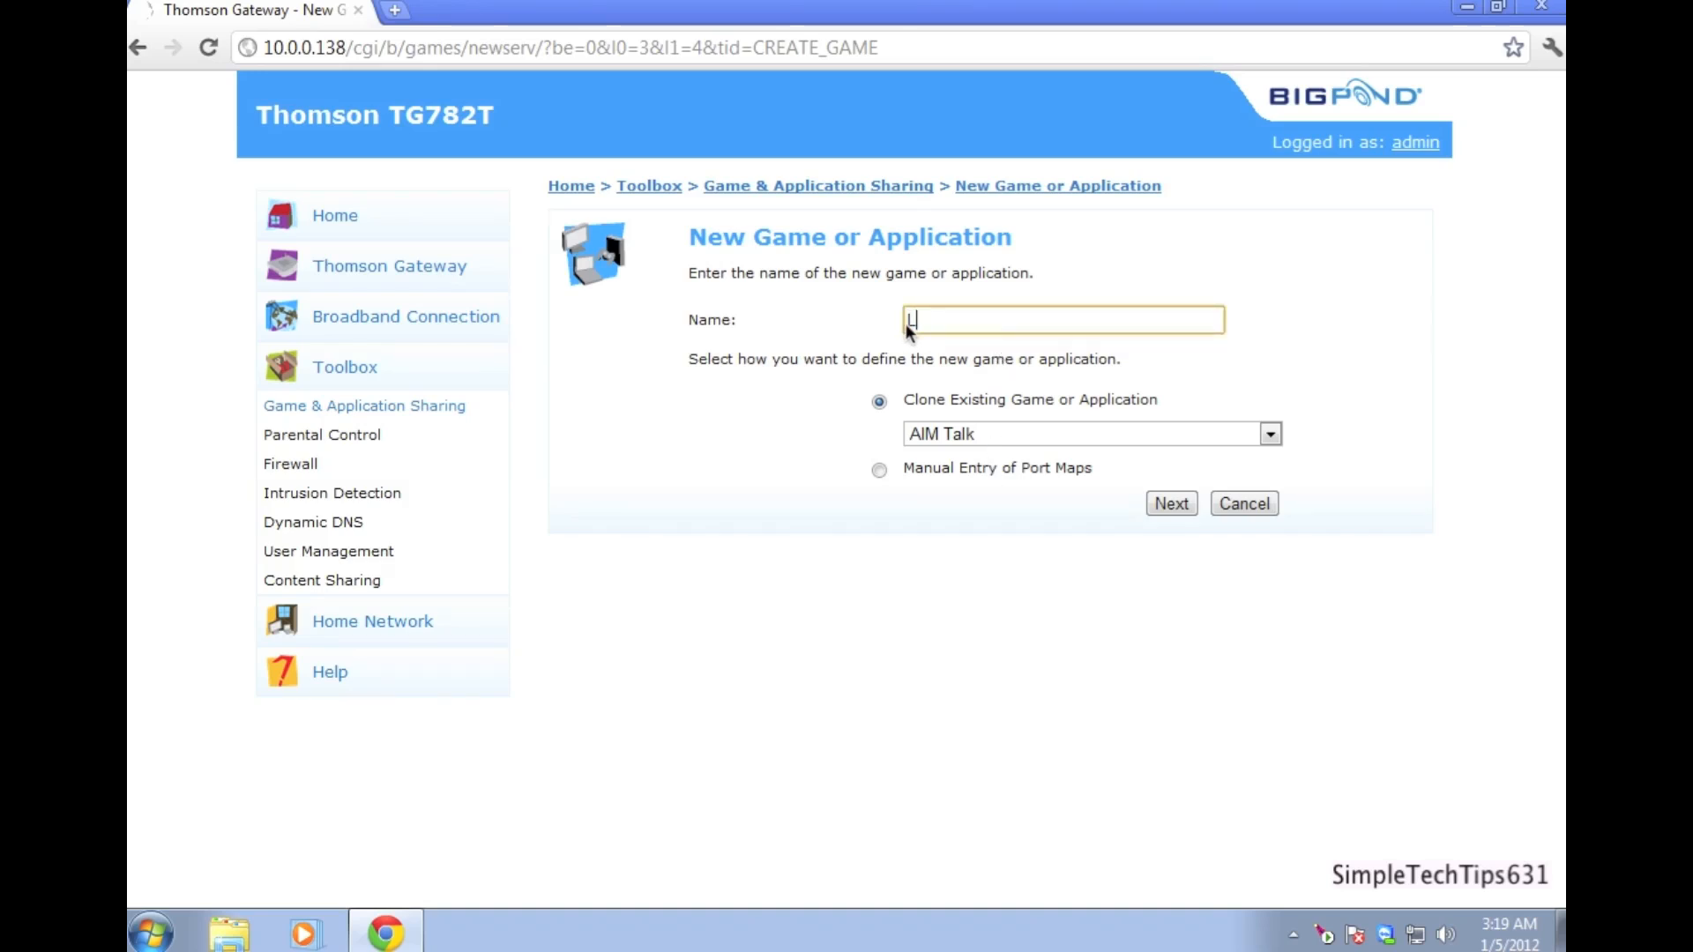
pyautogui.write('Local')
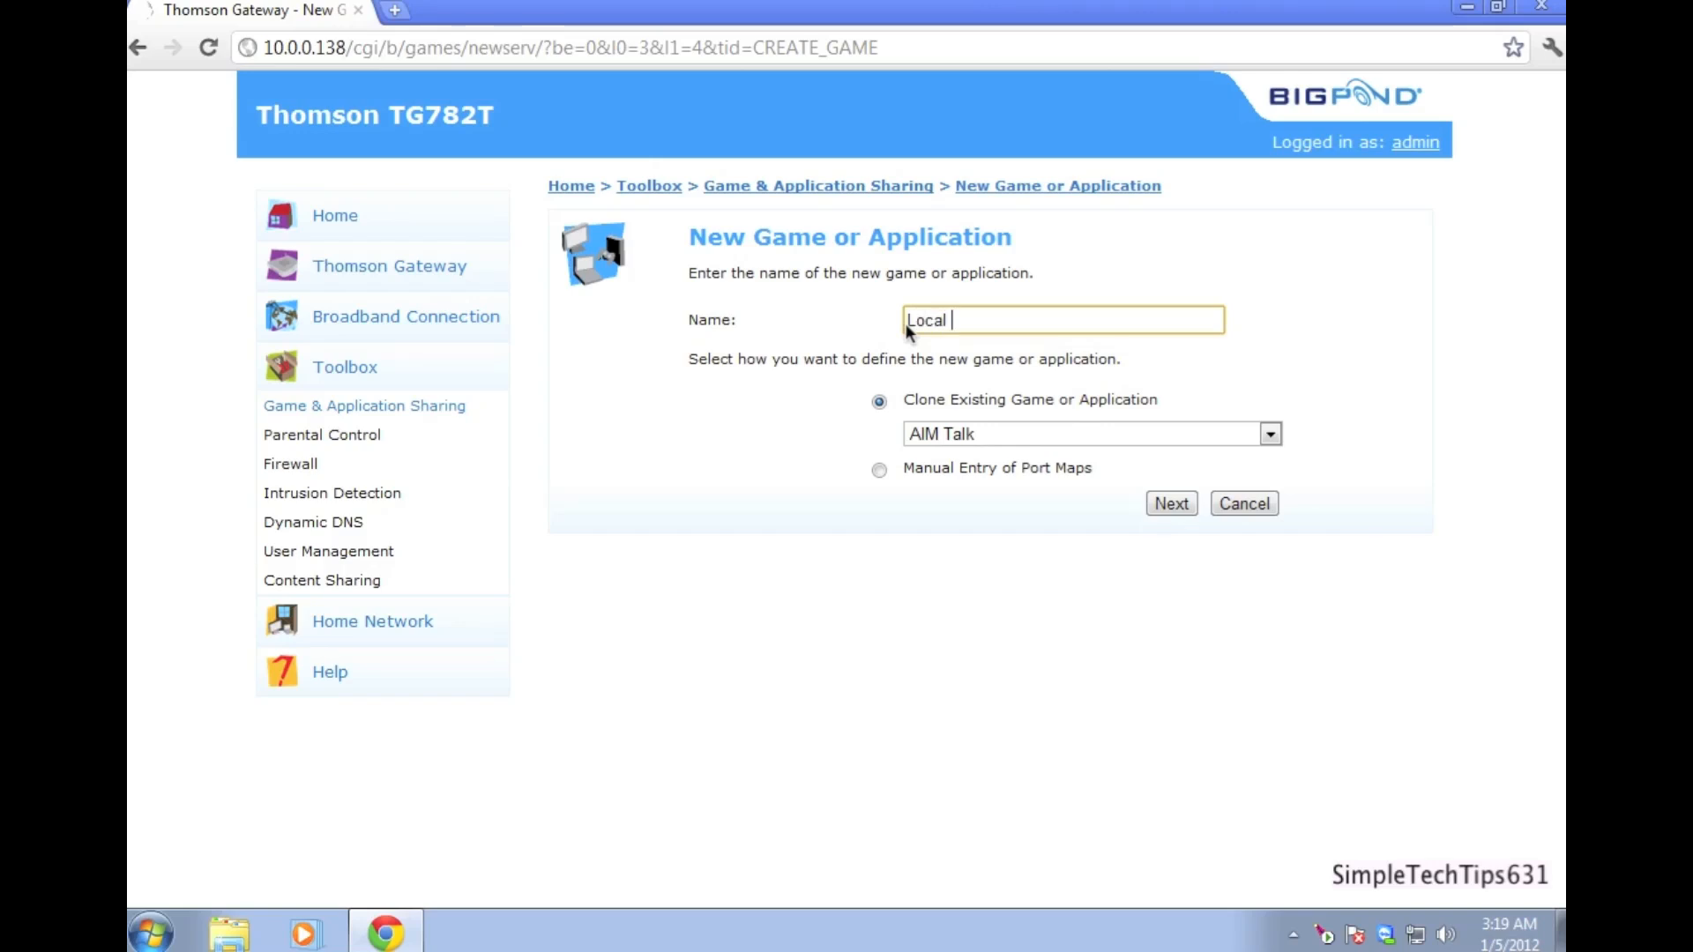
pyautogui.write('FTP s')
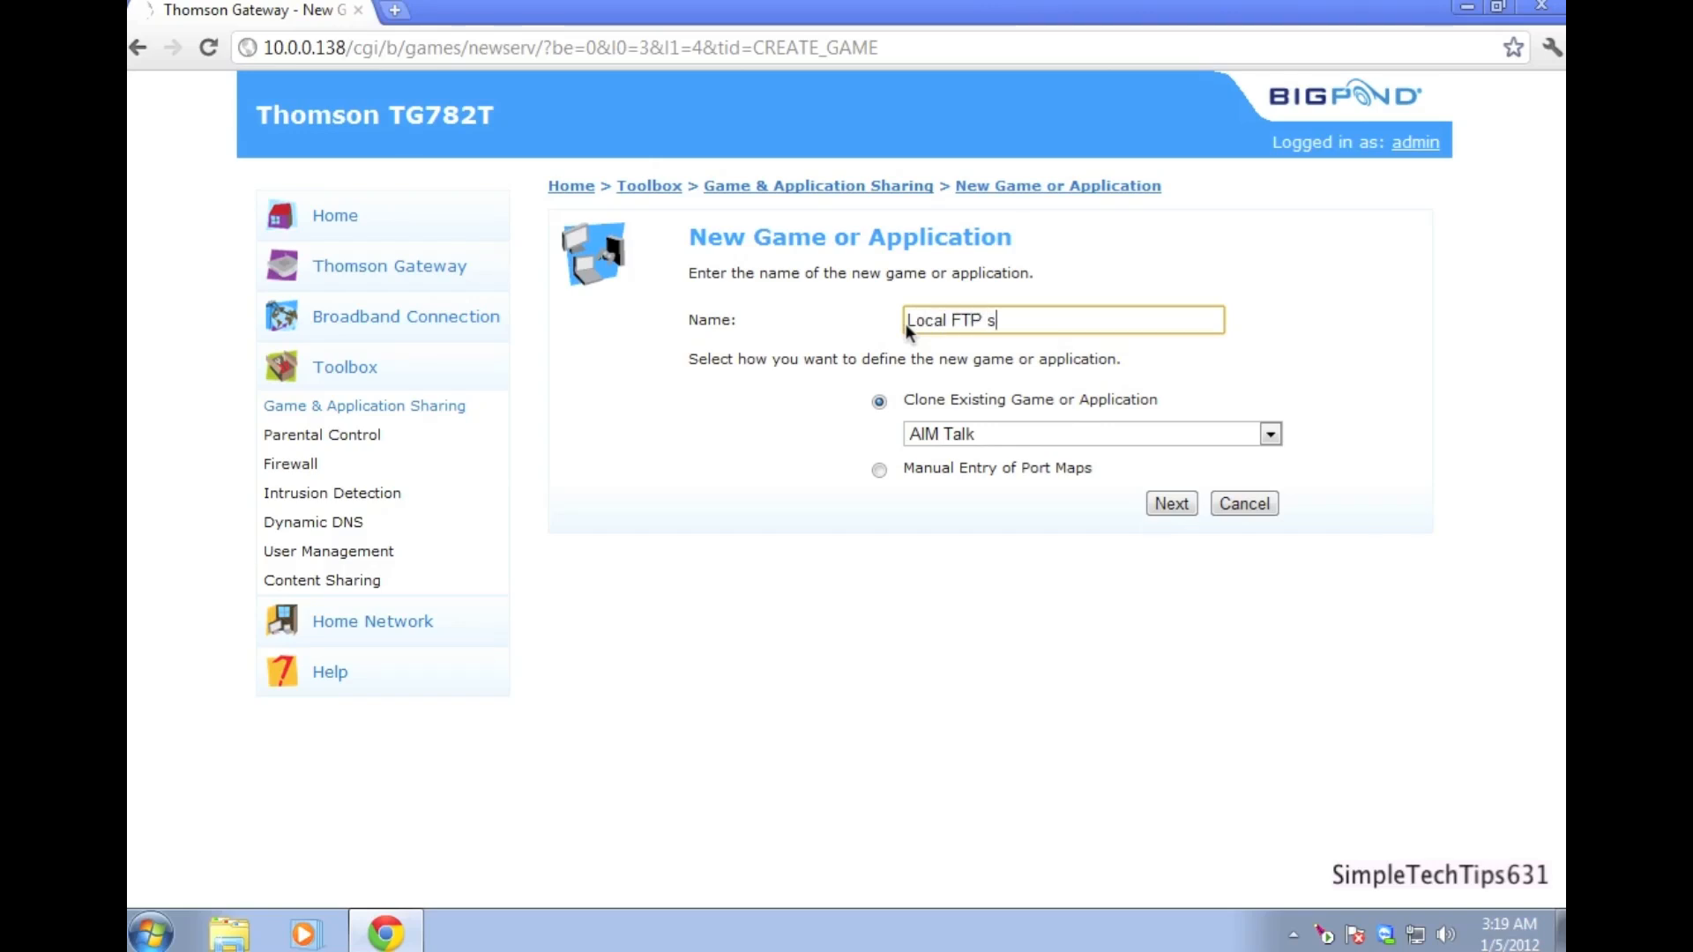
pyautogui.write('erver')
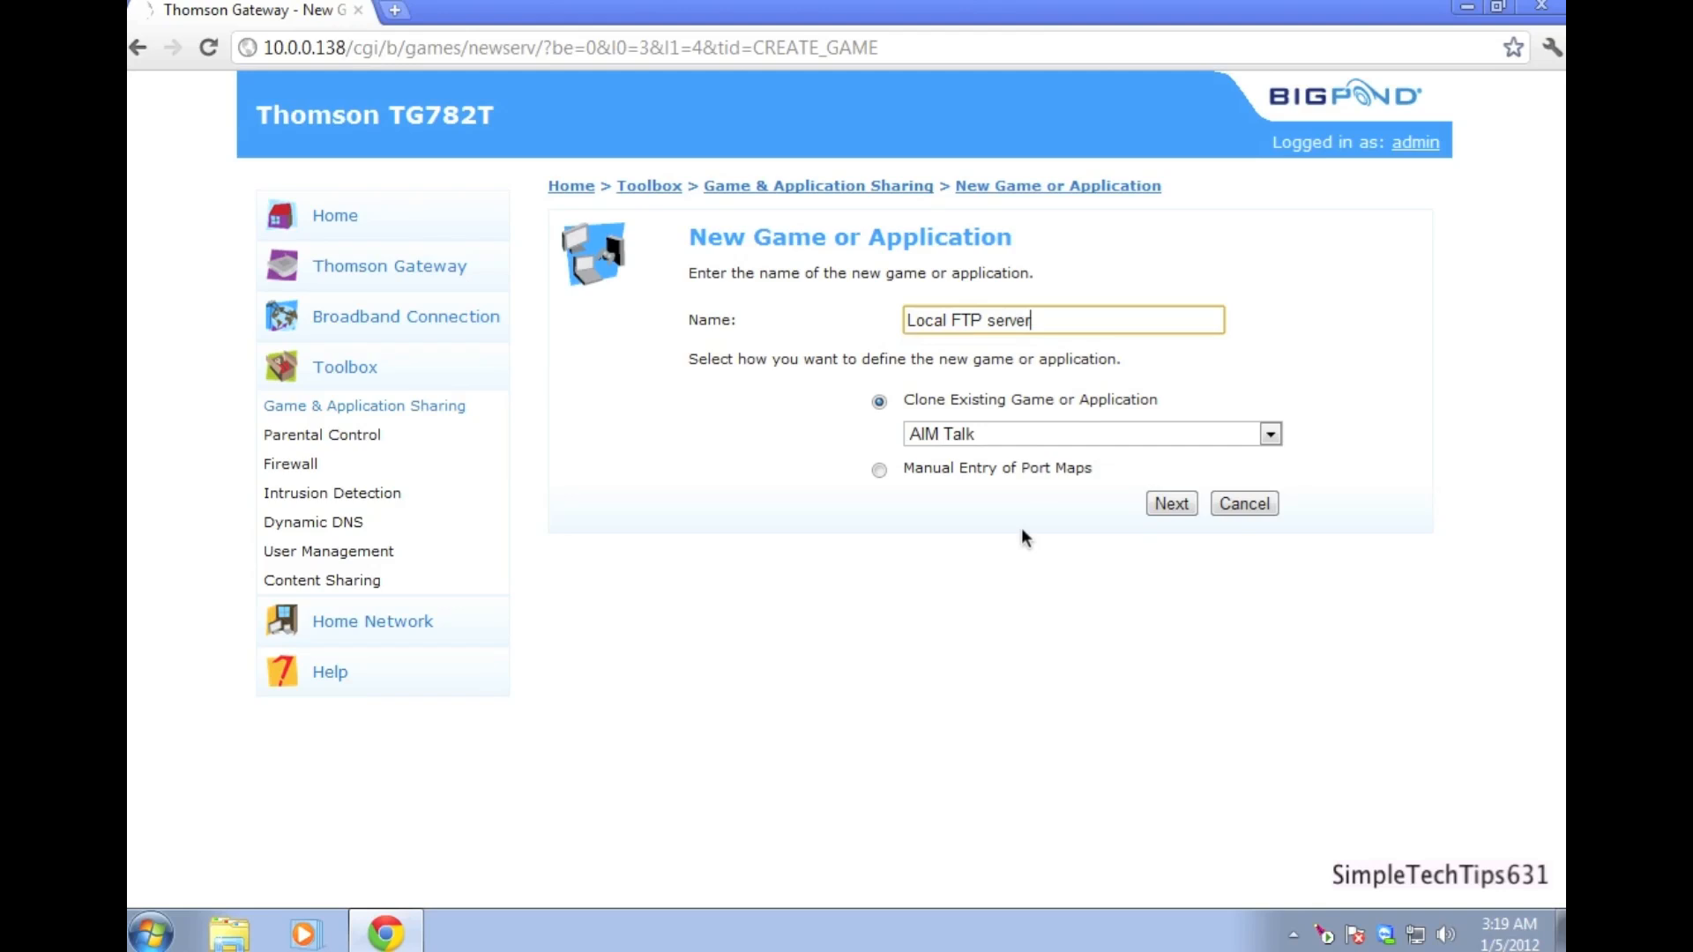
pyautogui.click(878, 469)
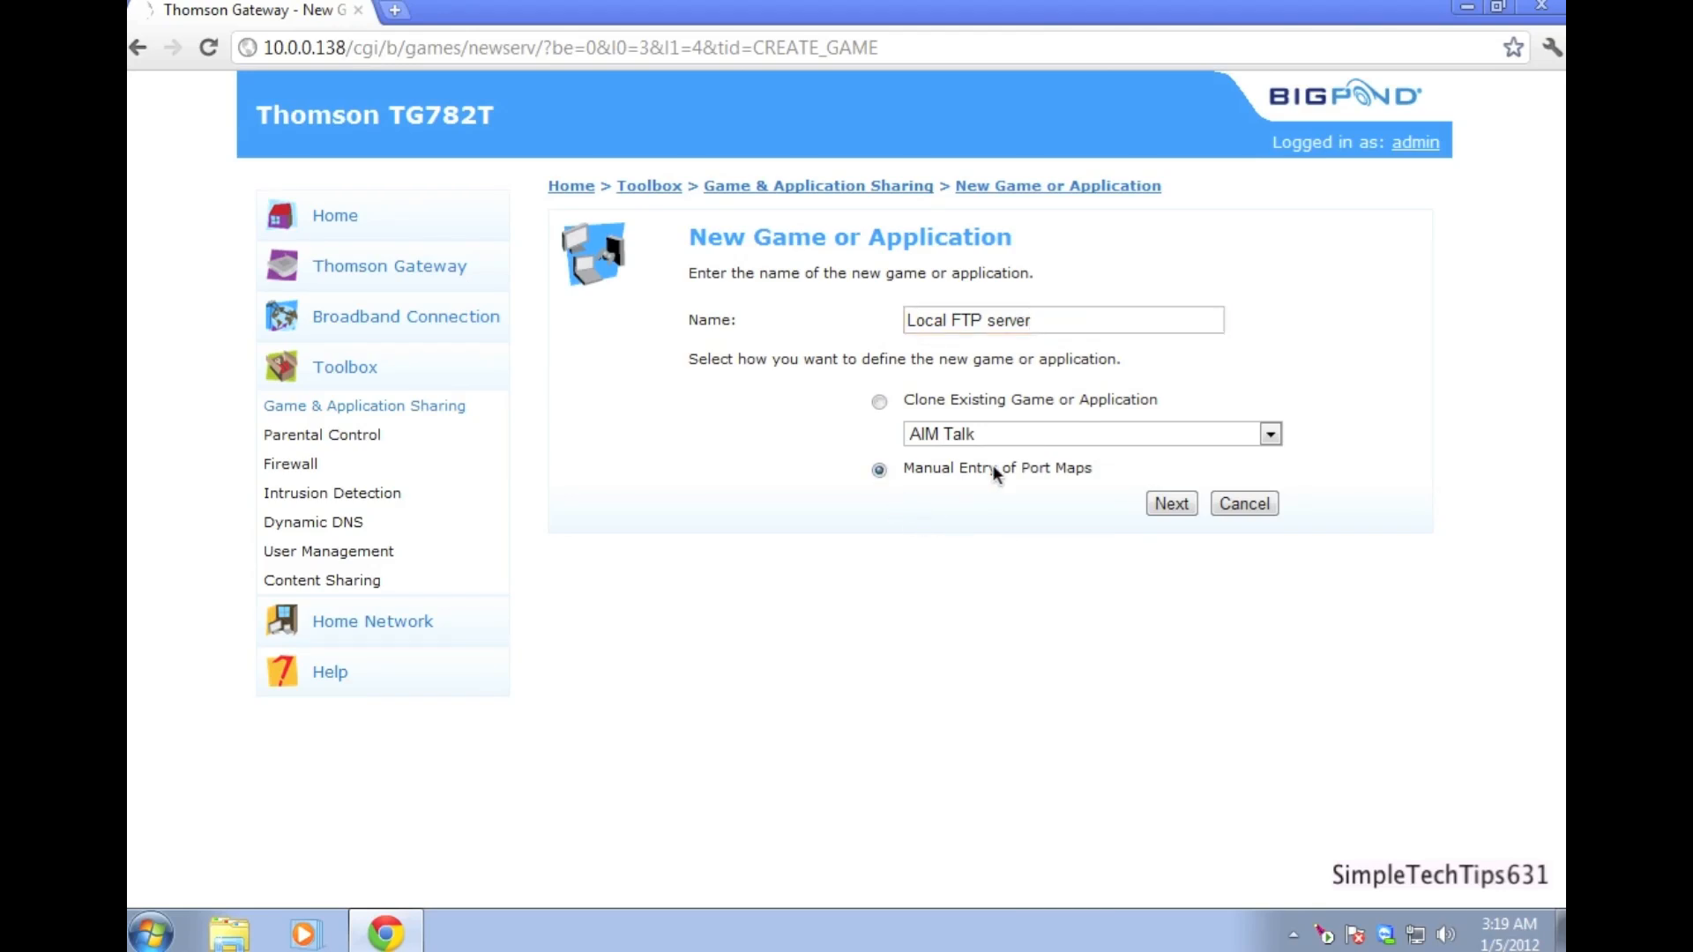
pyautogui.click(1171, 503)
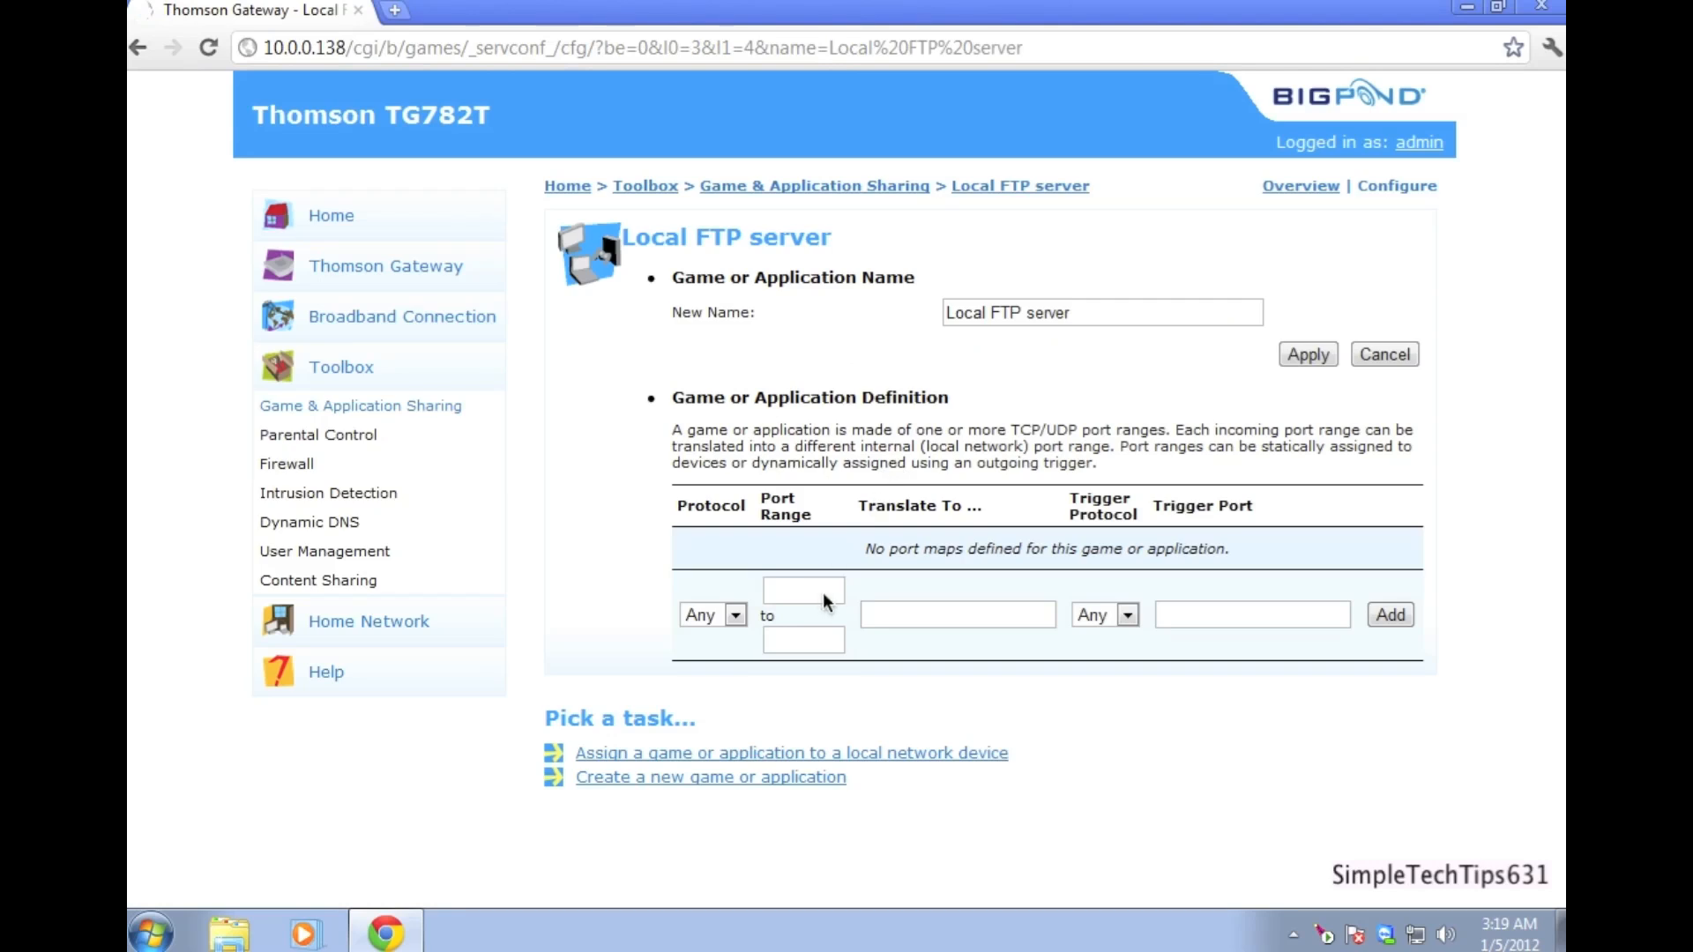
# - Add port range 21 to 21 as TCP and UDP mappings, then return to Game & Application Sharing
pyautogui.write('2')
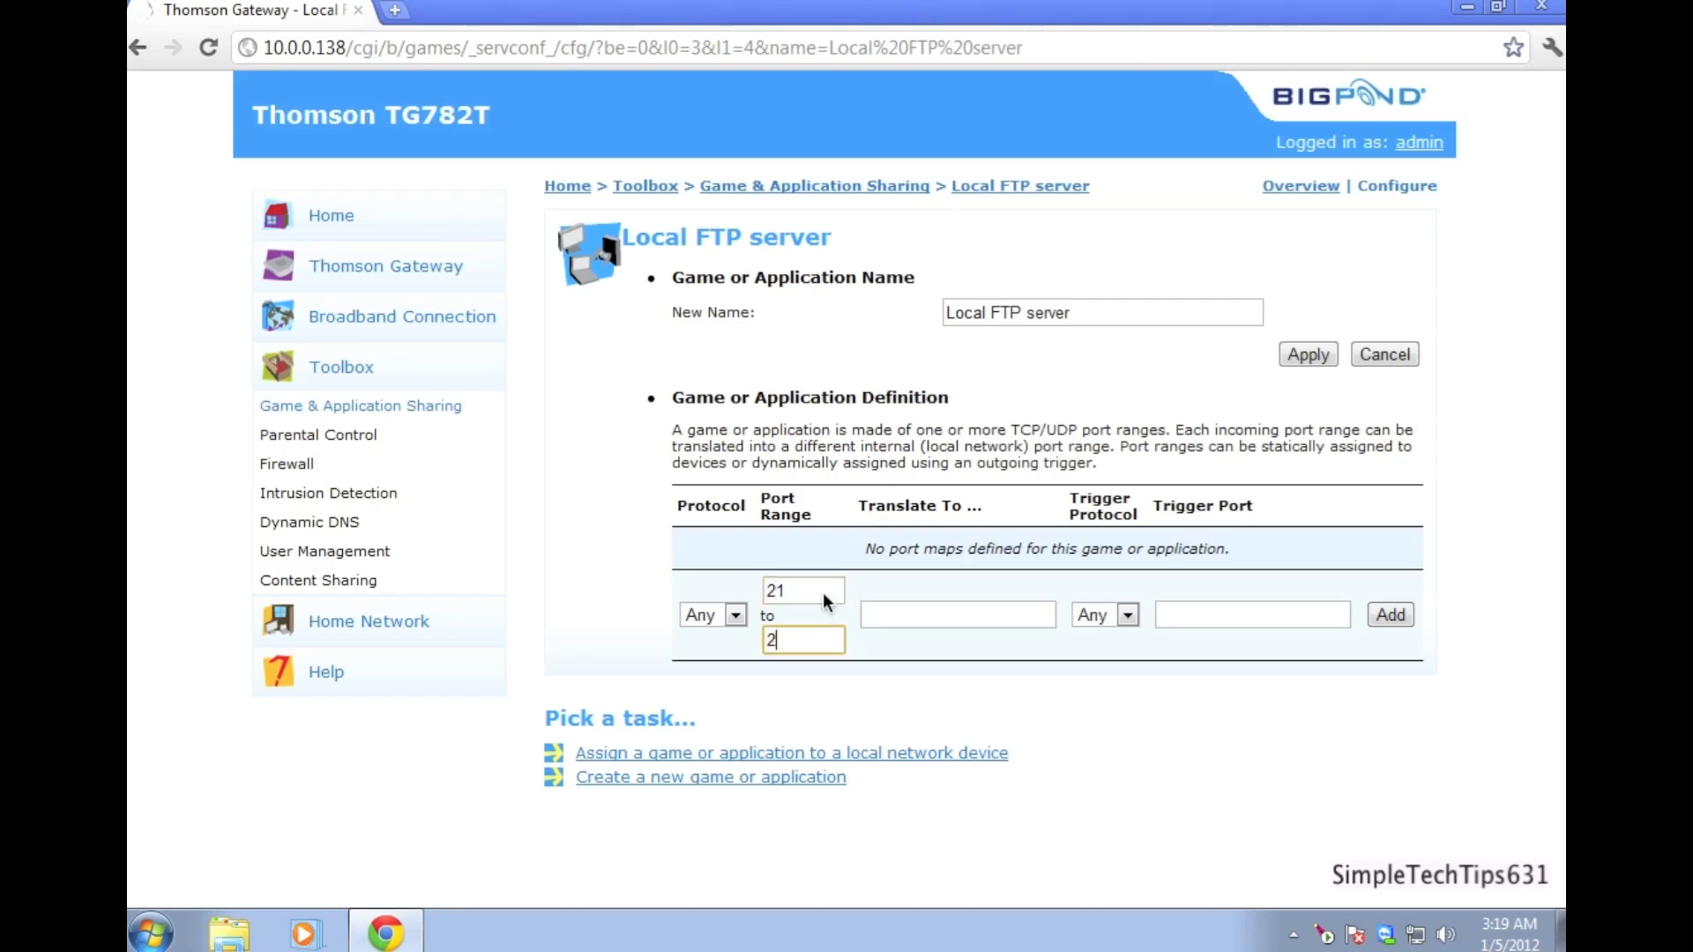
pyautogui.write('1')
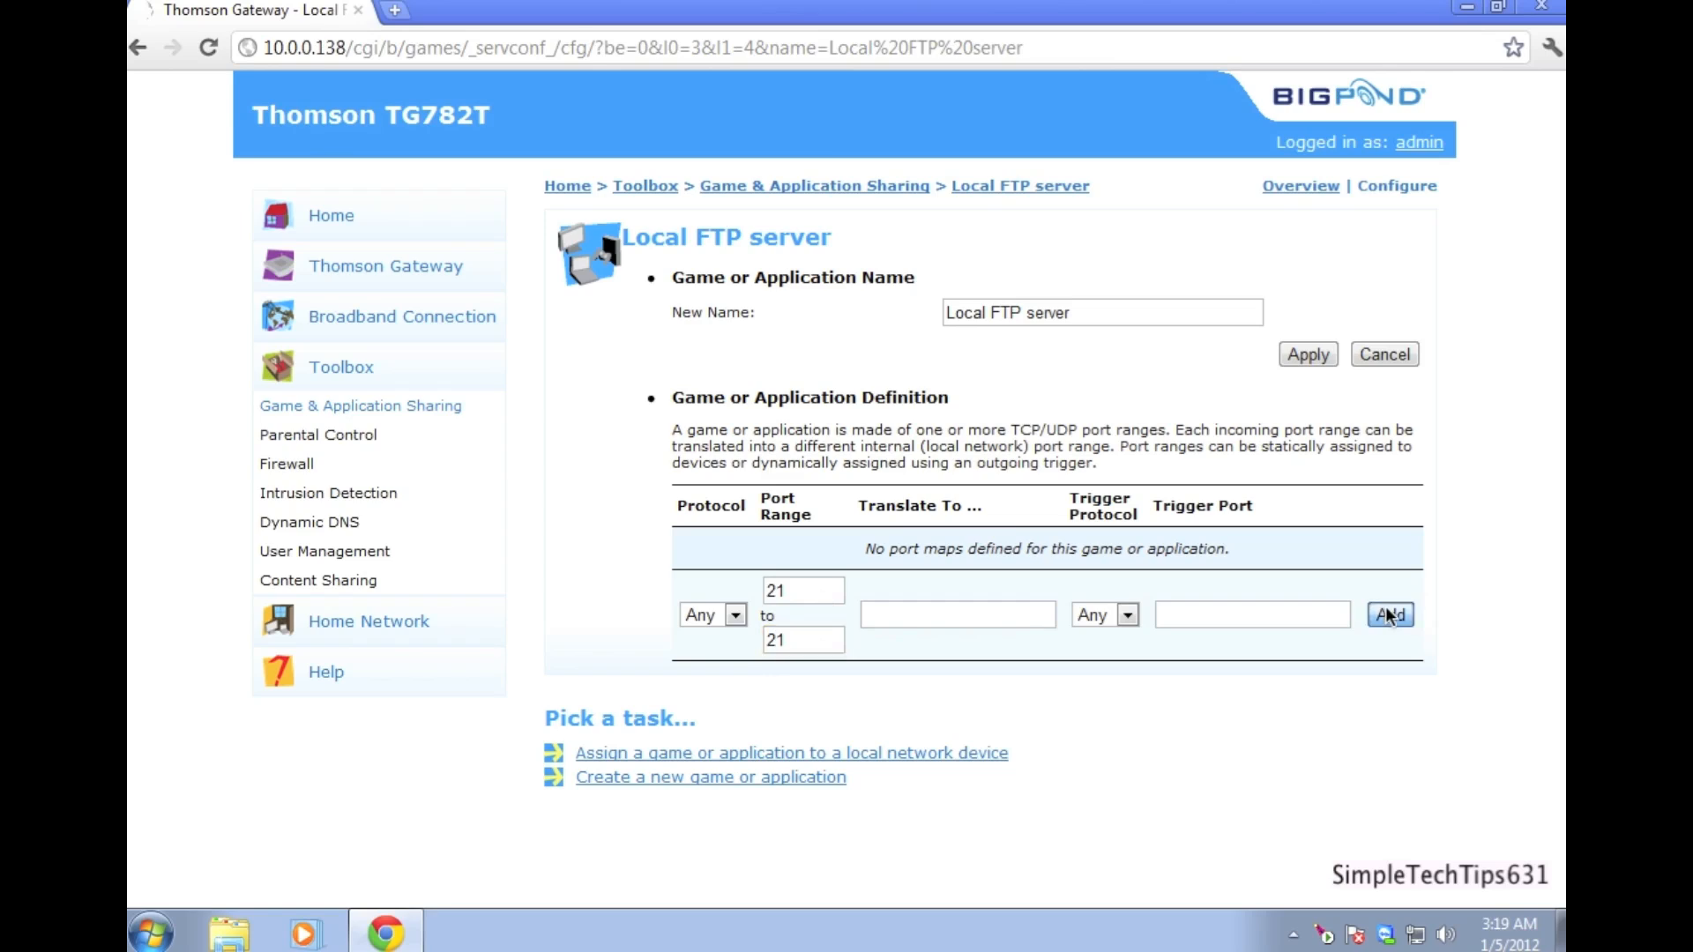
pyautogui.click(1390, 614)
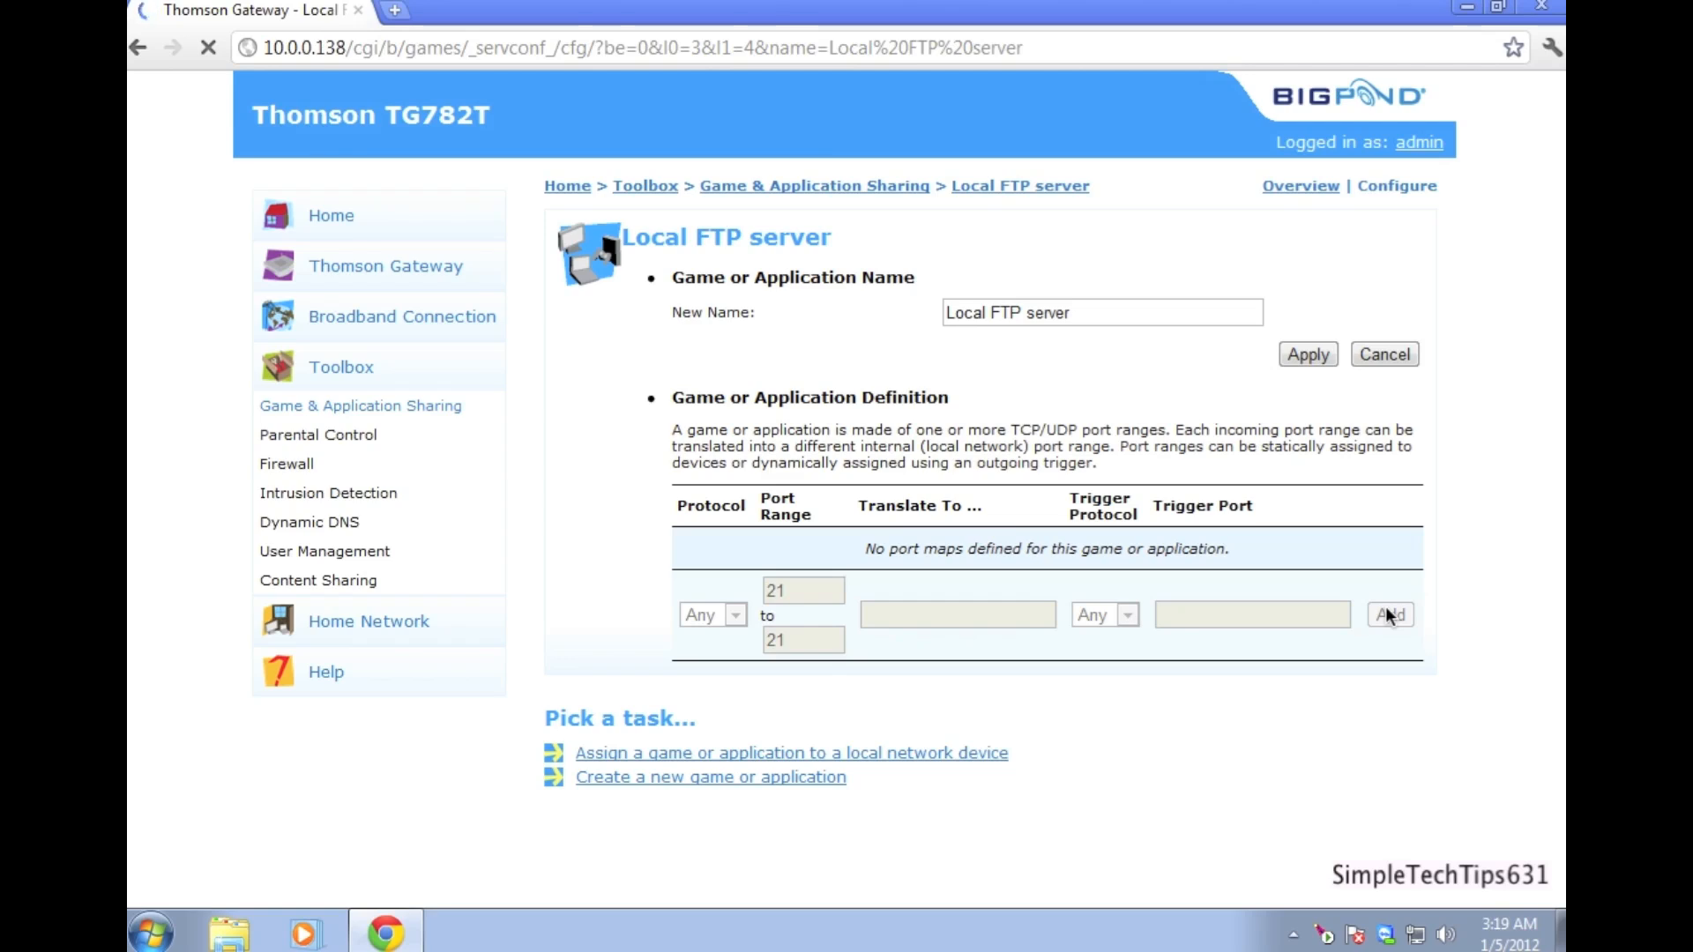
pyautogui.click(1392, 614)
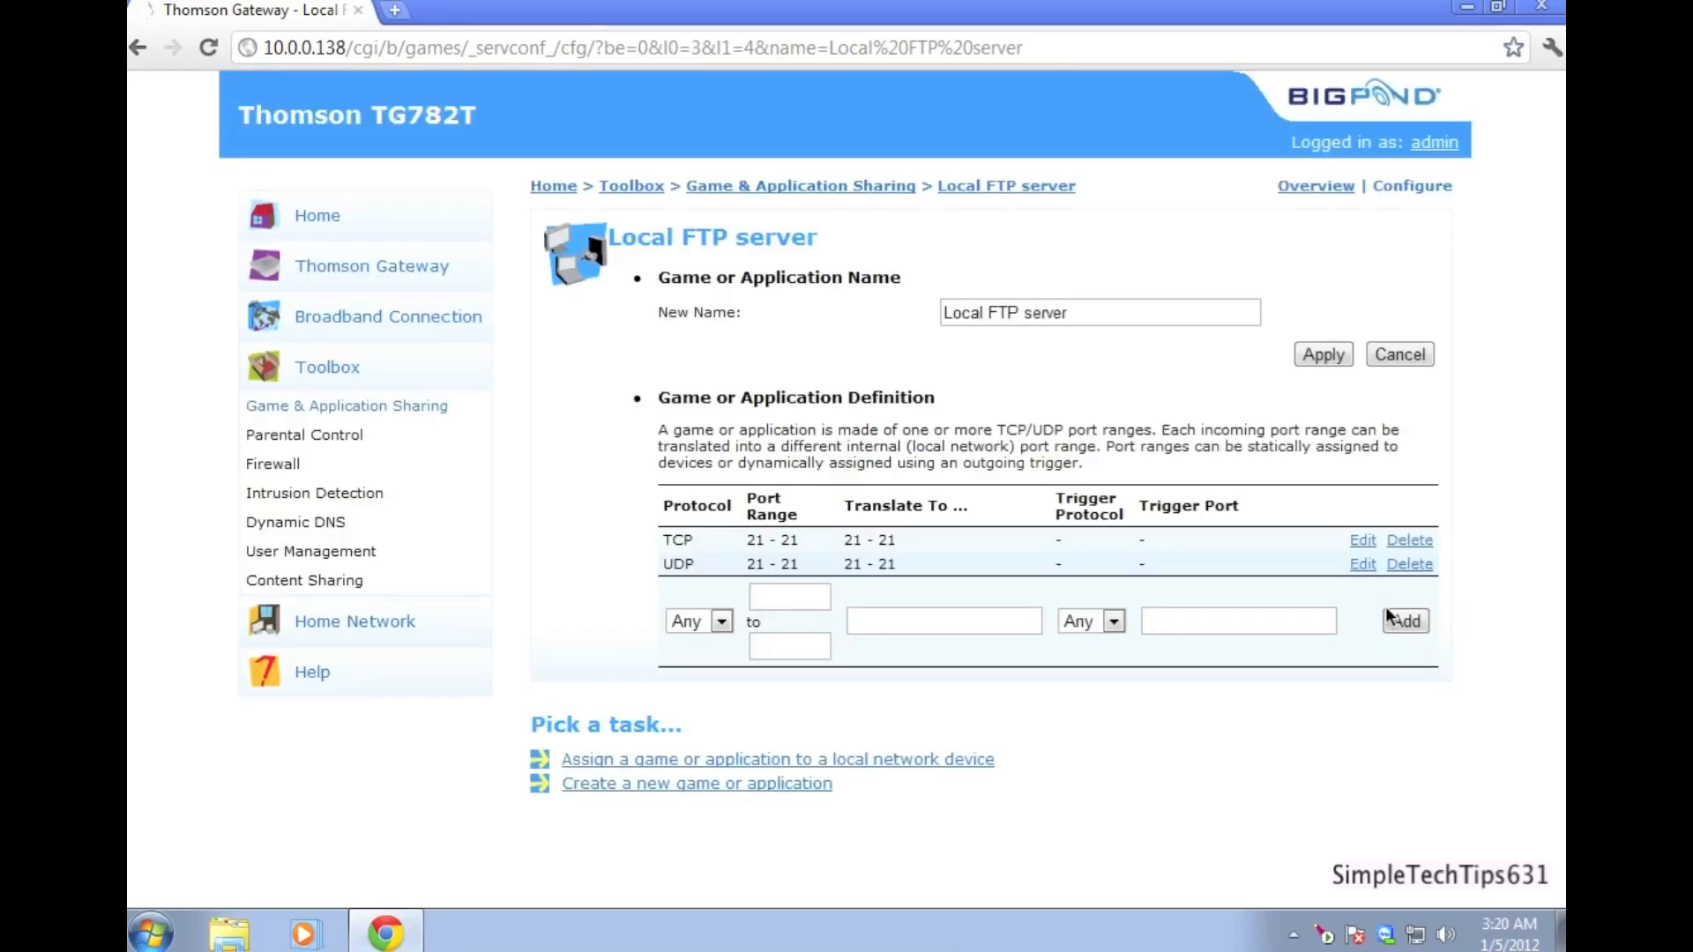
pyautogui.moveTo(783, 595)
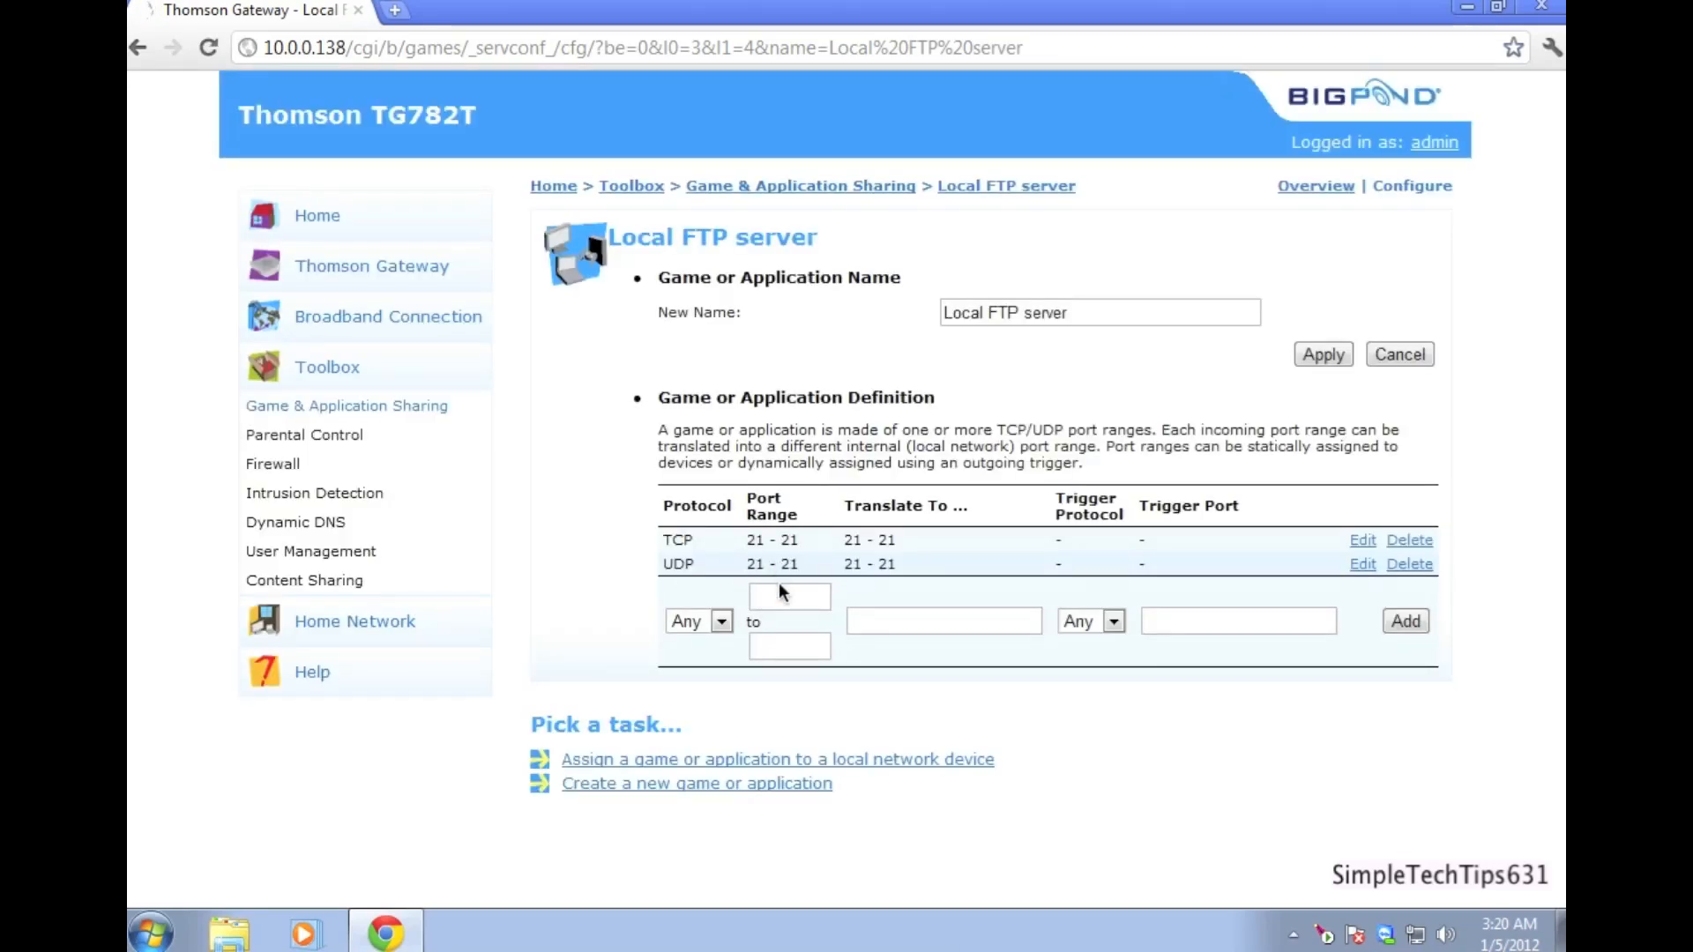
pyautogui.moveTo(843, 438)
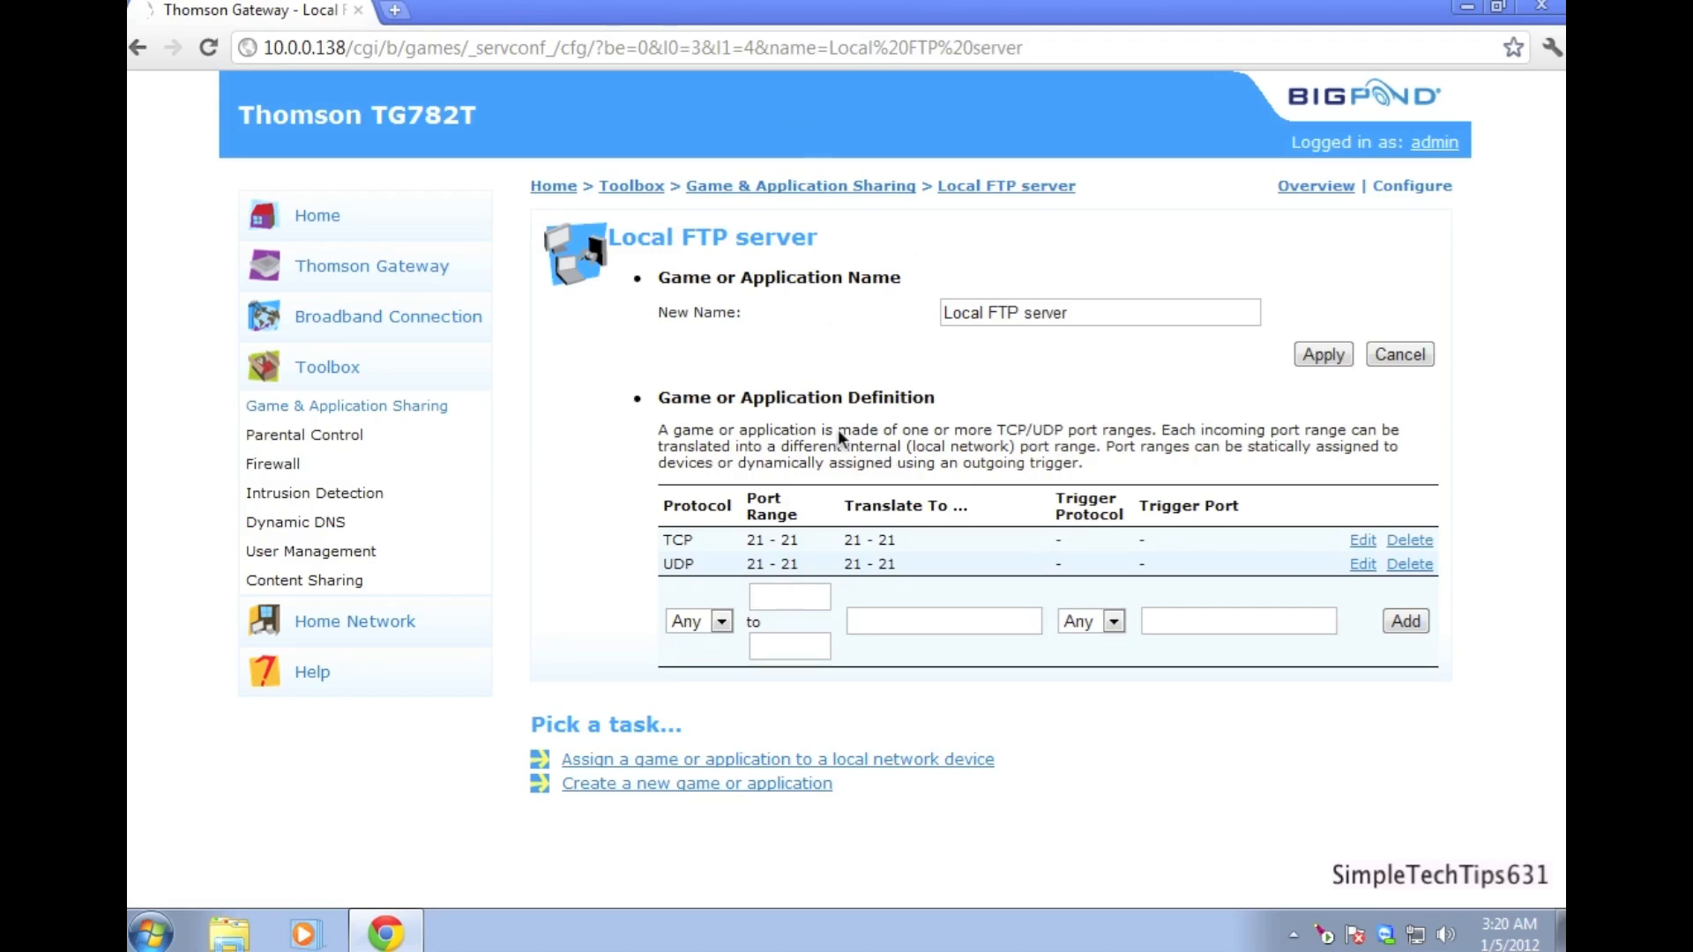
pyautogui.moveTo(984, 570)
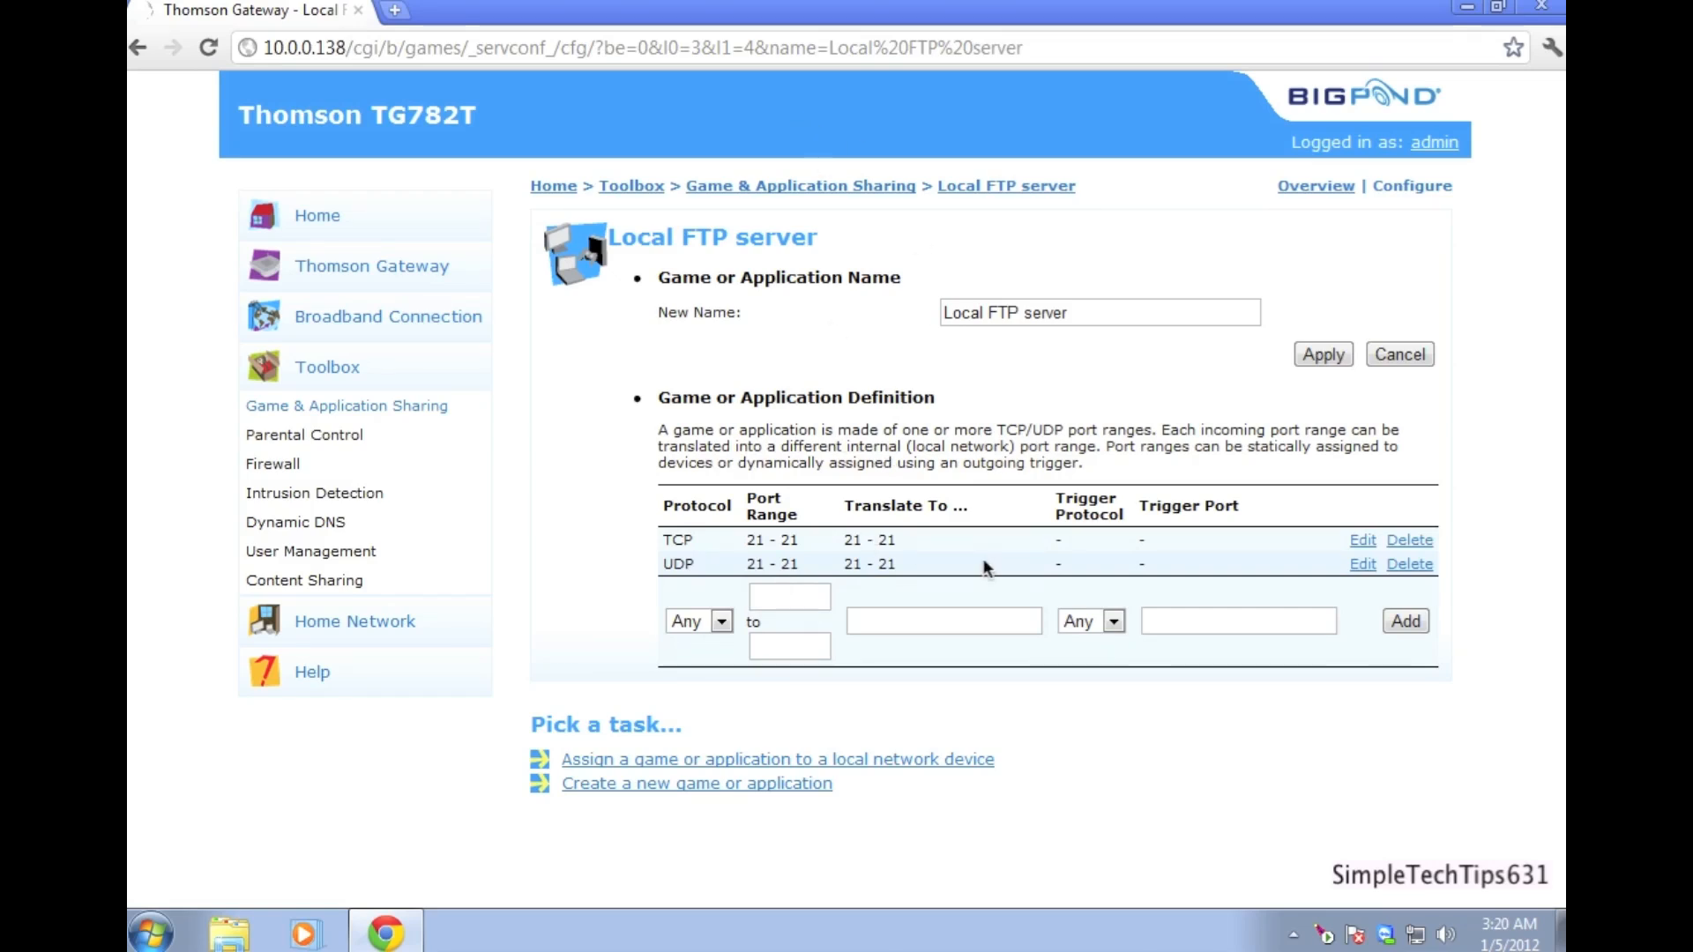
pyautogui.click(801, 185)
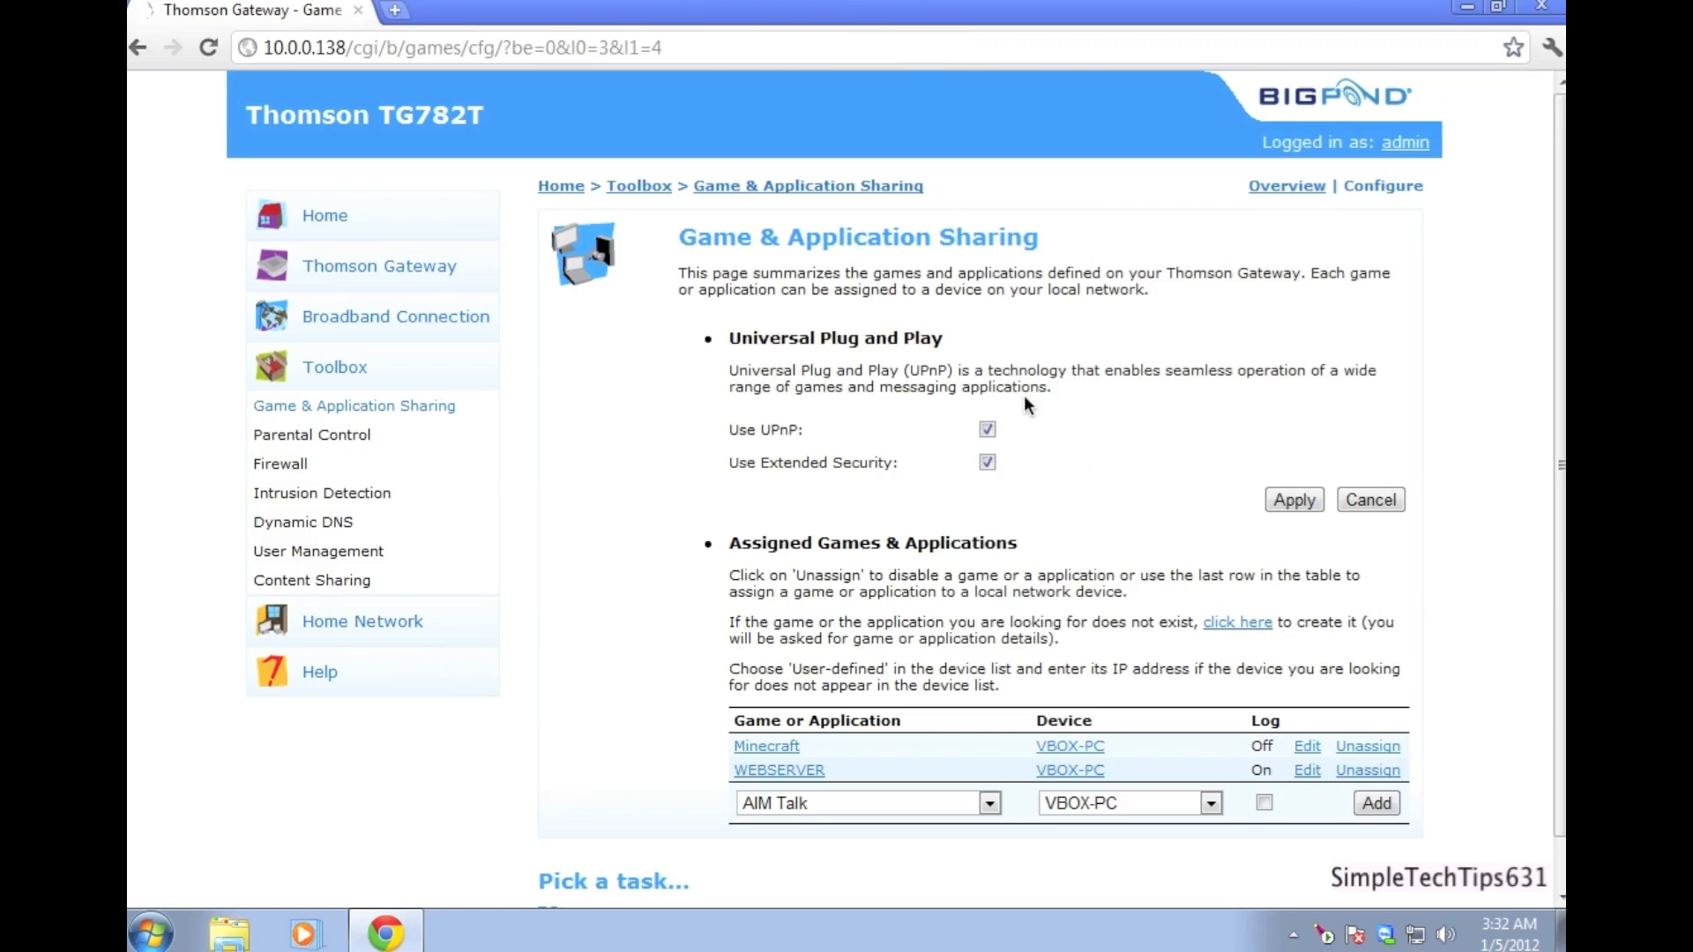
pyautogui.moveTo(205, 834)
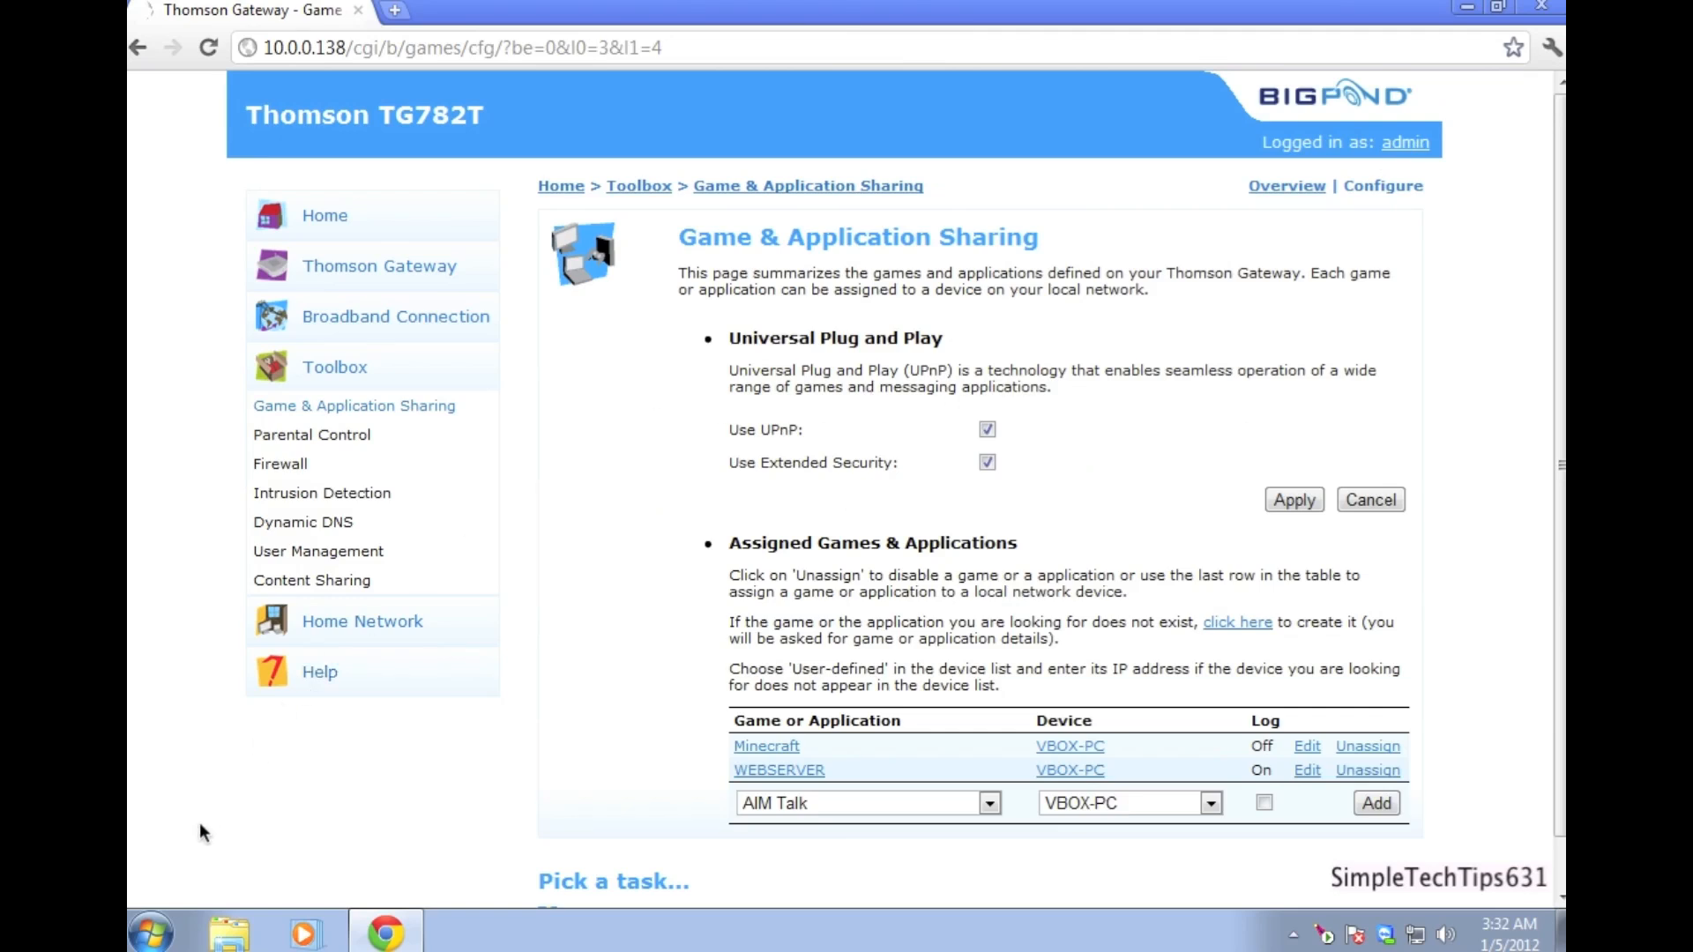
# - Search the Start menu for 'turn' and open Turn Windows features on or off
pyautogui.click(148, 931)
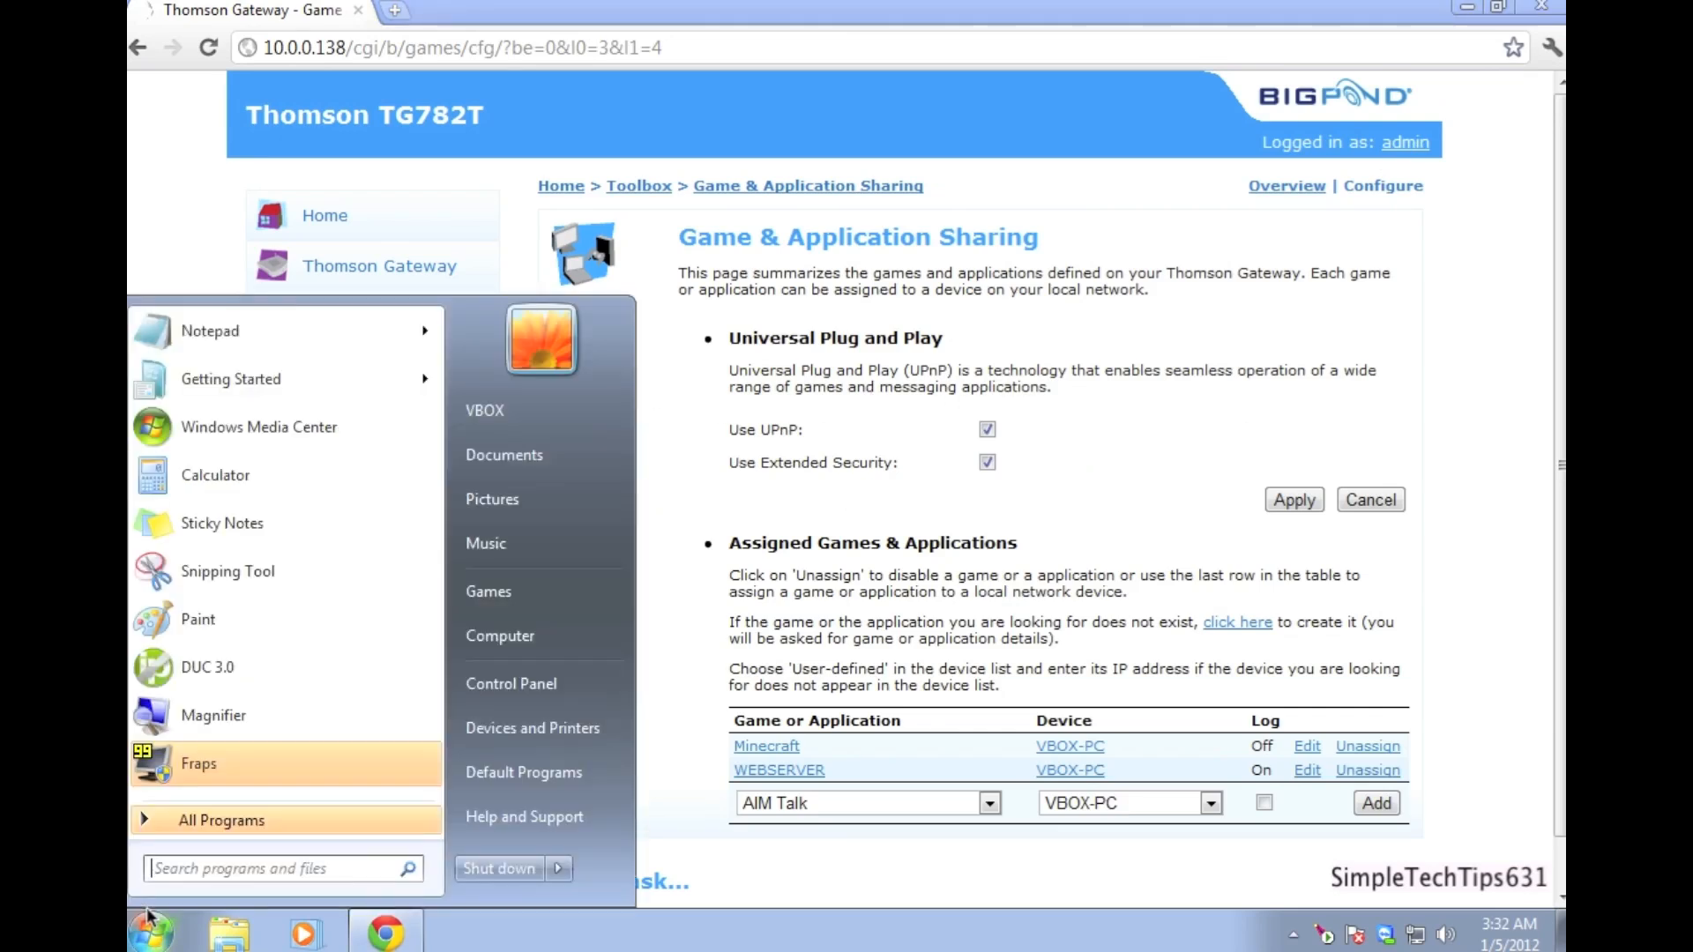
pyautogui.write('tu')
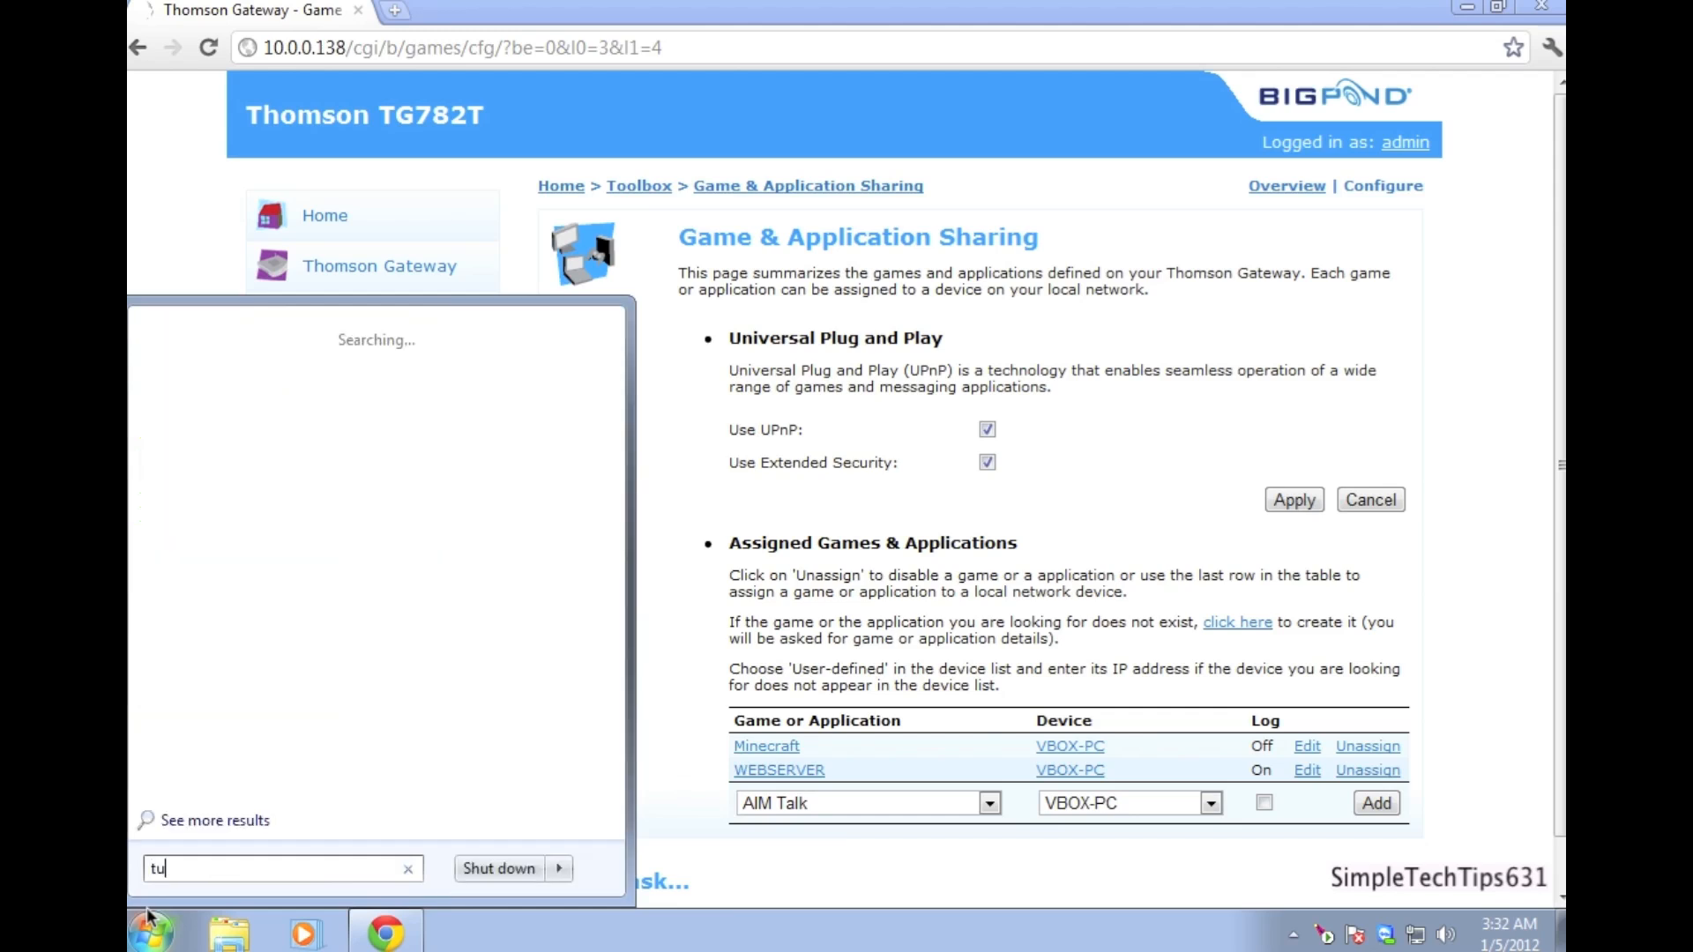
pyautogui.write('rn')
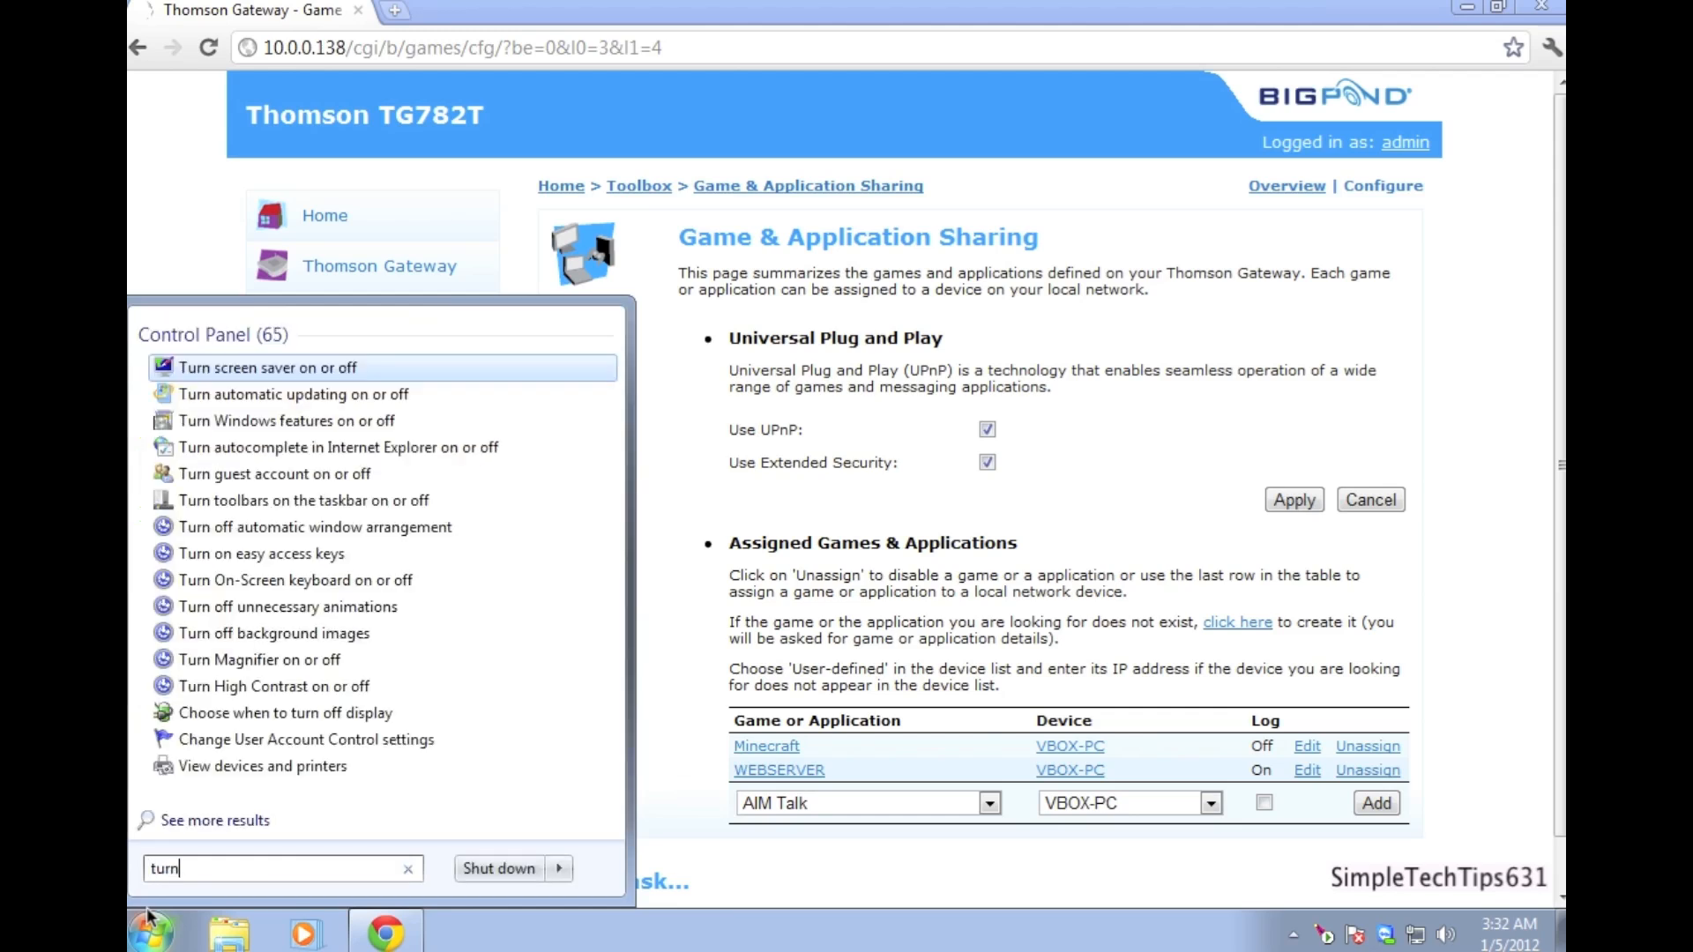
pyautogui.click(286, 419)
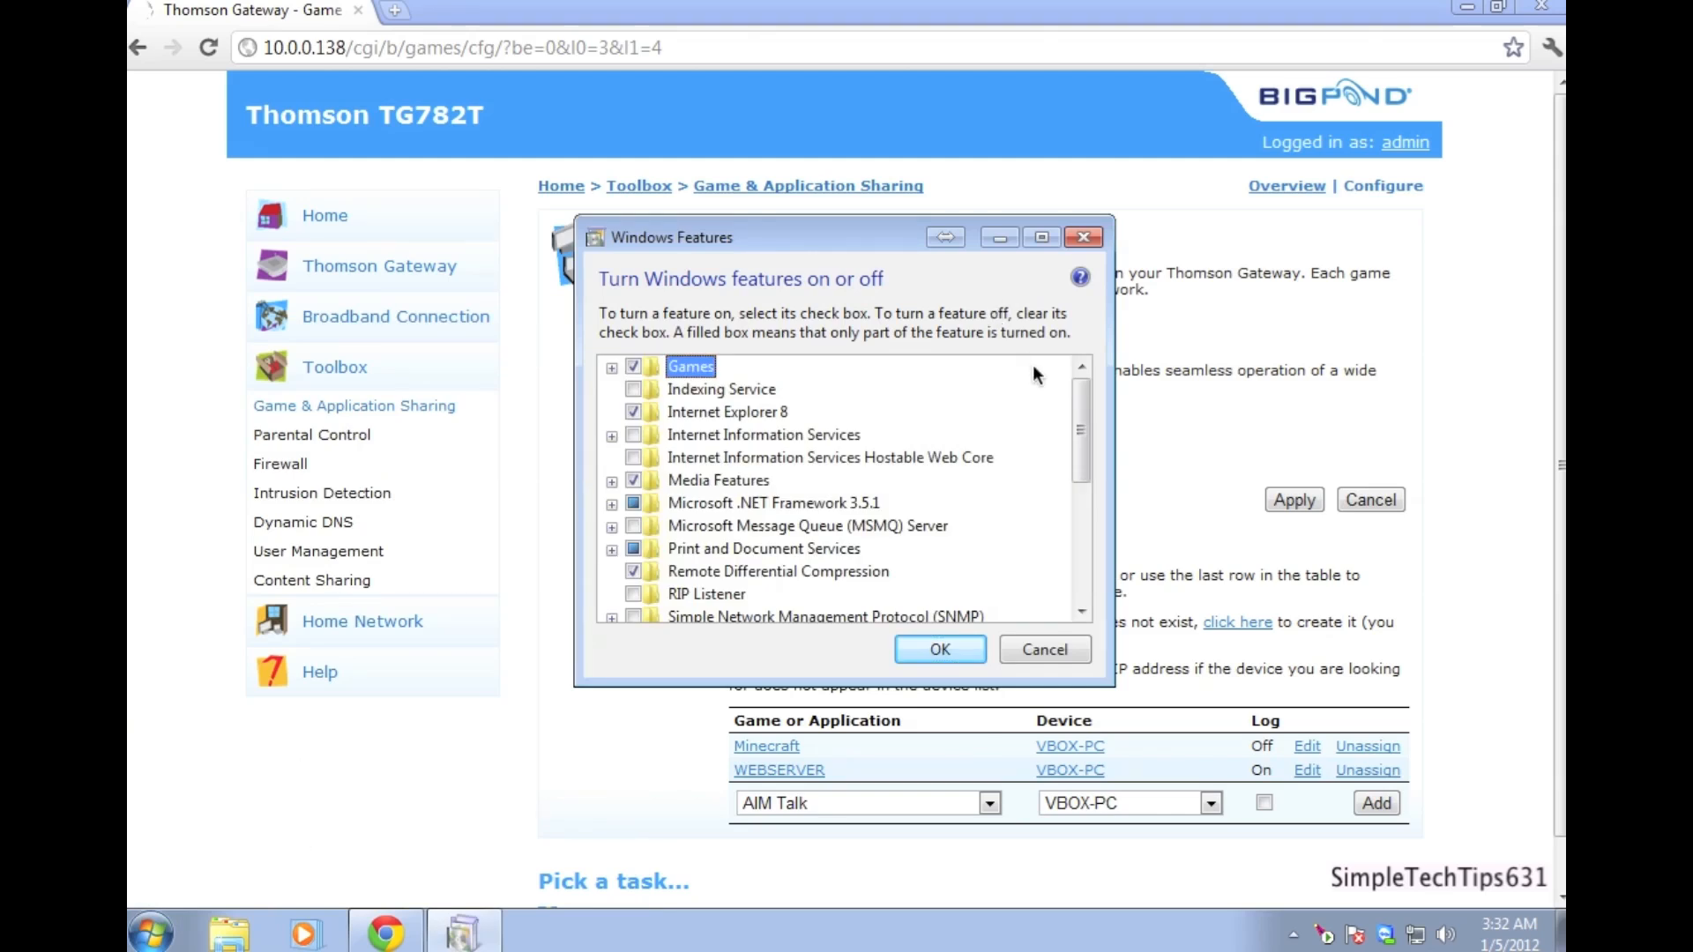
# - Tick Telnet Client alongside Telnet Server and confirm with OK
pyautogui.scroll(-3)
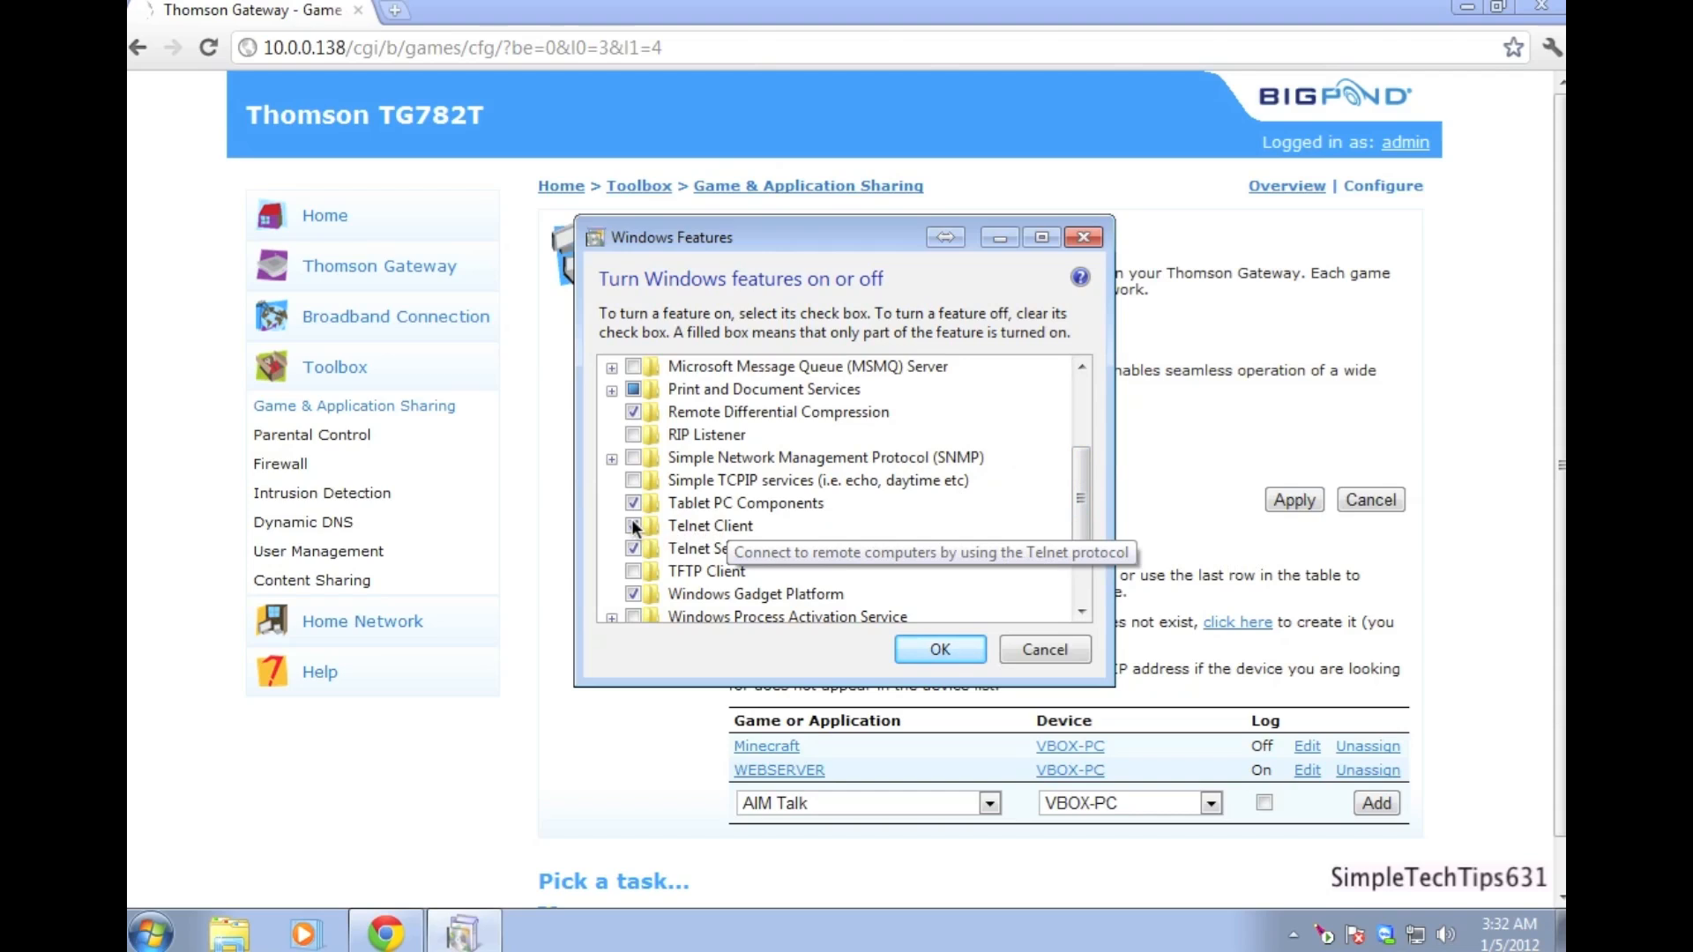
pyautogui.click(633, 526)
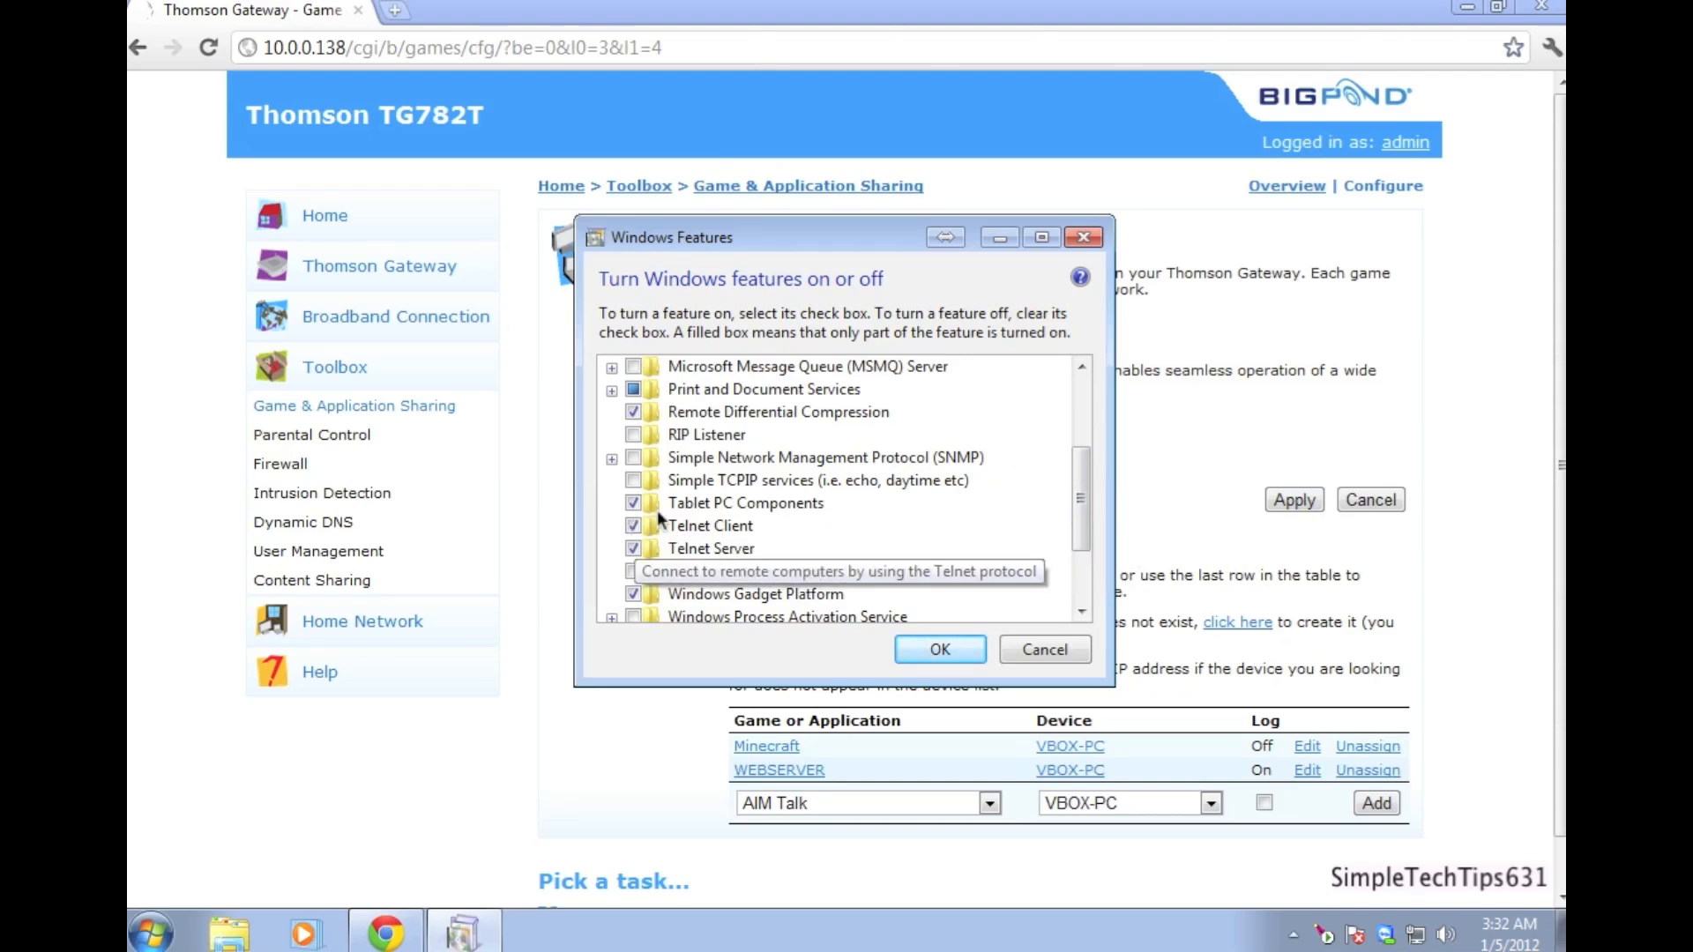
pyautogui.moveTo(931, 649)
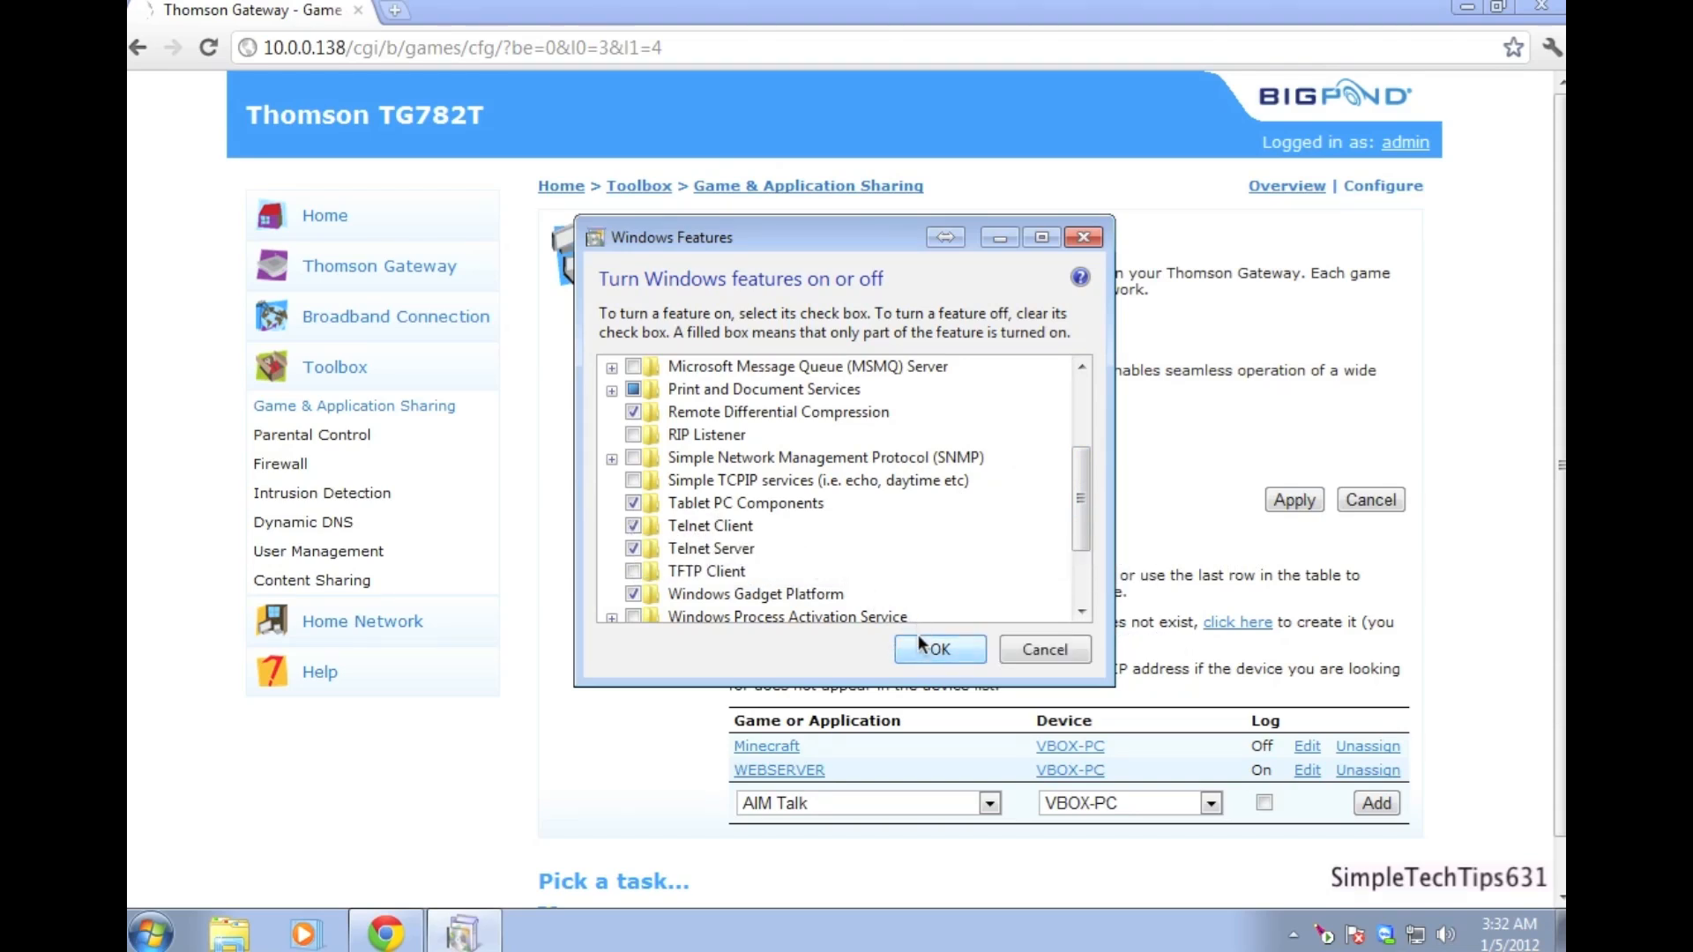
pyautogui.click(939, 647)
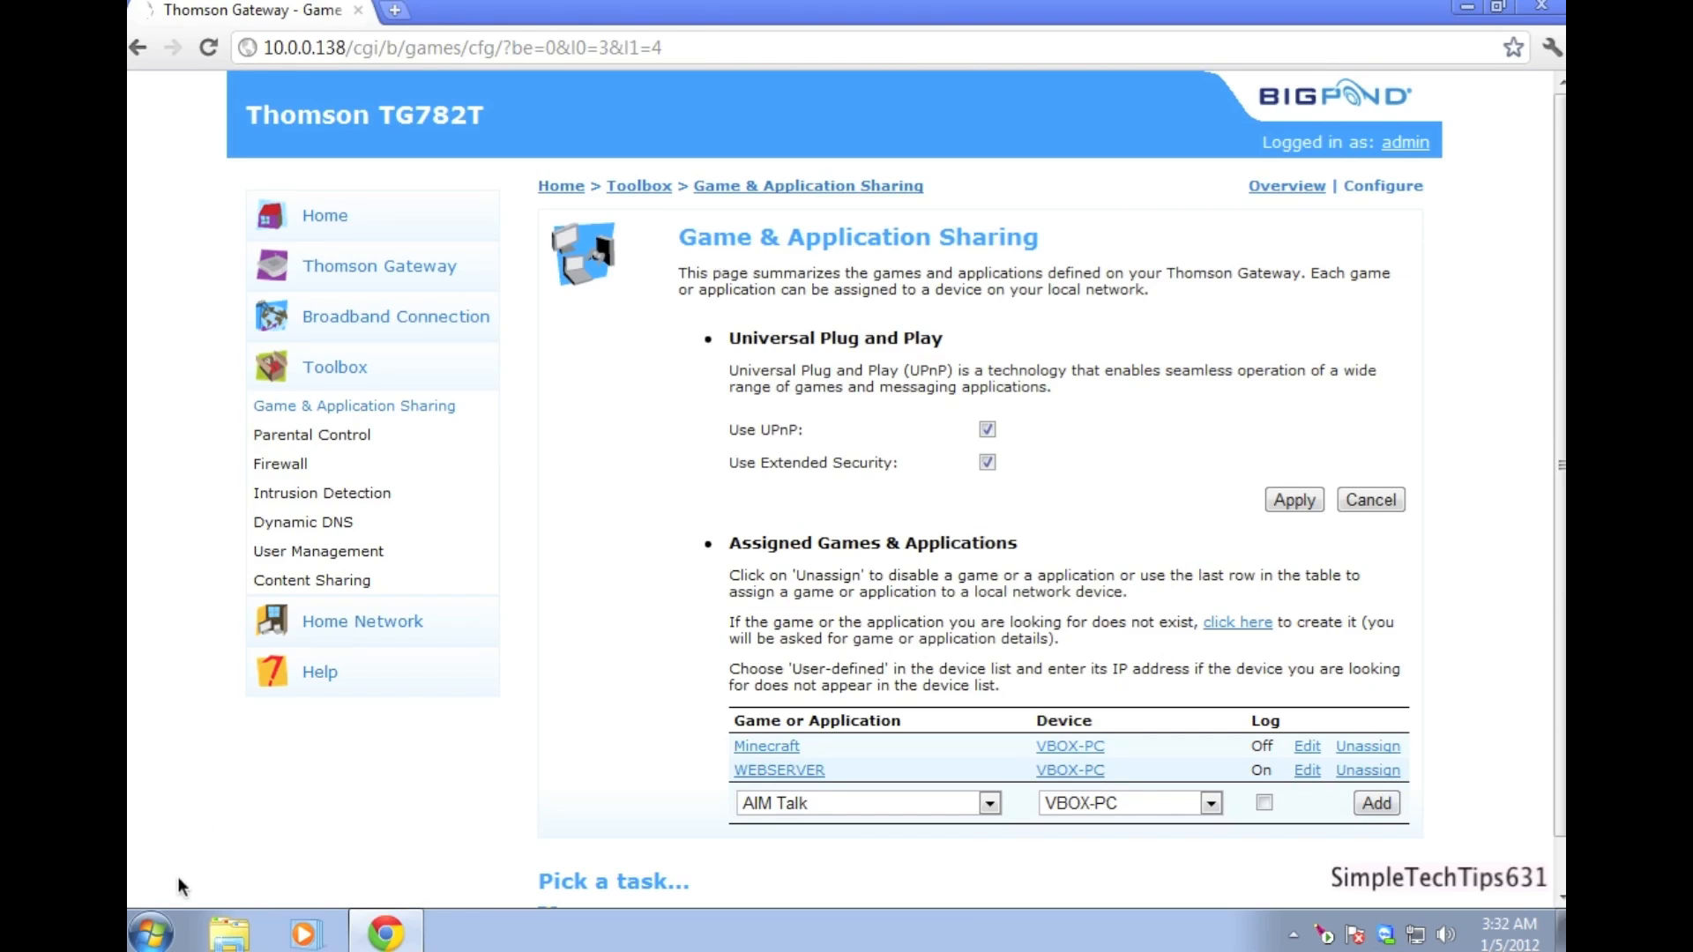
# - In cmd start telnet and connect with 'o 10.0.0.138', reaching the username prompt
pyautogui.click(148, 931)
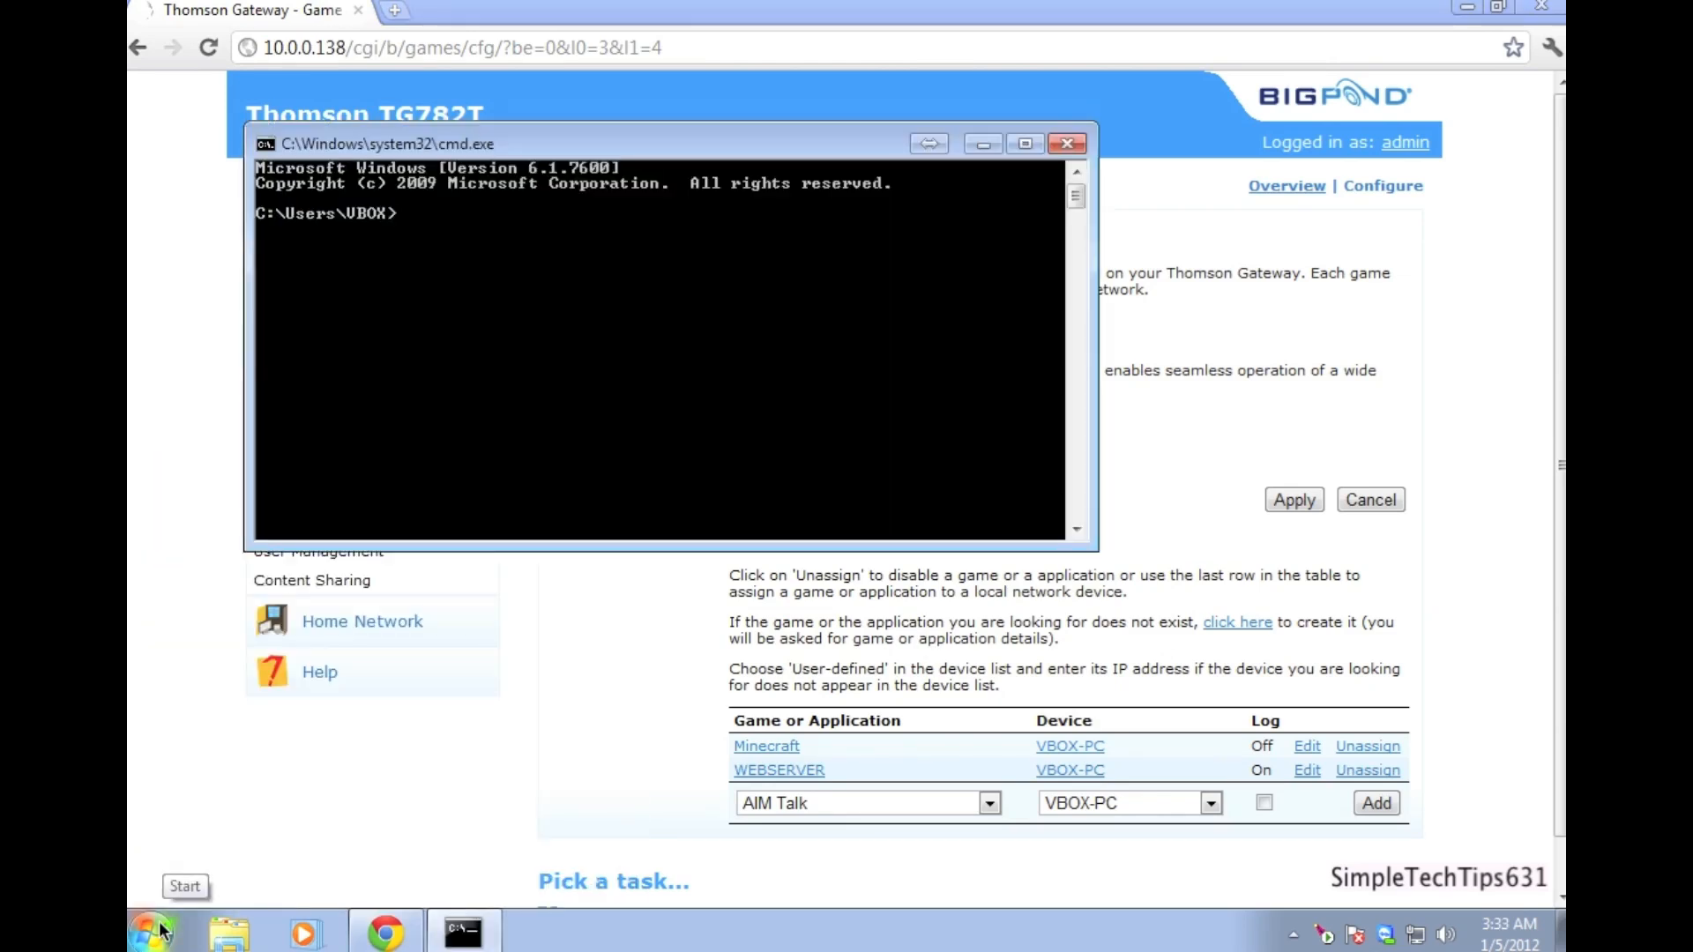
pyautogui.write('teln')
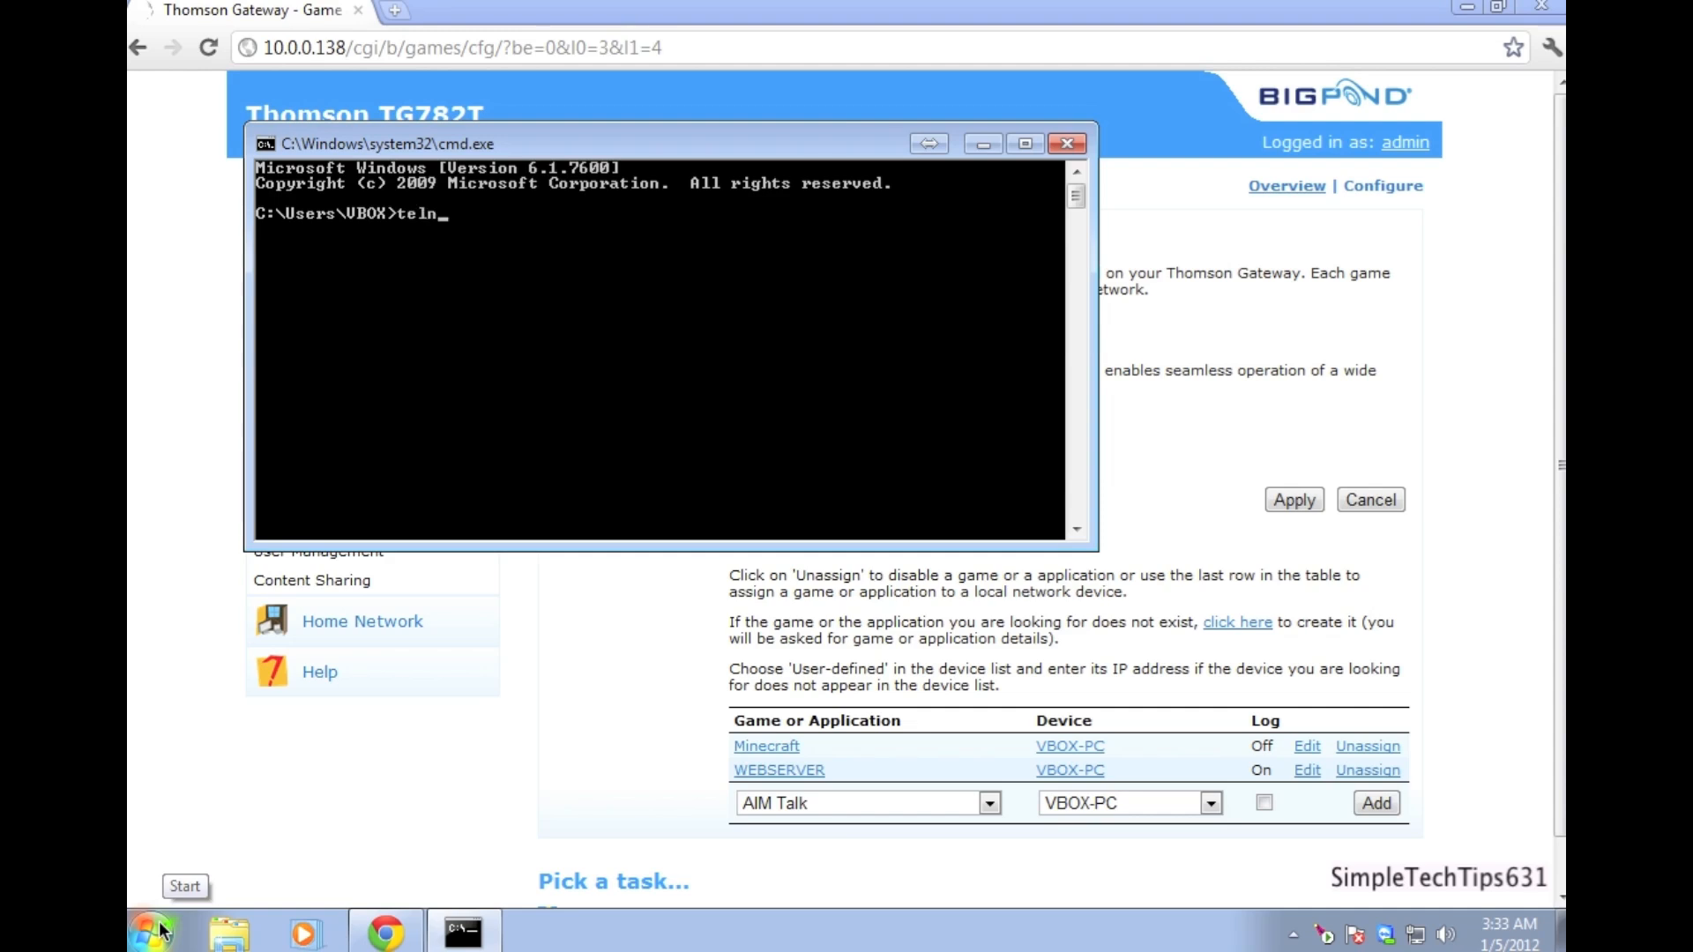
pyautogui.press('Return')
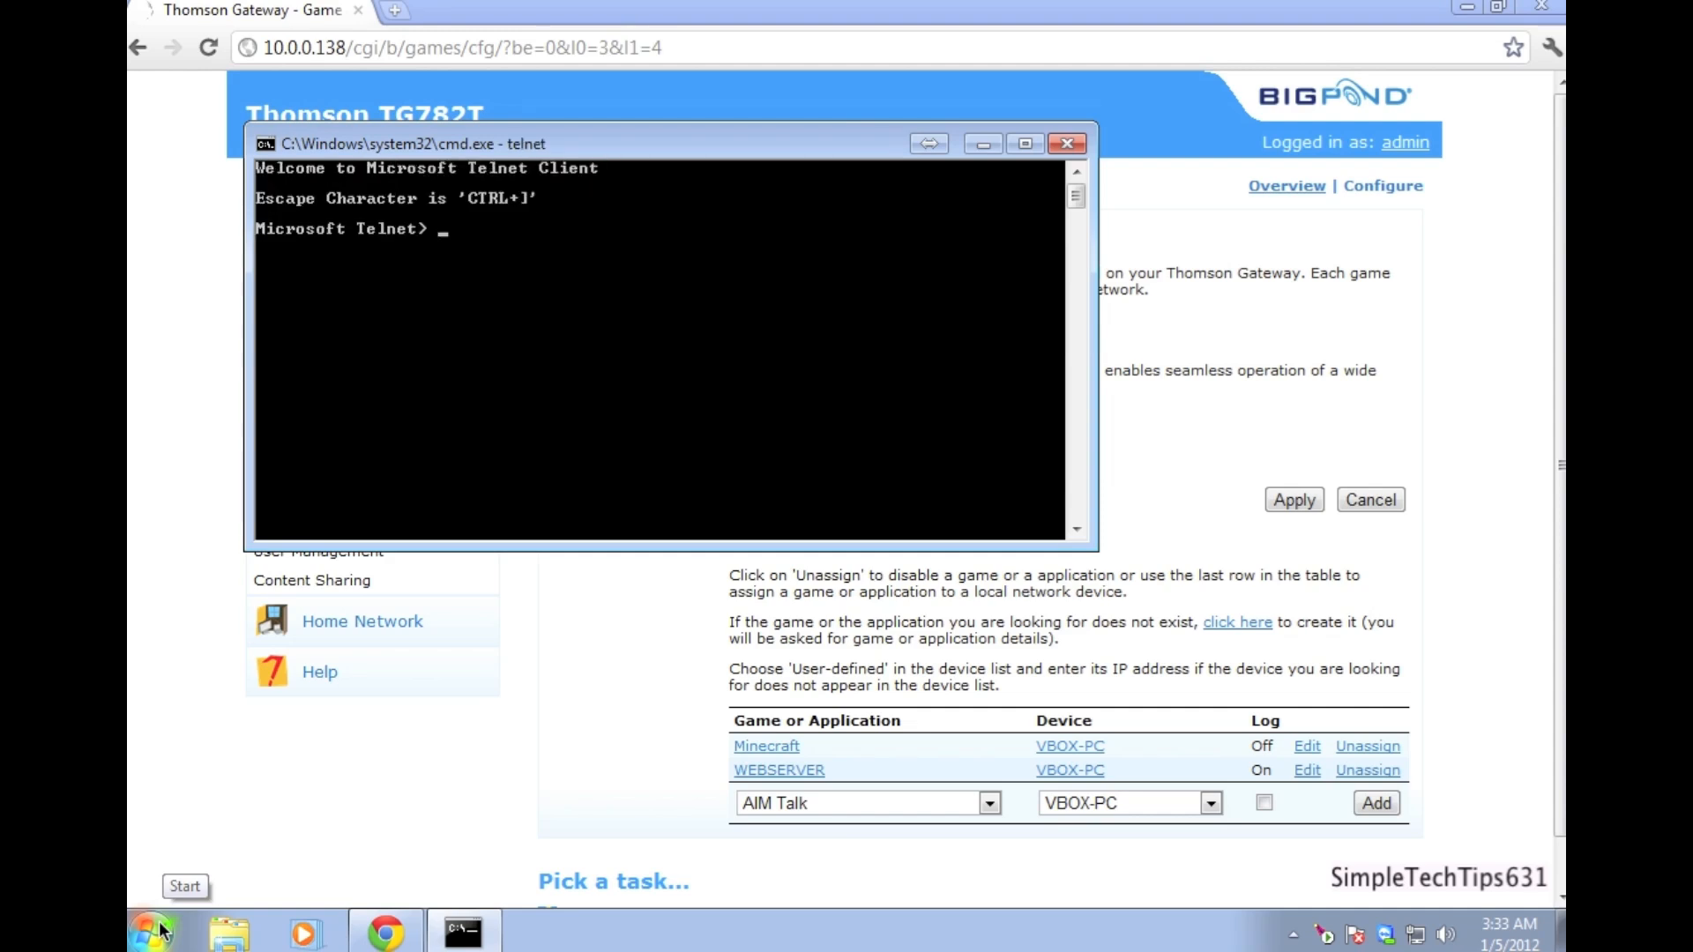
pyautogui.write('o')
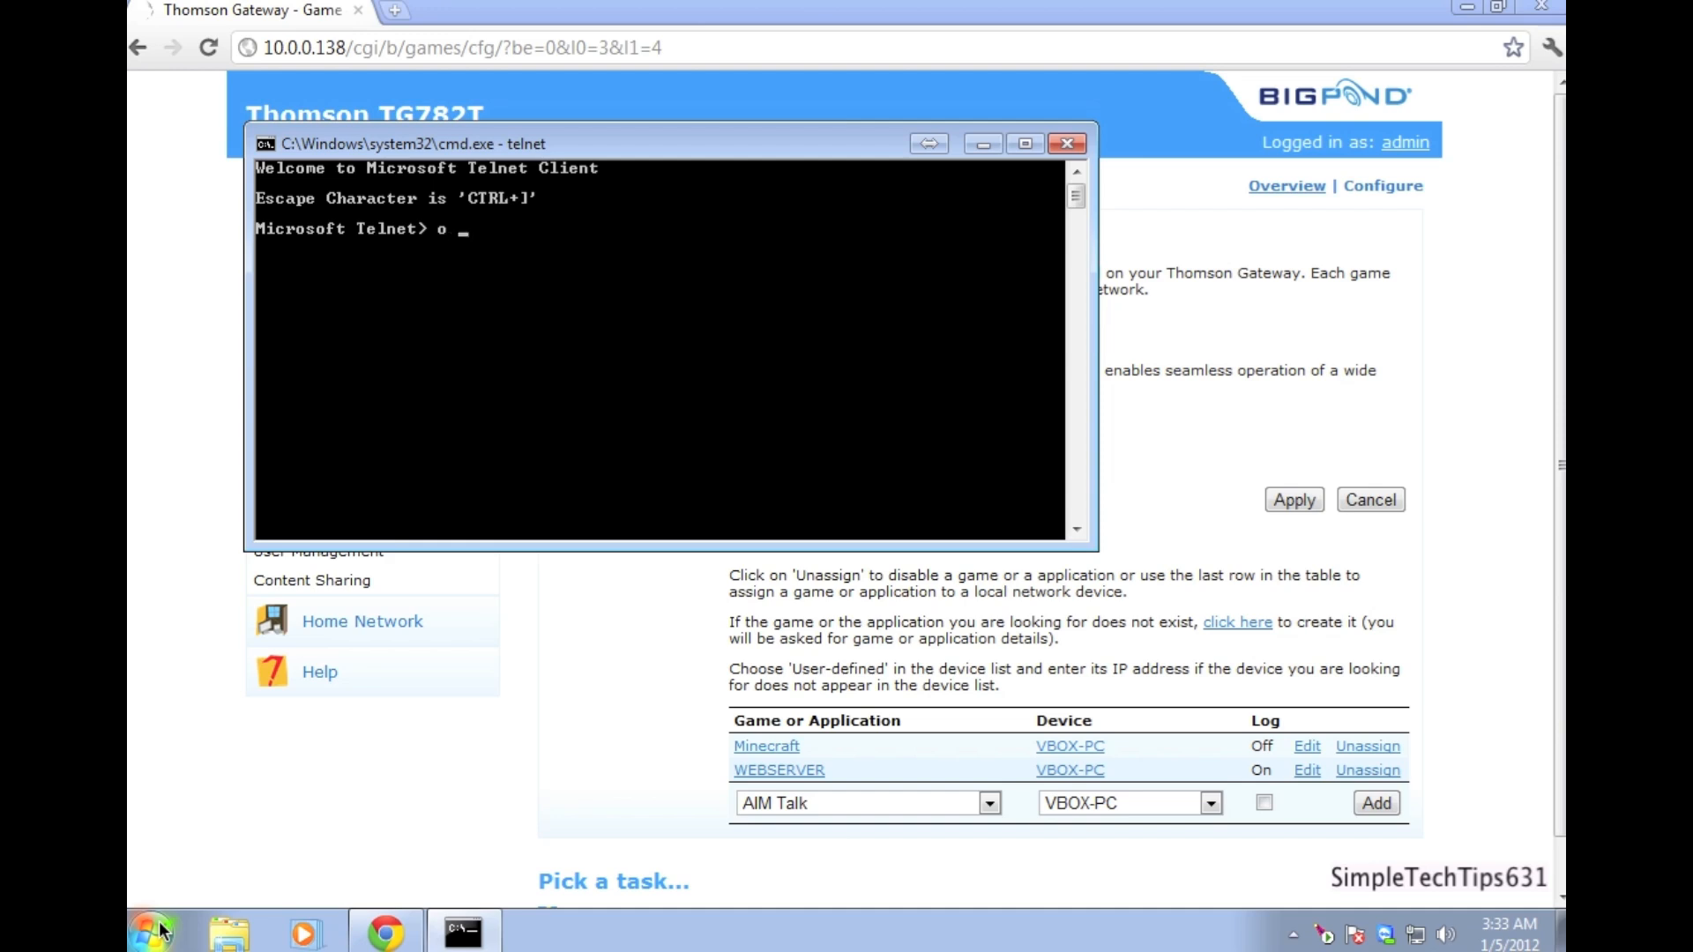
pyautogui.write('10.0.')
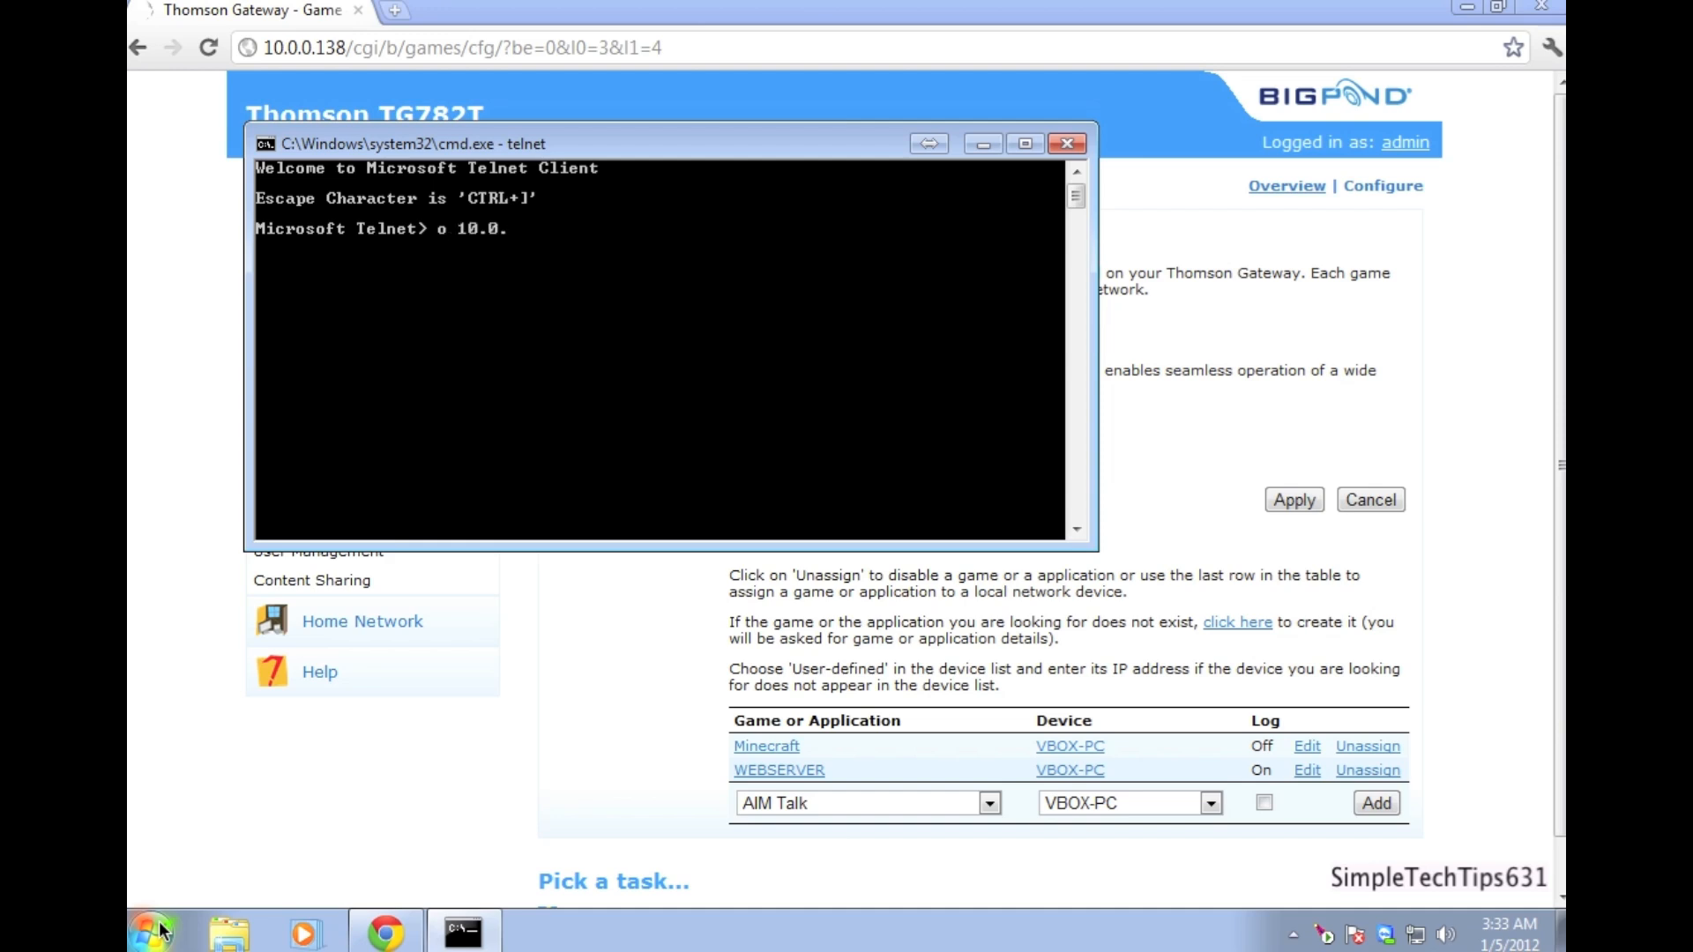
pyautogui.write('0.')
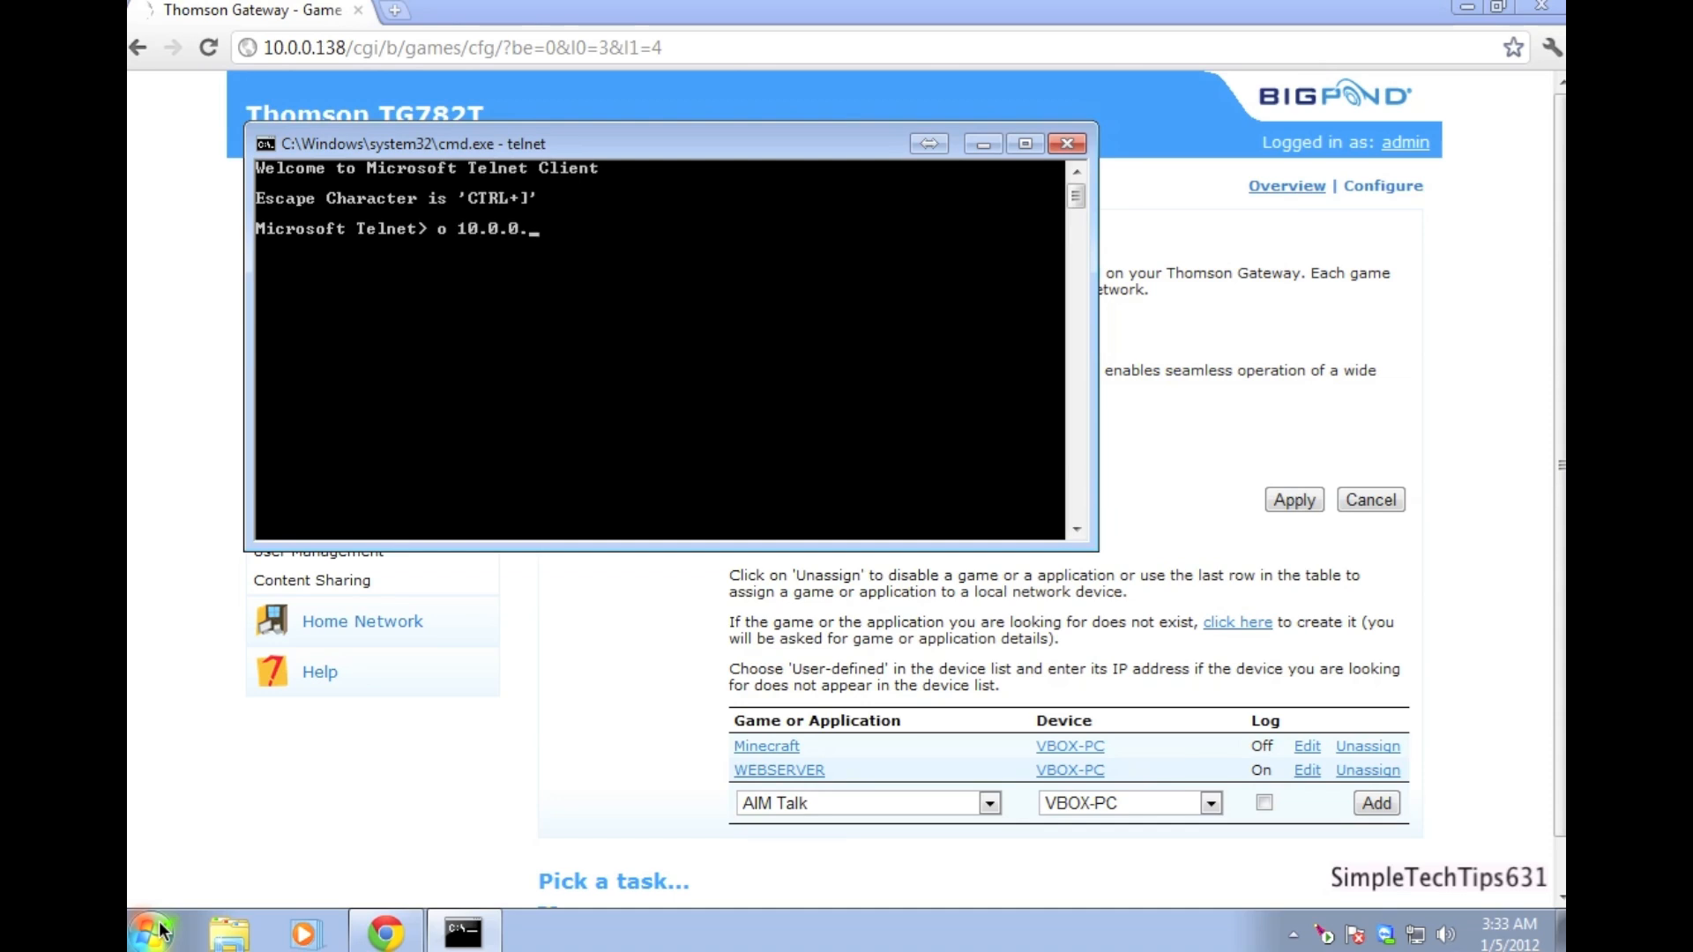
pyautogui.write('138')
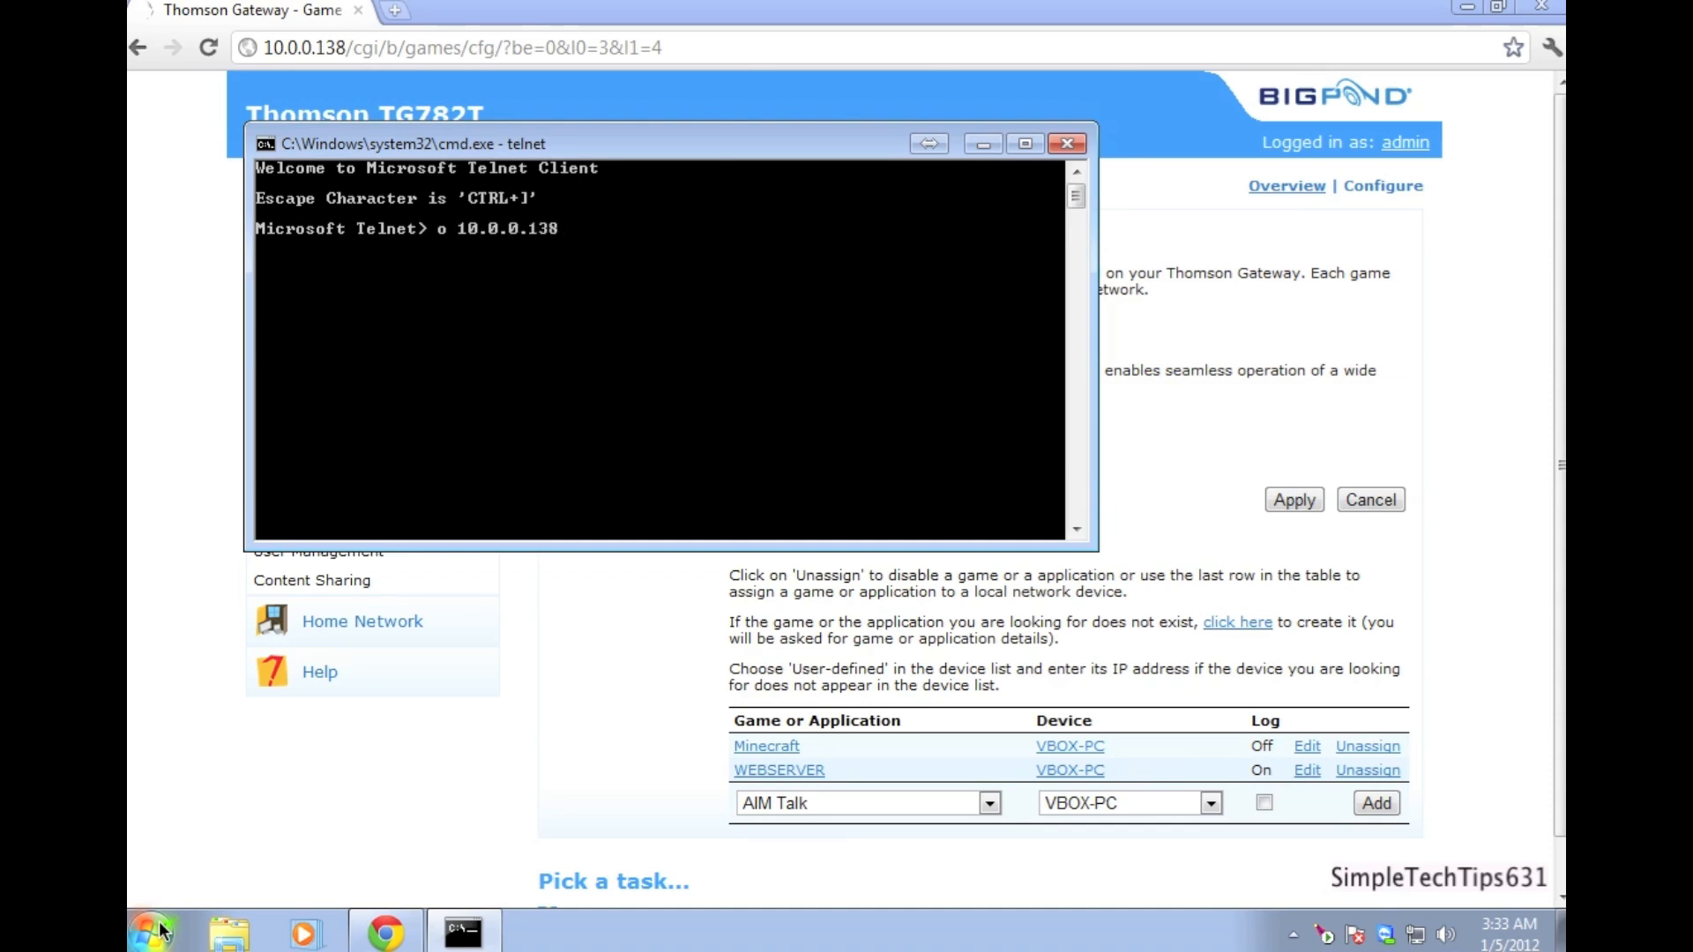
pyautogui.press('Return')
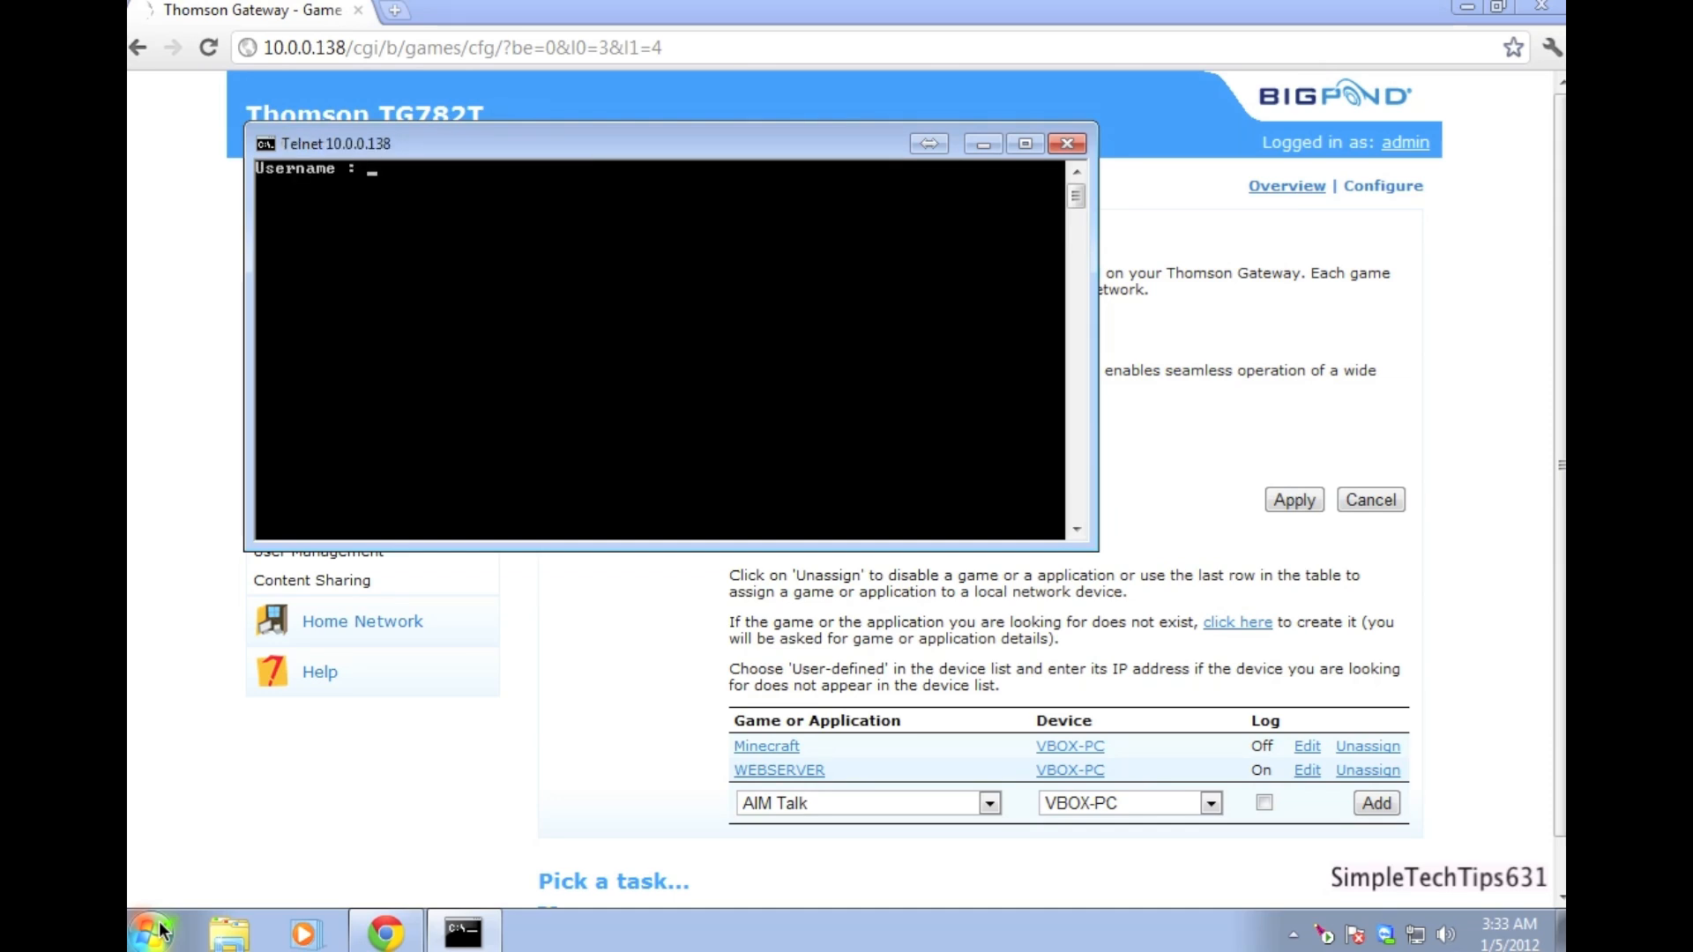
# - Enter the admin username at the router's Telnet login
pyautogui.write('admi')
pyautogui.write('menu')
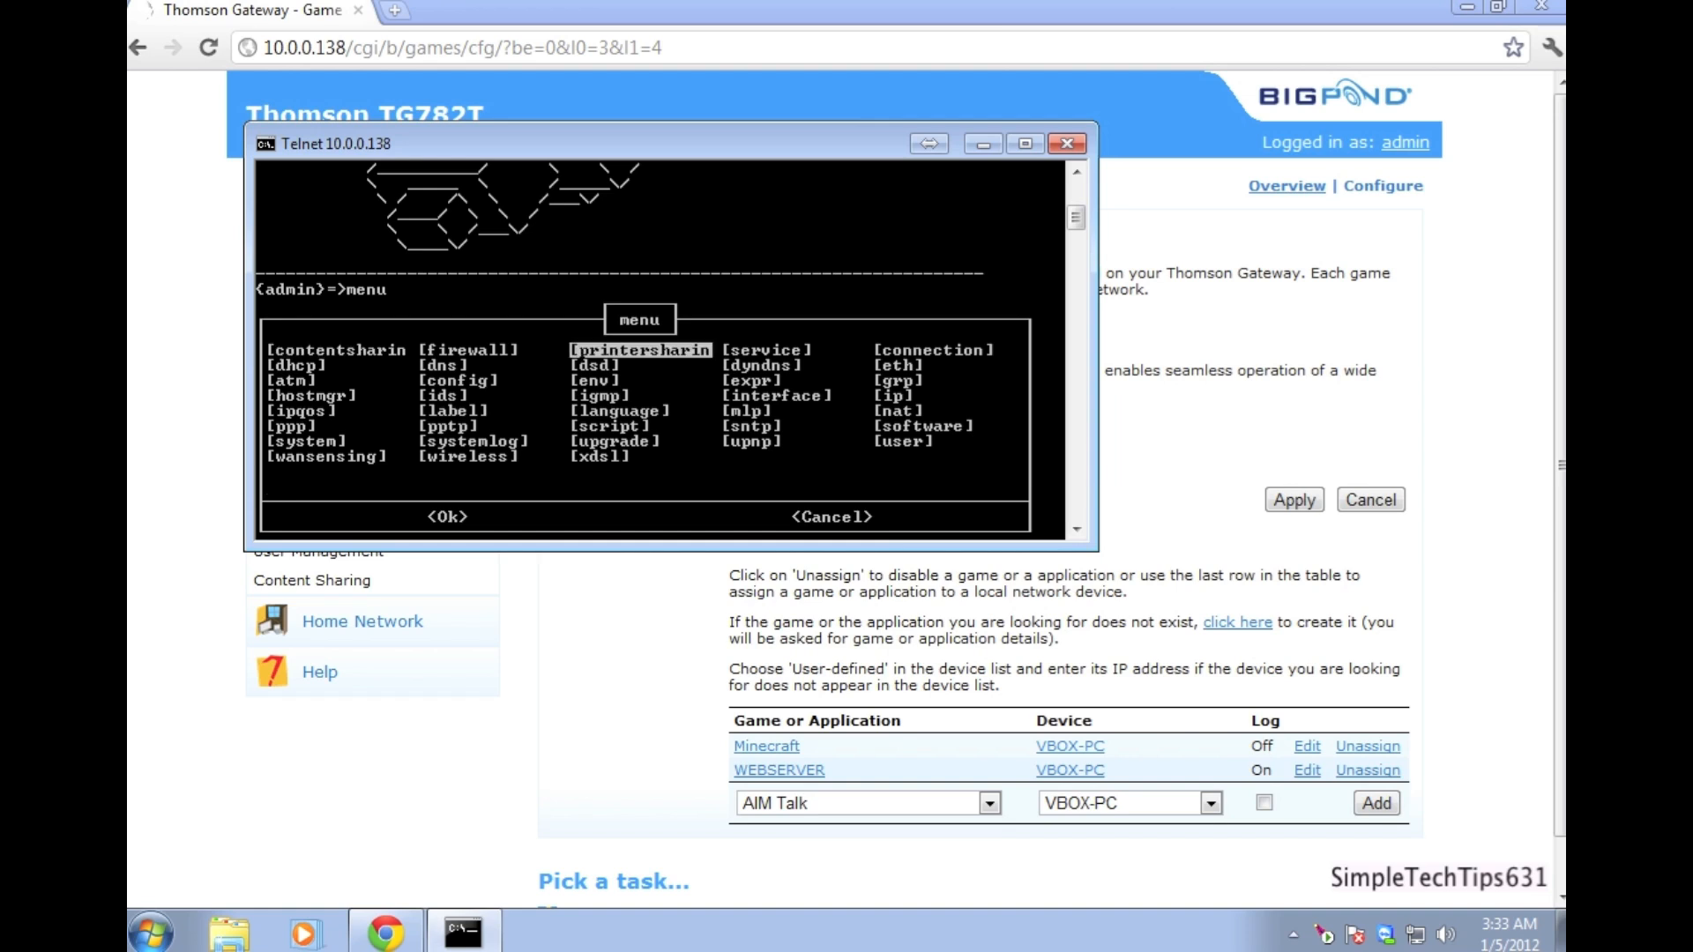
# - Run service host assign with name 'Local FTP server' and host 192.168.1.253, then confirm it
pyautogui.click(764, 349)
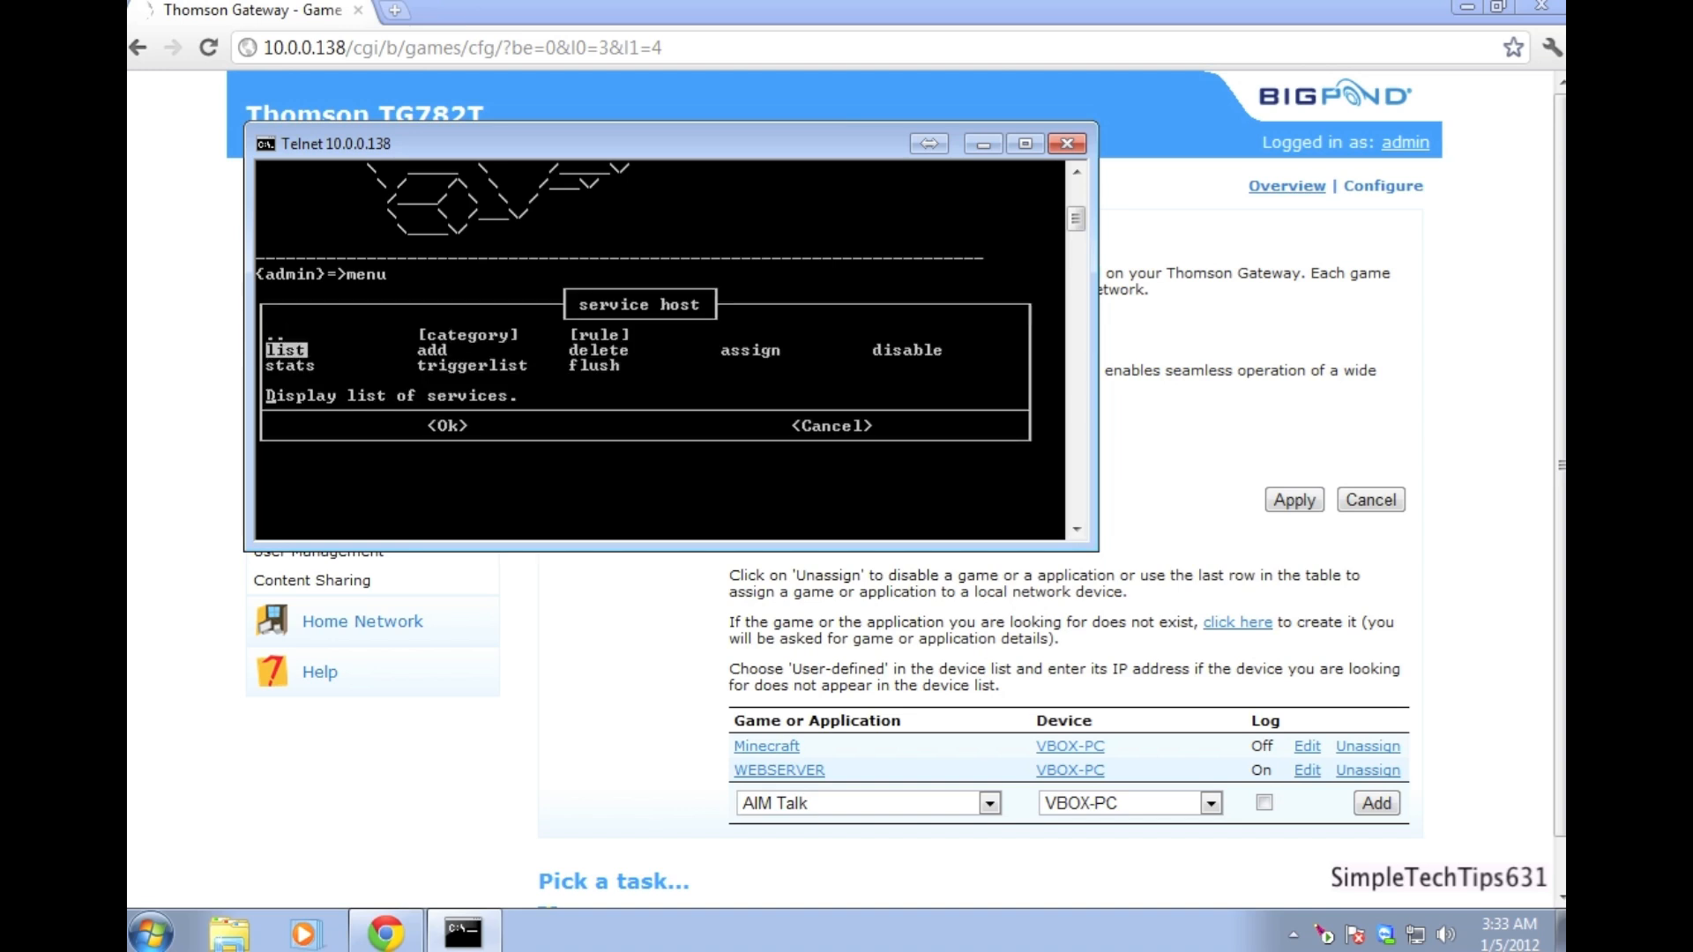
pyautogui.click(752, 349)
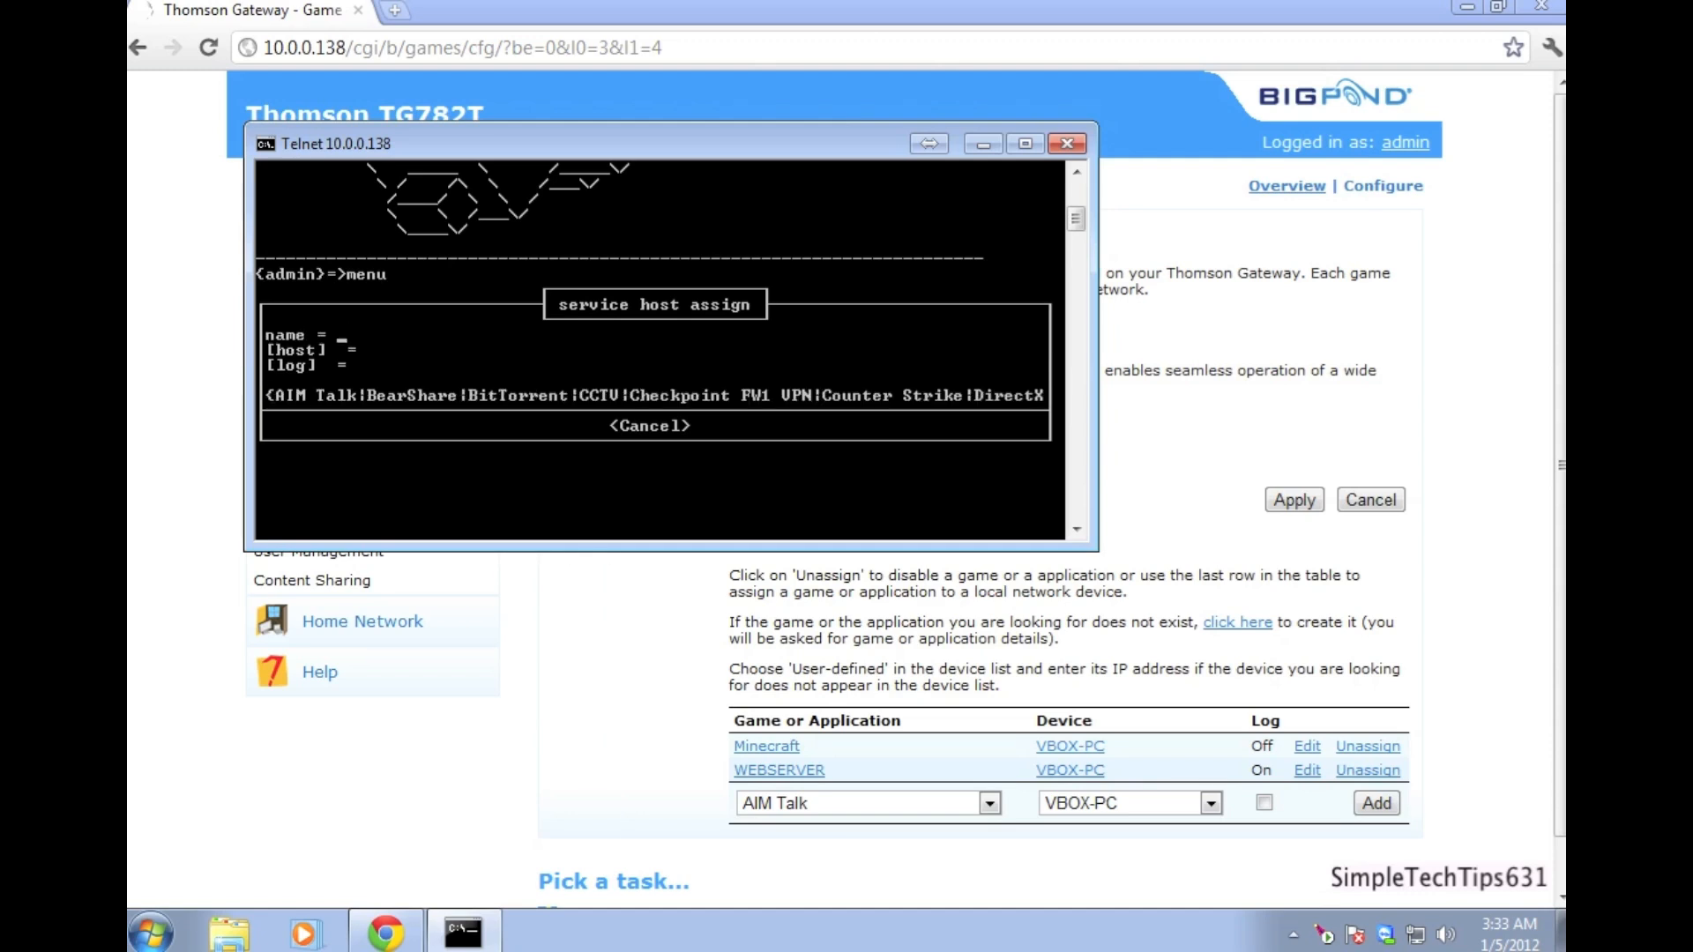
pyautogui.write('Local')
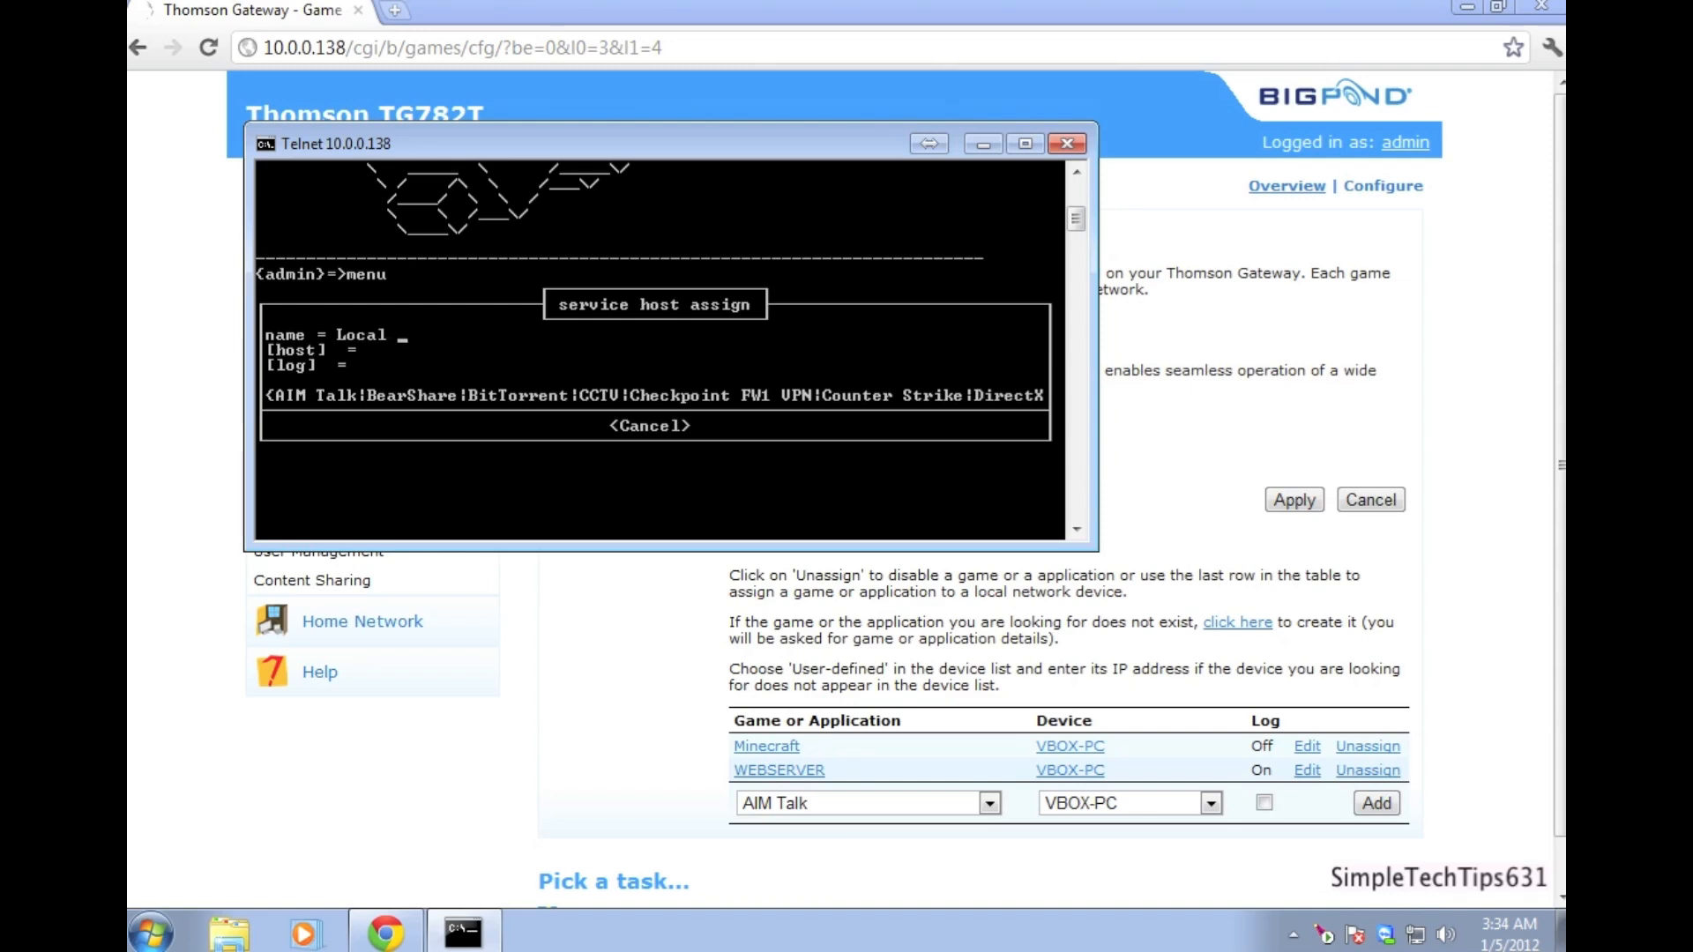
pyautogui.write('FTP se')
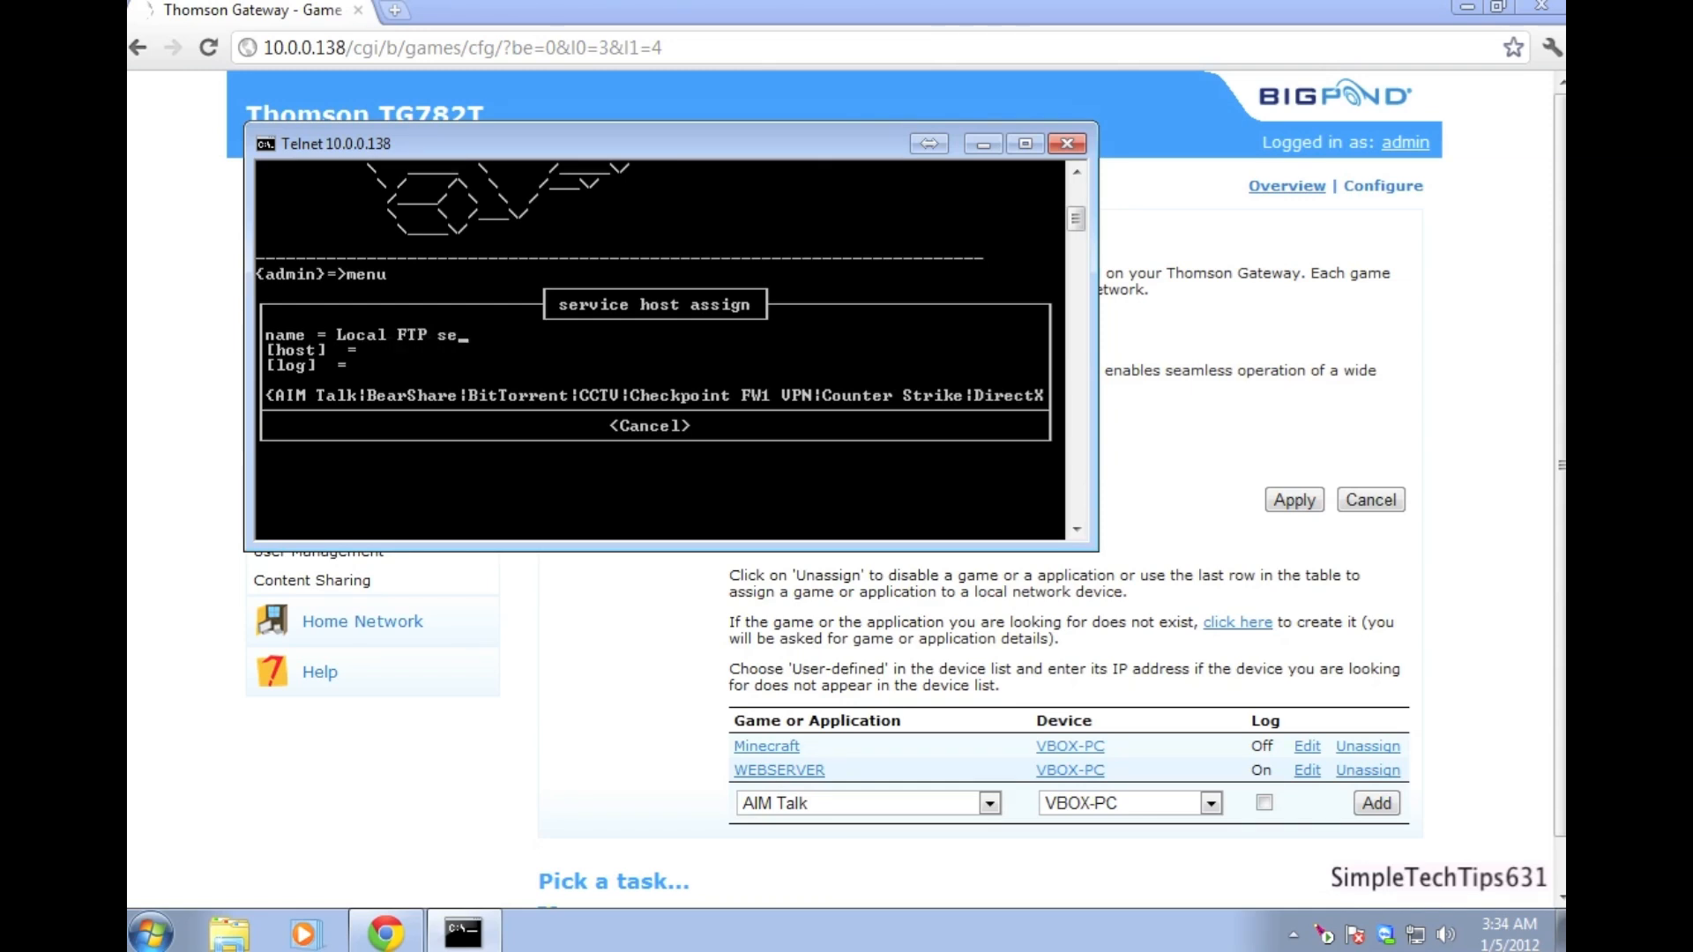
pyautogui.write('rver')
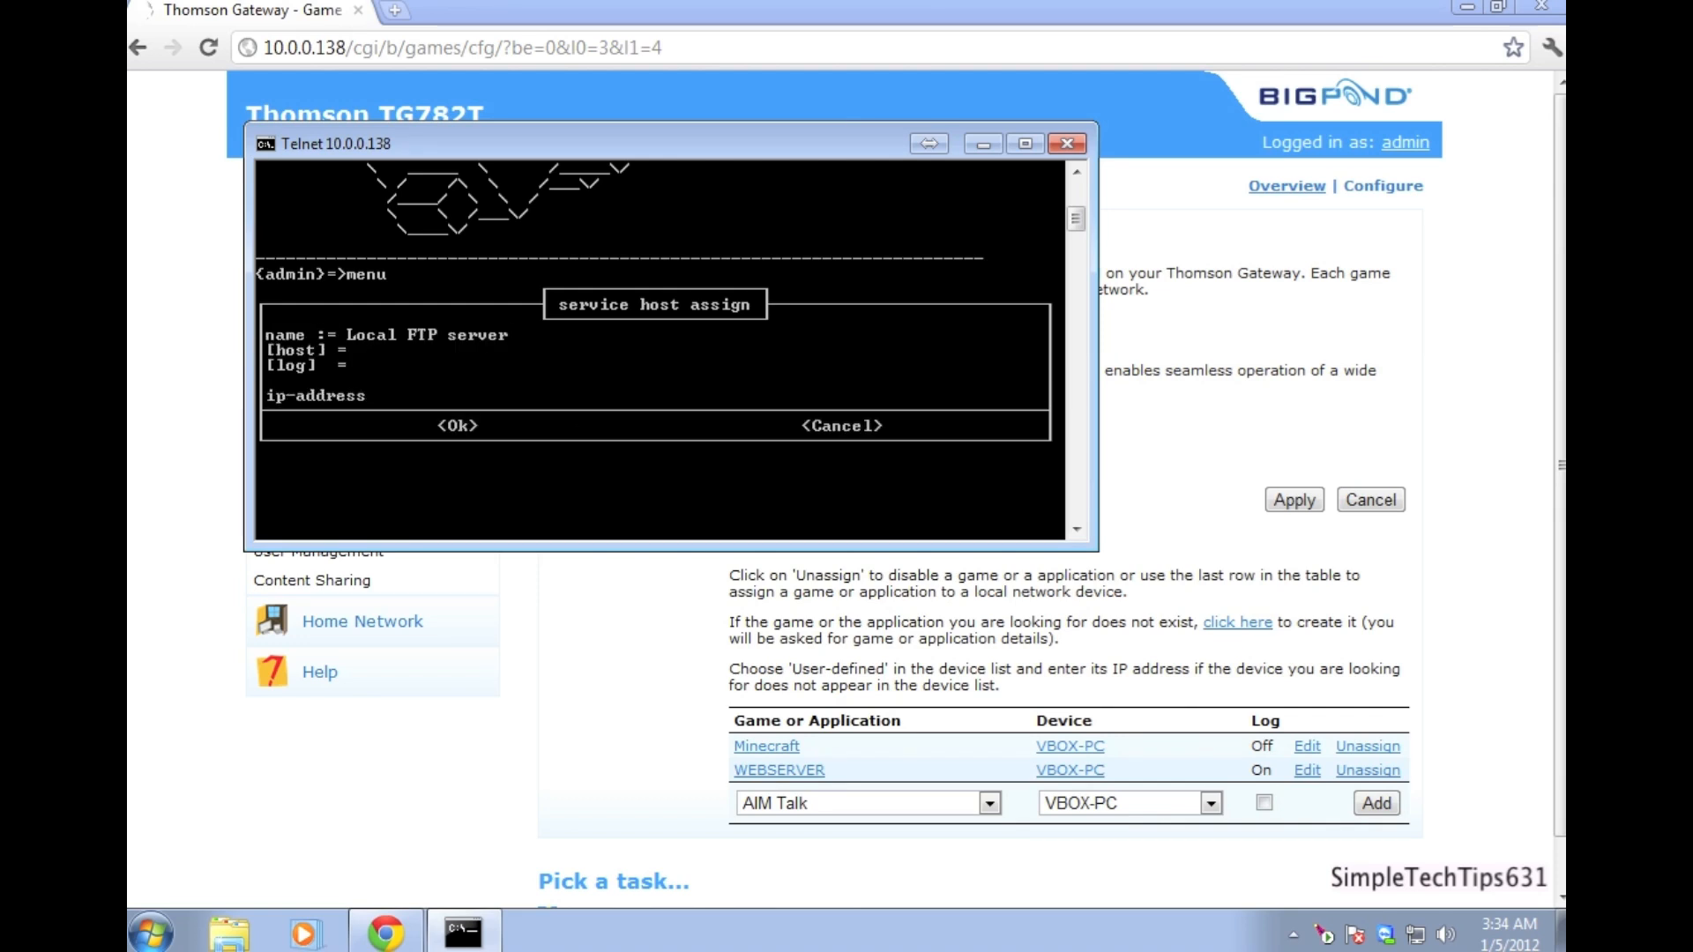
pyautogui.write('192.1')
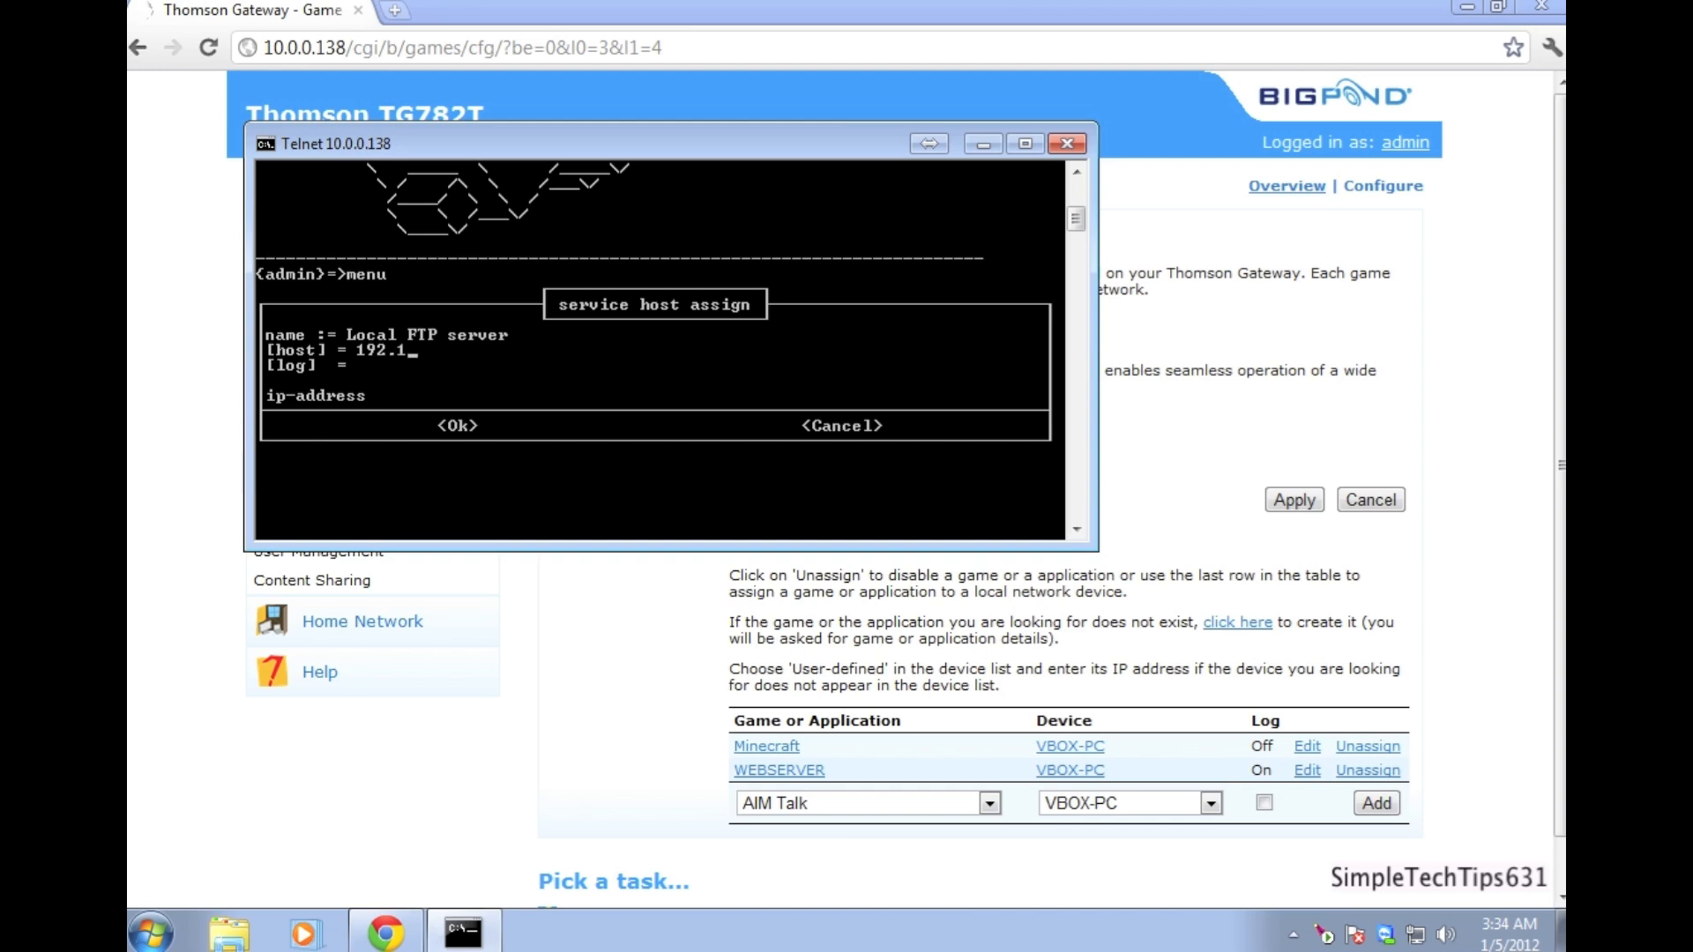
pyautogui.write('68.1.25')
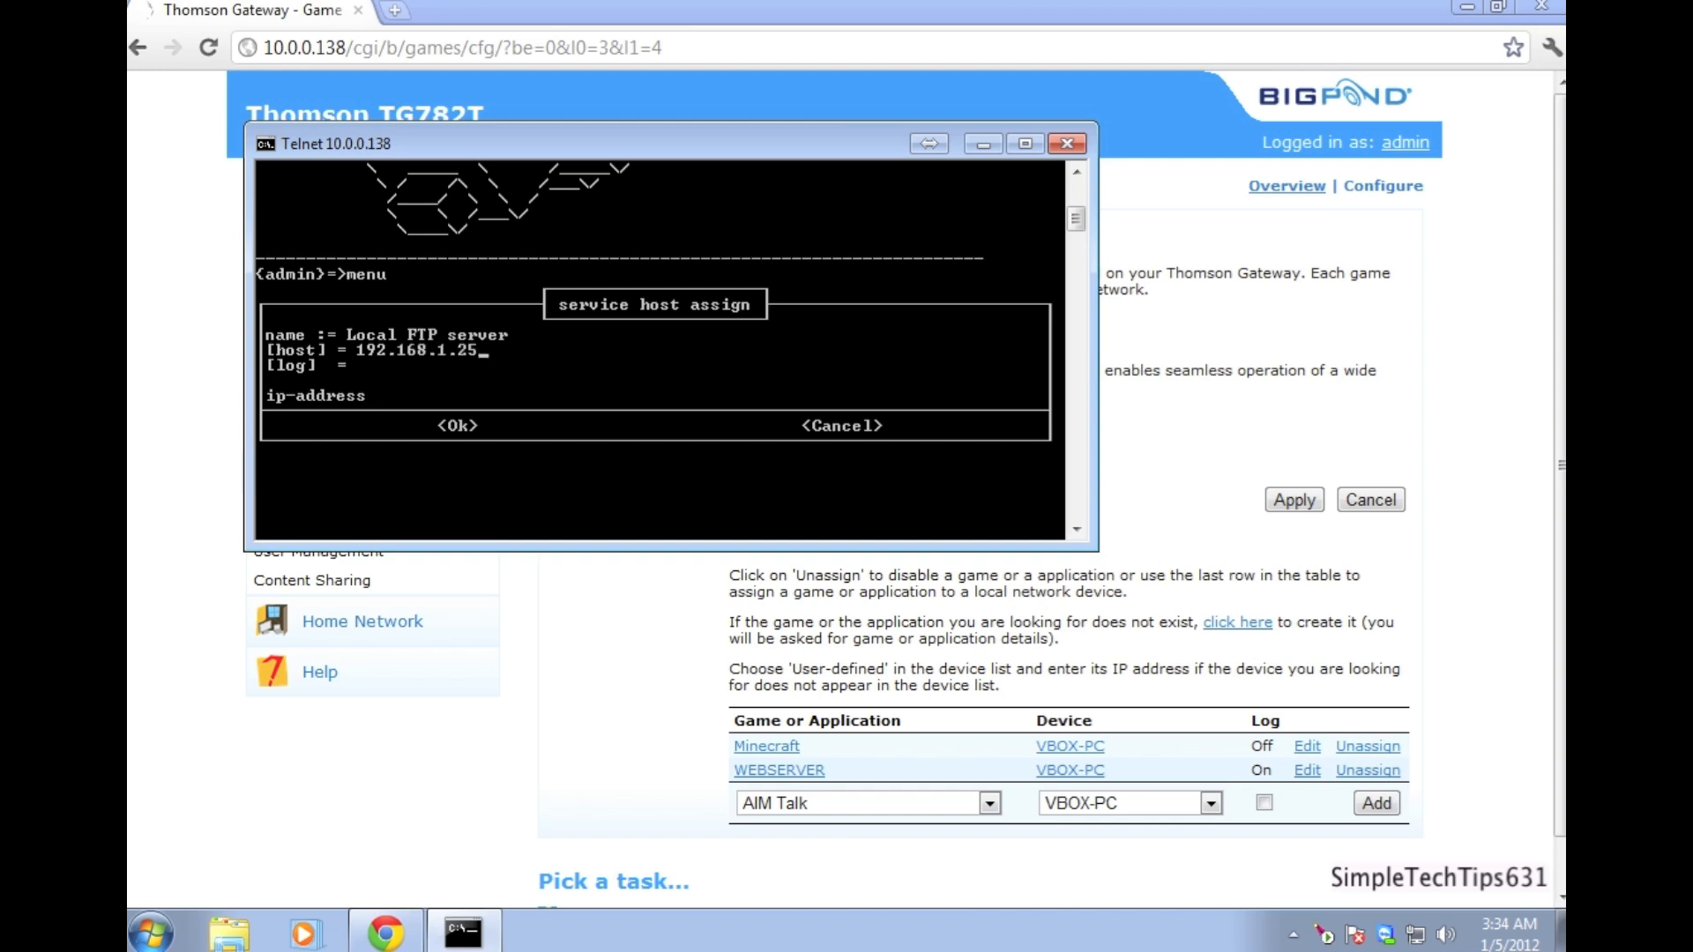
pyautogui.write('3')
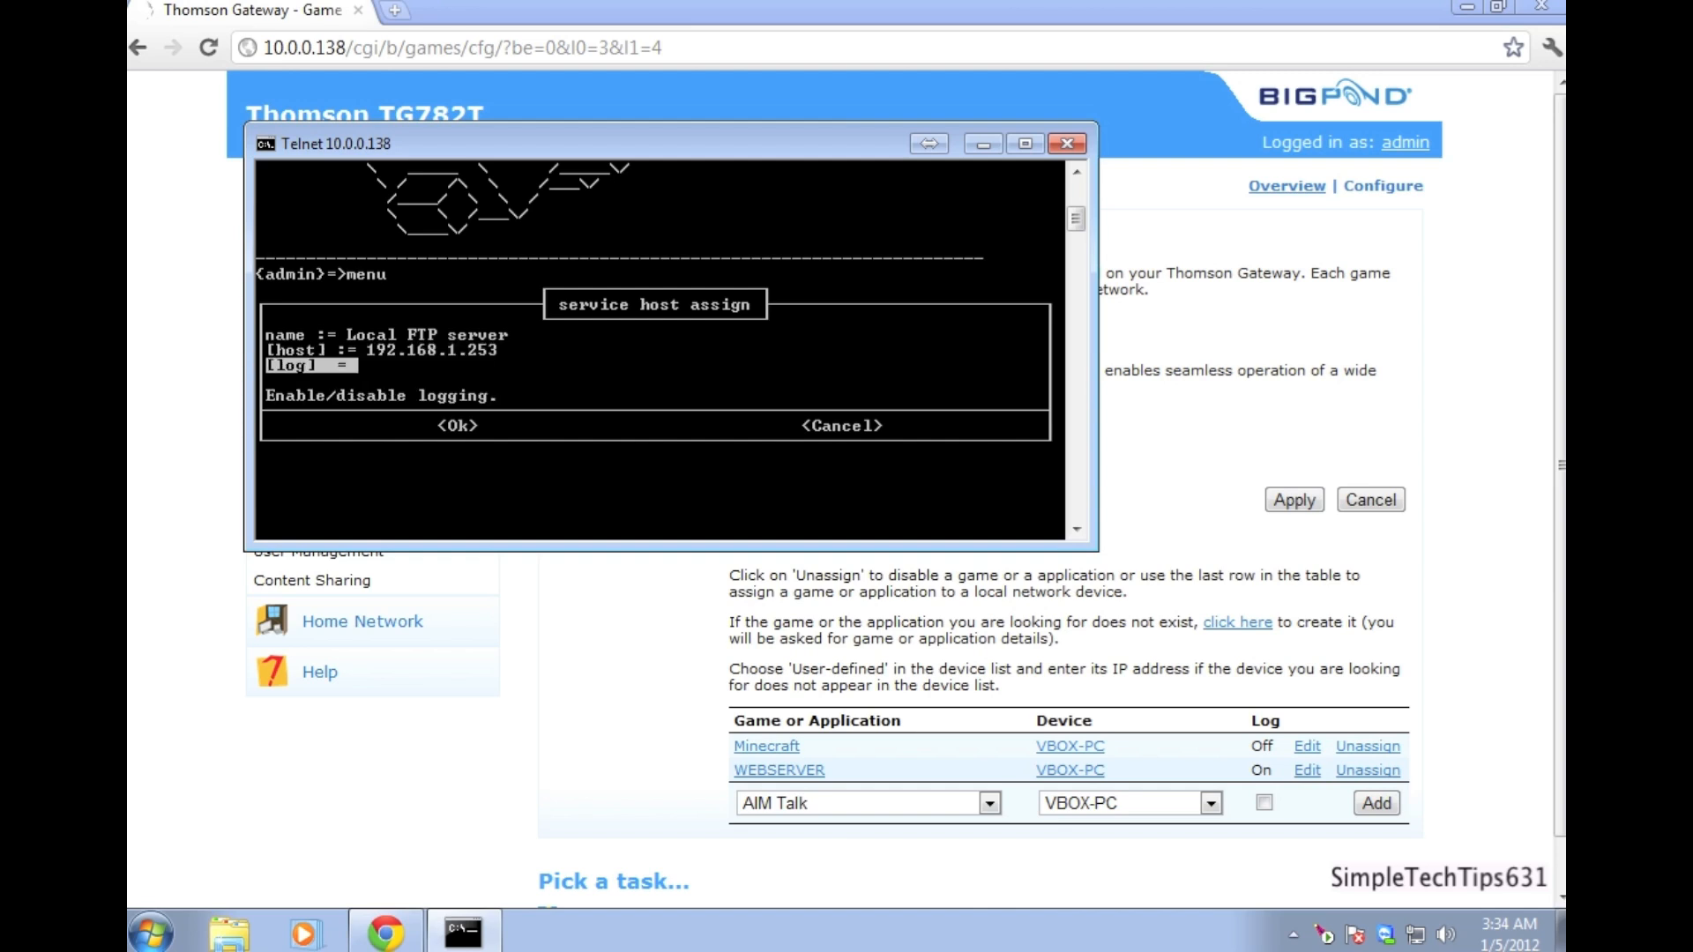
pyautogui.click(459, 425)
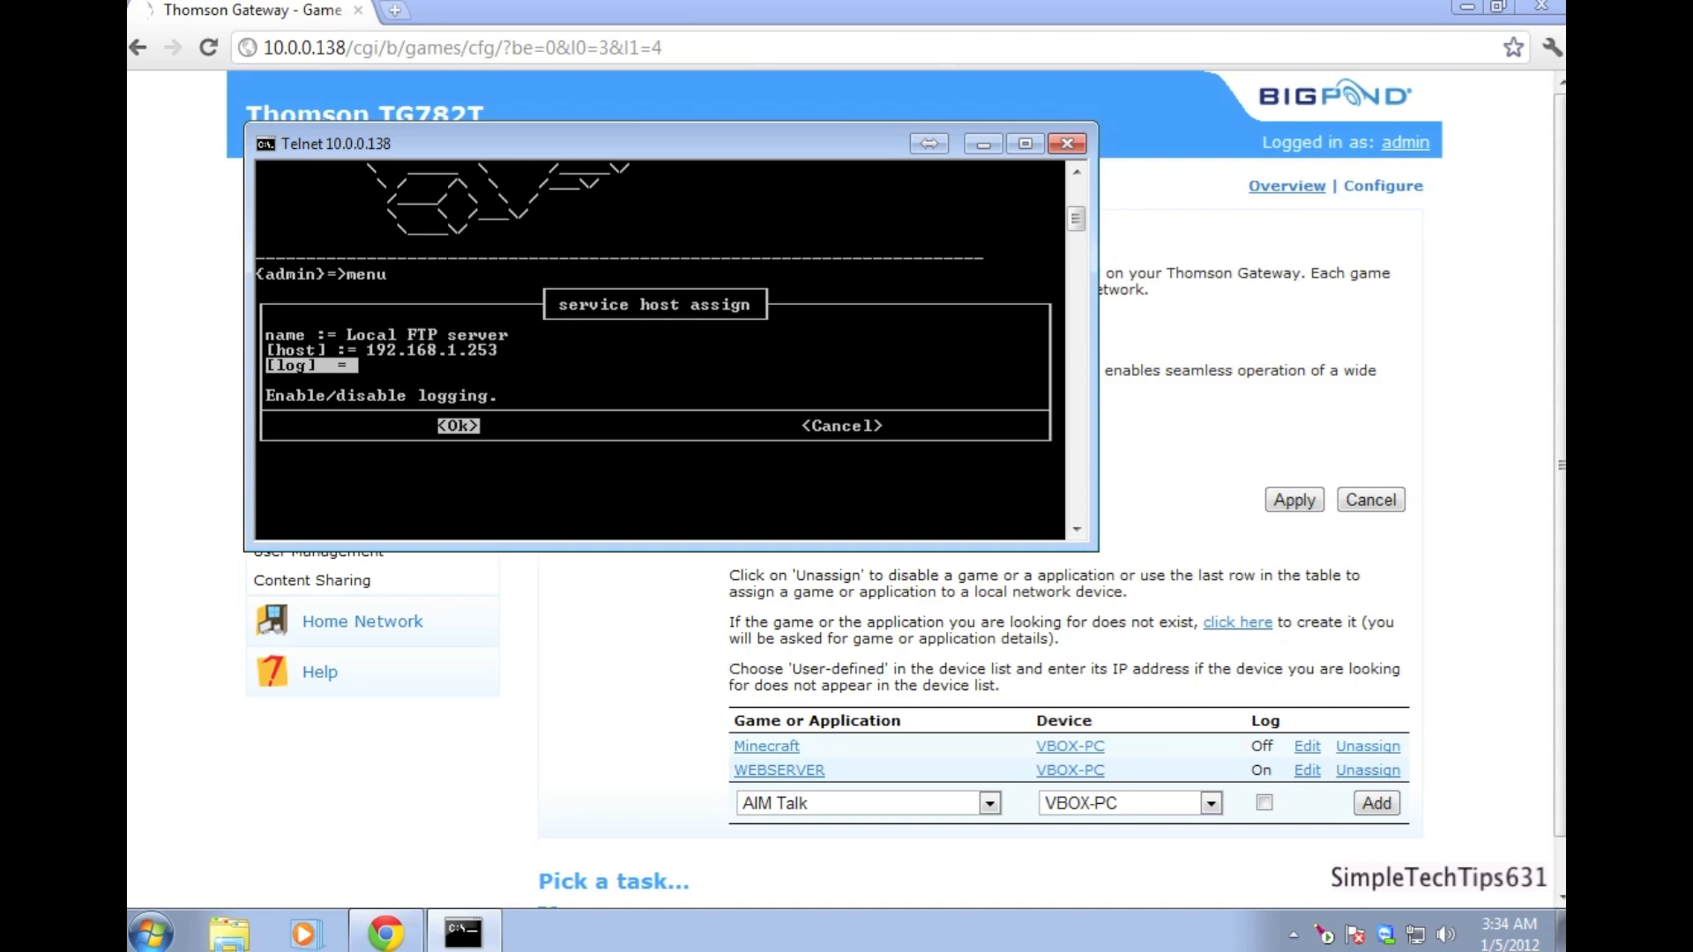
pyautogui.click(458, 425)
pyautogui.write('saveall')
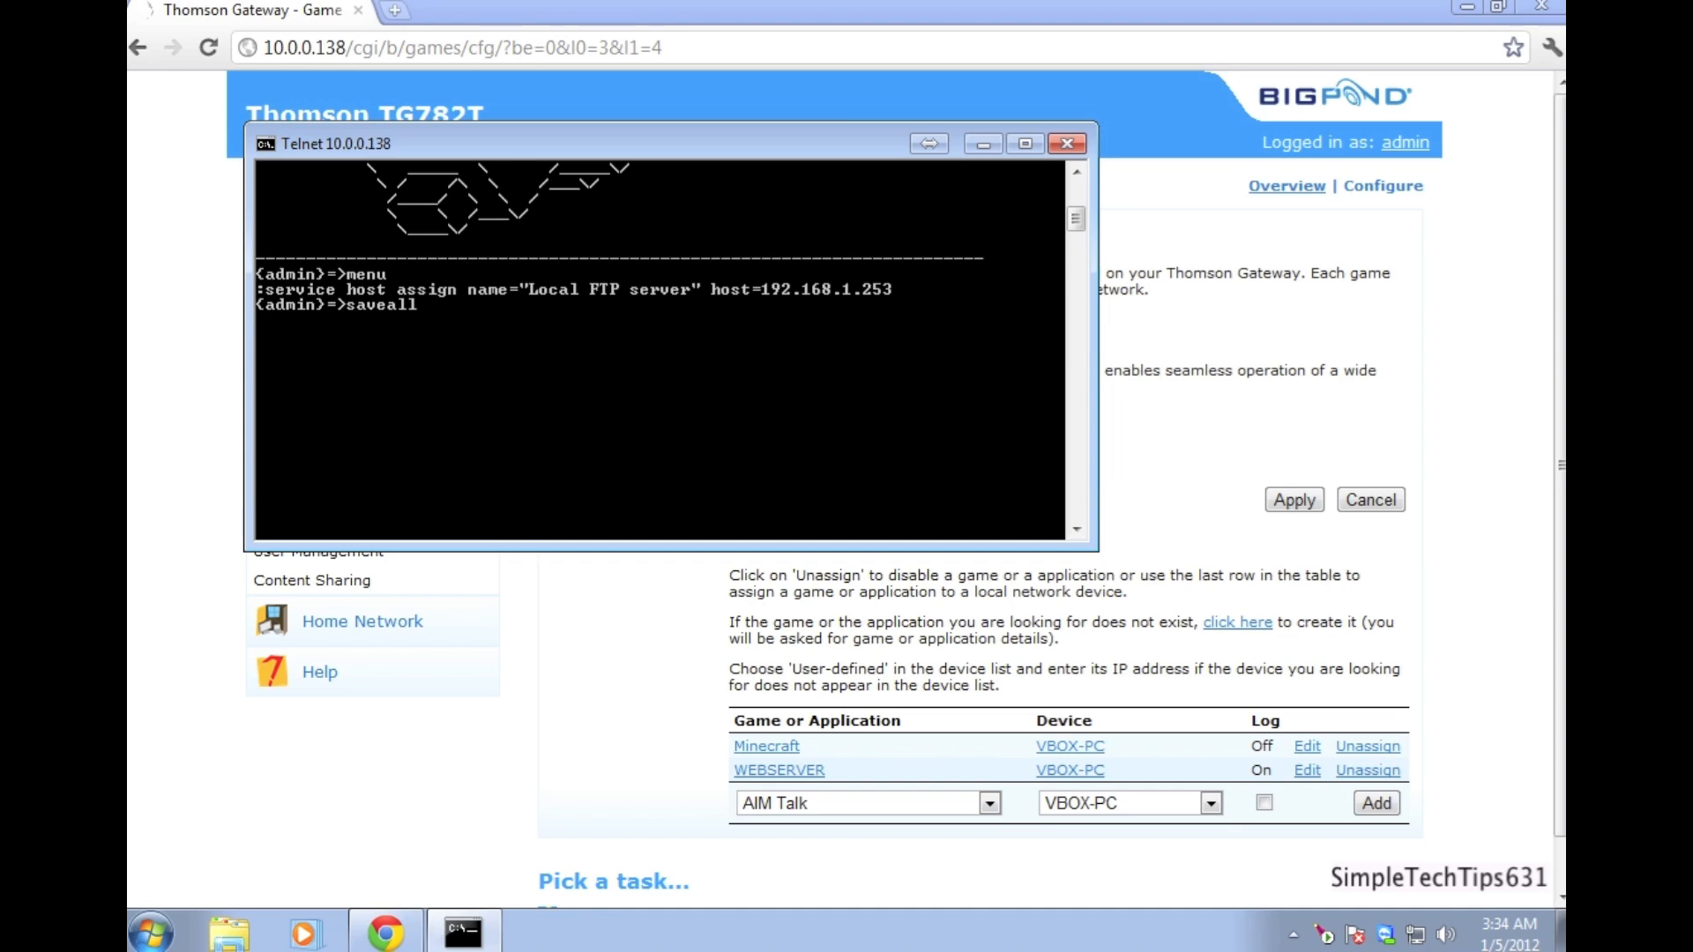
# - Commit the configuration with saveall and exit the Telnet session
pyautogui.press('Return')
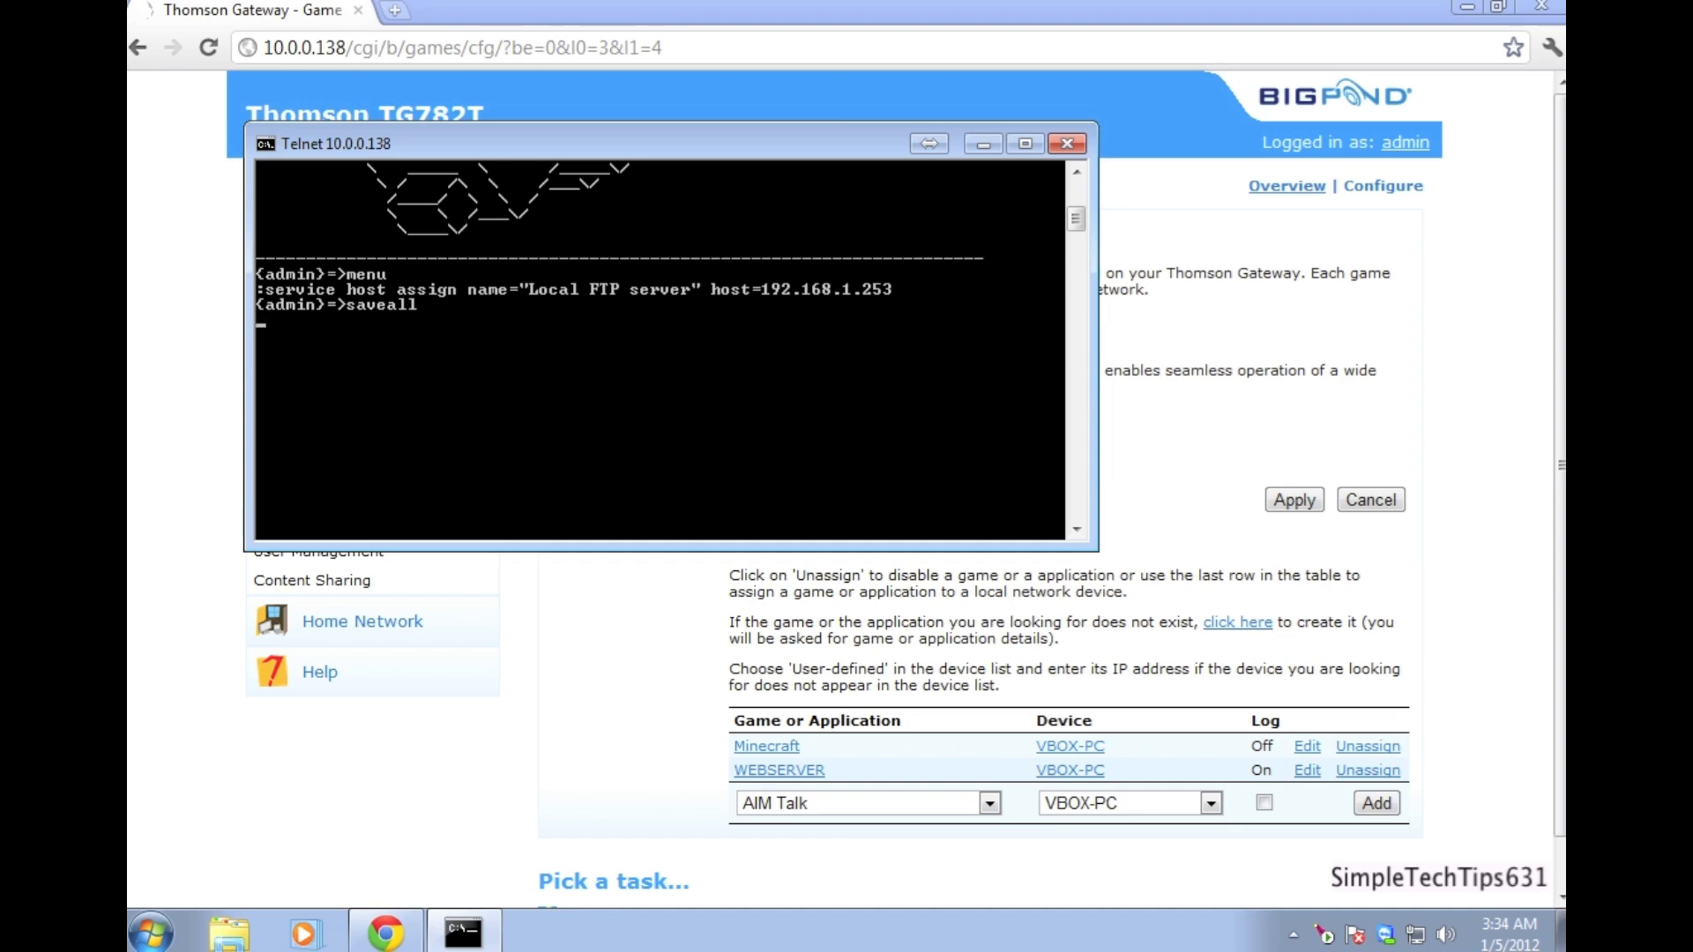
pyautogui.press('Return')
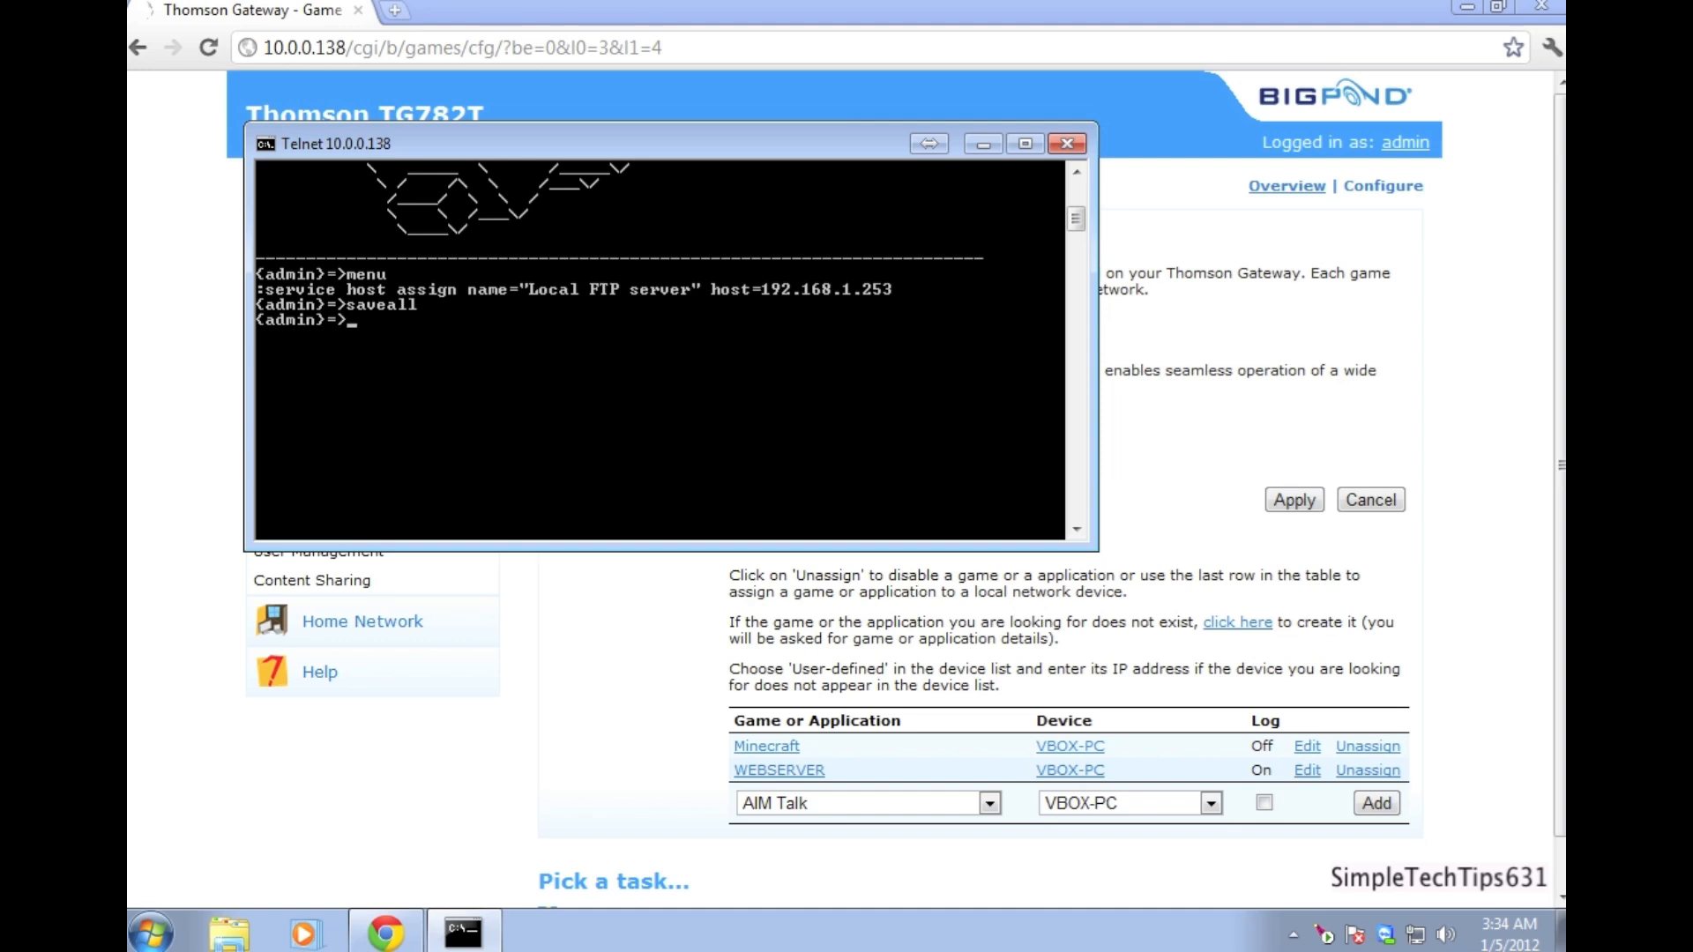
pyautogui.write('exit')
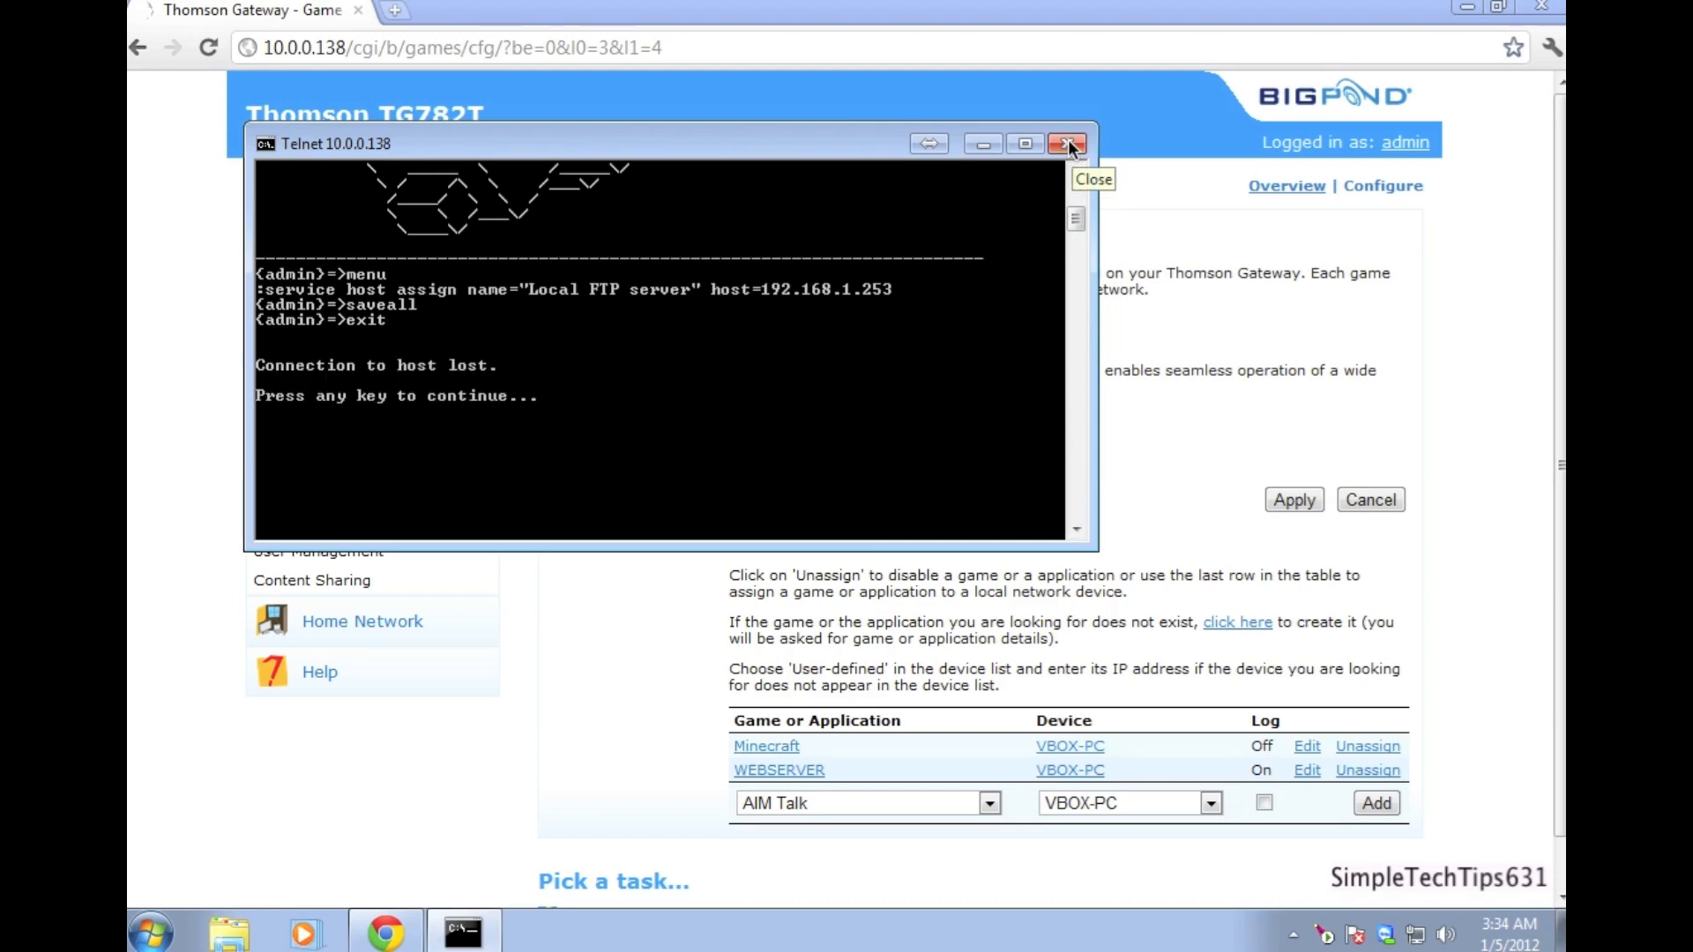
# - Close Telnet and go to Content Sharing under Toolbox in the router web interface
pyautogui.click(1067, 143)
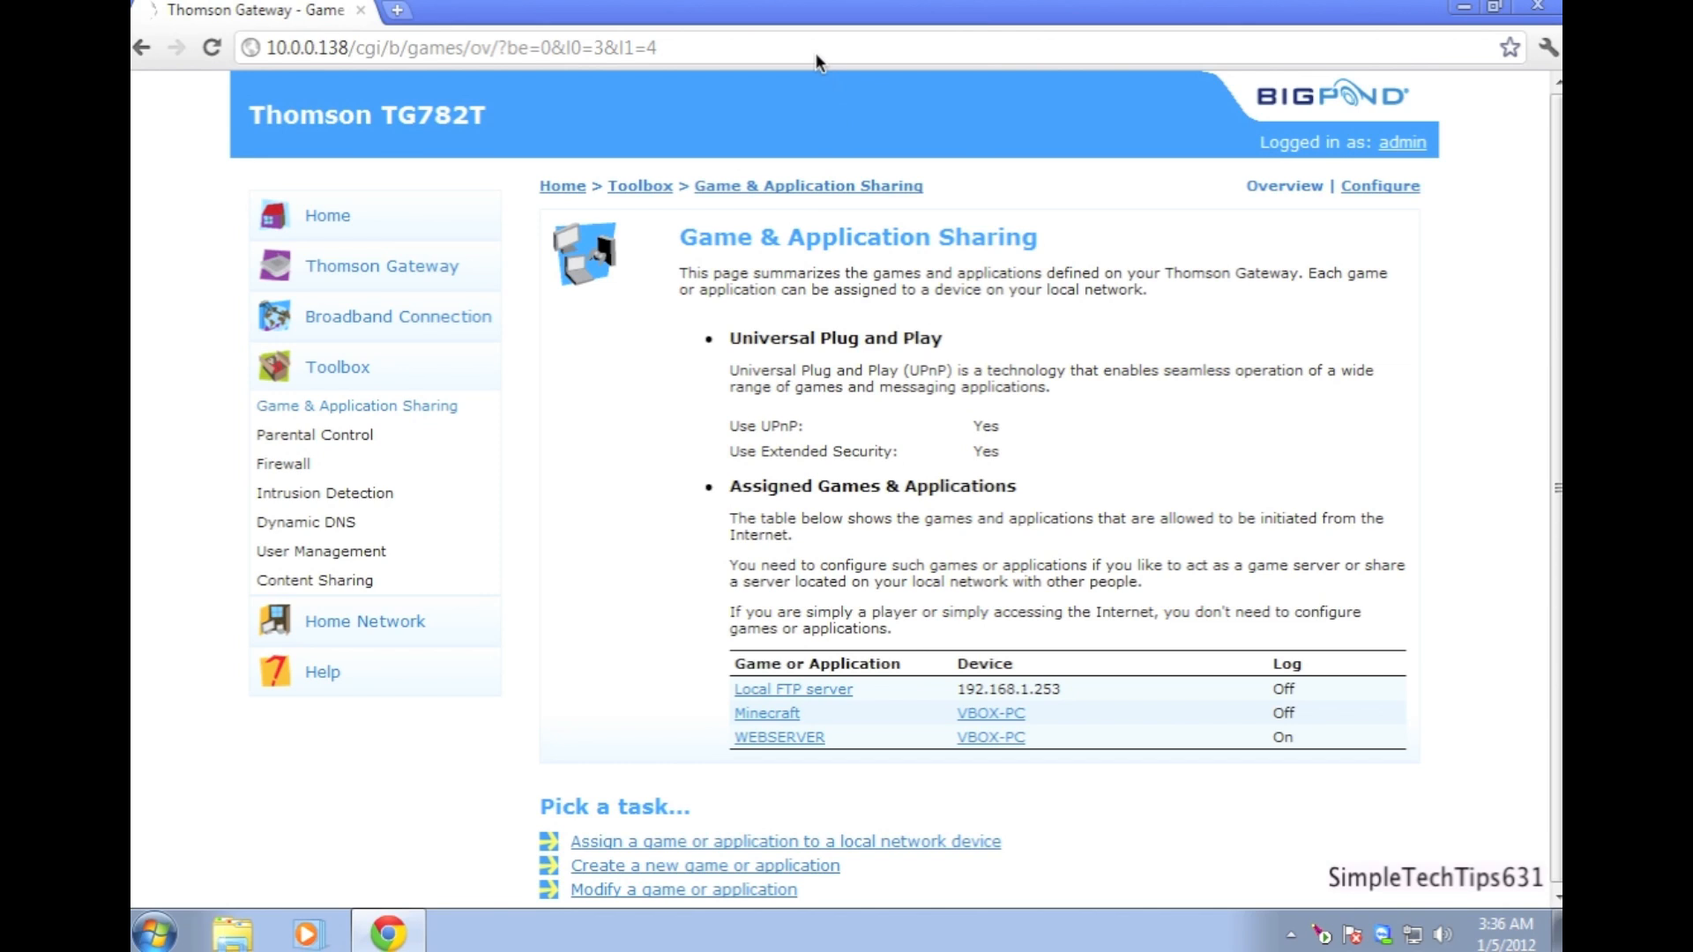
pyautogui.moveTo(824, 49)
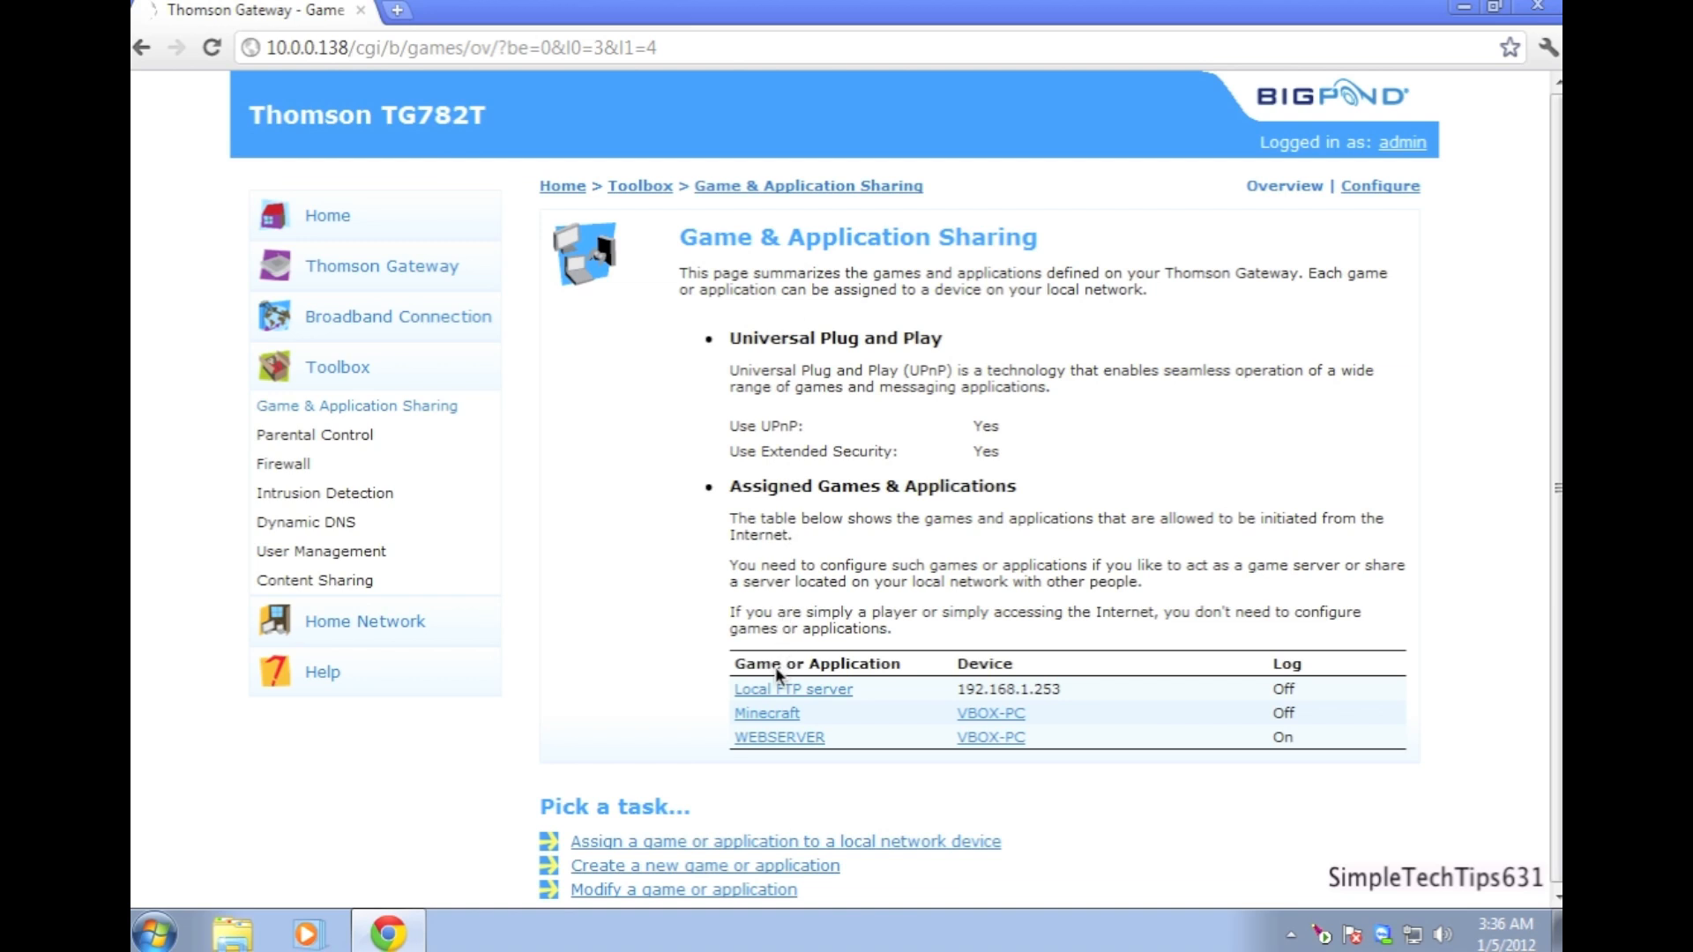
pyautogui.moveTo(892, 695)
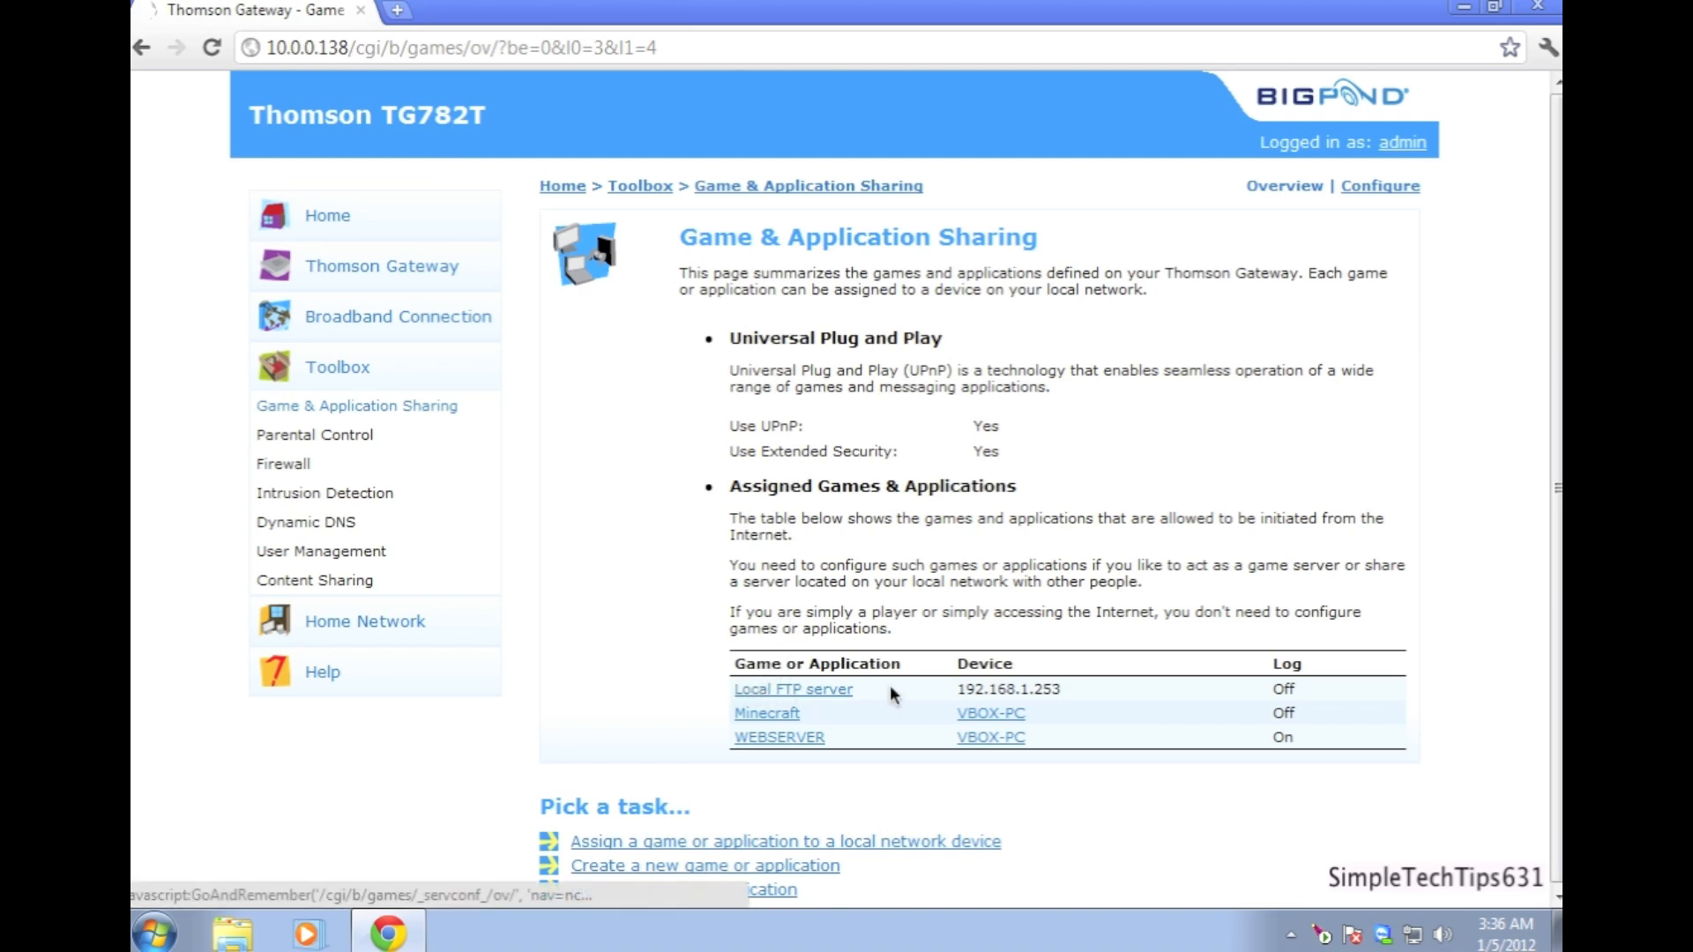
pyautogui.moveTo(718, 562)
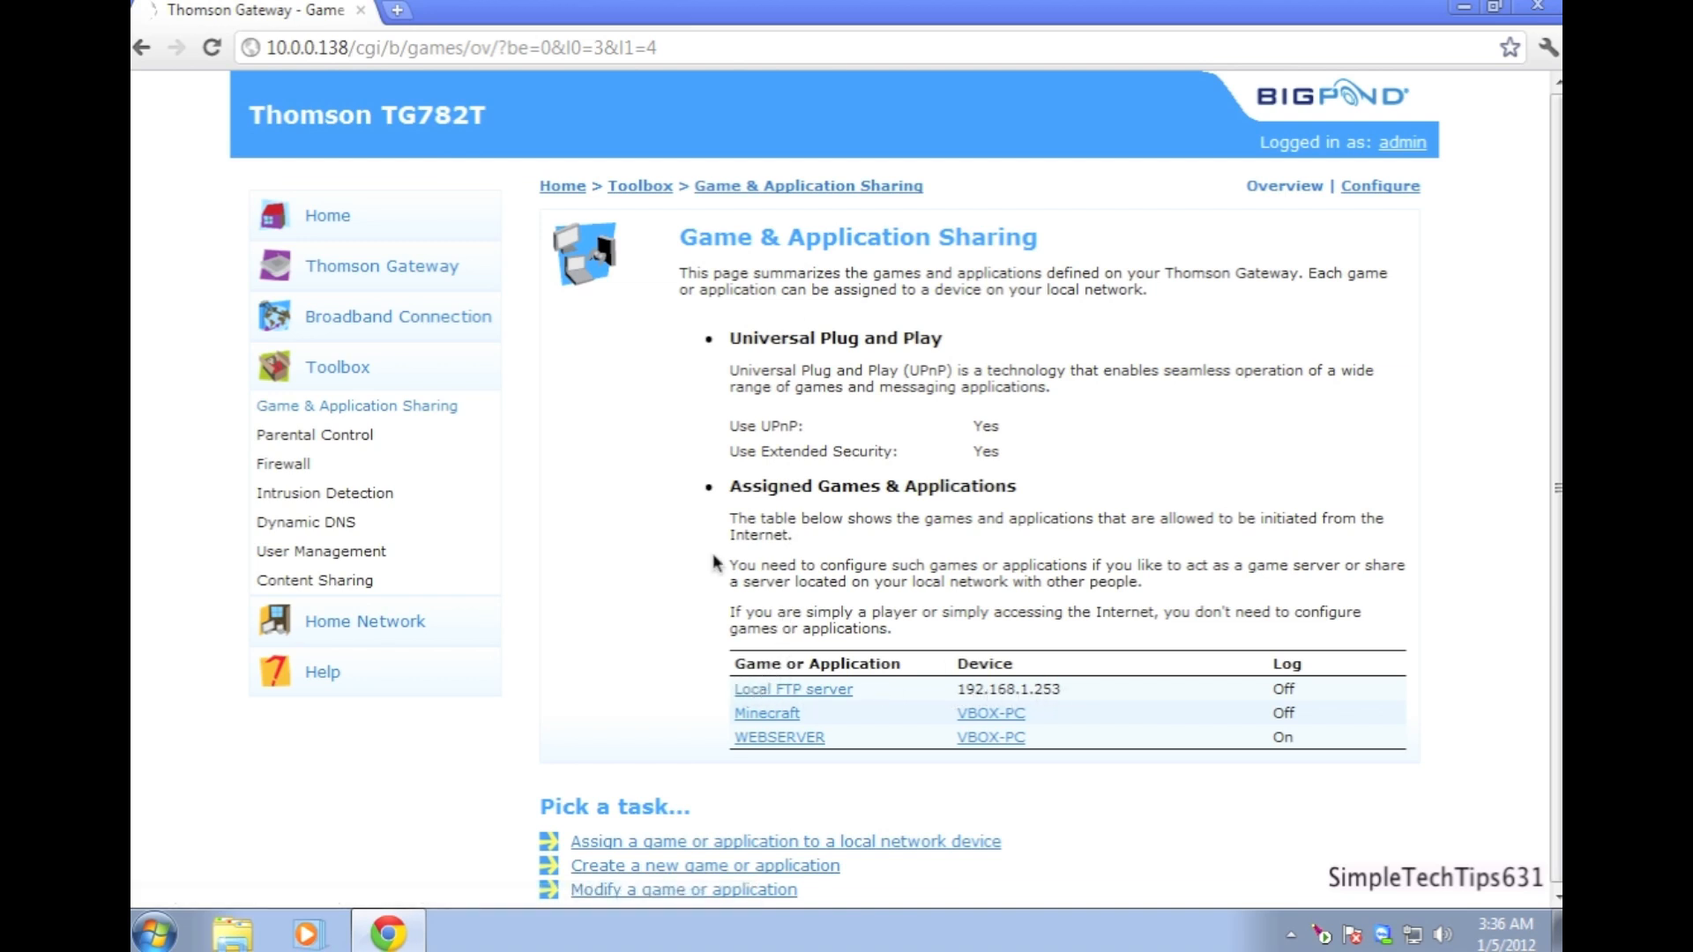
pyautogui.moveTo(321, 550)
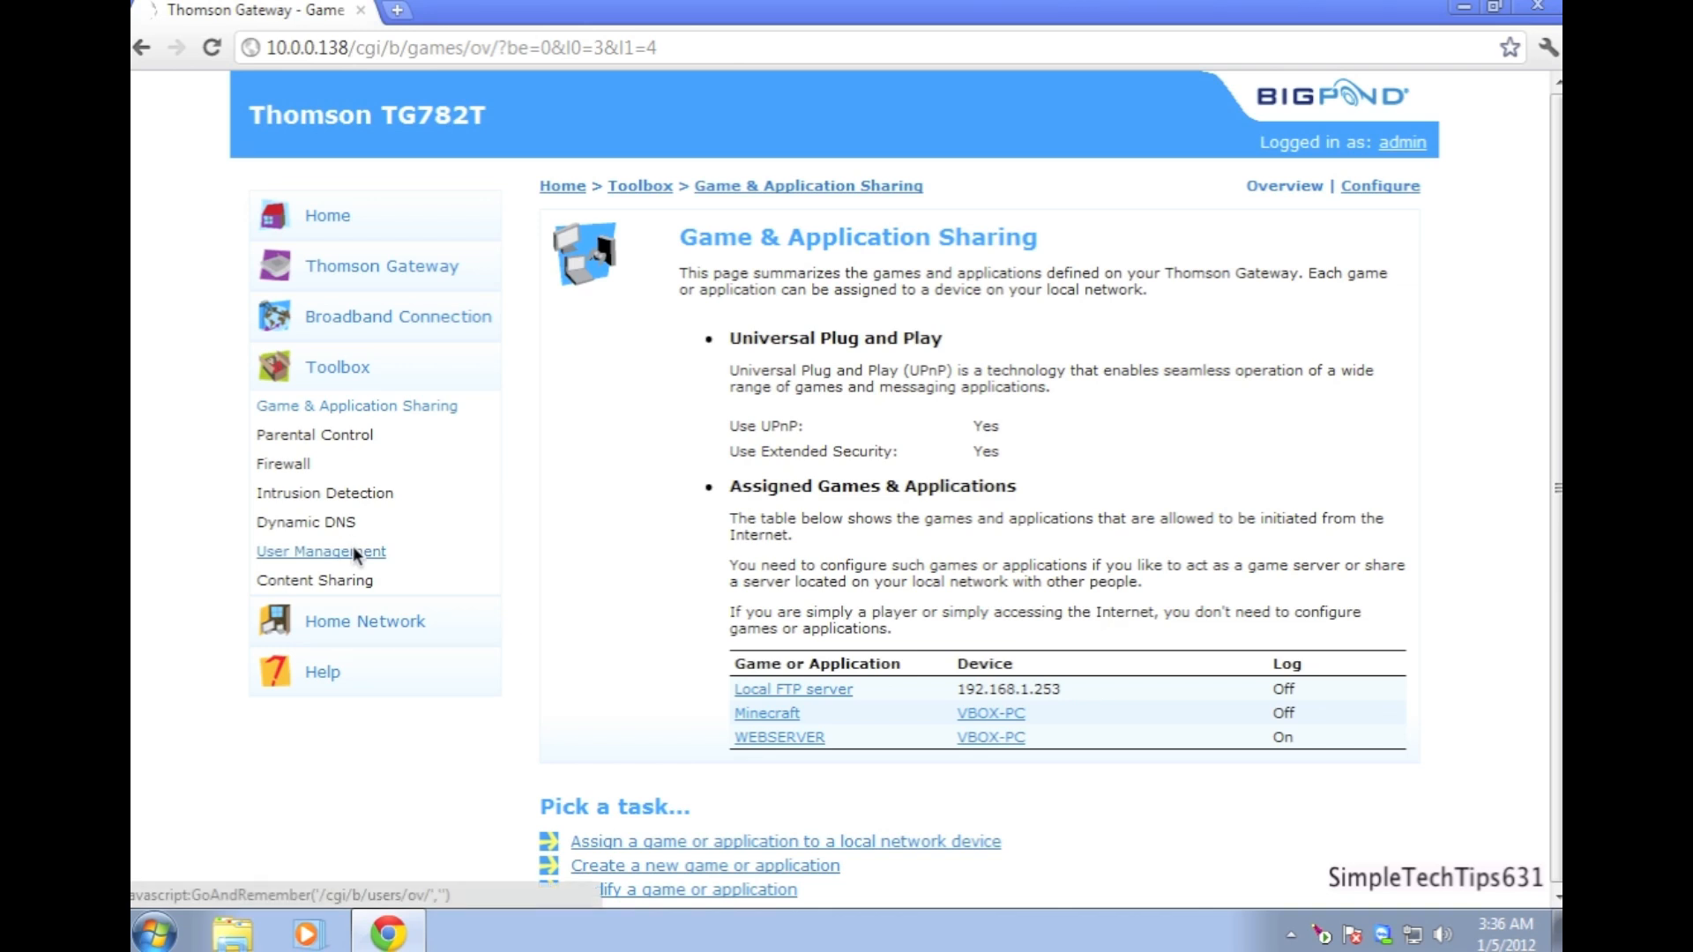
pyautogui.click(314, 581)
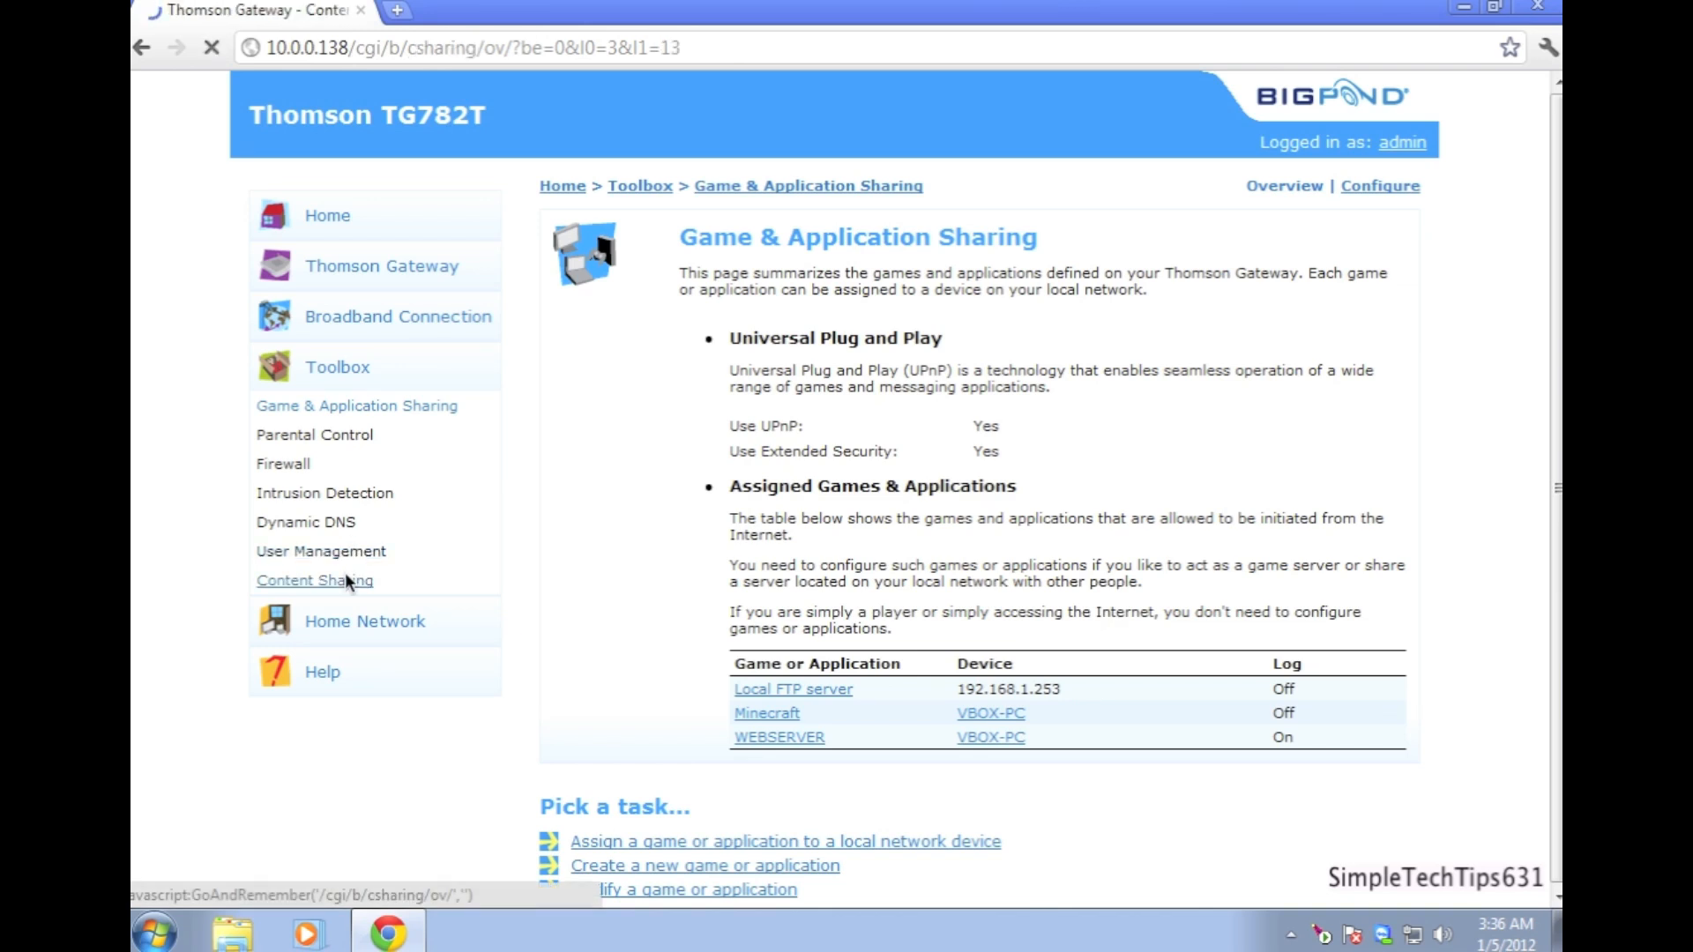
# - Copy the router's FTP server address and bring up the Windows Start menu
pyautogui.click(314, 581)
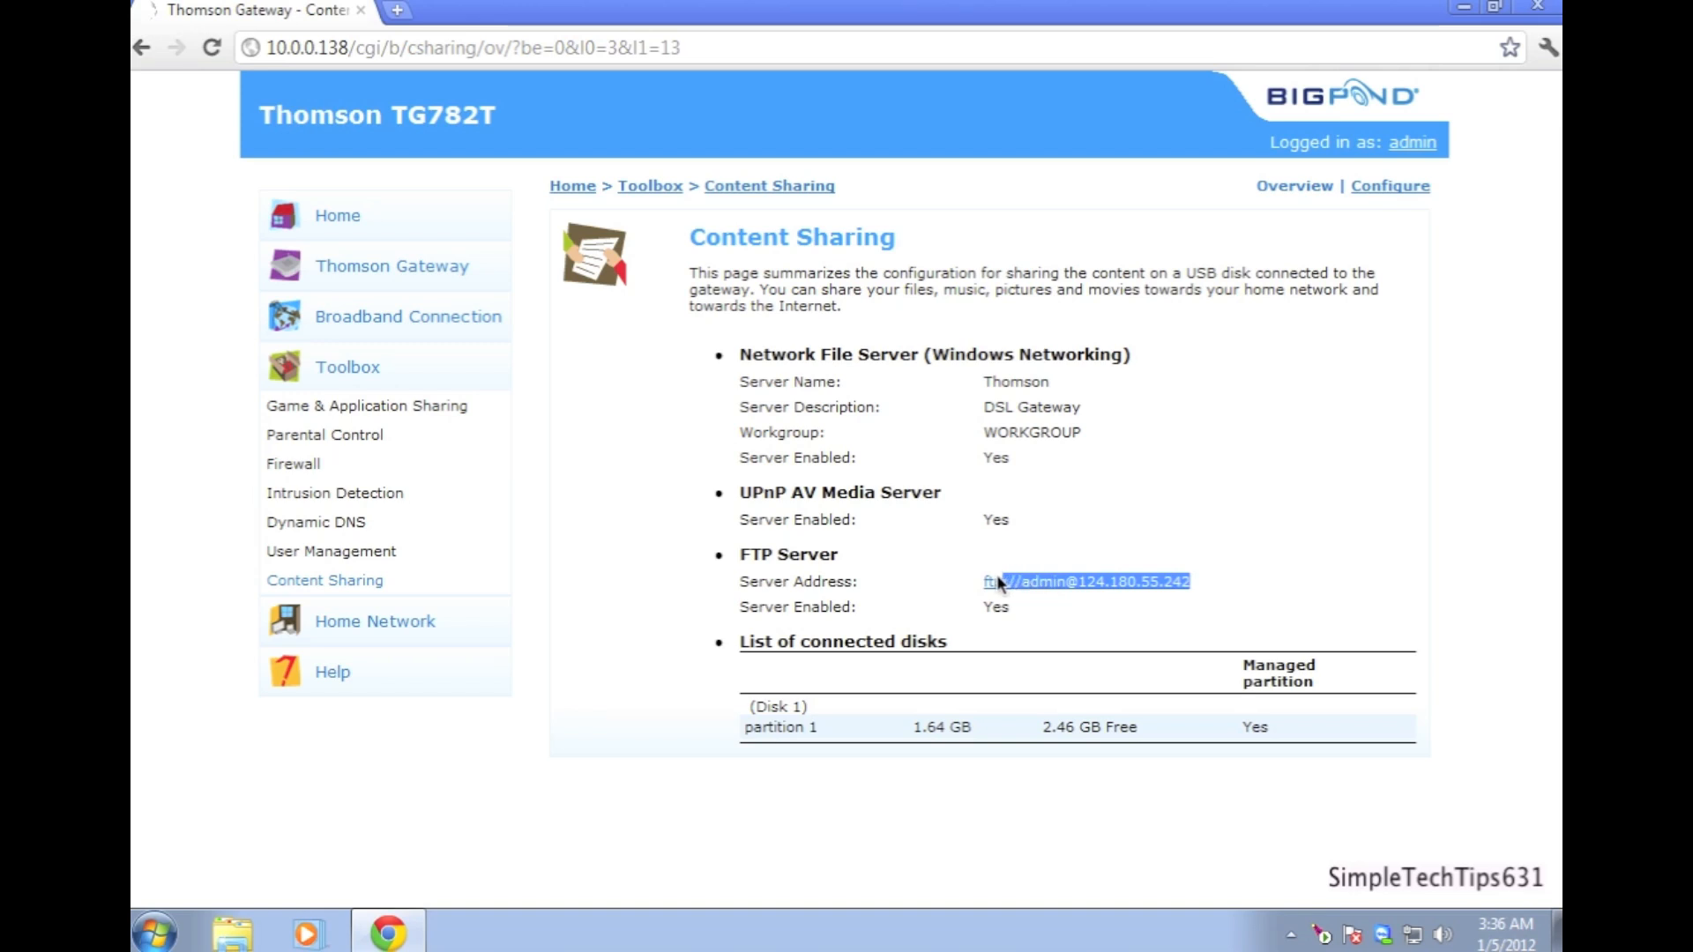
pyautogui.moveTo(1469, 591)
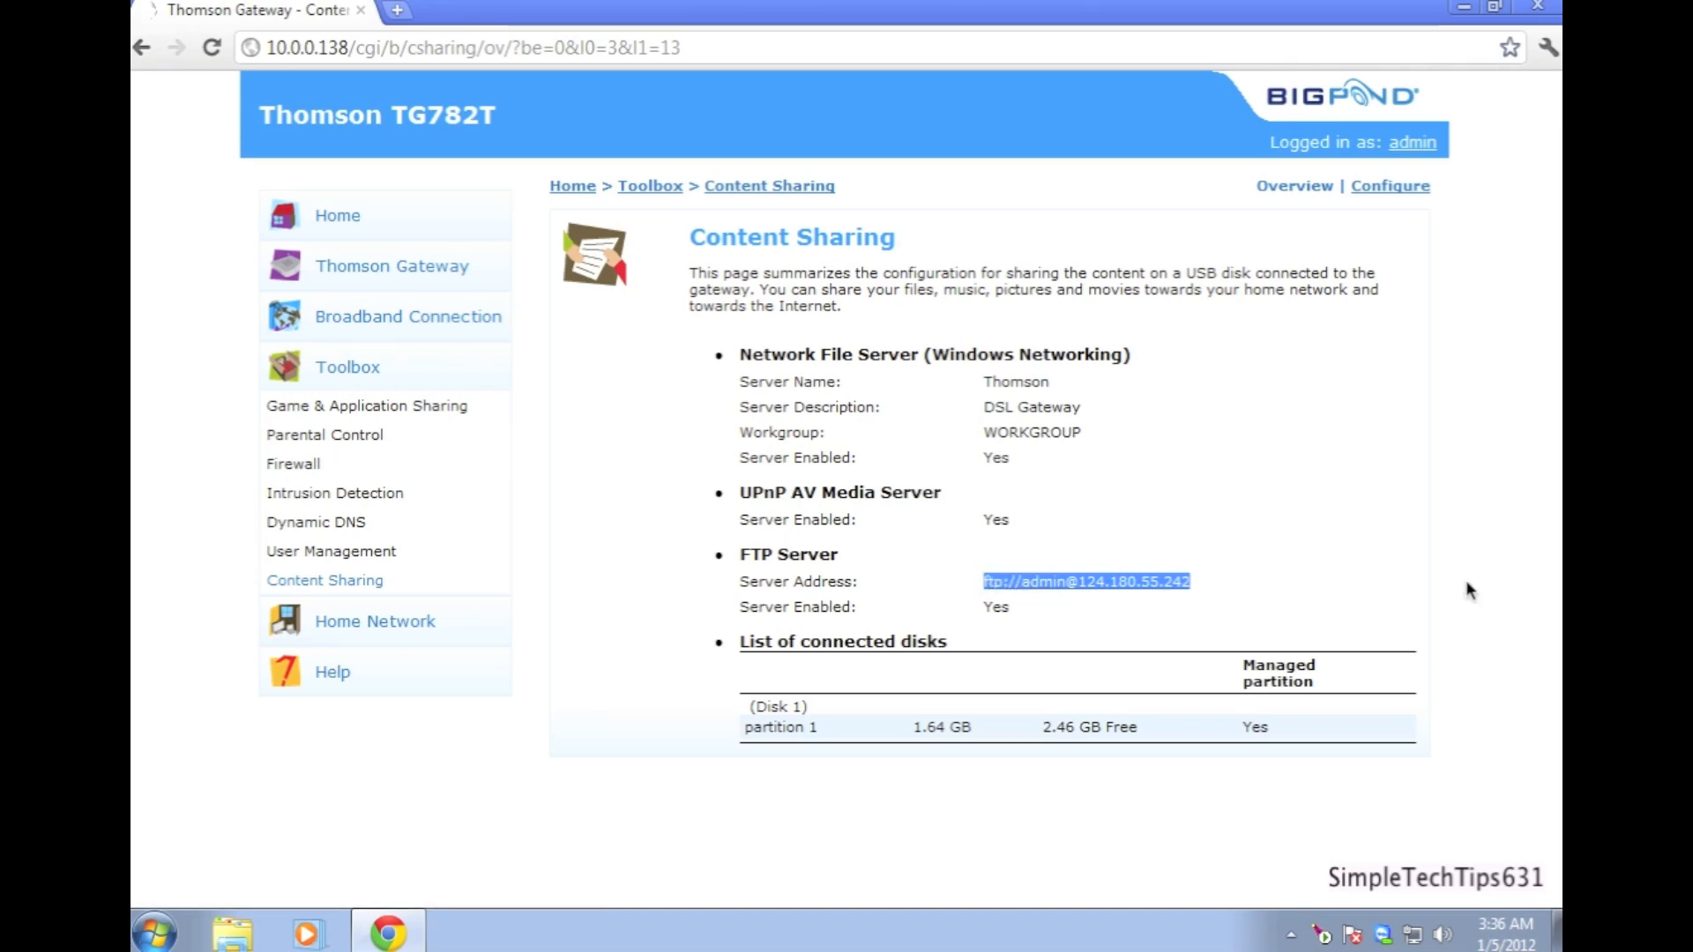
pyautogui.moveTo(1274, 492)
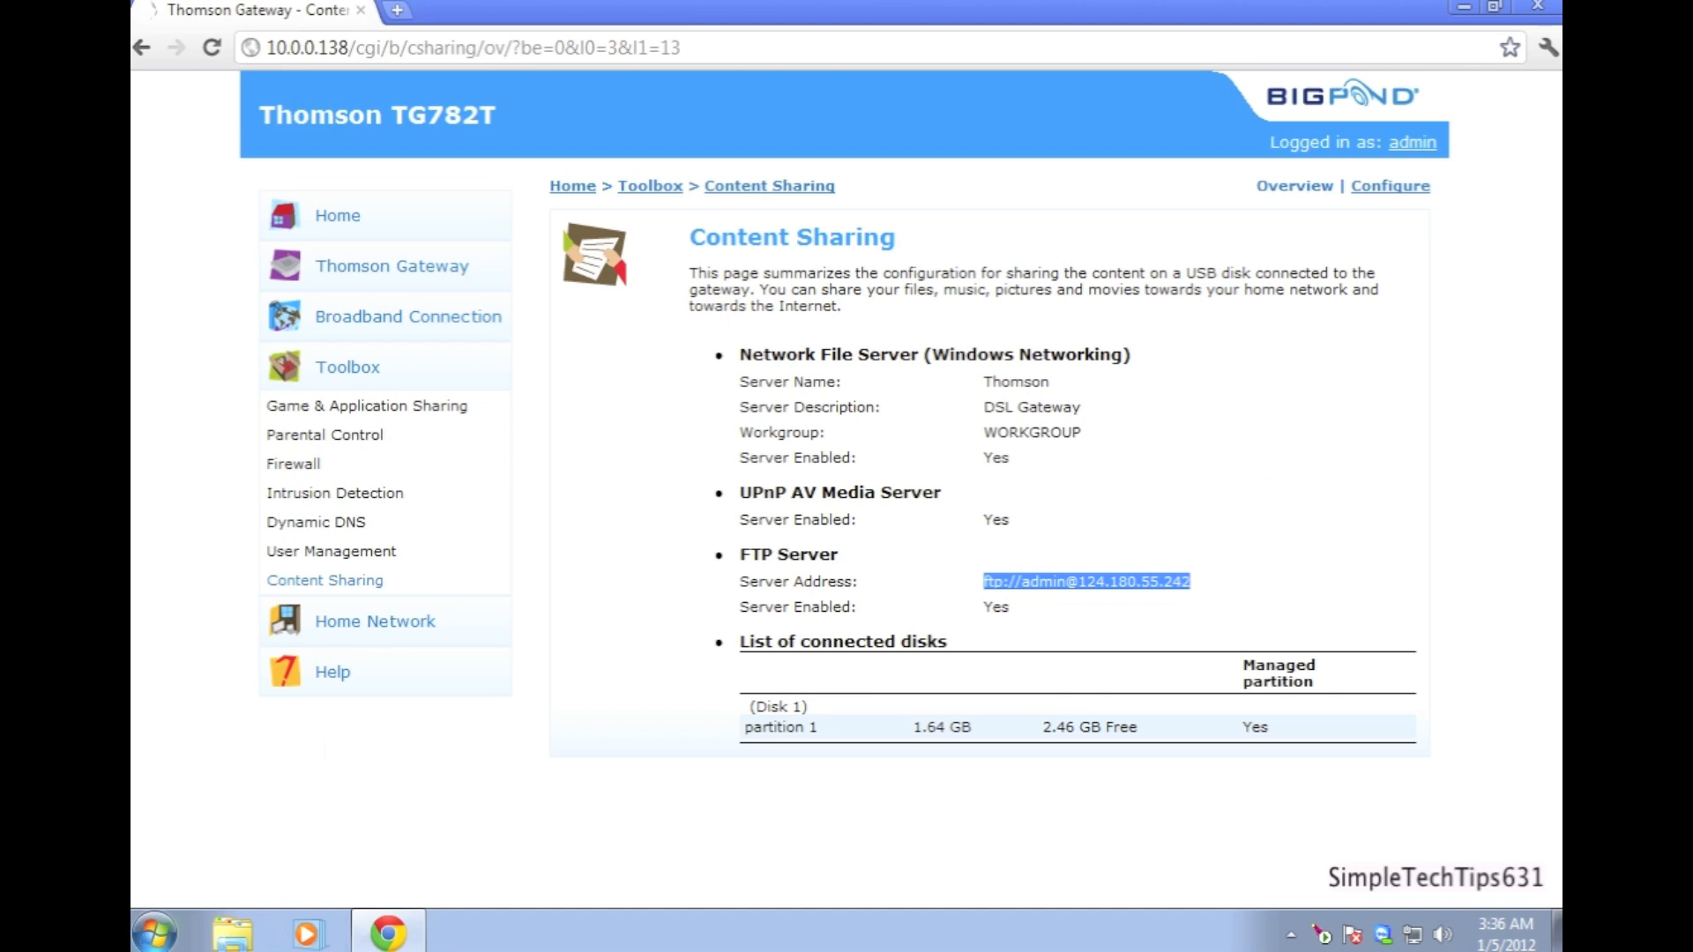
pyautogui.click(153, 931)
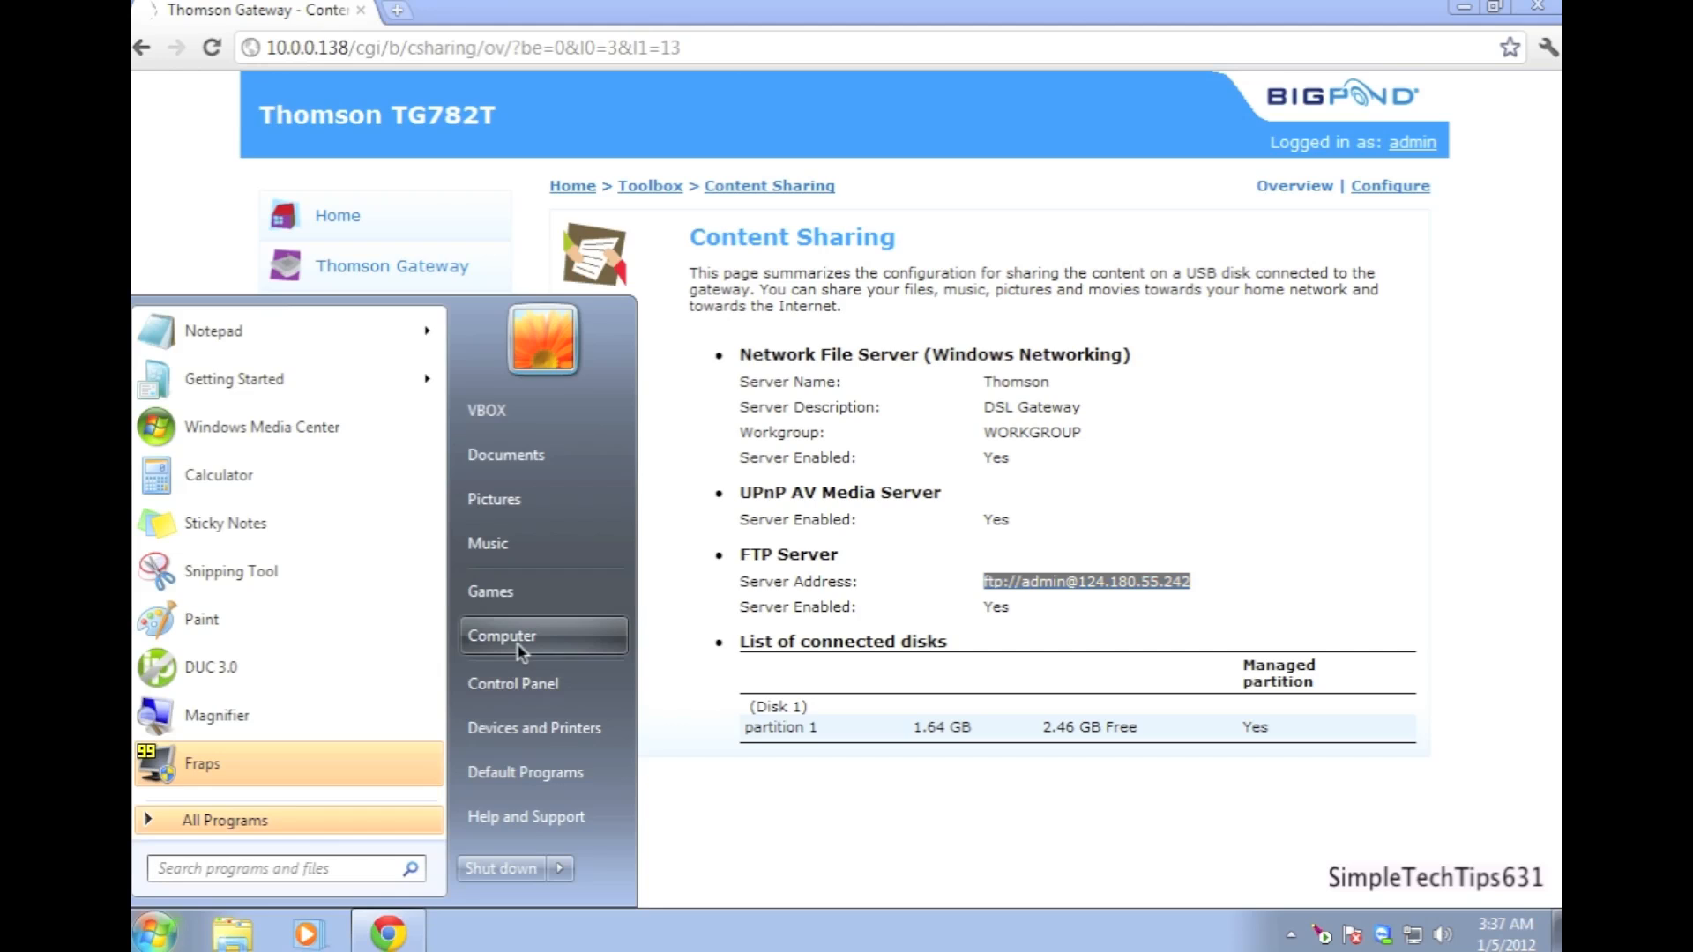
pyautogui.click(501, 635)
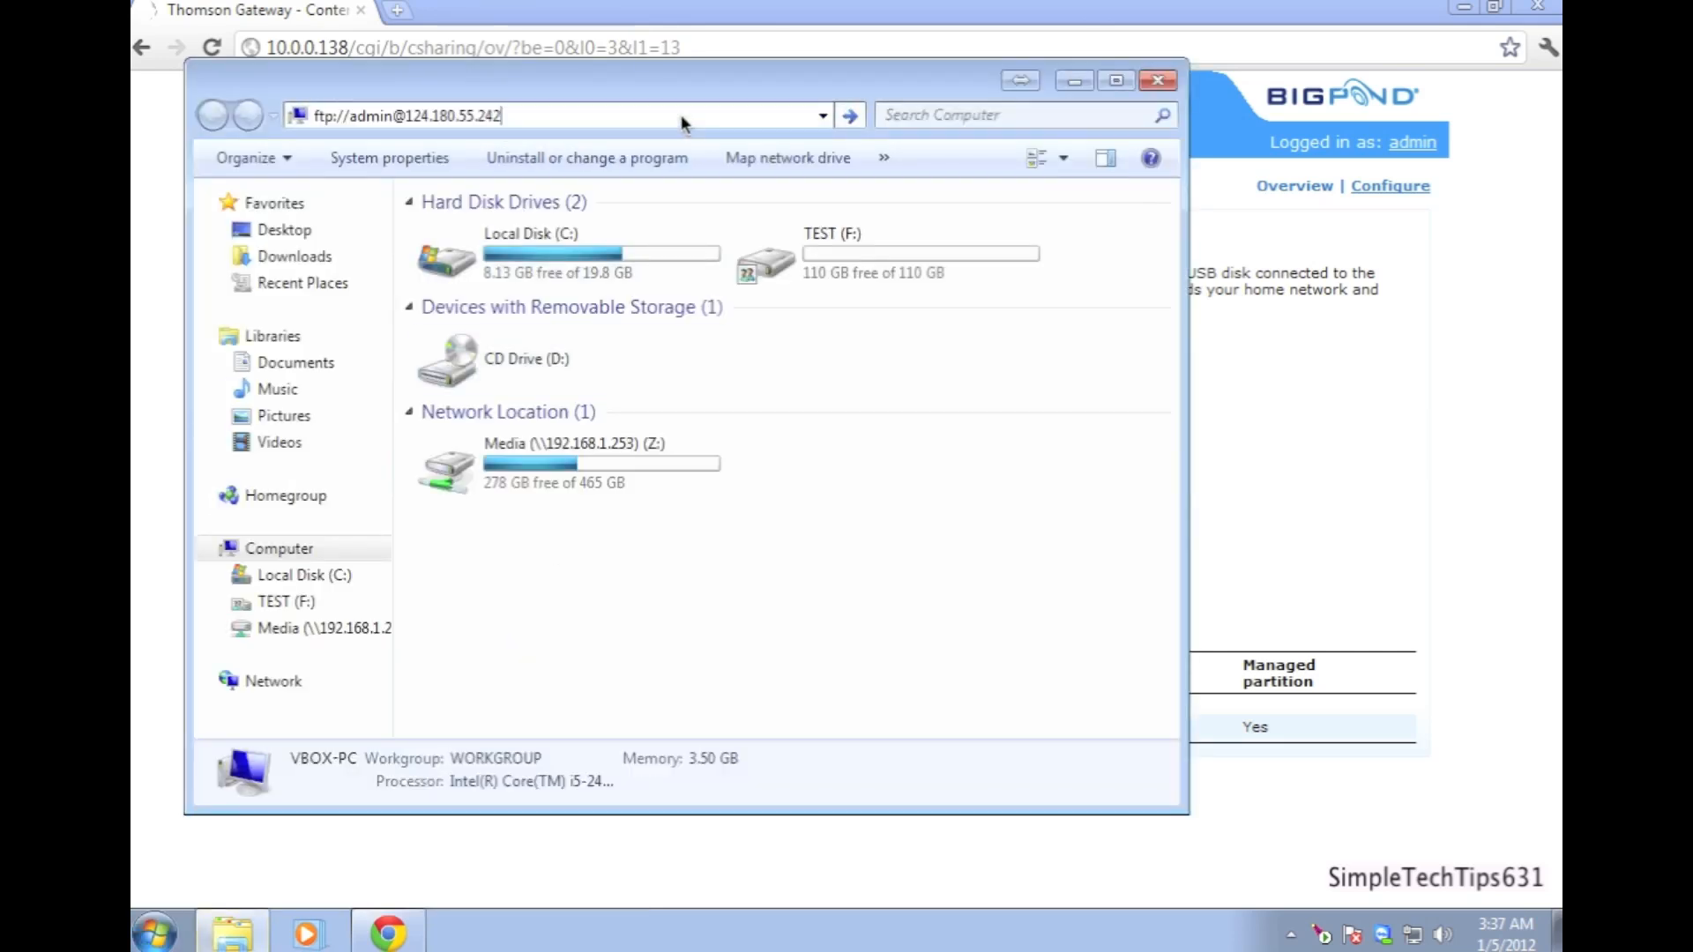
pyautogui.click(848, 115)
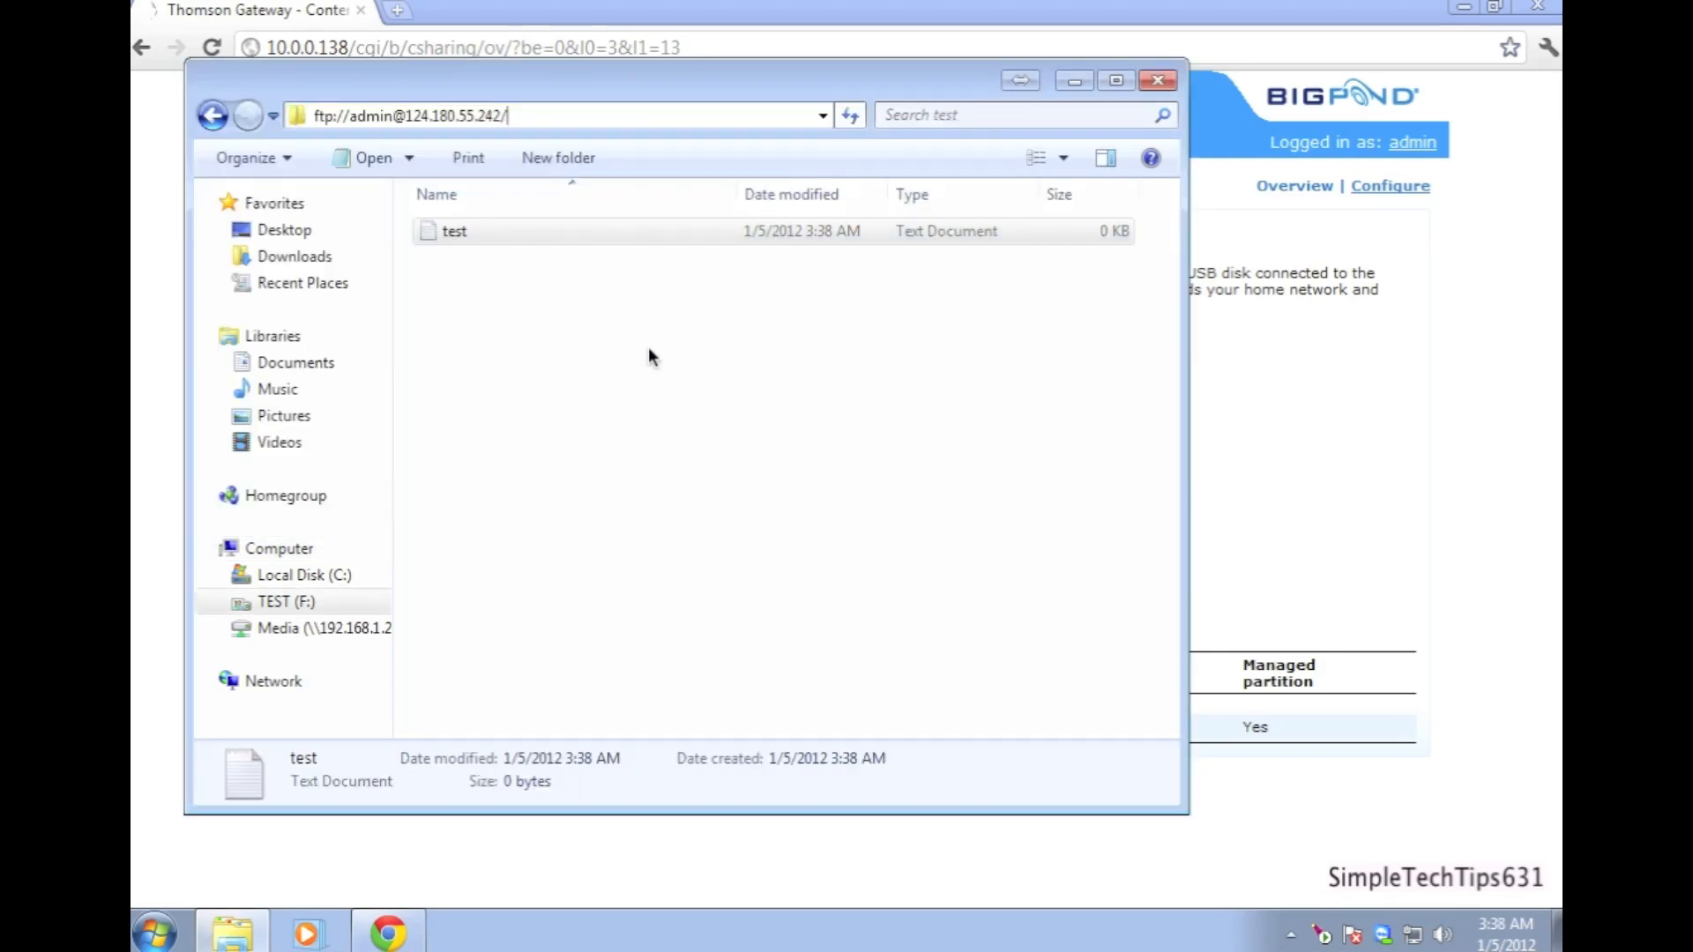
pyautogui.moveTo(977, 373)
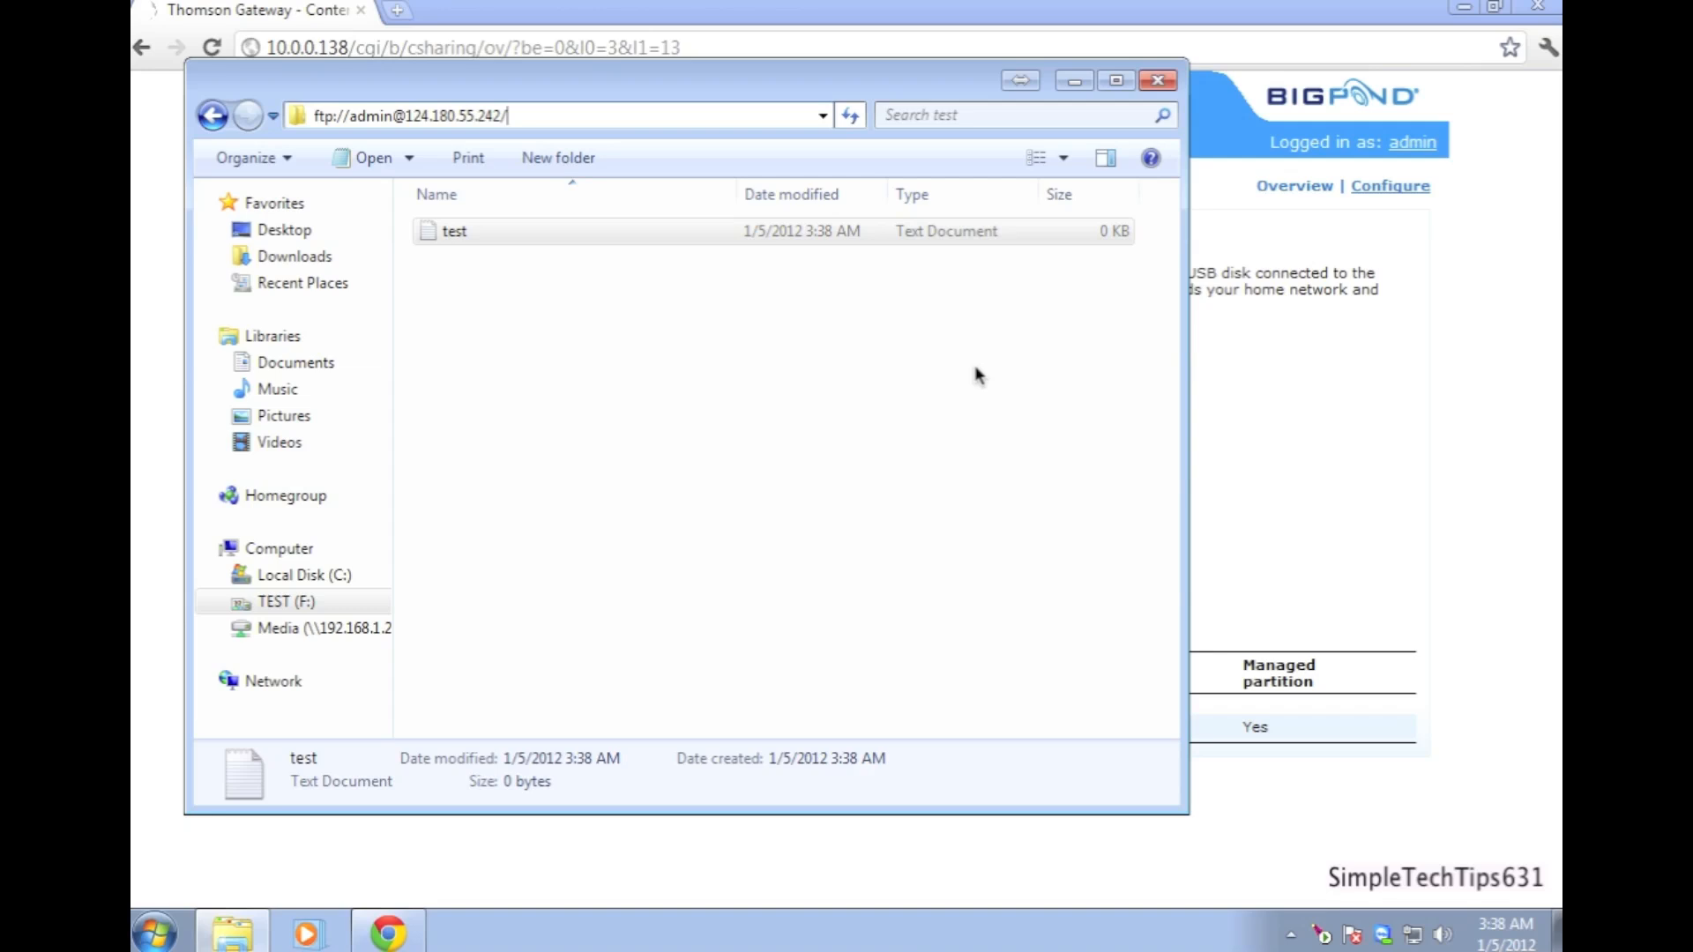
pyautogui.moveTo(645, 345)
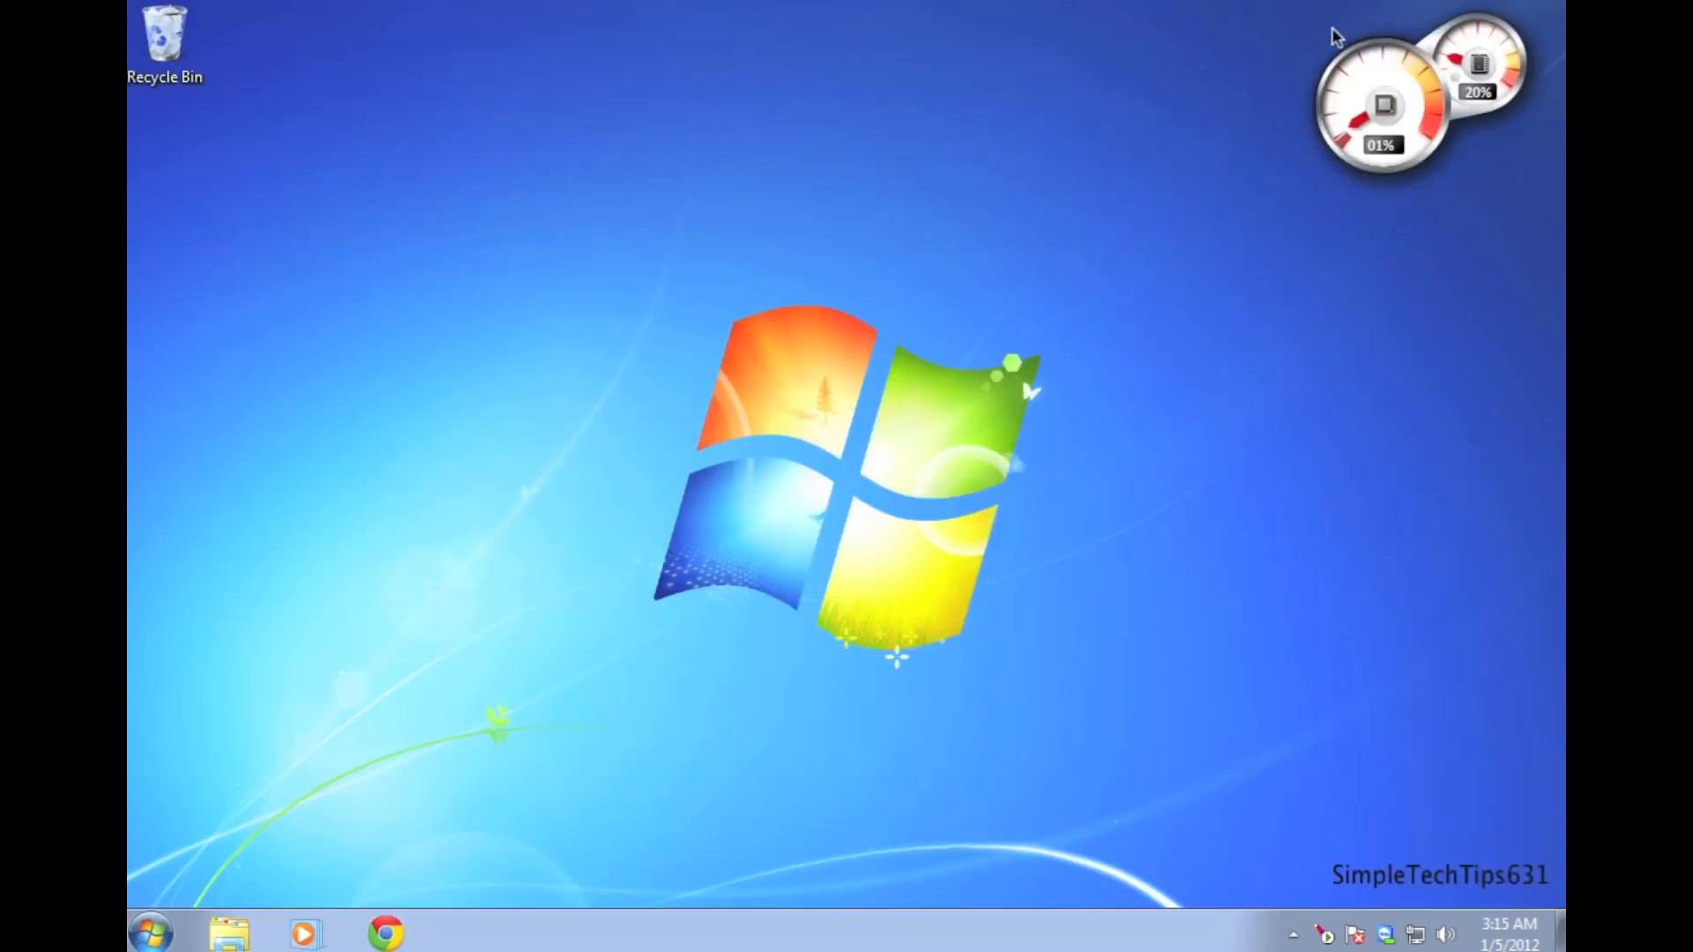
pyautogui.moveTo(1272, 60)
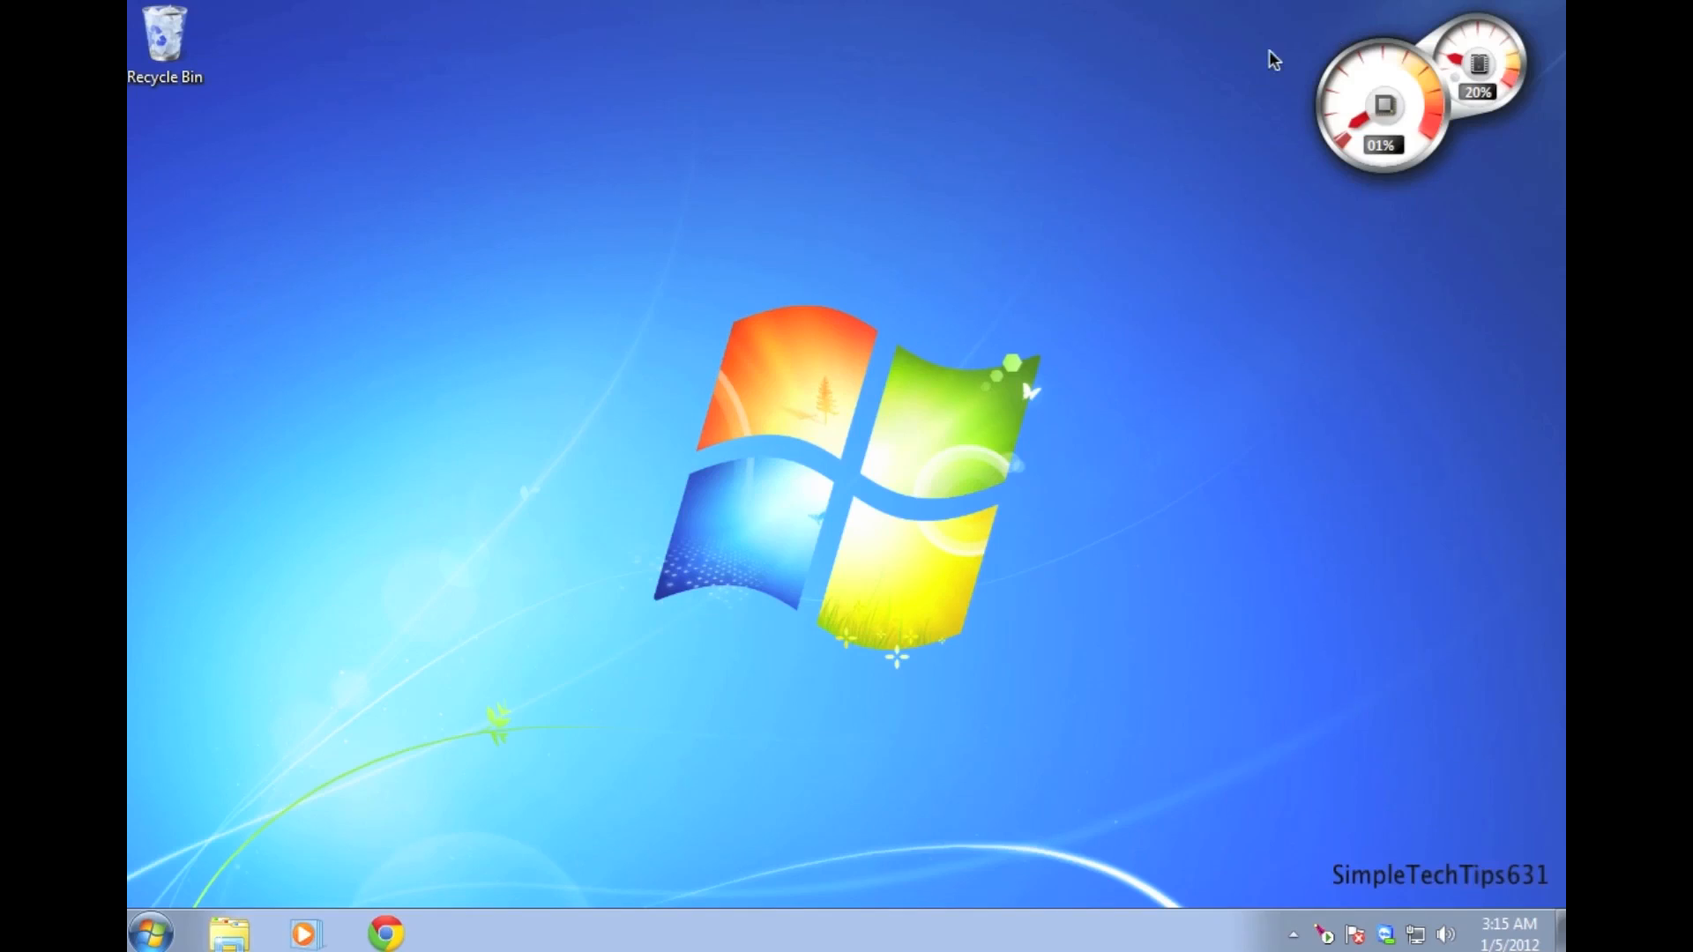
pyautogui.moveTo(697, 534)
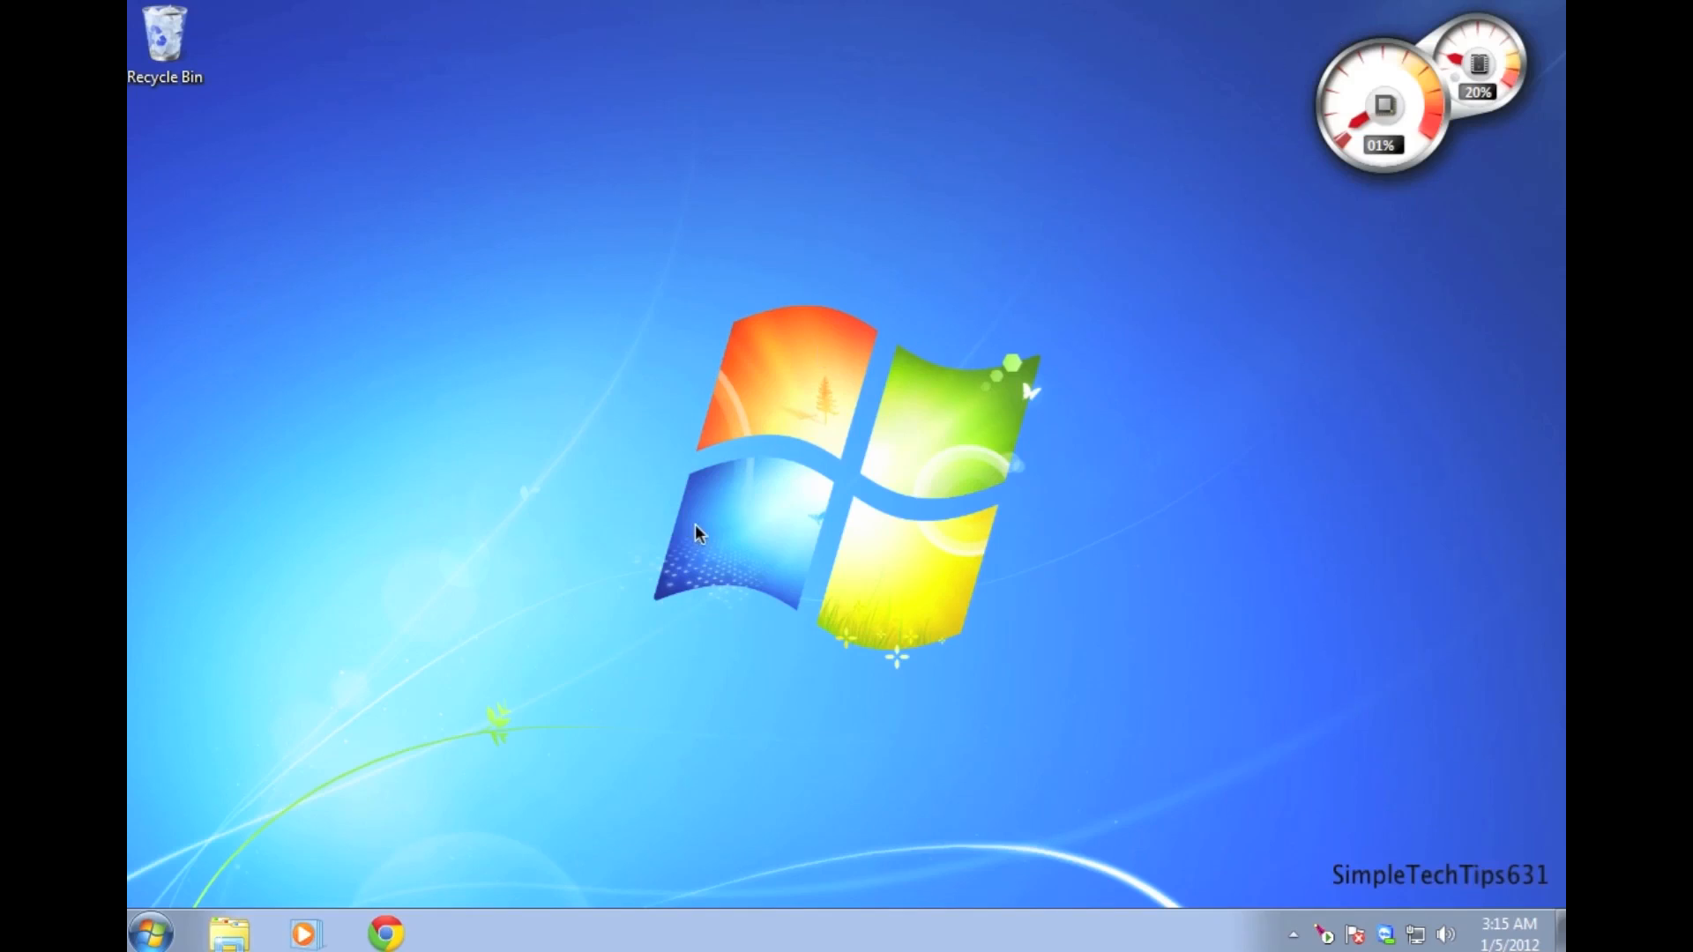
pyautogui.moveTo(472, 813)
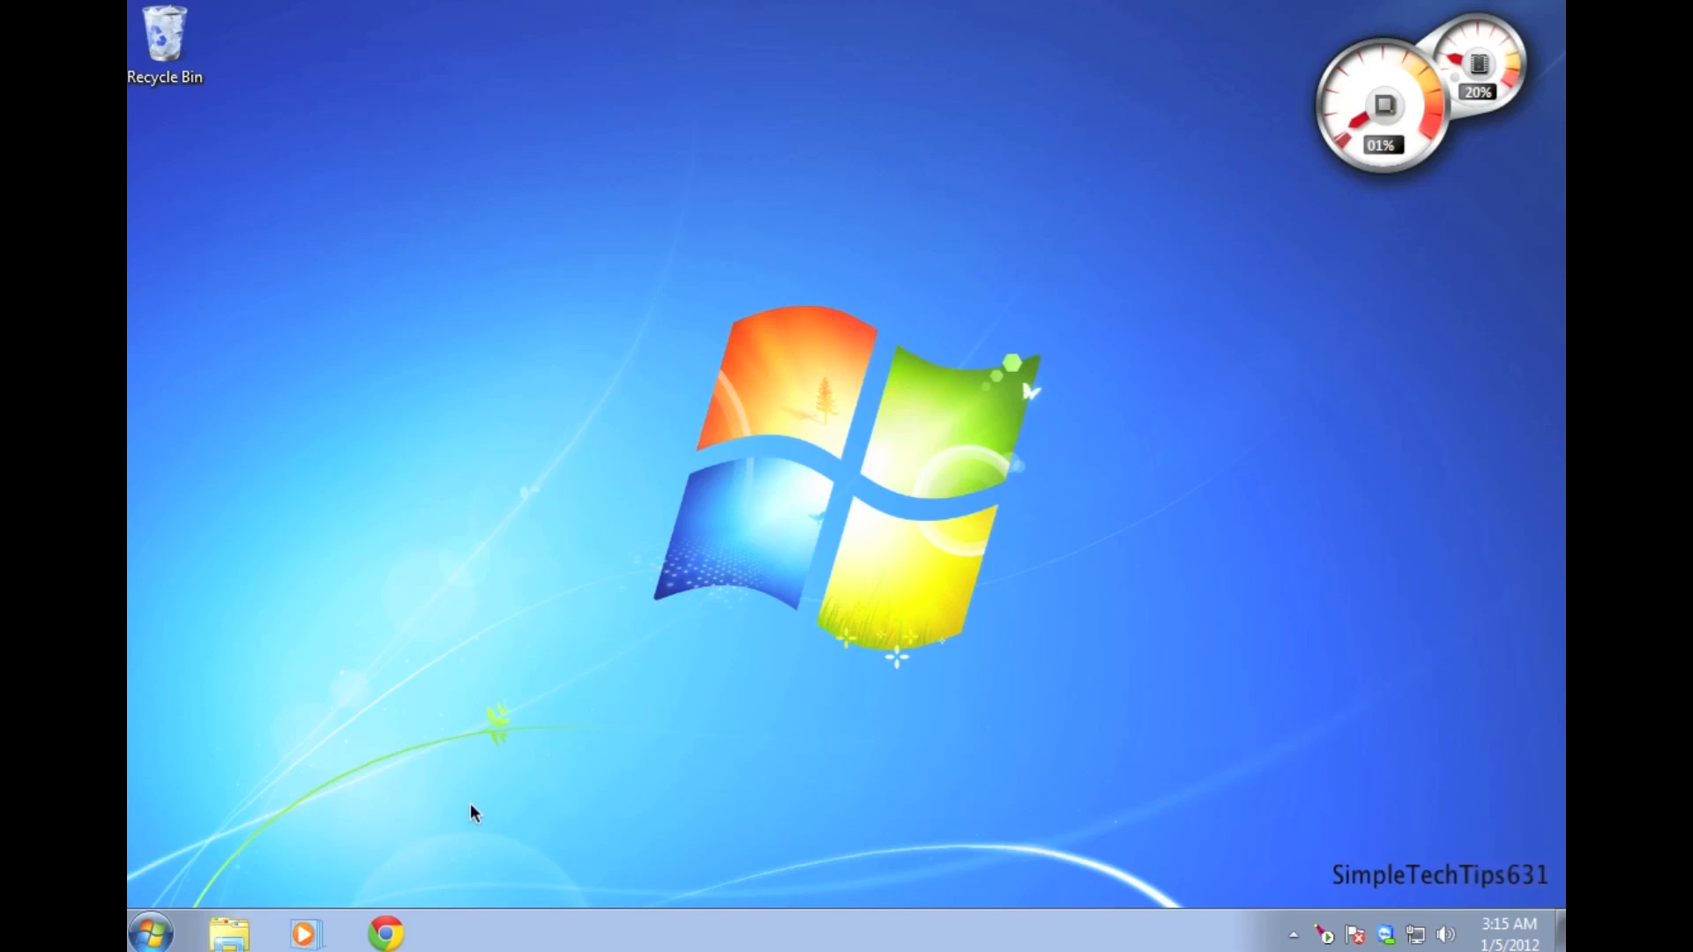
pyautogui.moveTo(1337, 35)
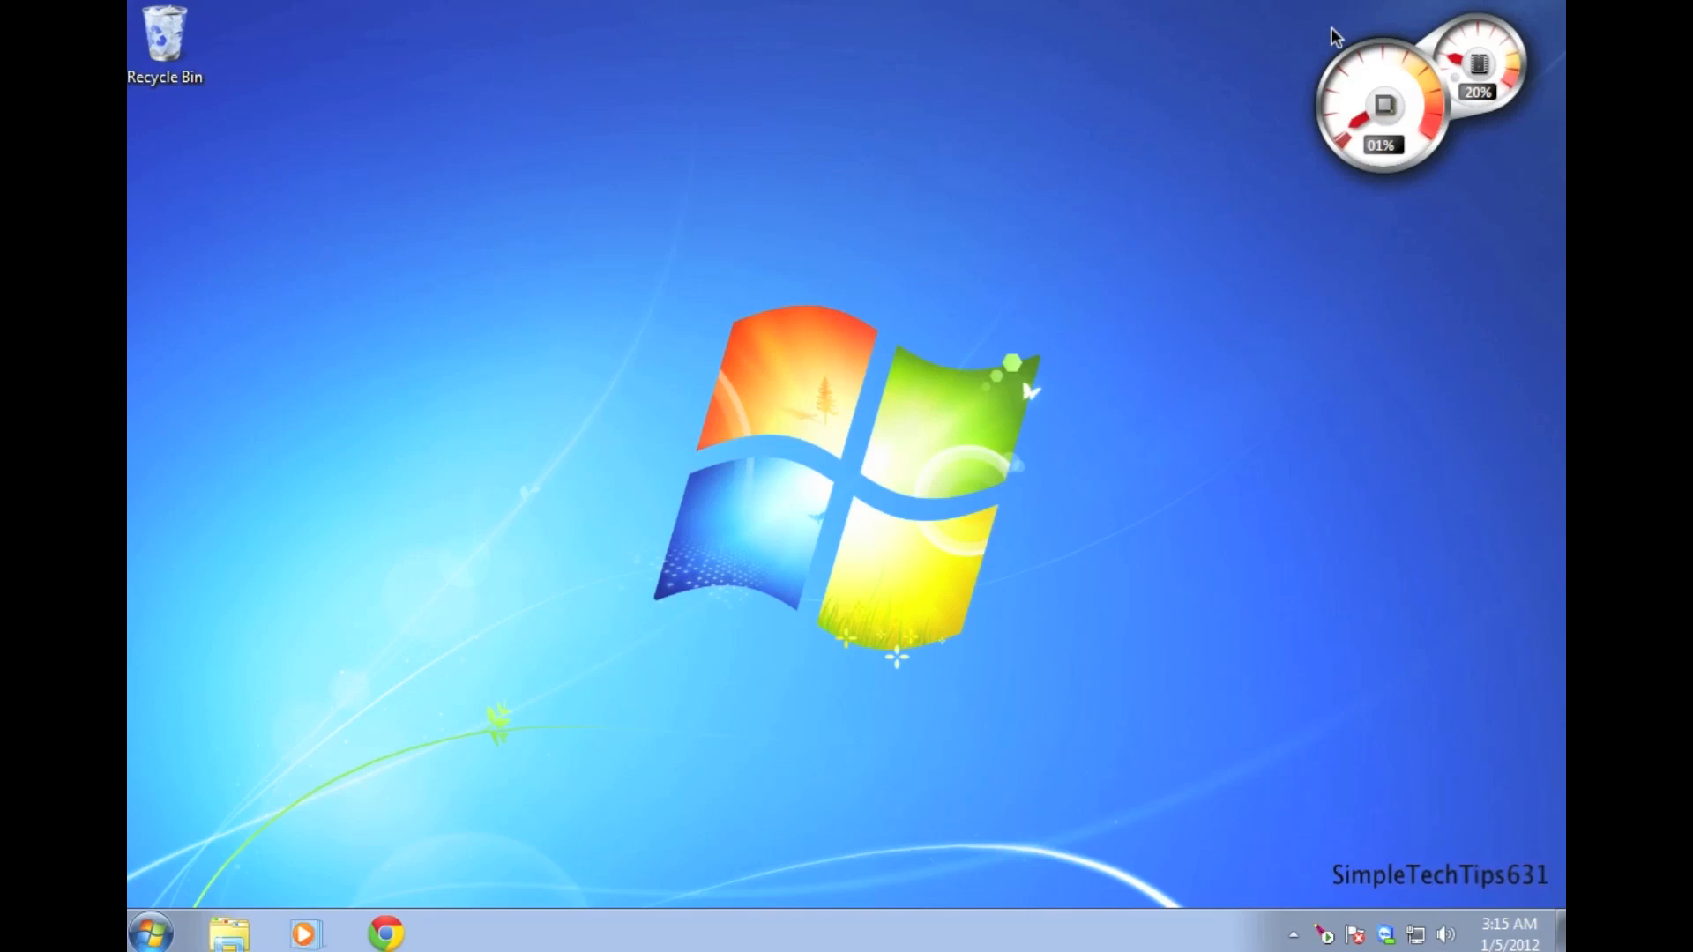
pyautogui.moveTo(1002, 172)
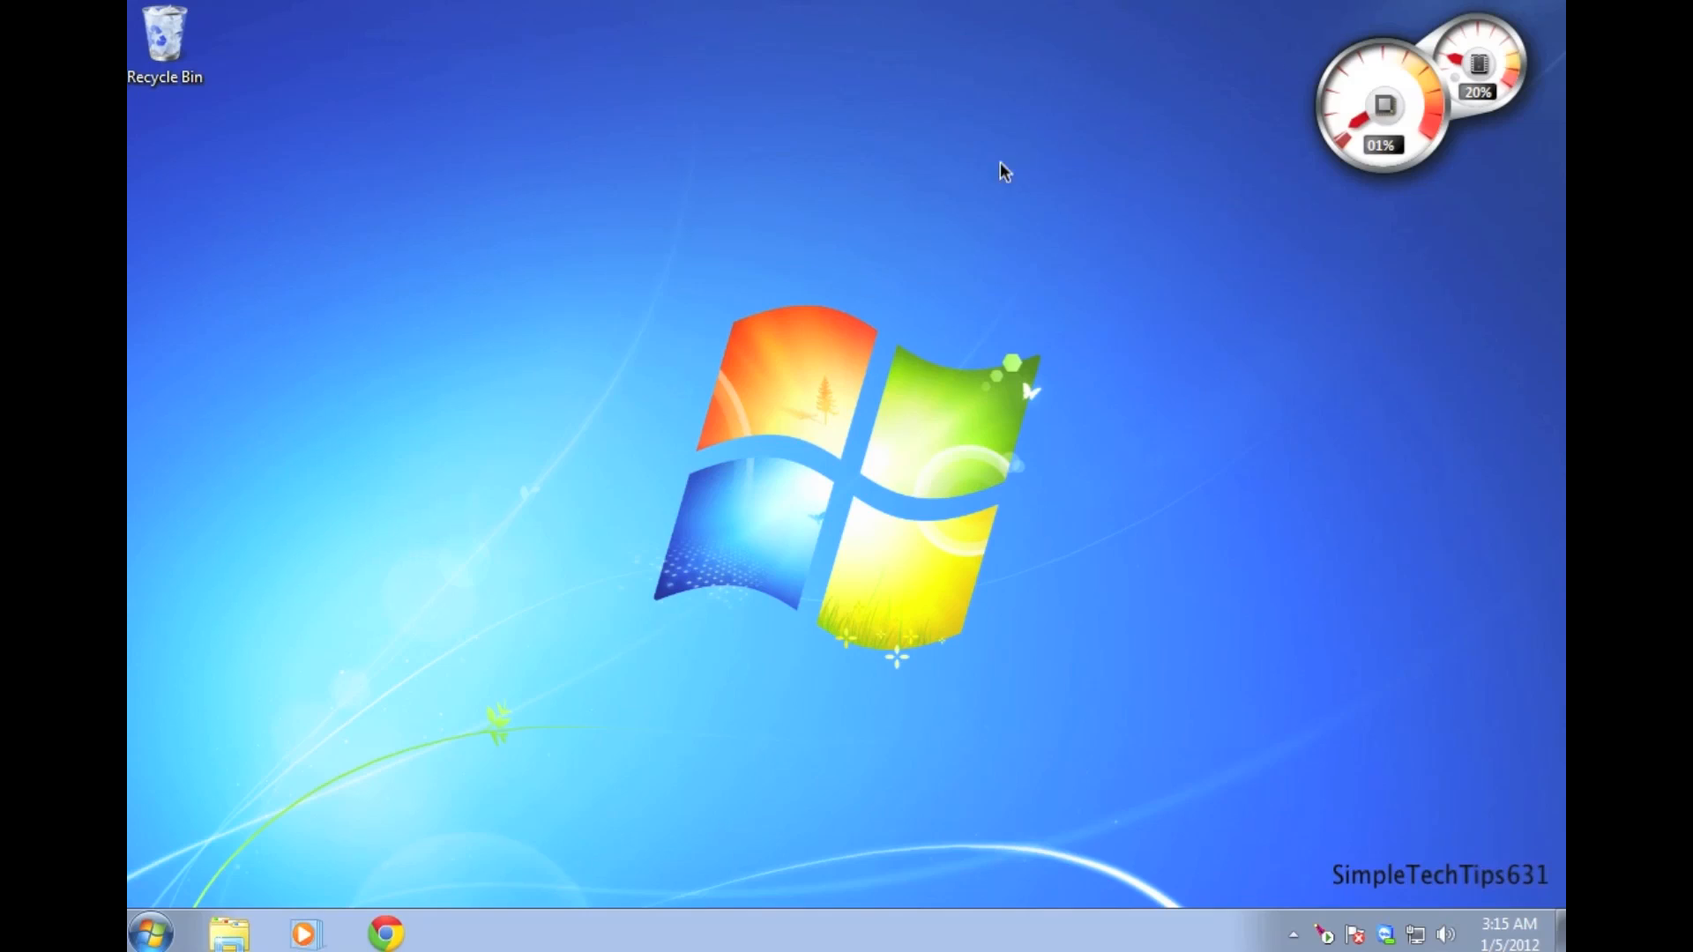
pyautogui.moveTo(696, 534)
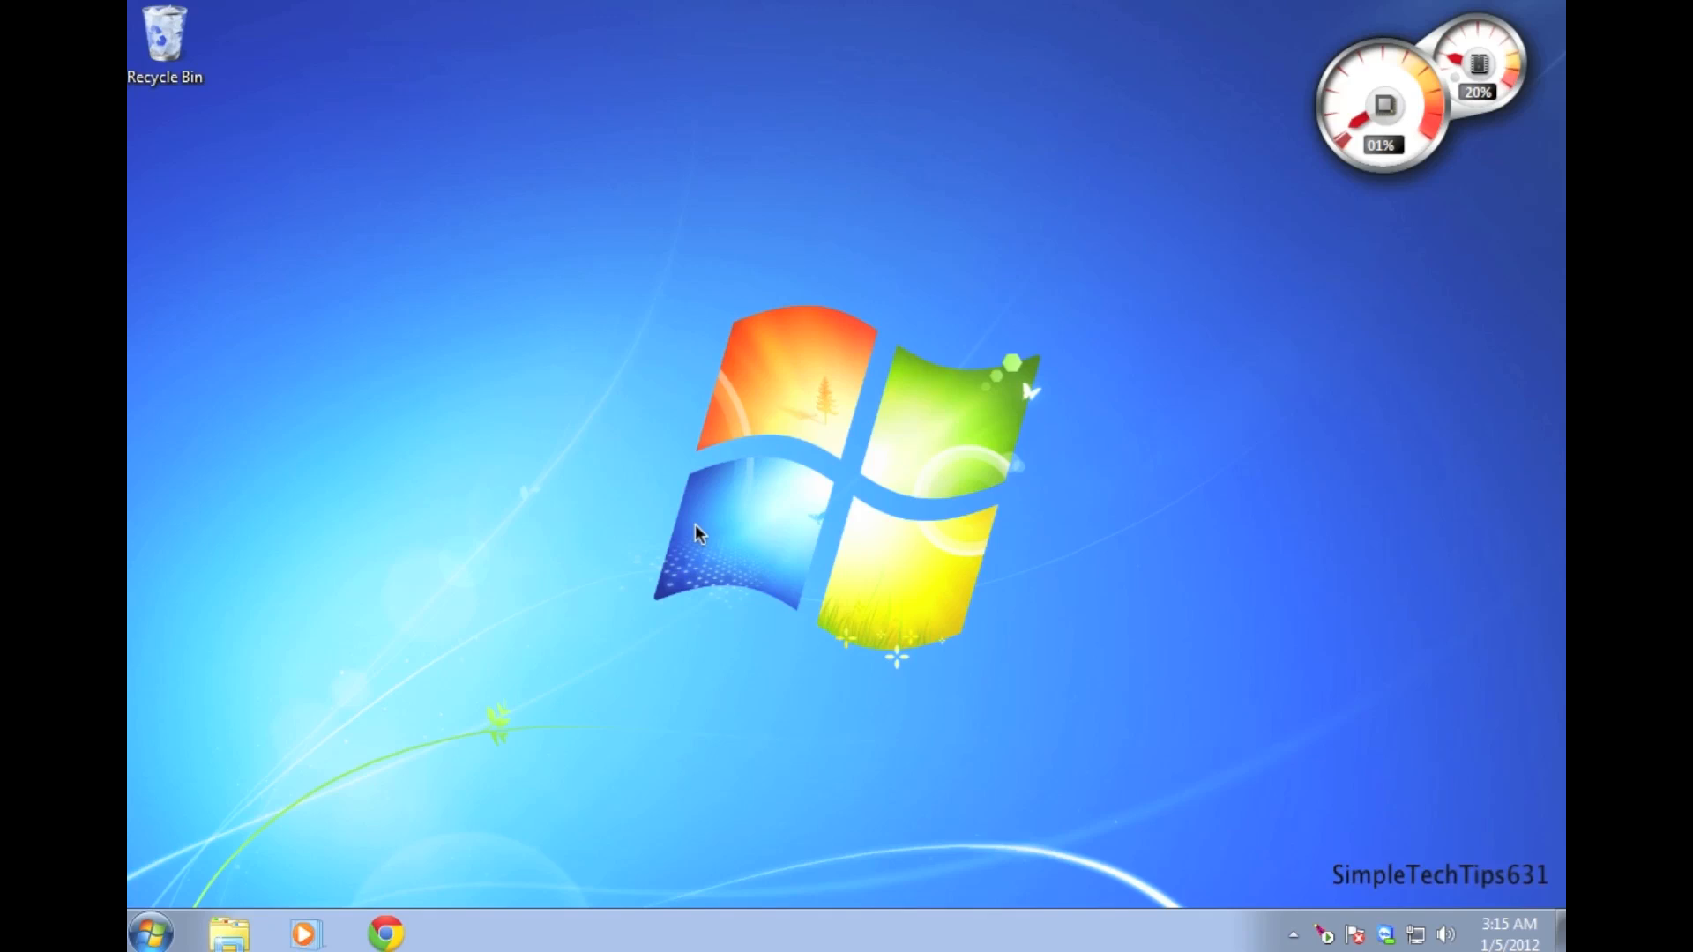
pyautogui.moveTo(472, 813)
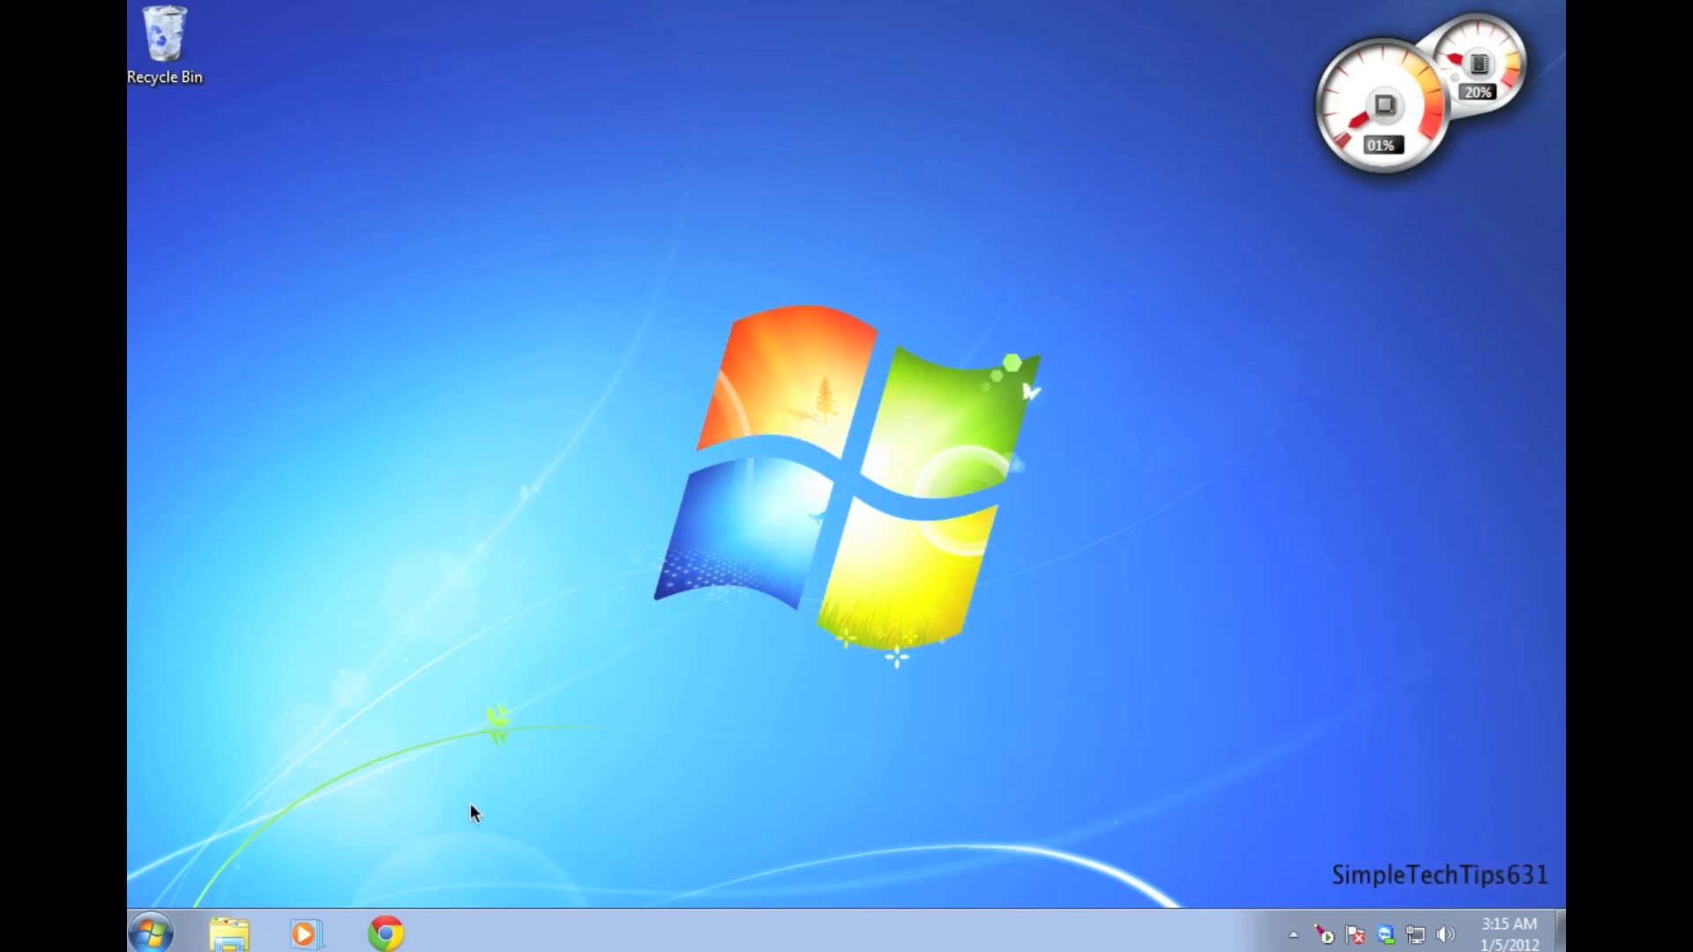
pyautogui.moveTo(1335, 36)
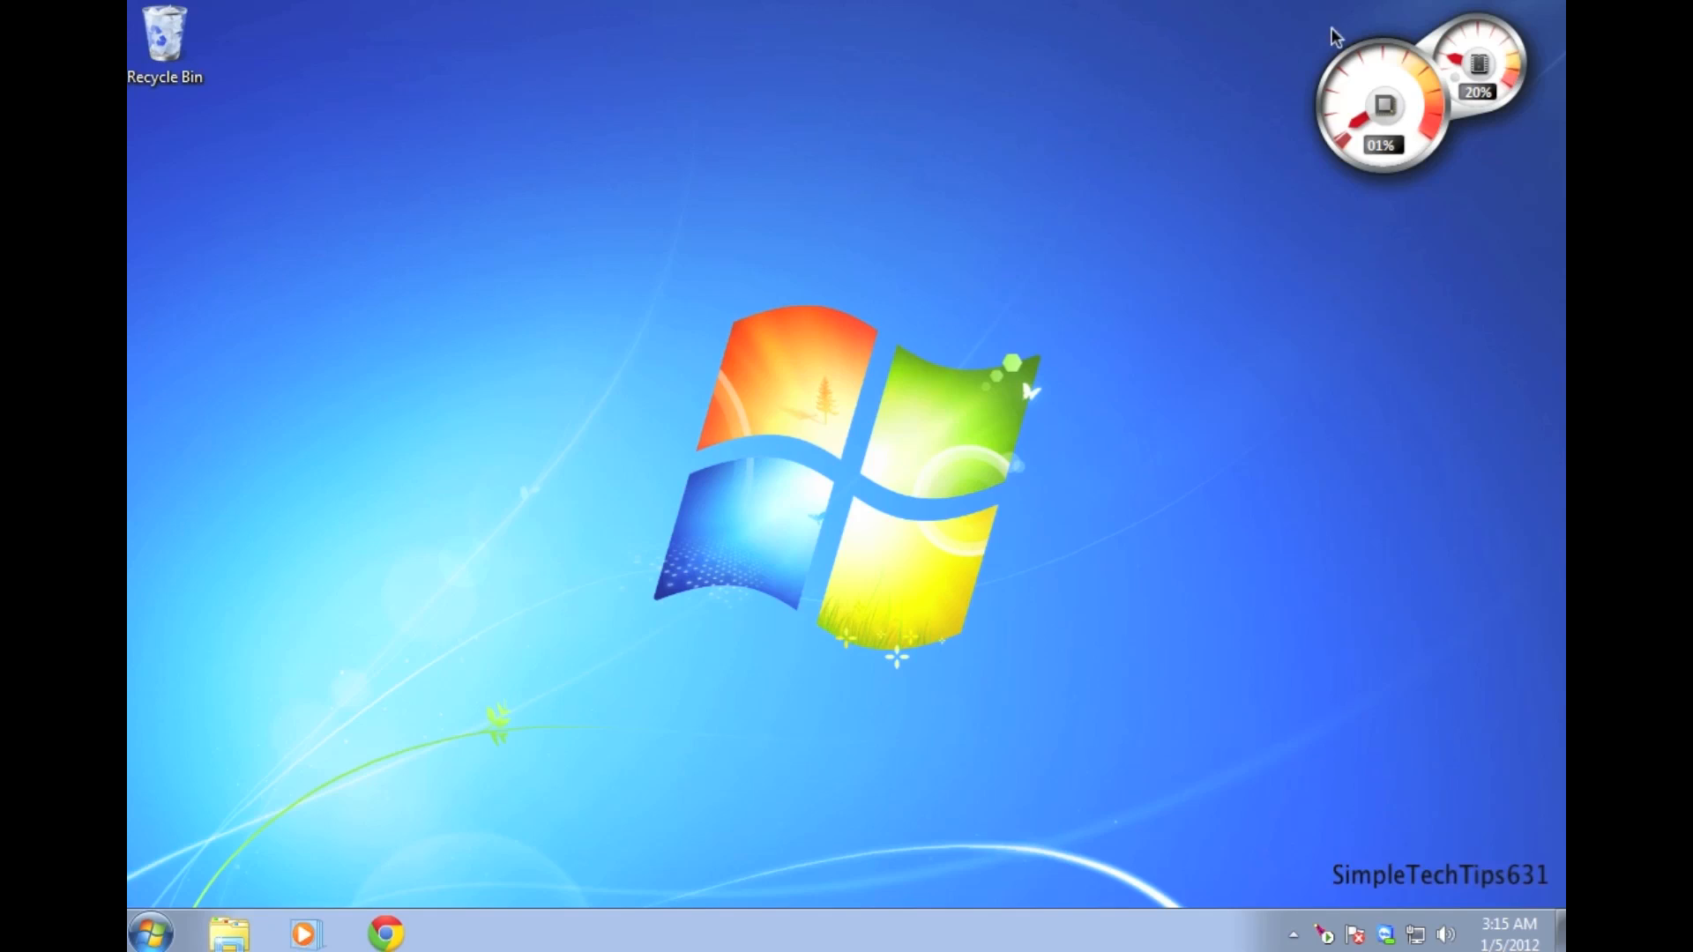
pyautogui.moveTo(871, 282)
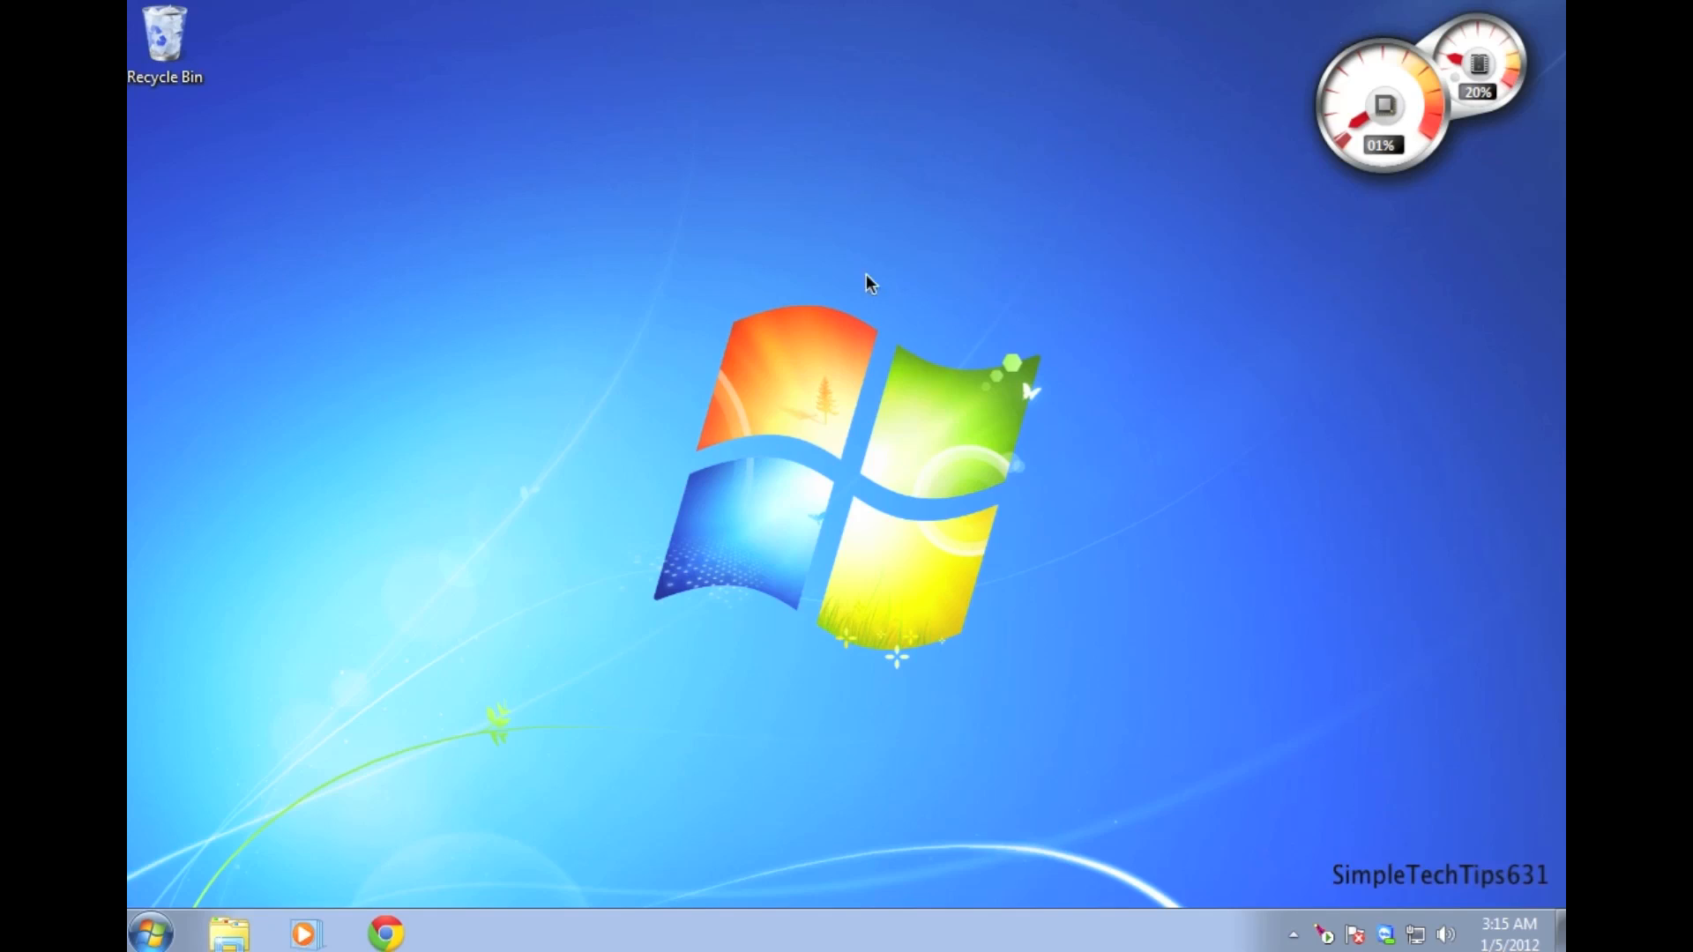
pyautogui.moveTo(697, 535)
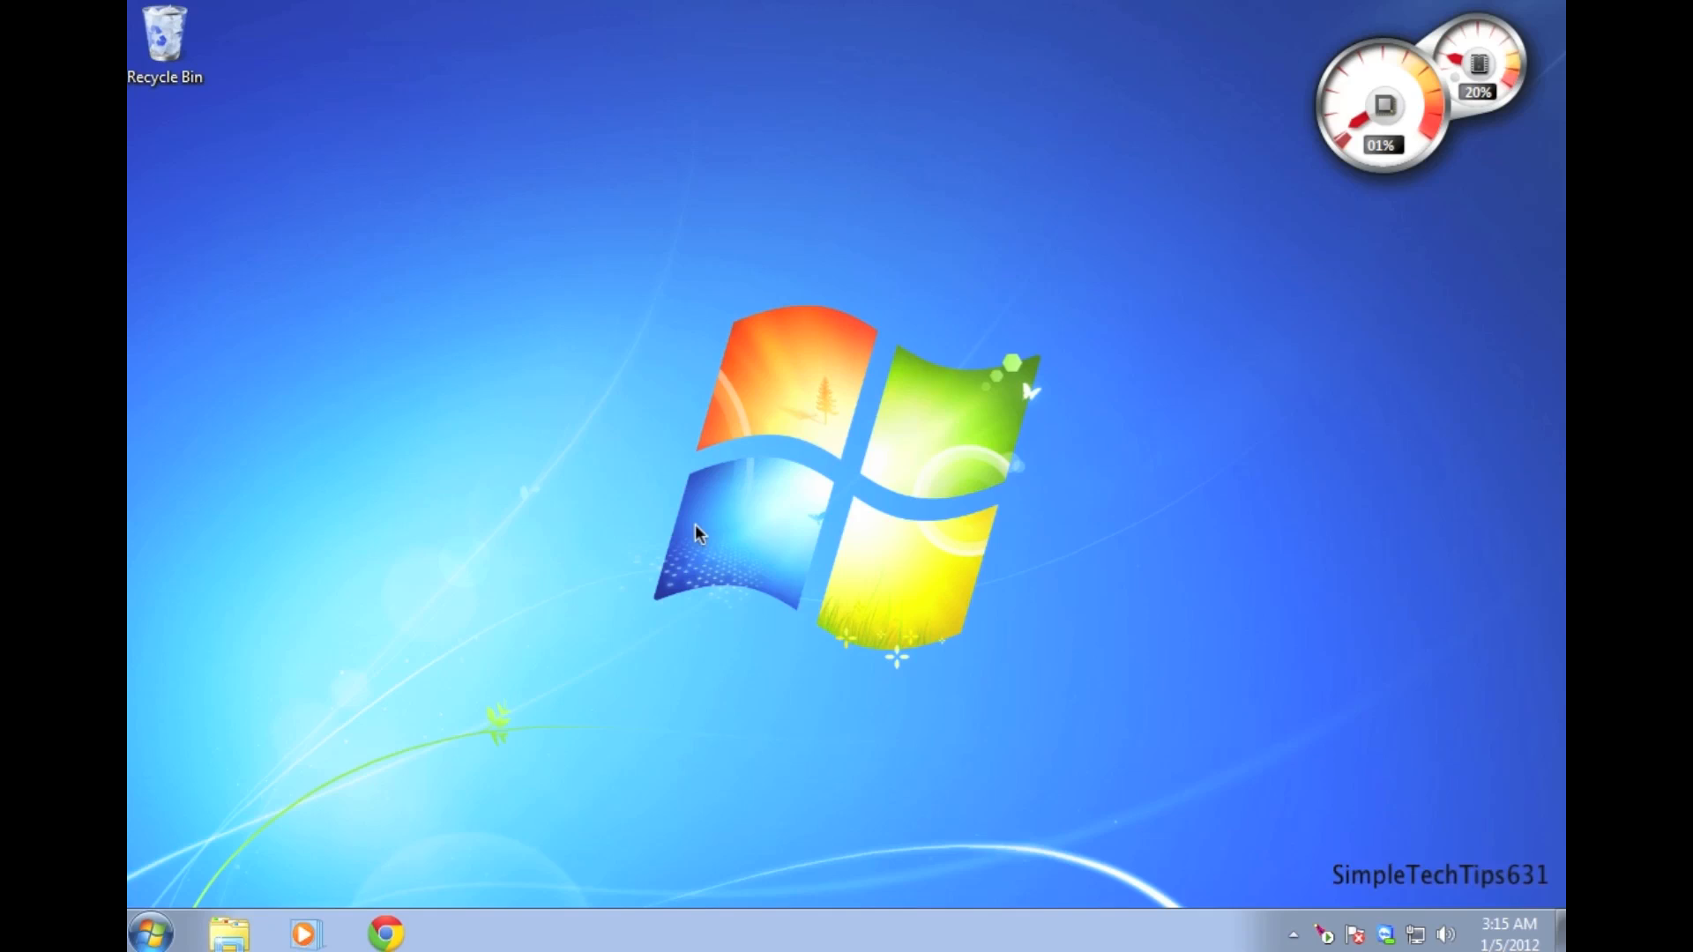
pyautogui.moveTo(670, 540)
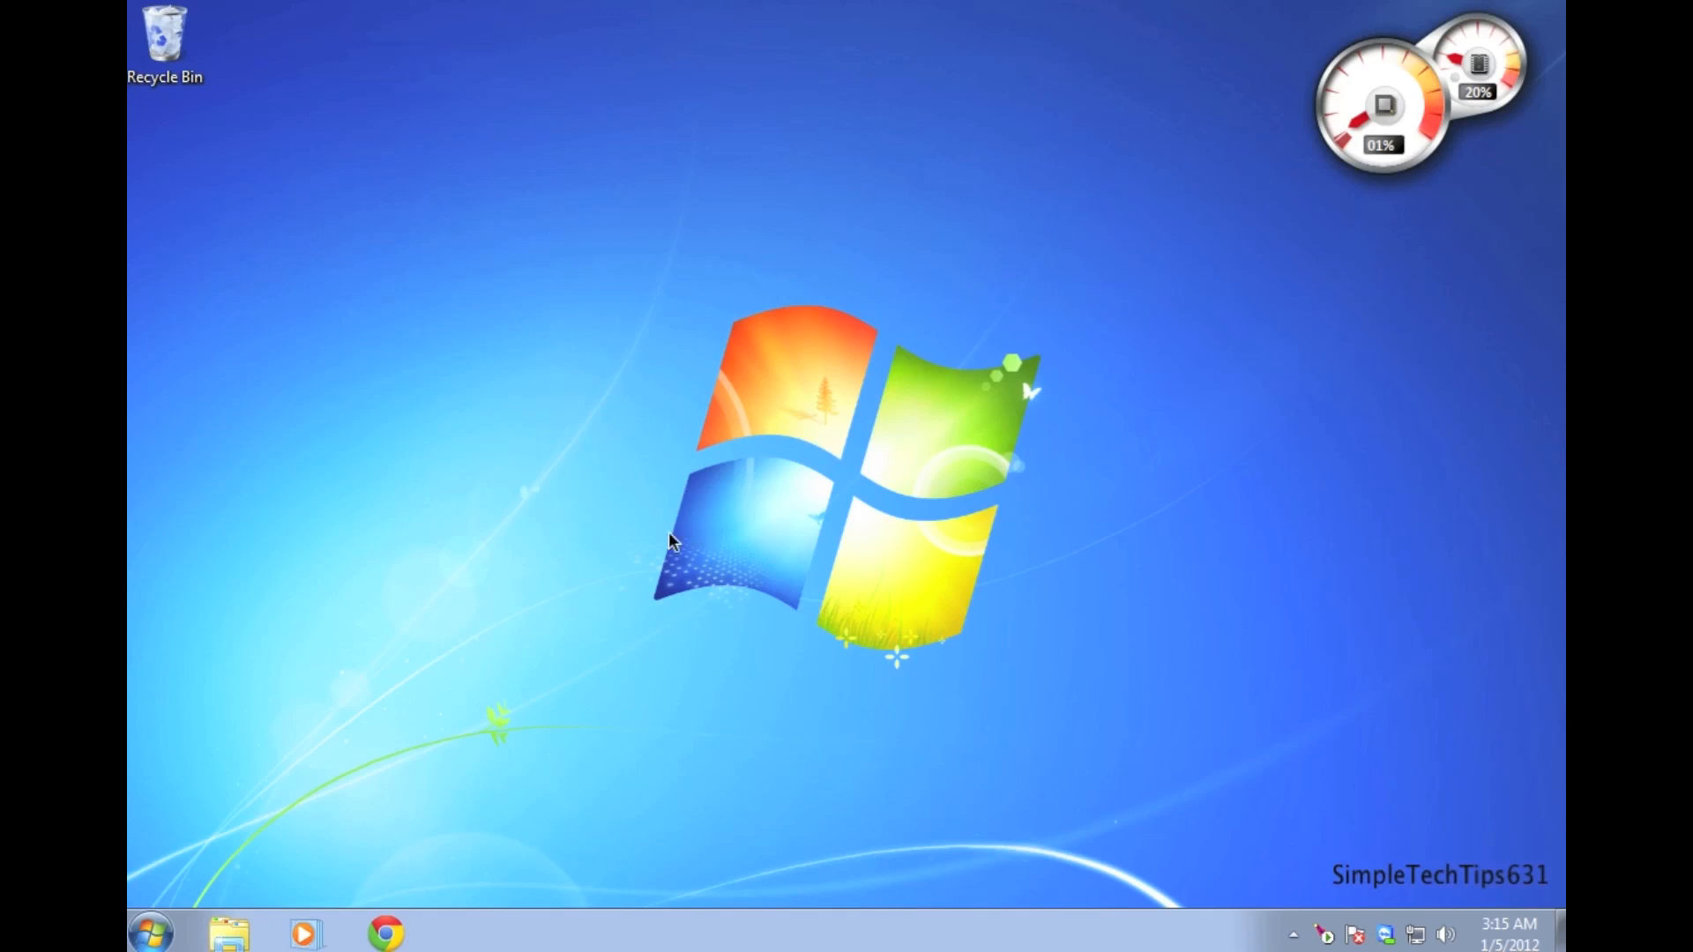
pyautogui.moveTo(471, 813)
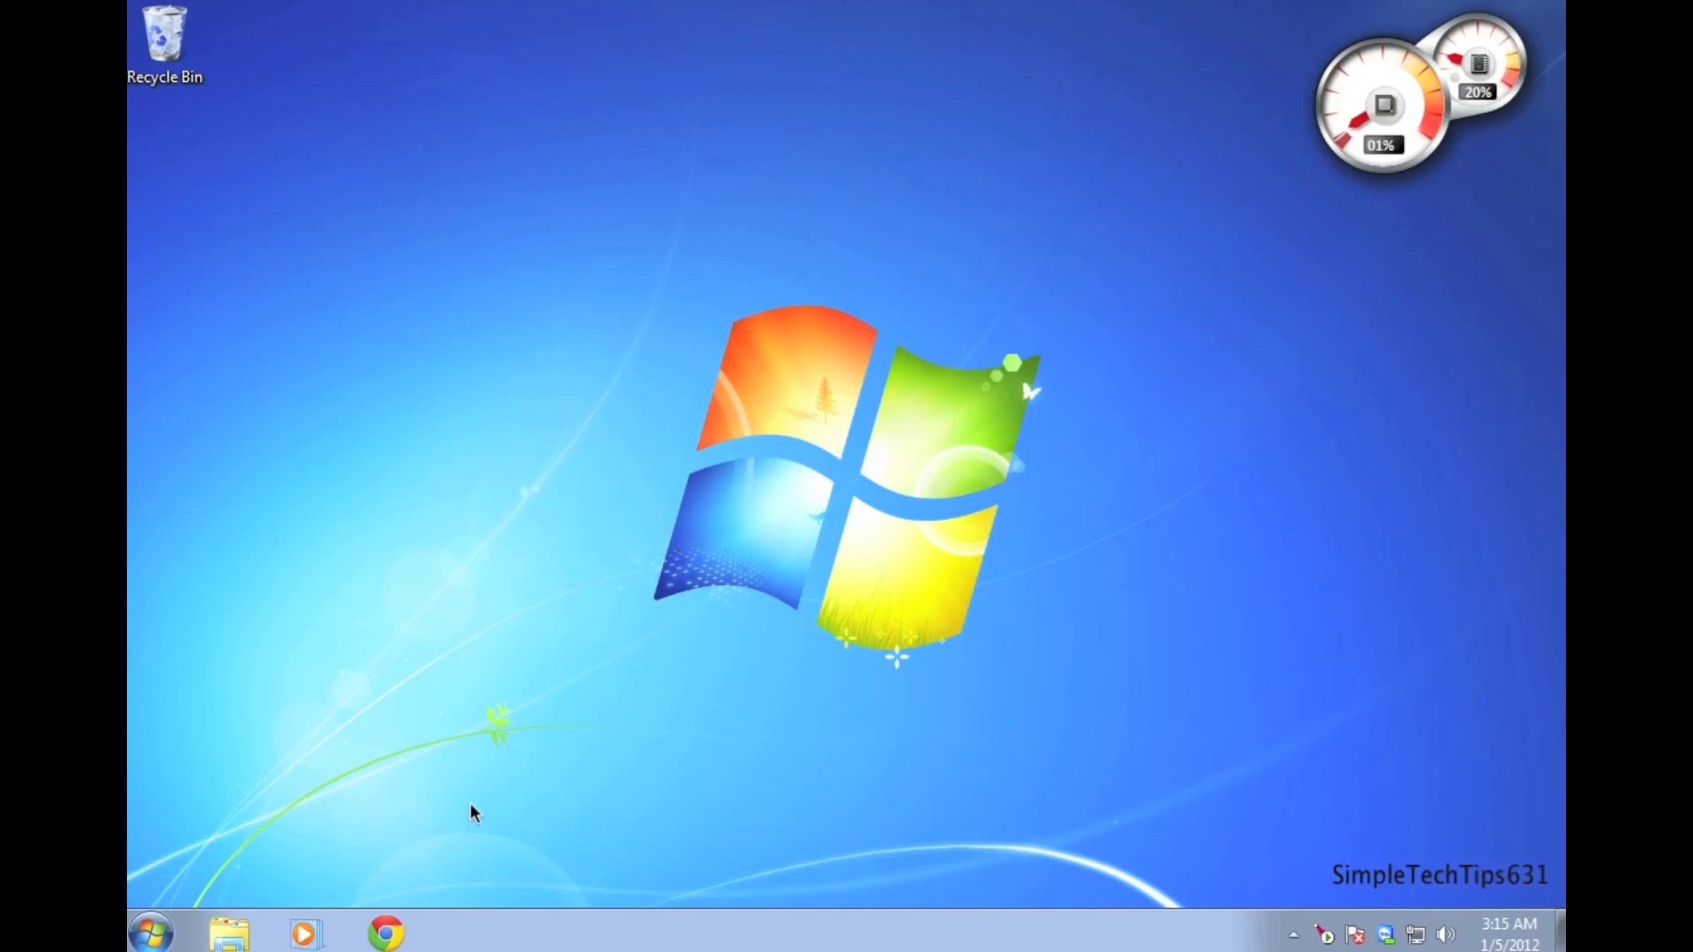